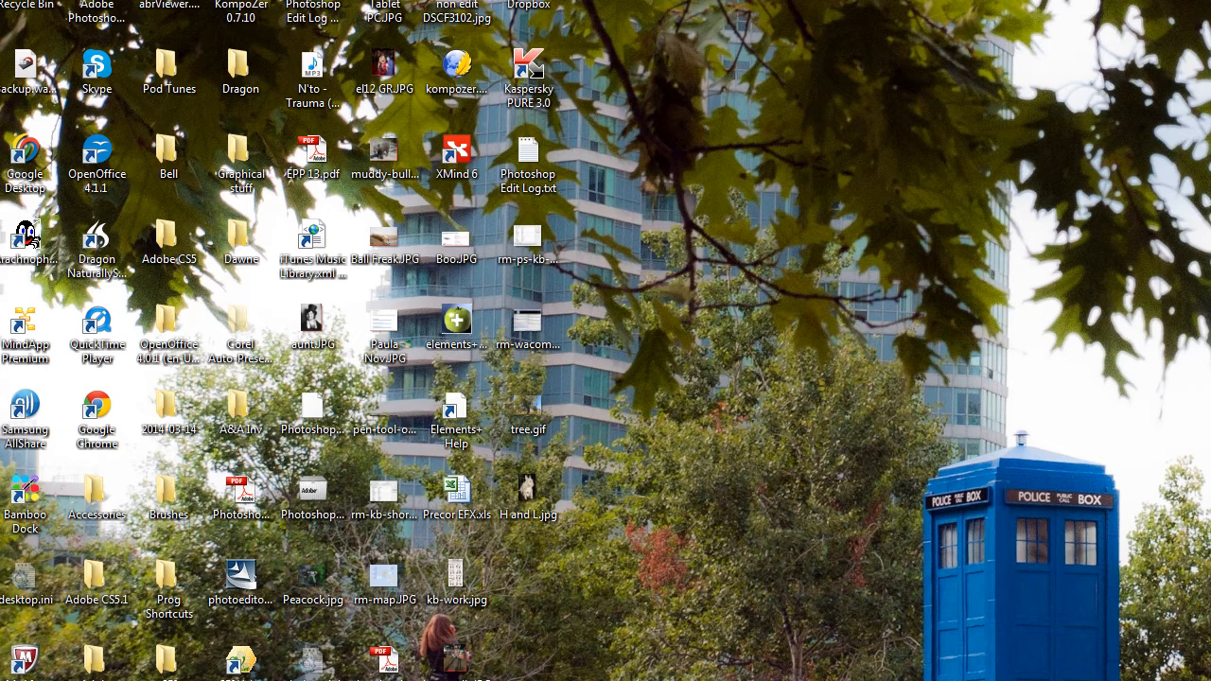
mouse_move(1123, 467)
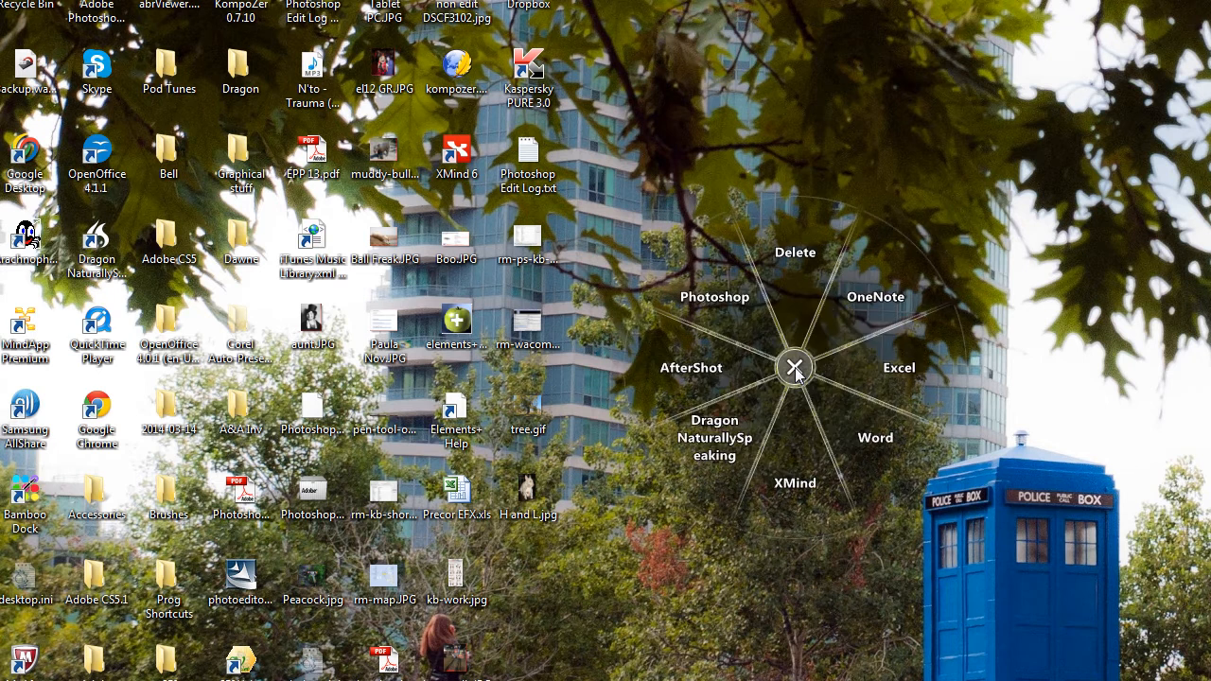
mouse_move(719, 288)
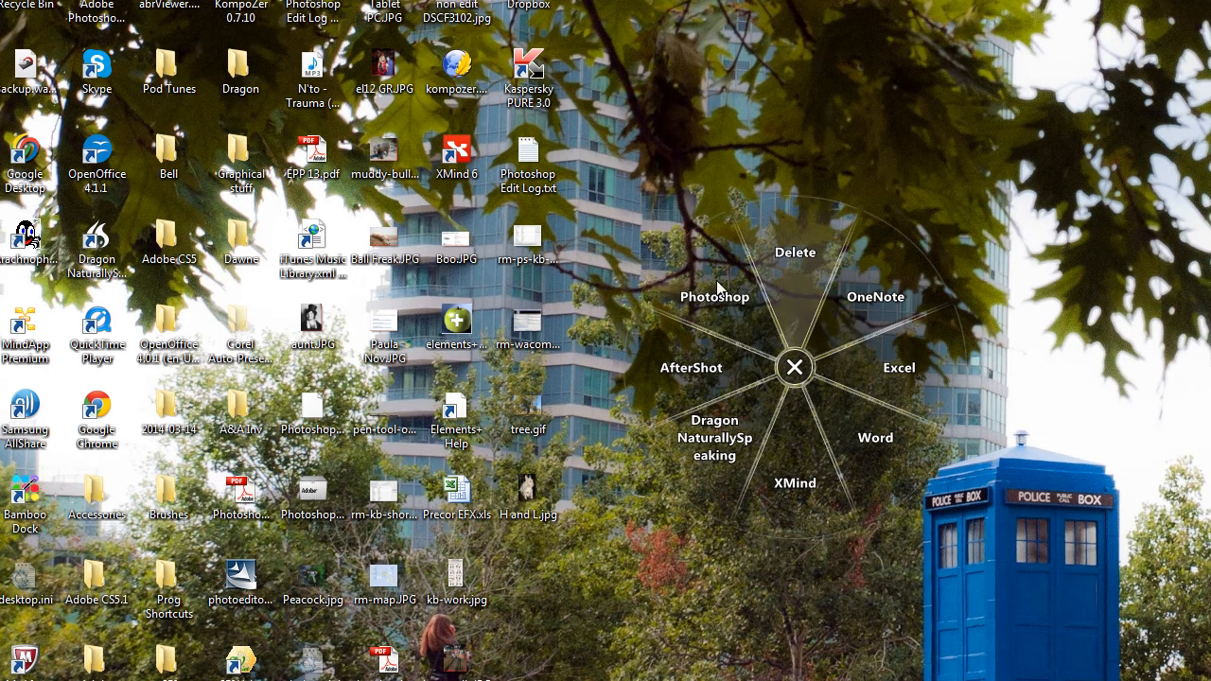
mouse_move(988, 318)
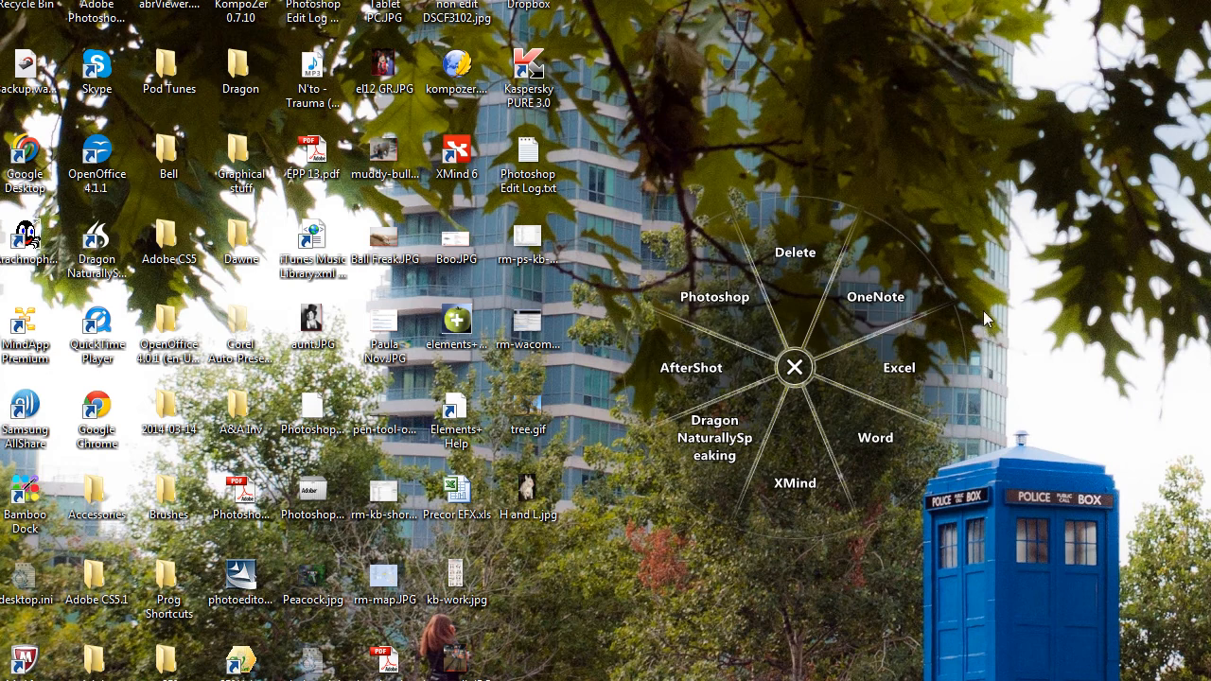
mouse_move(848, 276)
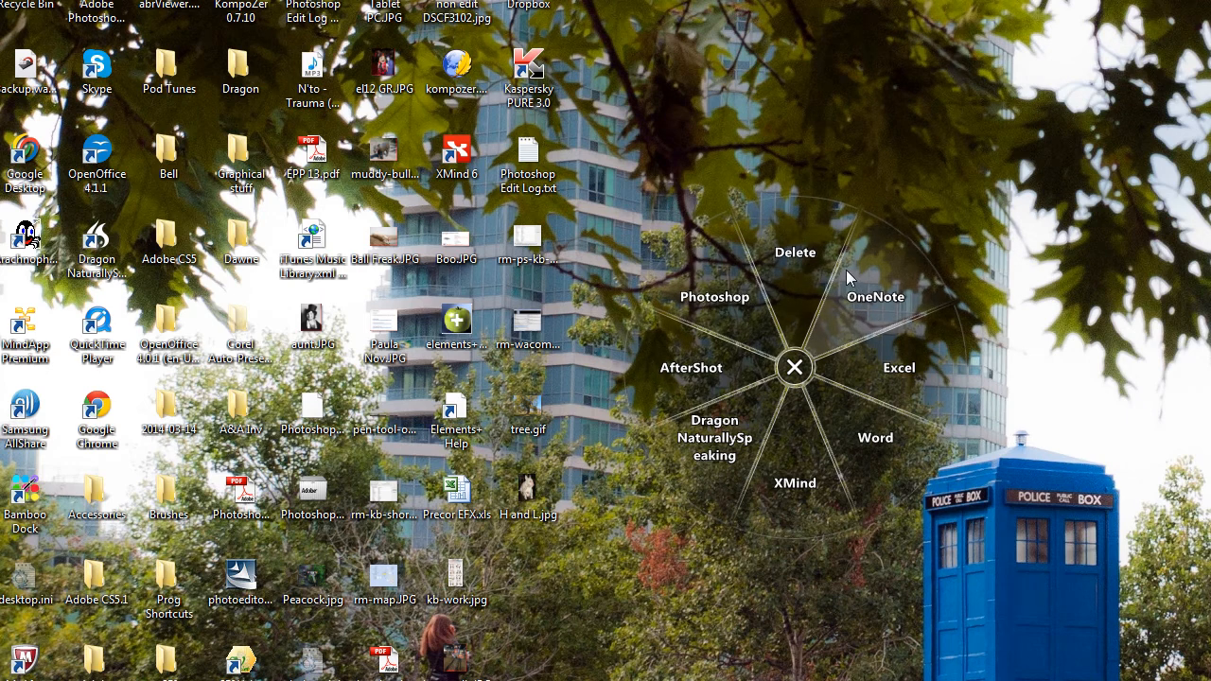
mouse_move(881, 496)
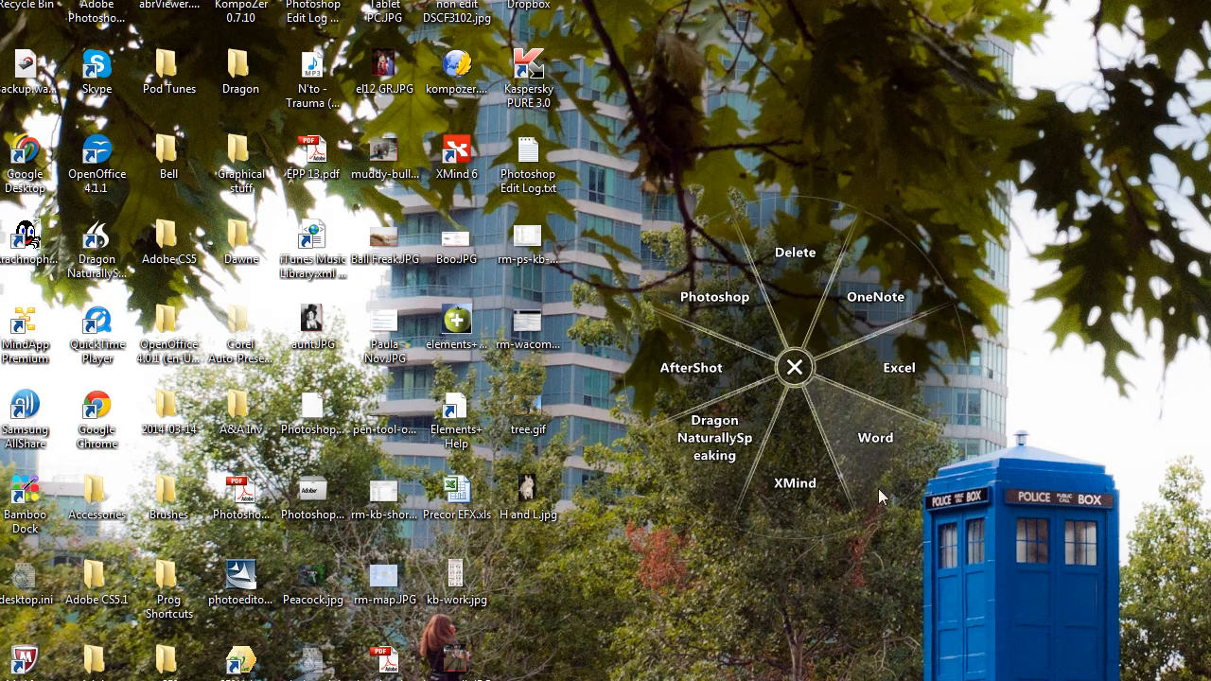
mouse_move(738, 391)
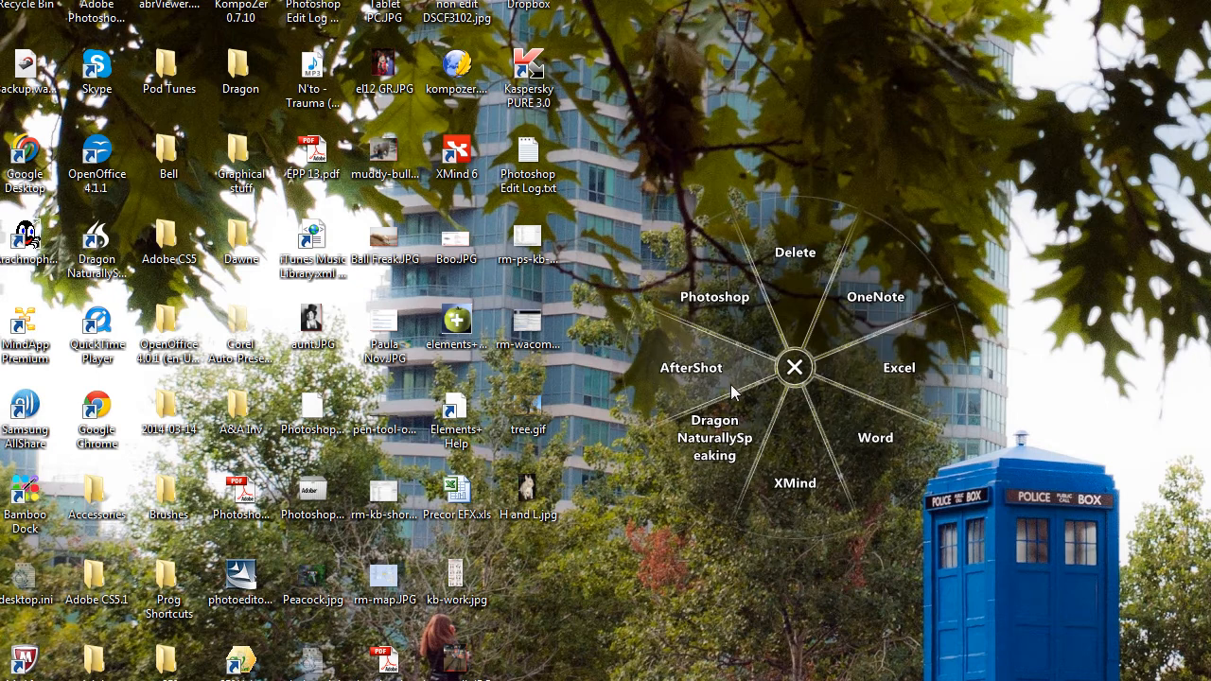
mouse_move(1145, 383)
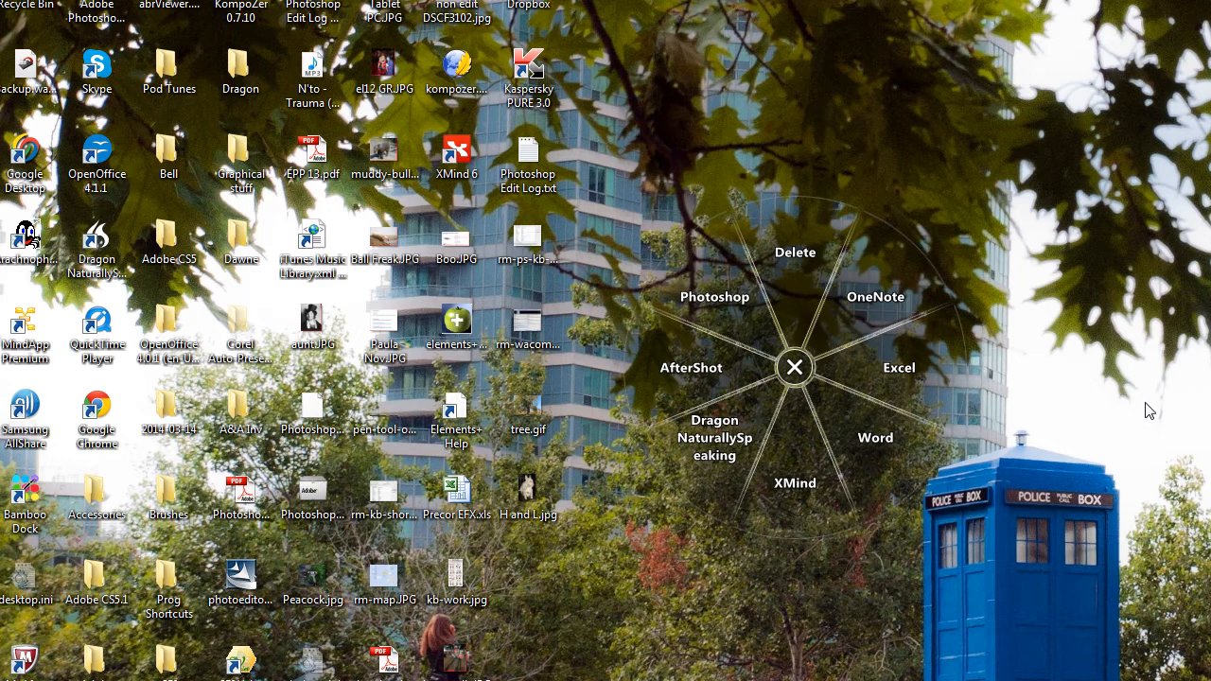
mouse_move(785, 382)
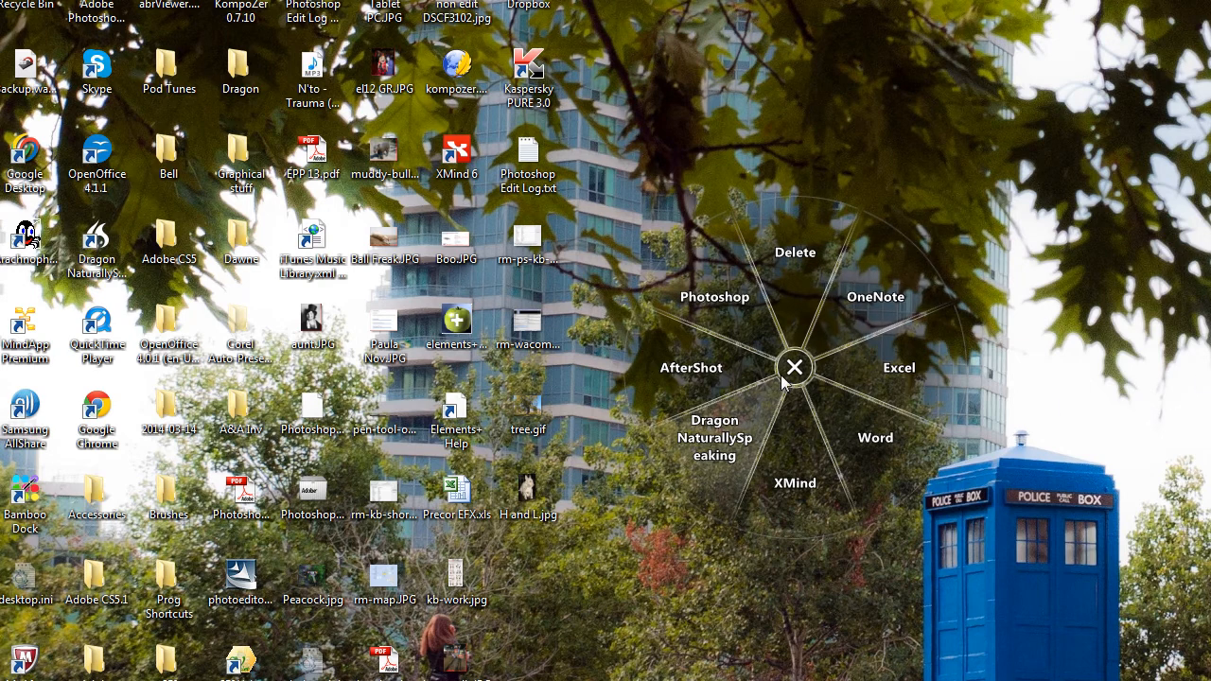
mouse_move(880, 315)
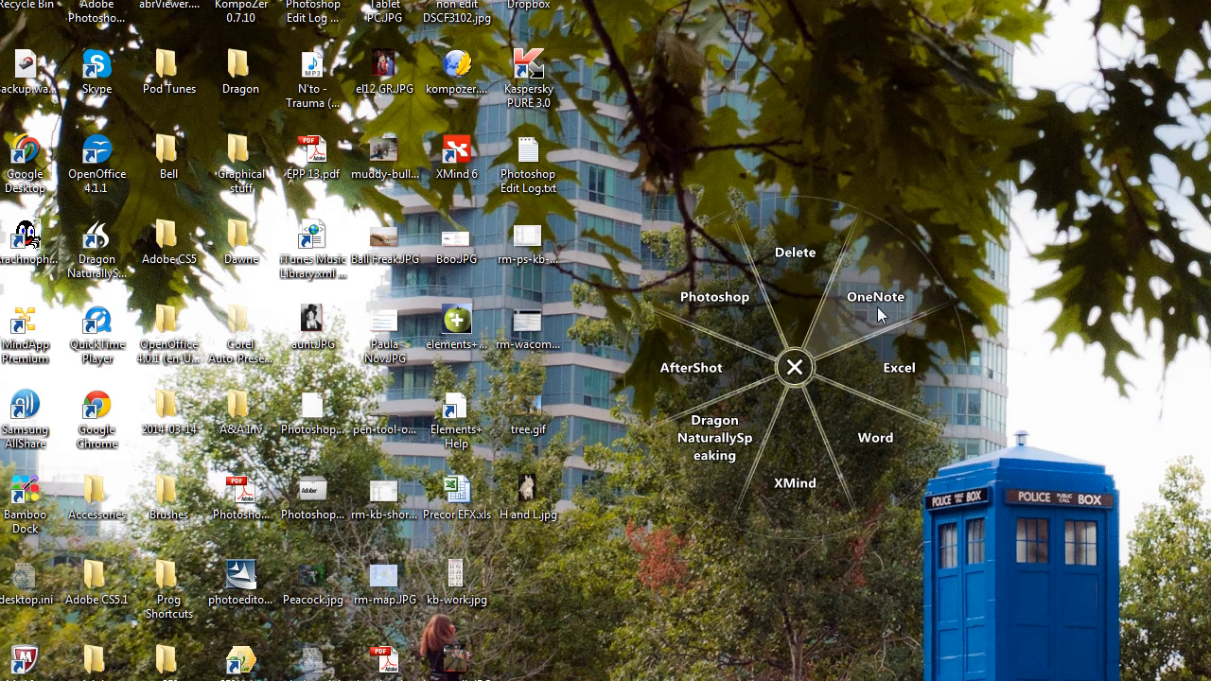
mouse_move(874, 313)
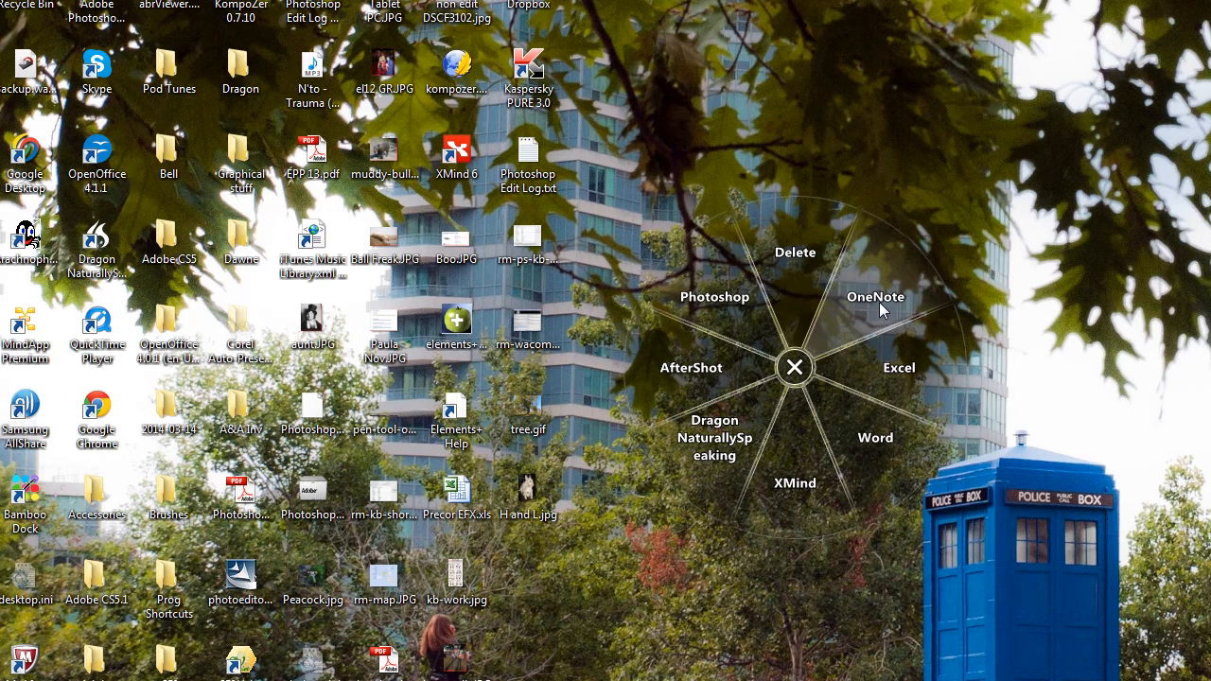
Step: Launch OneNote from the radial menu, landing on the Honey Garlic Chicken recipe page
click(874, 297)
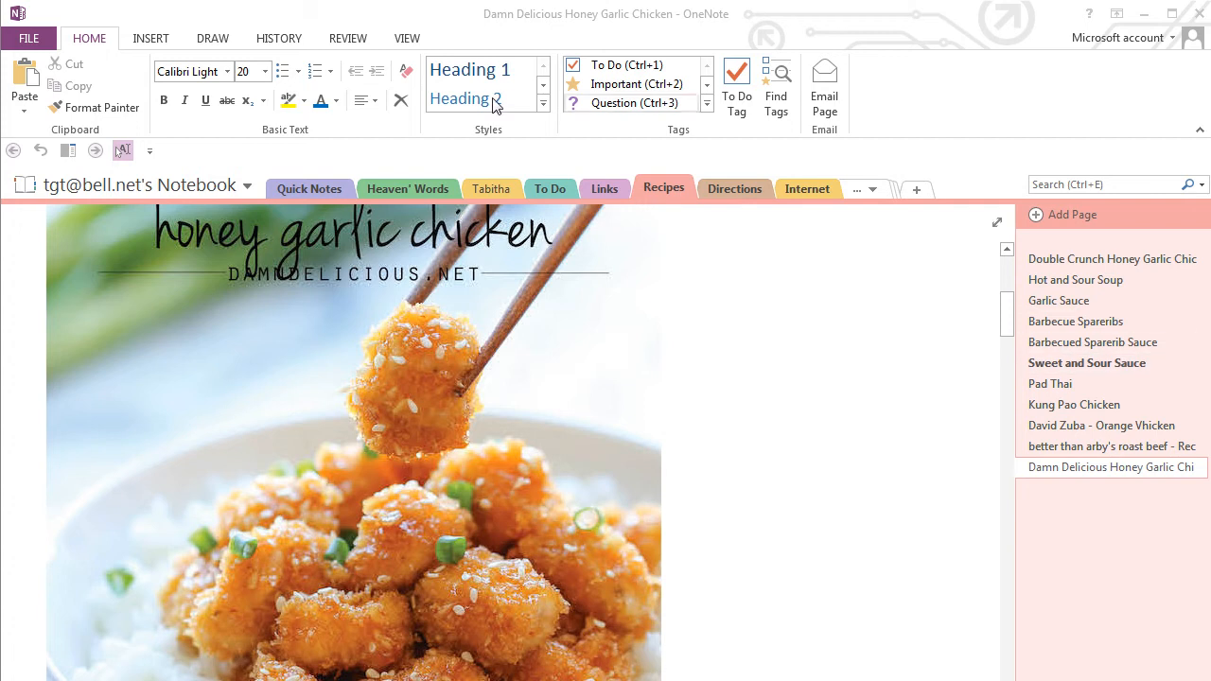
mouse_move(1132, 106)
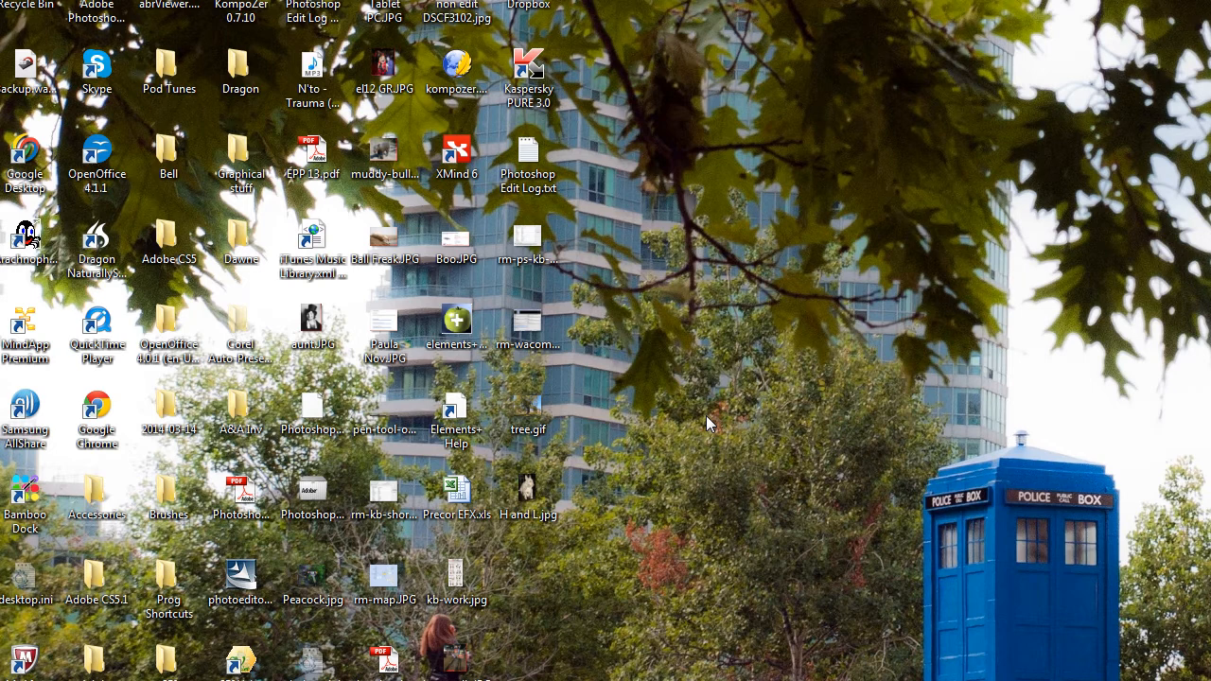
mouse_move(871, 407)
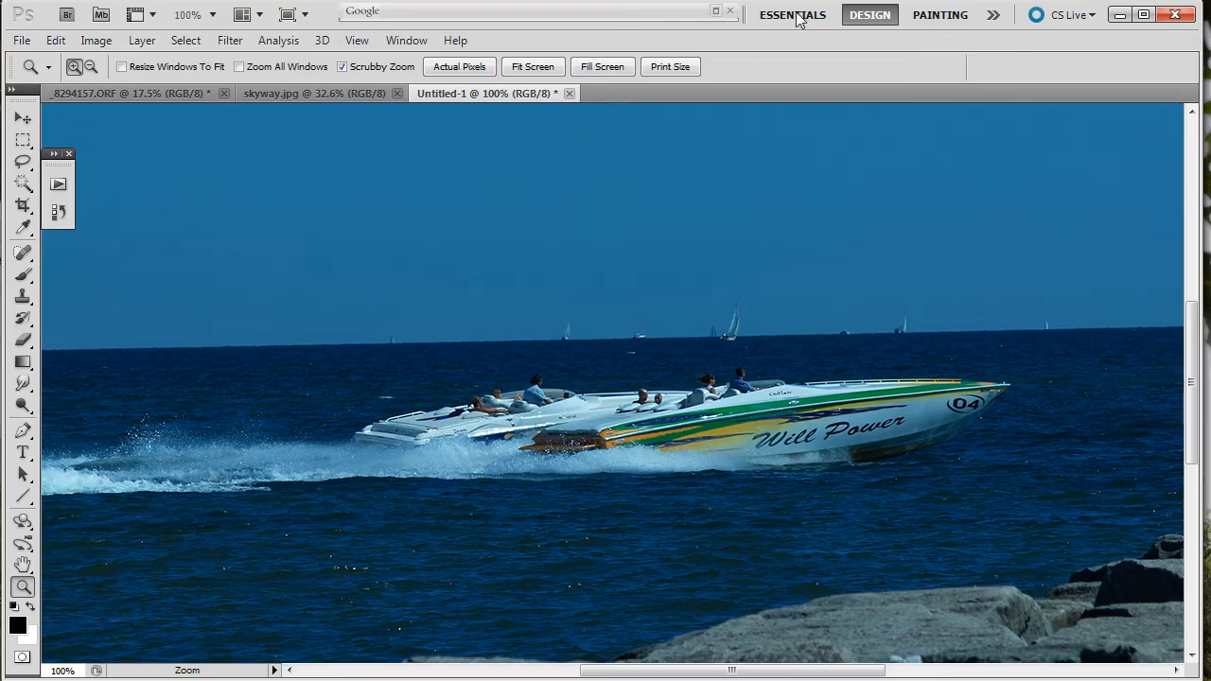
mouse_move(746, 216)
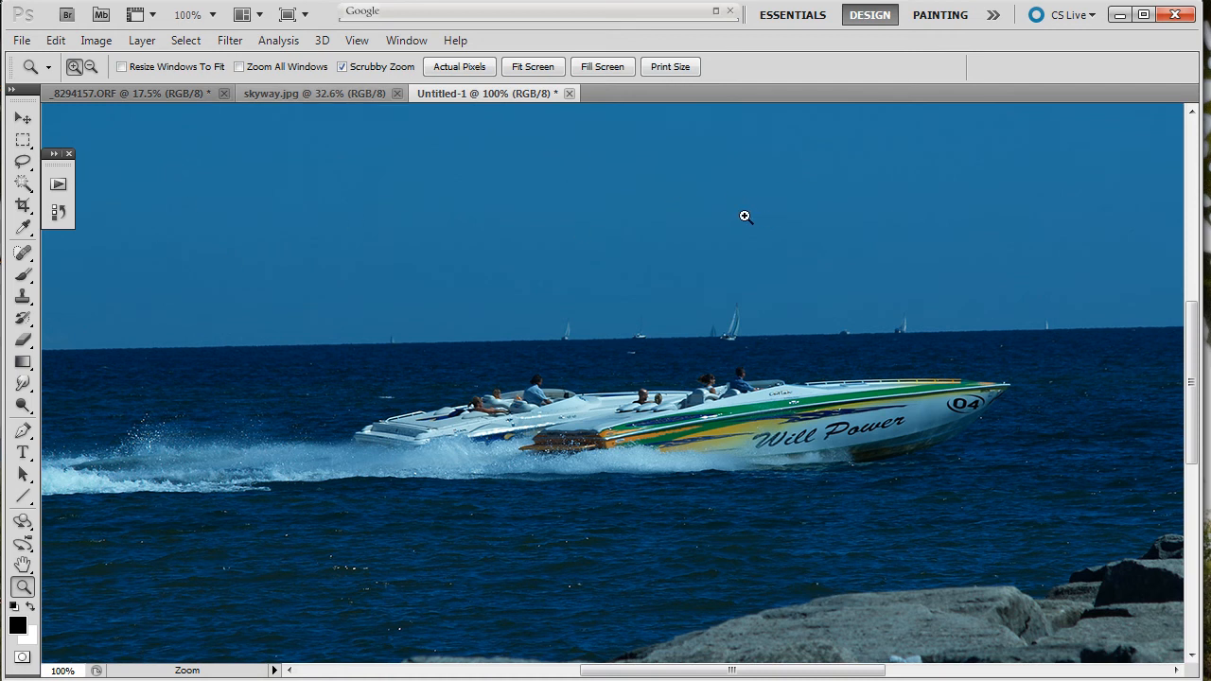
mouse_move(564, 262)
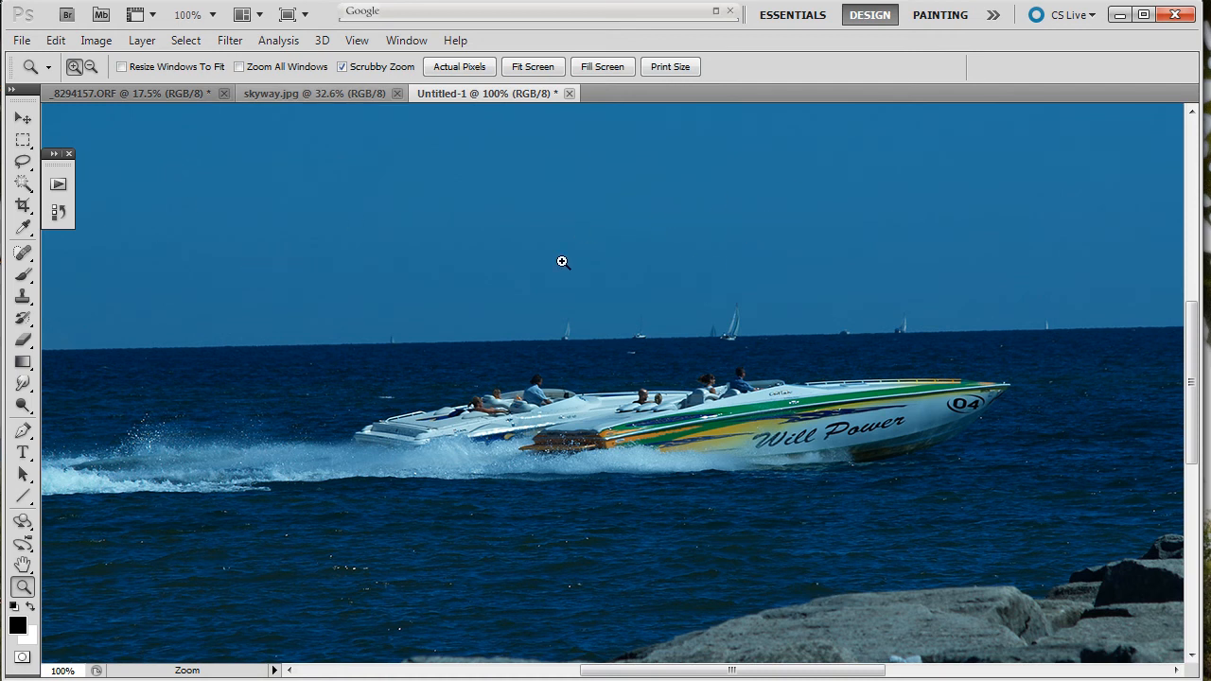
mouse_move(1030, 301)
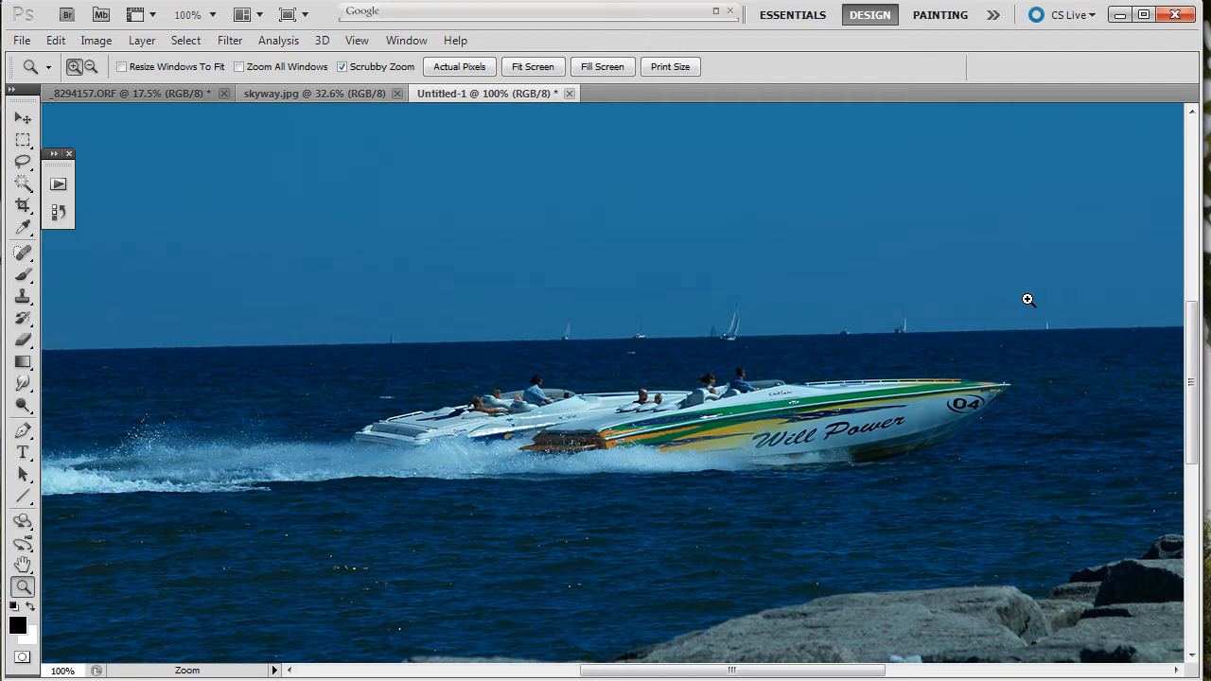
mouse_move(504, 397)
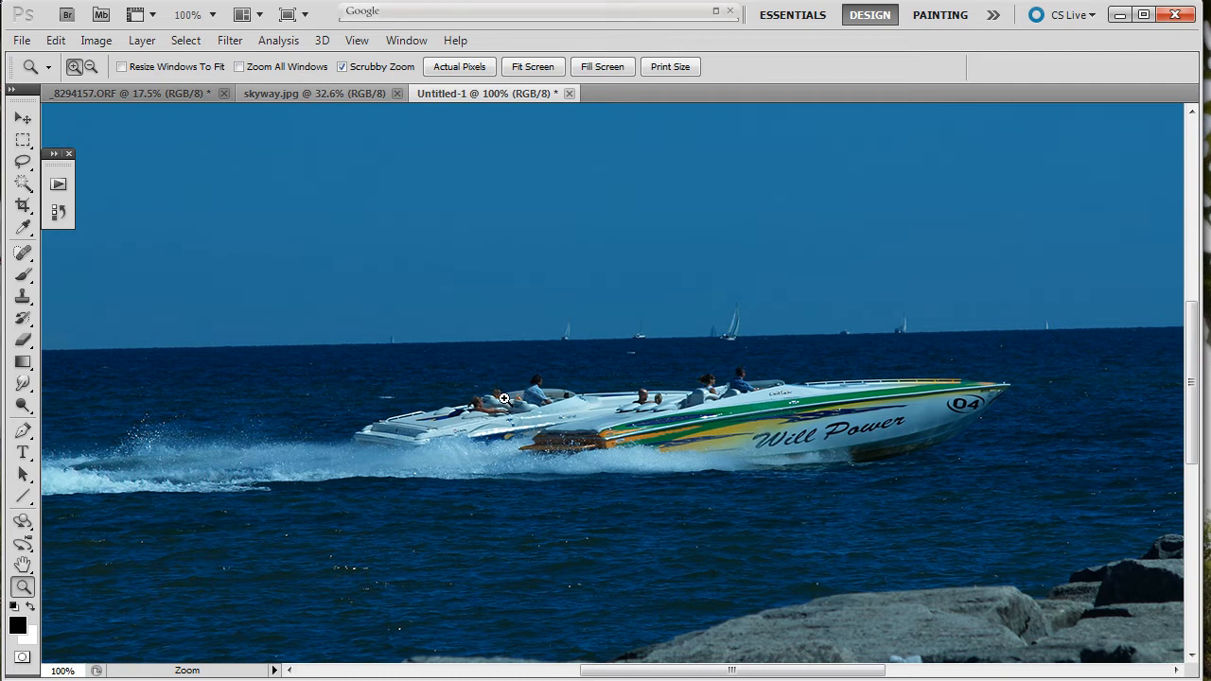
mouse_move(302, 283)
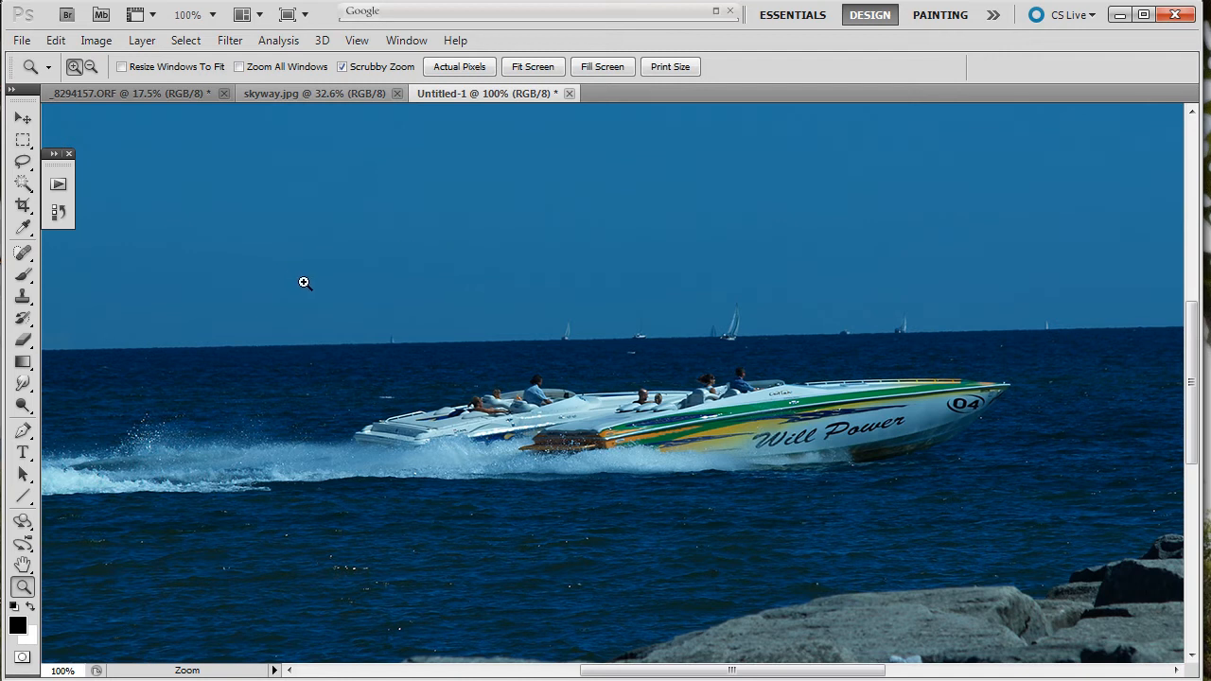
mouse_move(348, 404)
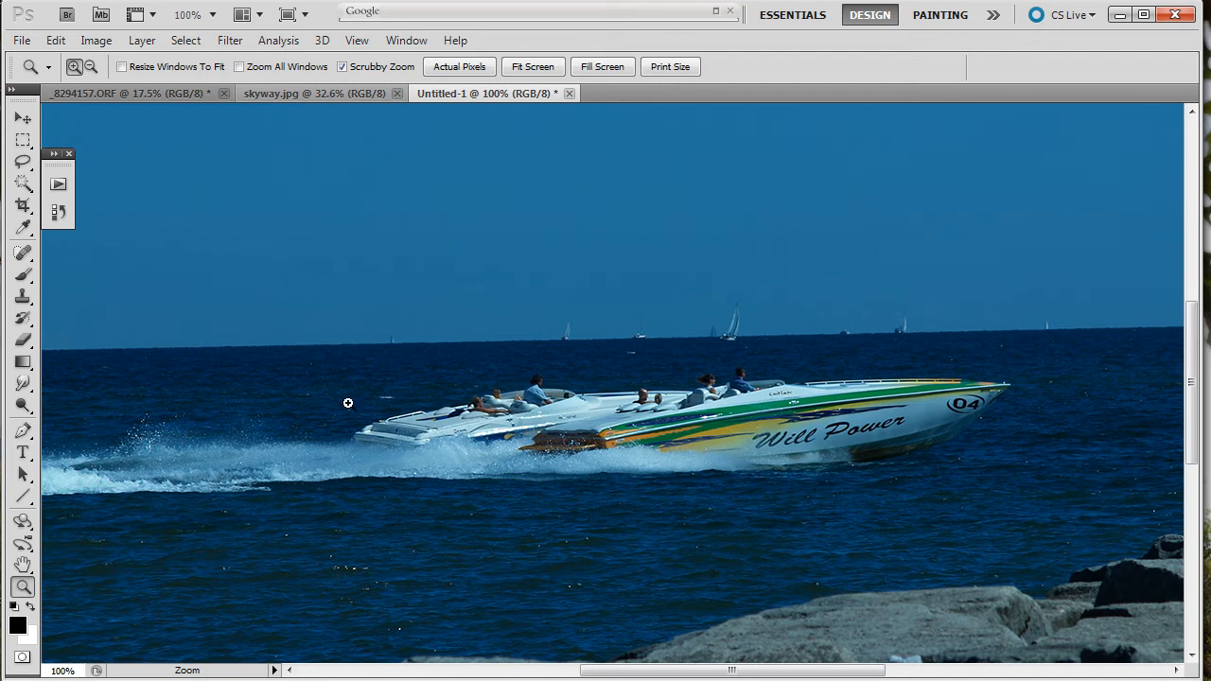
mouse_move(282, 354)
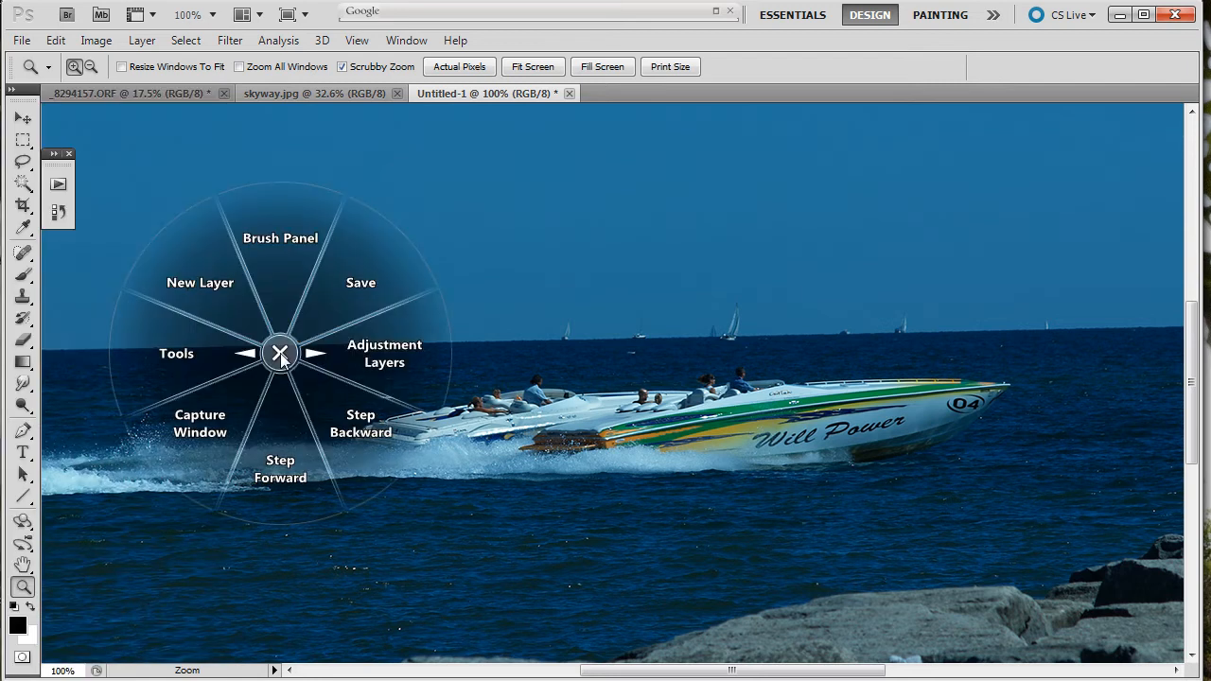
mouse_move(174, 282)
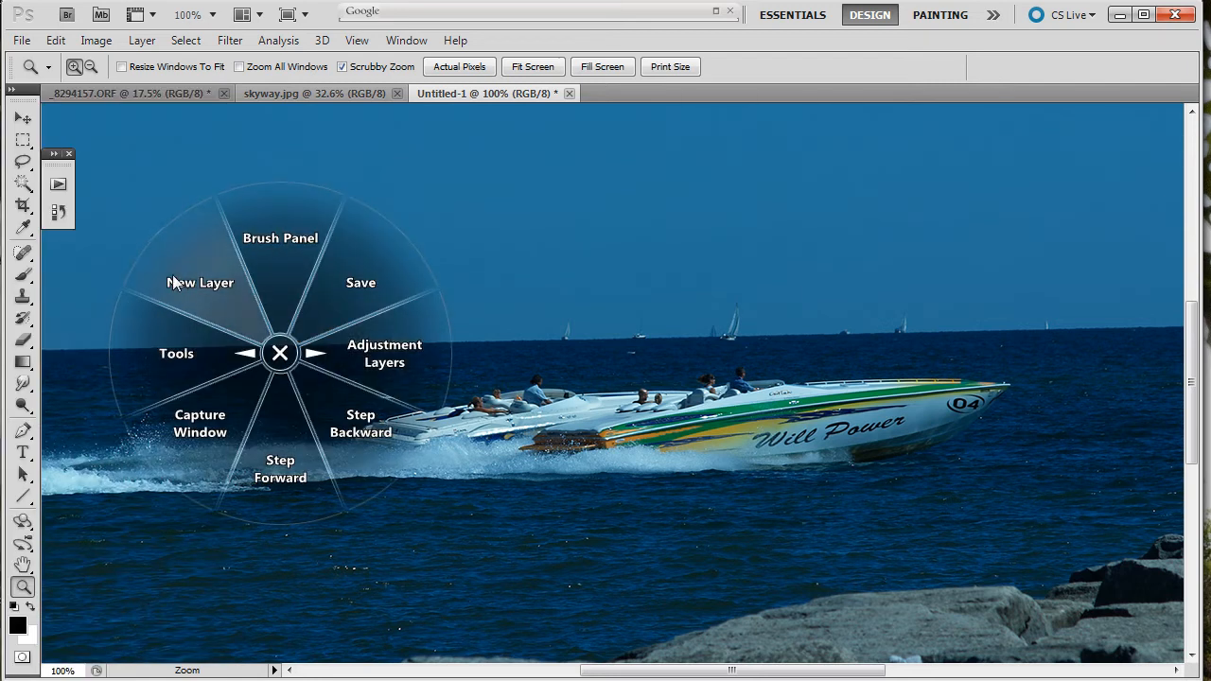
mouse_move(397, 369)
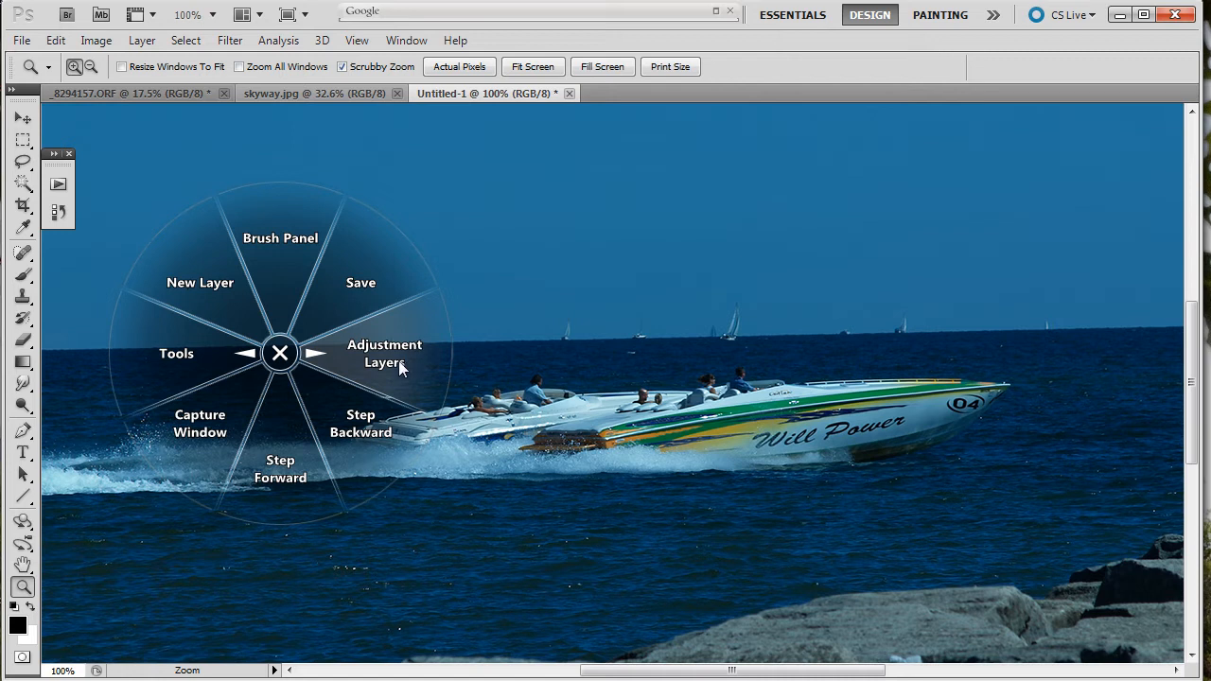
mouse_move(174, 378)
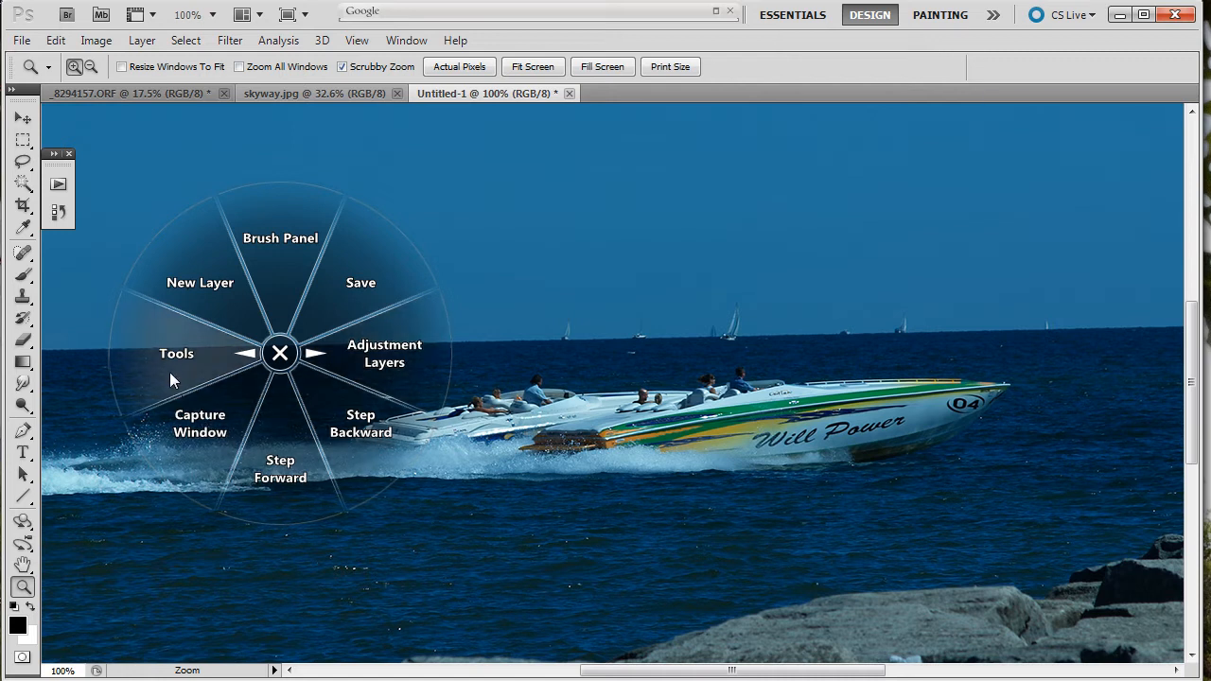
mouse_move(395, 371)
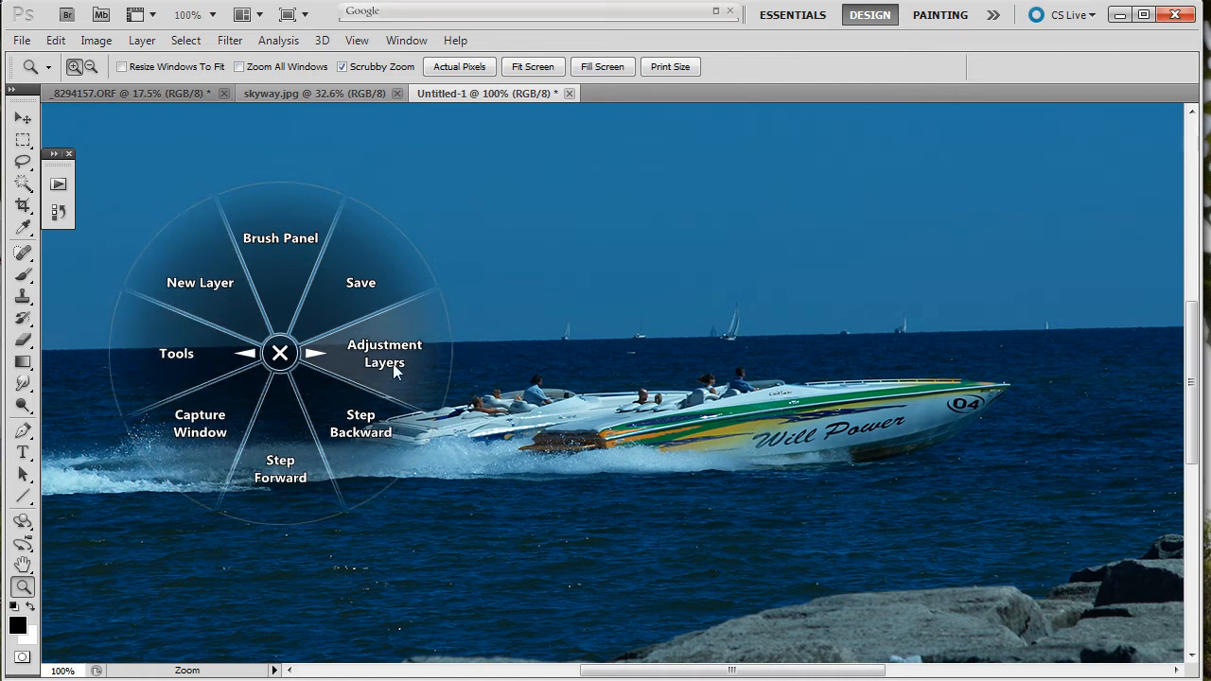
mouse_move(378, 356)
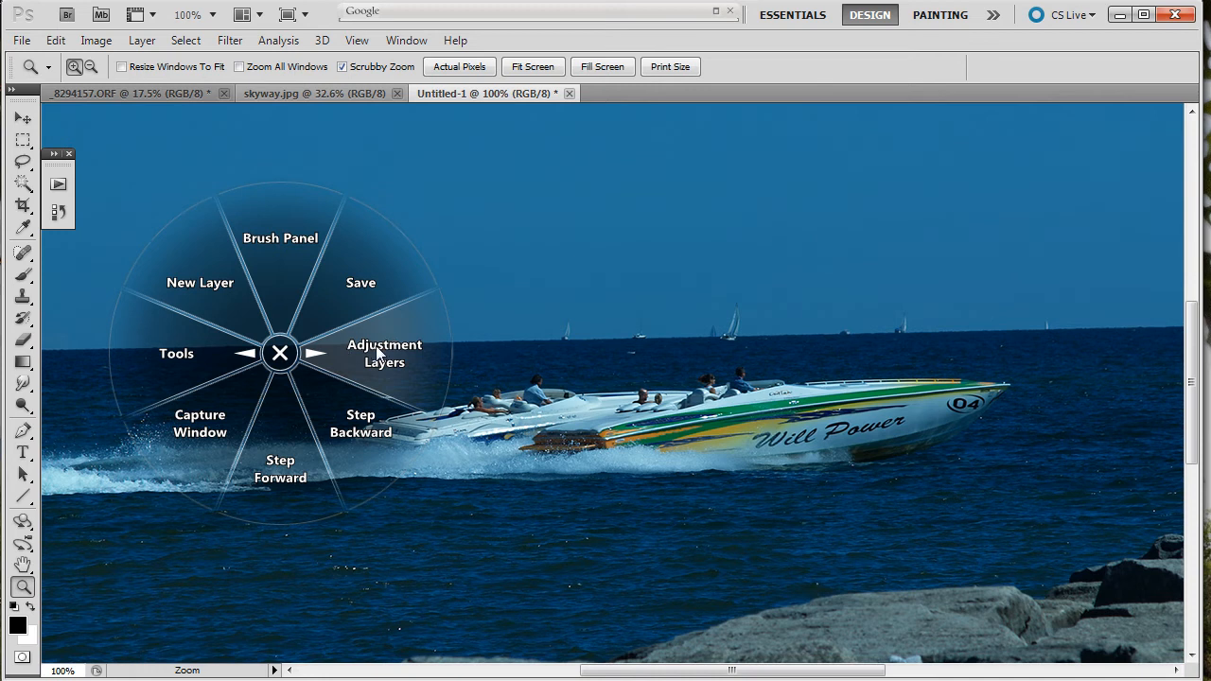
mouse_move(382, 354)
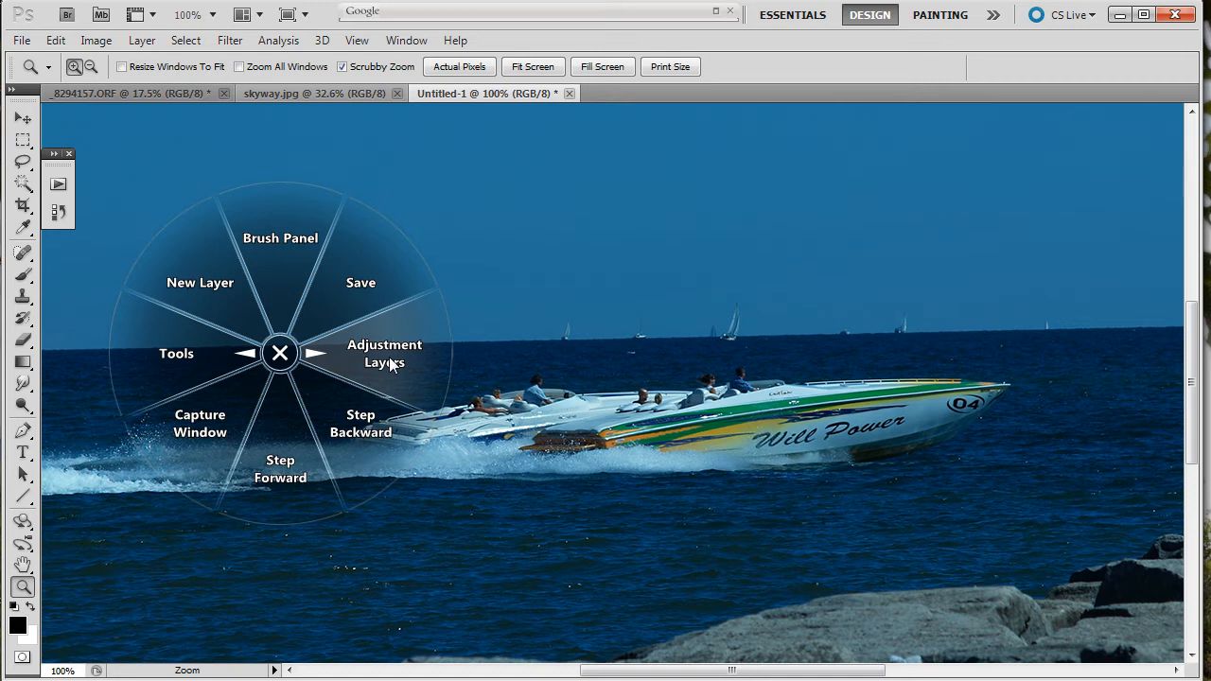
mouse_move(413, 358)
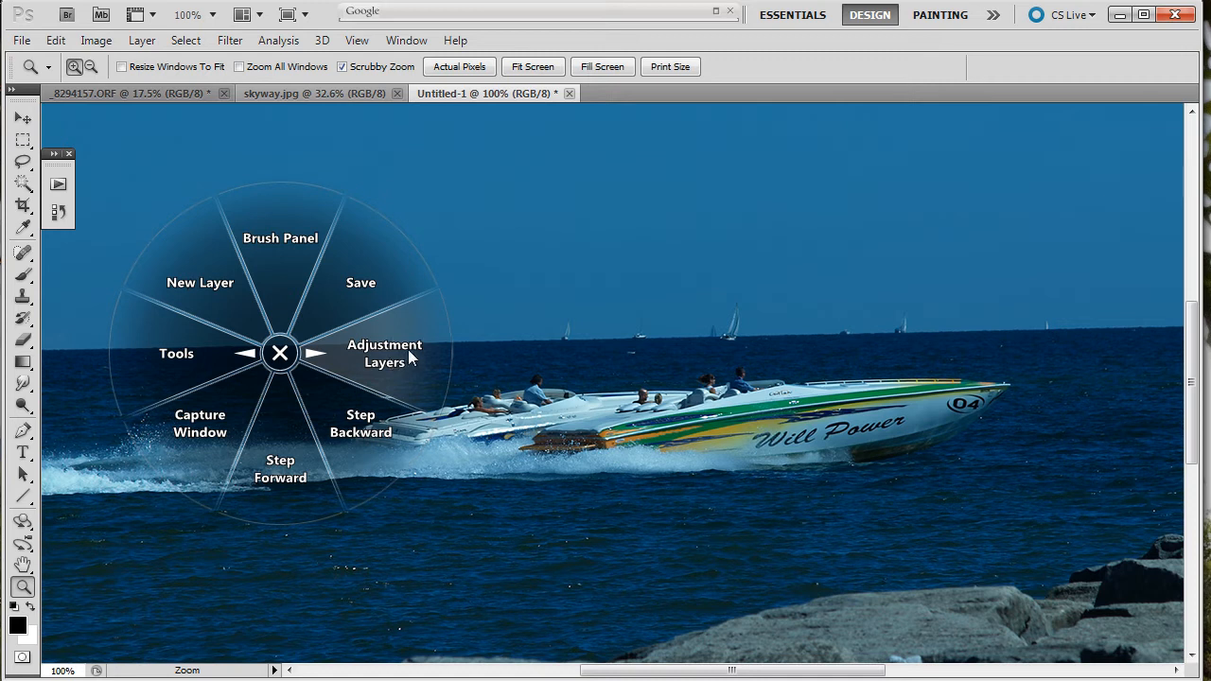
mouse_move(397, 354)
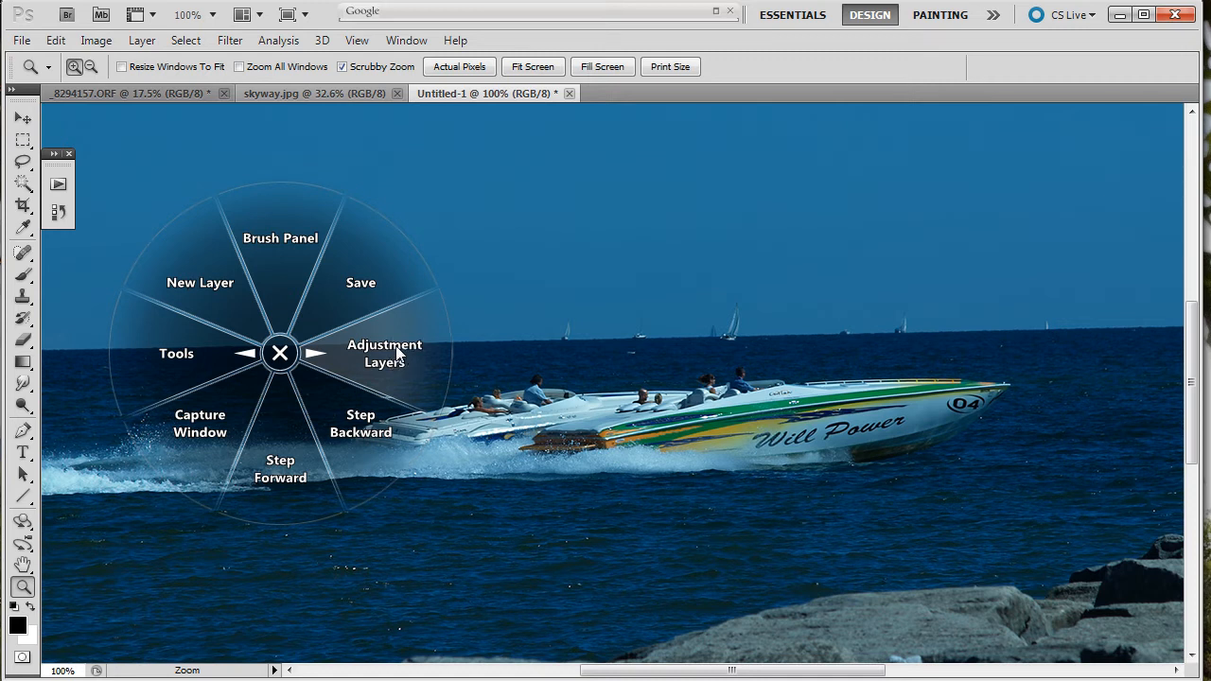
click(280, 354)
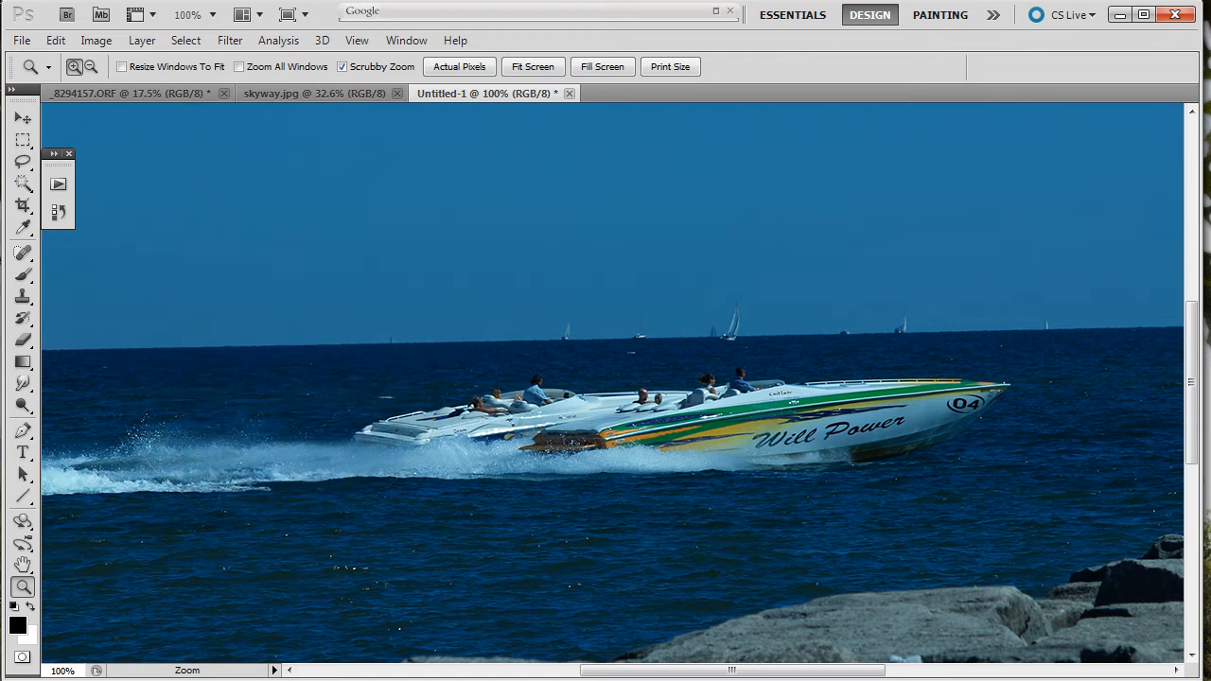
click(55, 39)
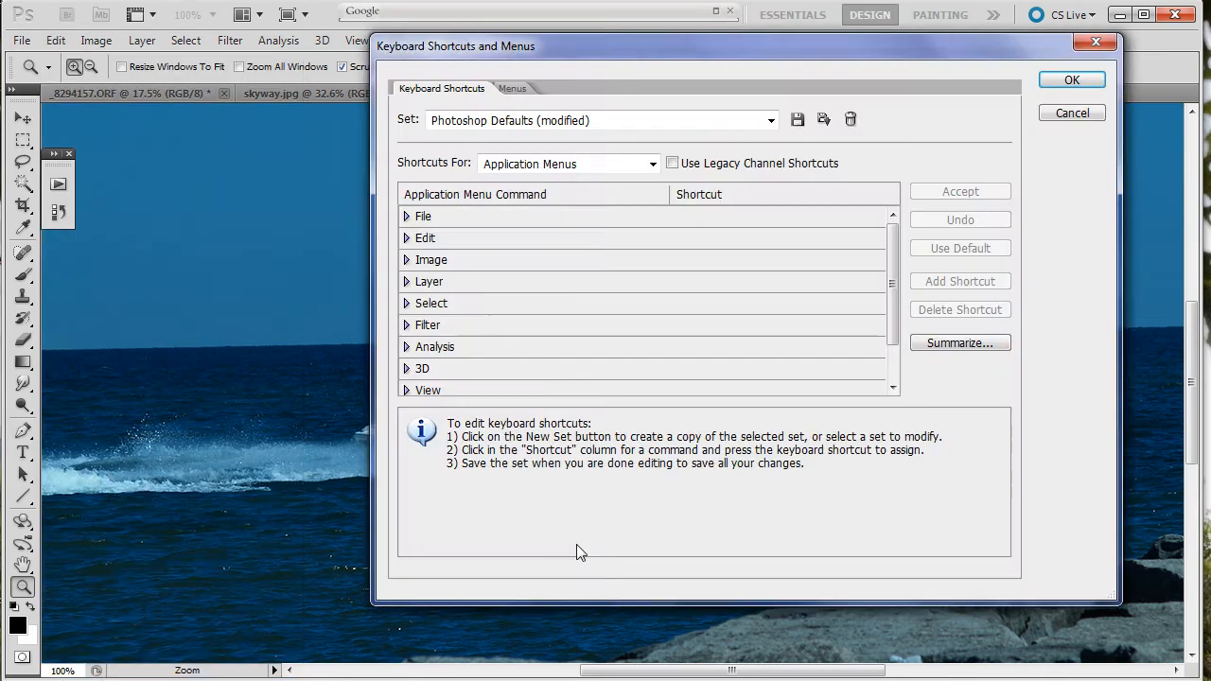
mouse_move(411, 288)
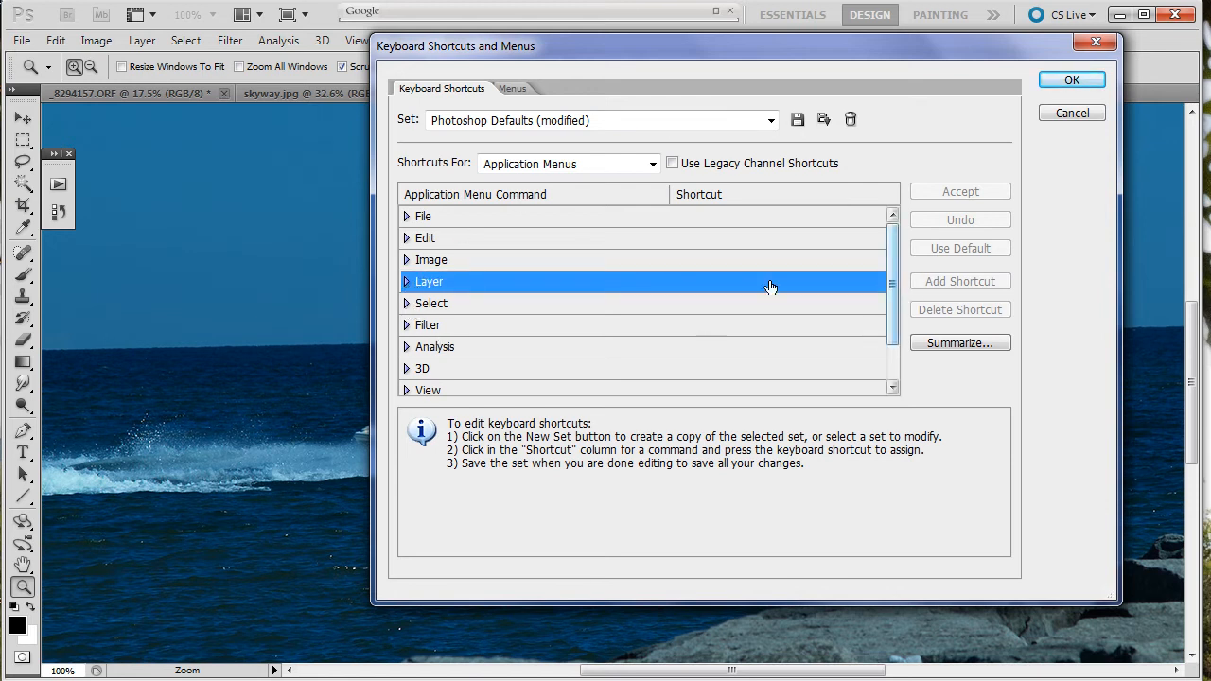
click(407, 280)
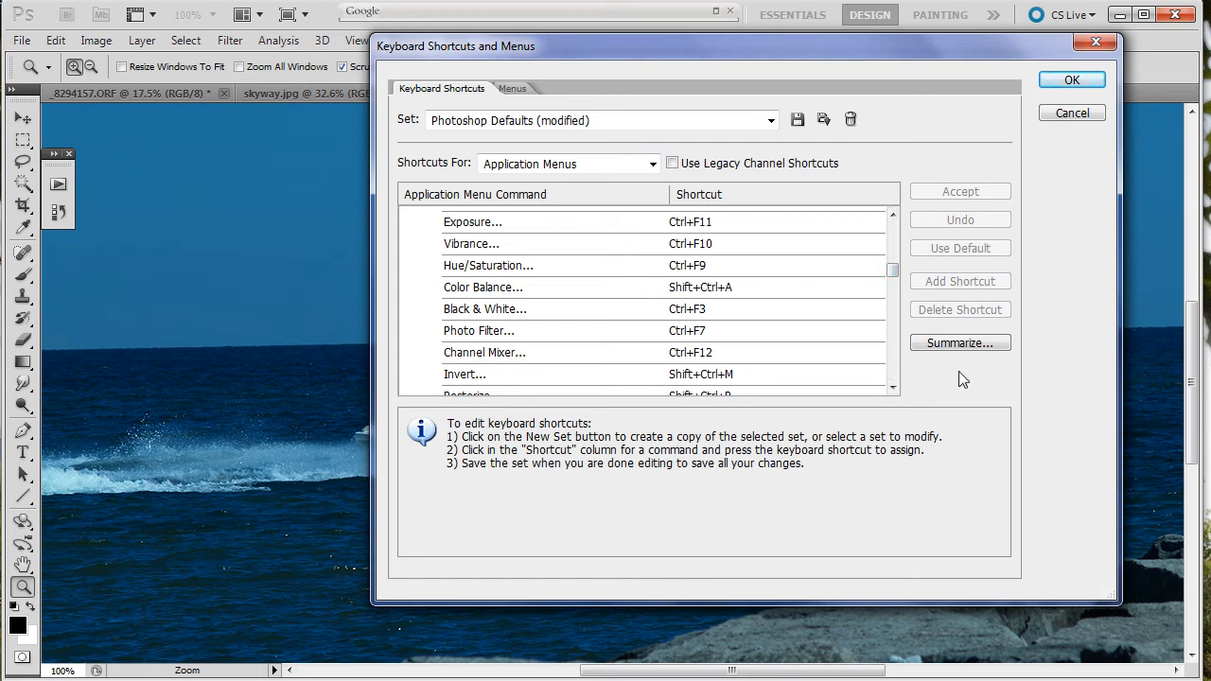
mouse_move(710, 388)
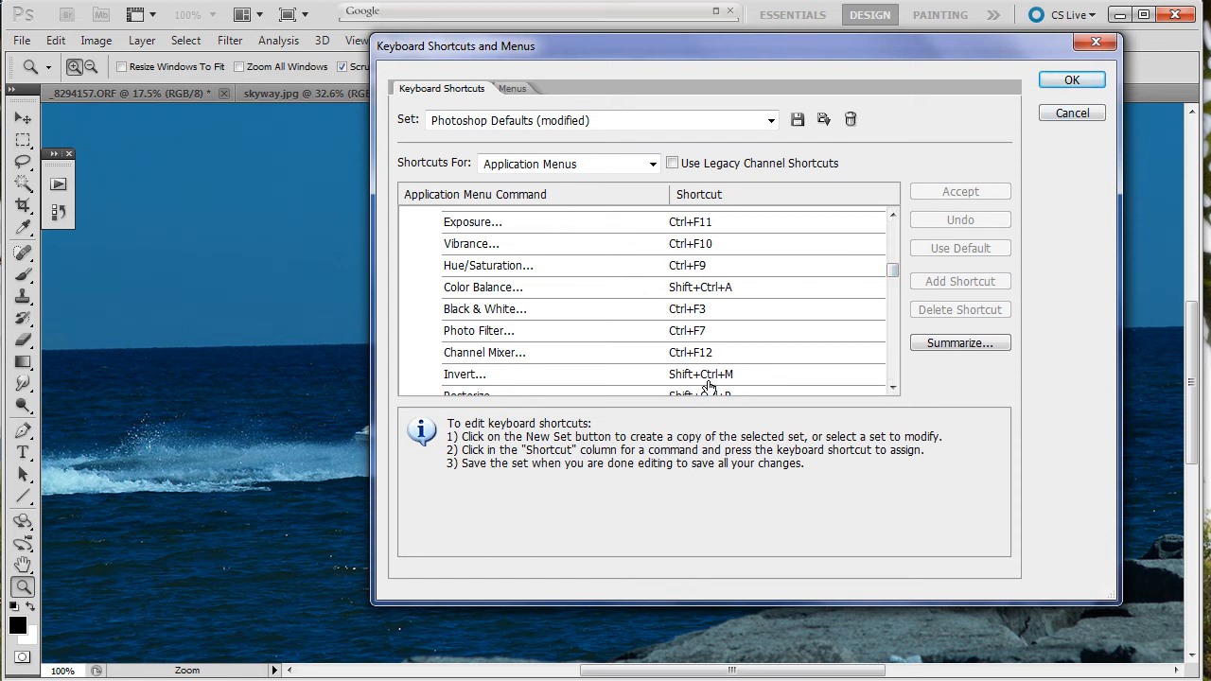
mouse_move(698, 363)
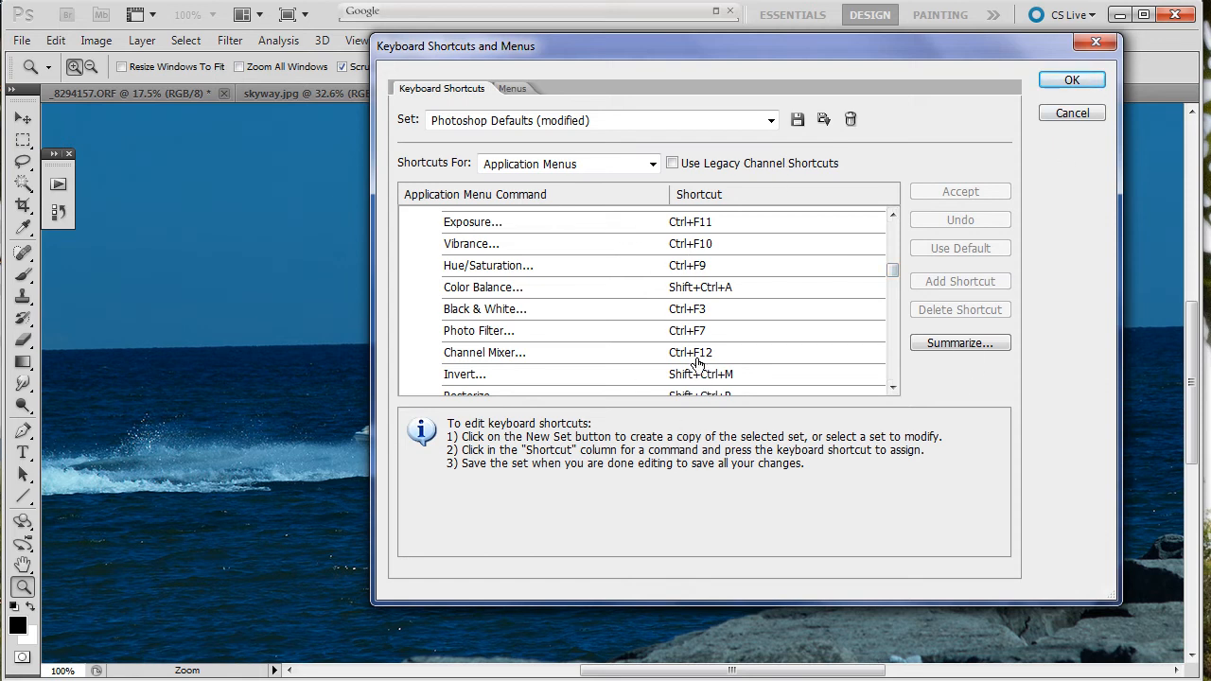
mouse_move(727, 311)
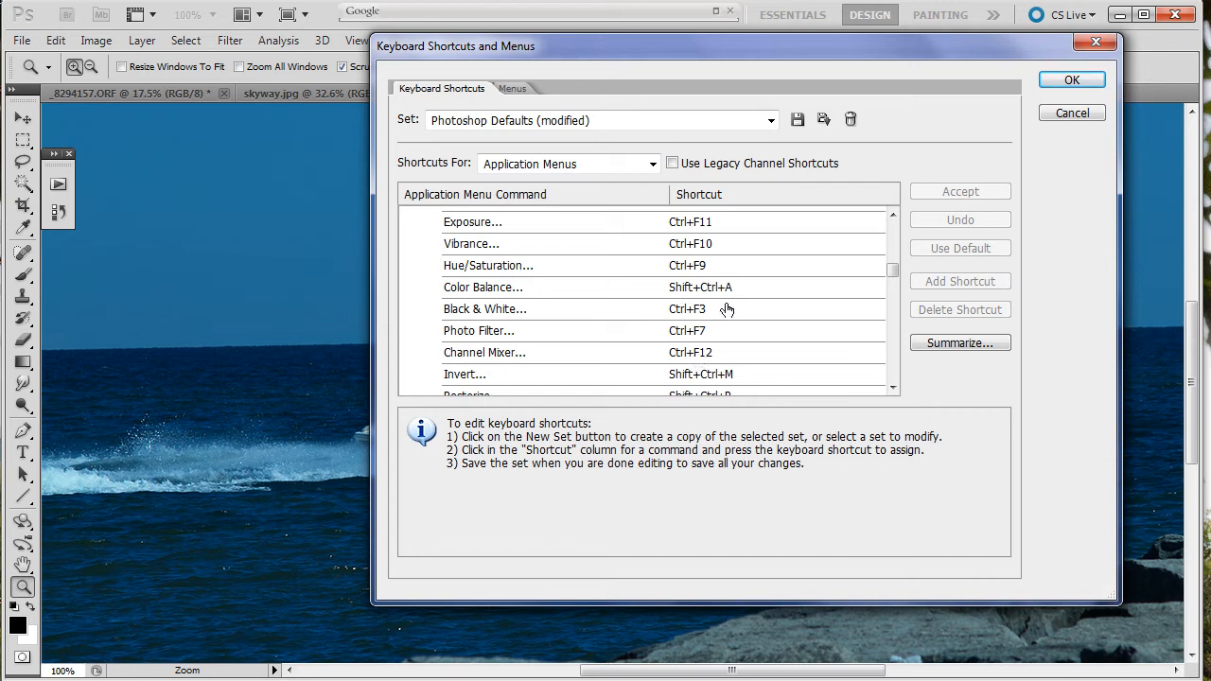
mouse_move(835, 287)
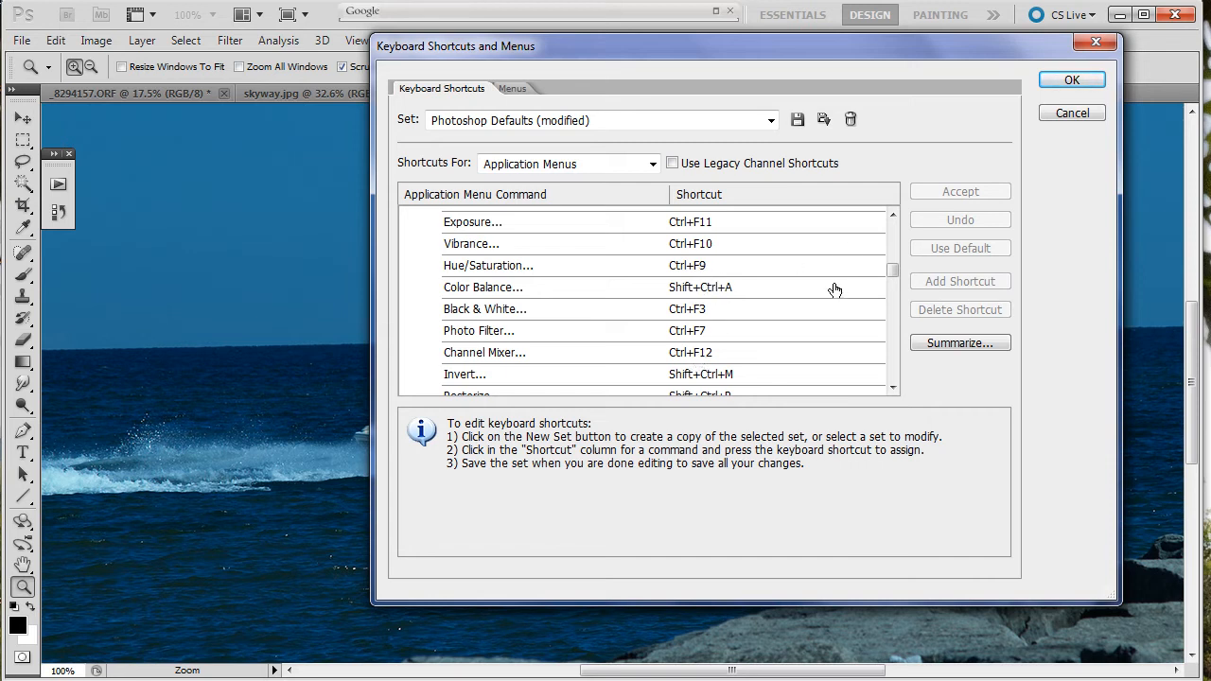
mouse_move(831, 322)
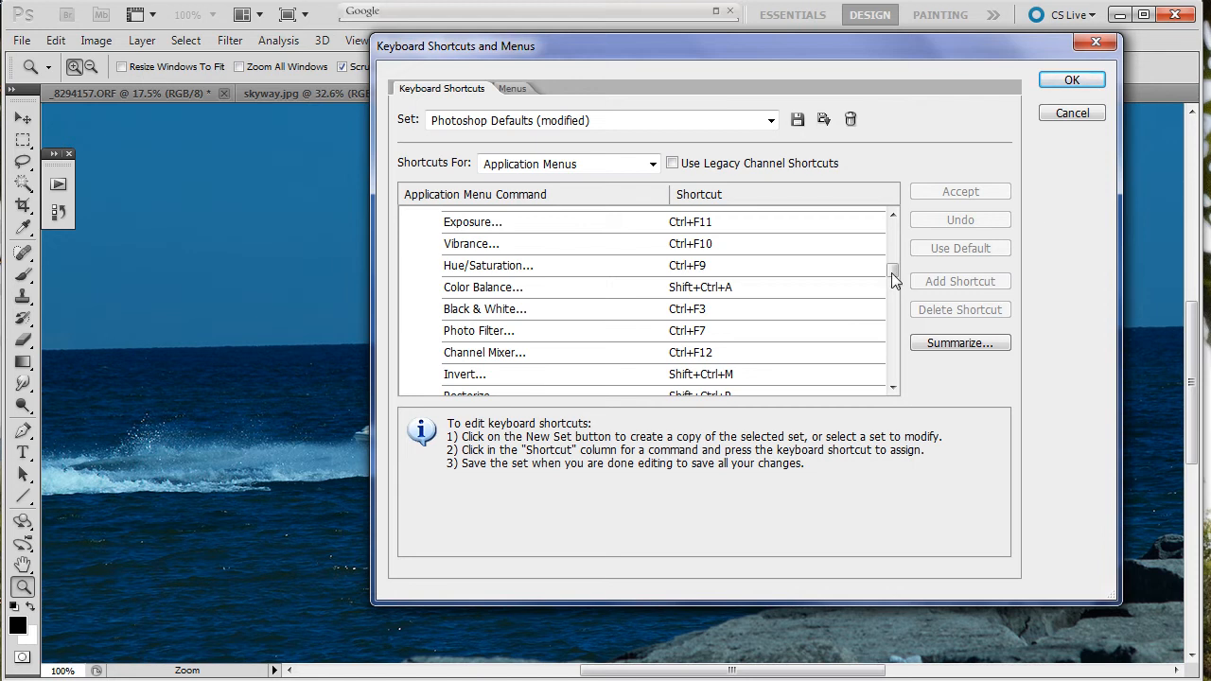
mouse_move(1072, 80)
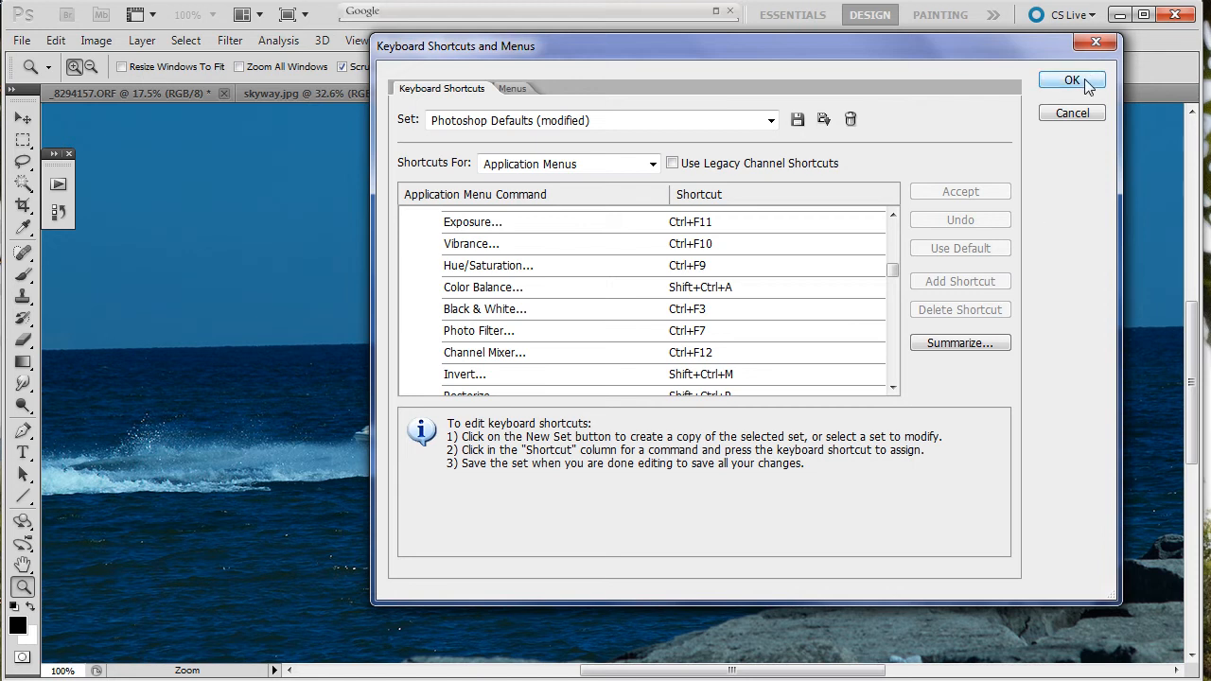
click(1071, 79)
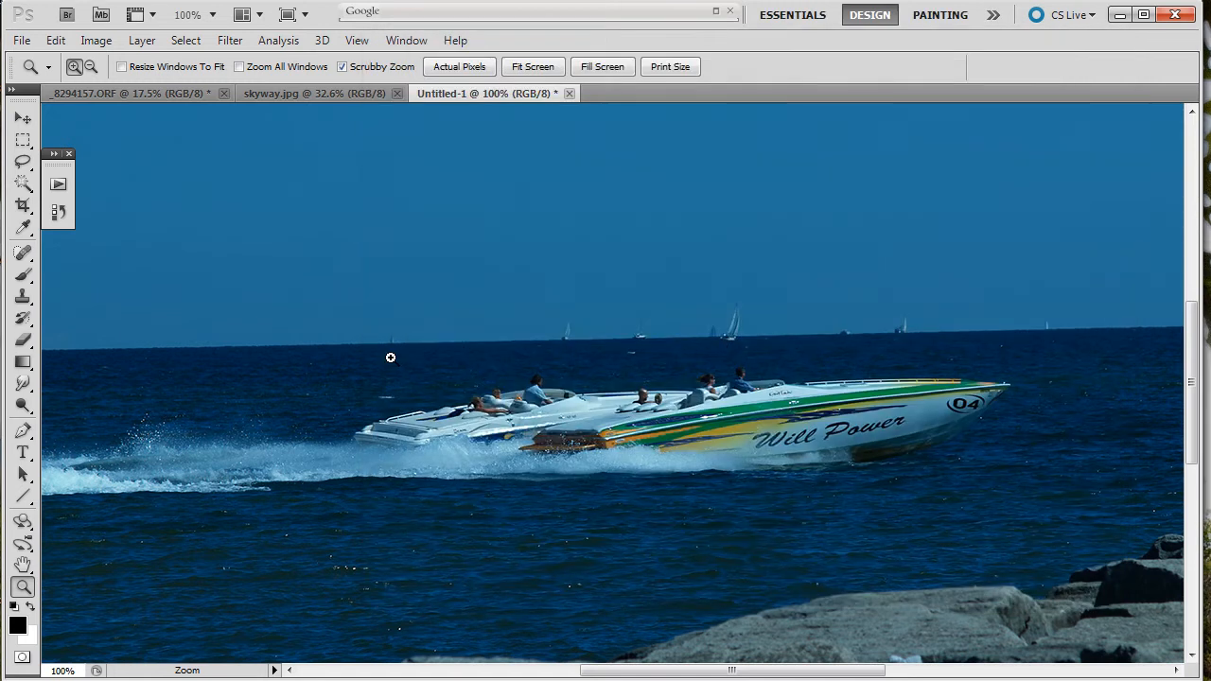
mouse_move(651, 331)
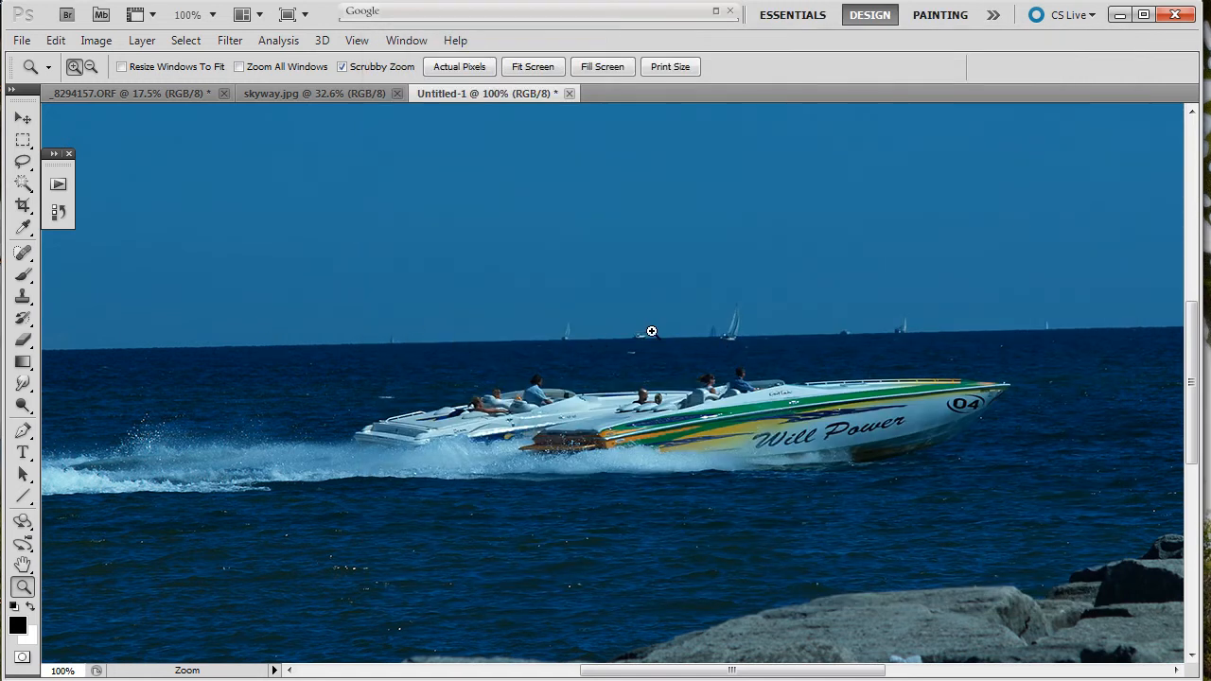
mouse_move(844, 386)
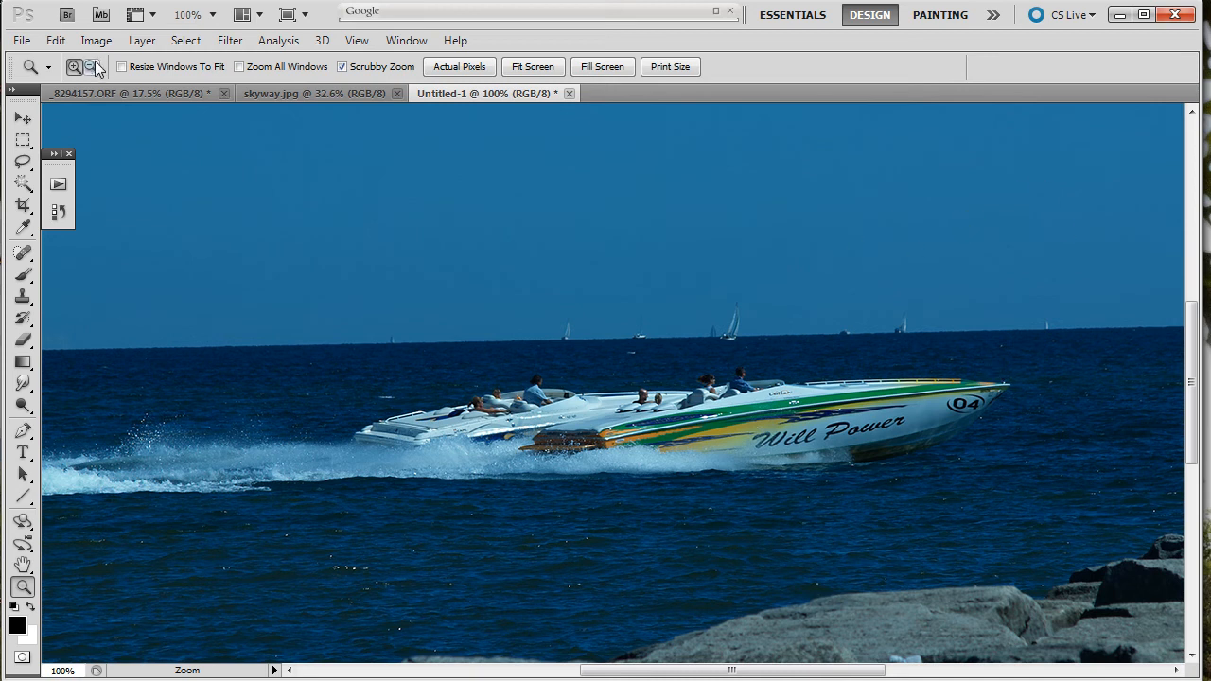
mouse_move(94, 39)
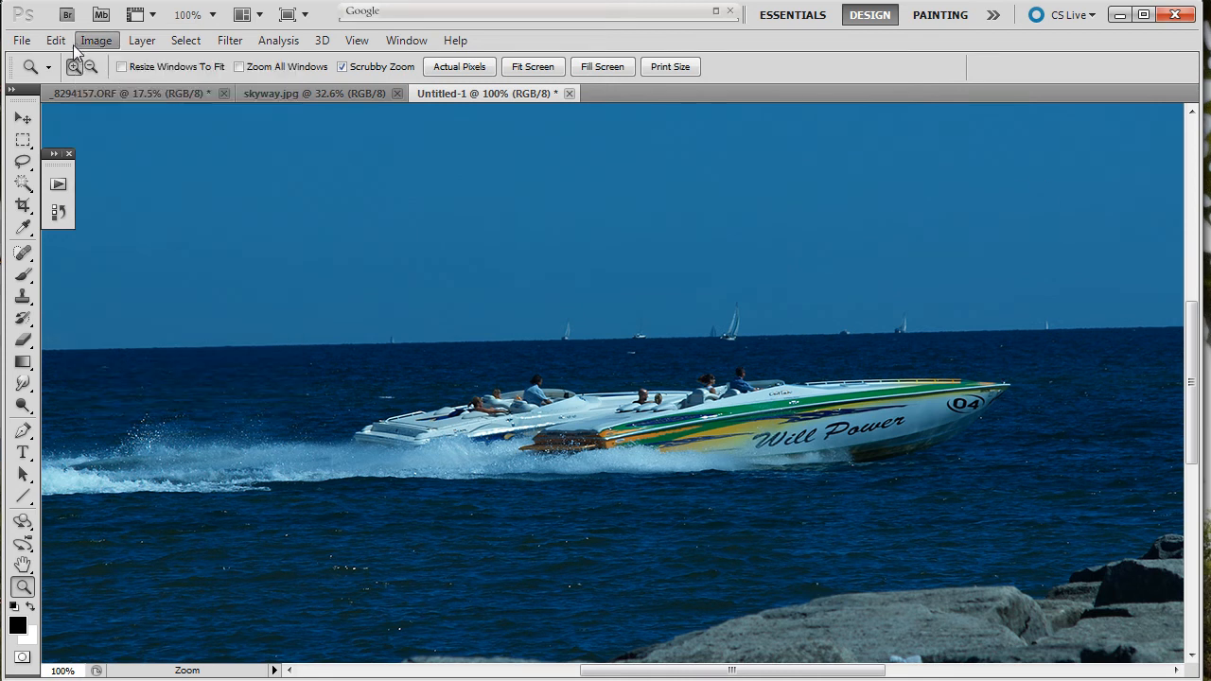
Step: Show the Image menu's Adjustments submenu over the speedboat photo
click(94, 40)
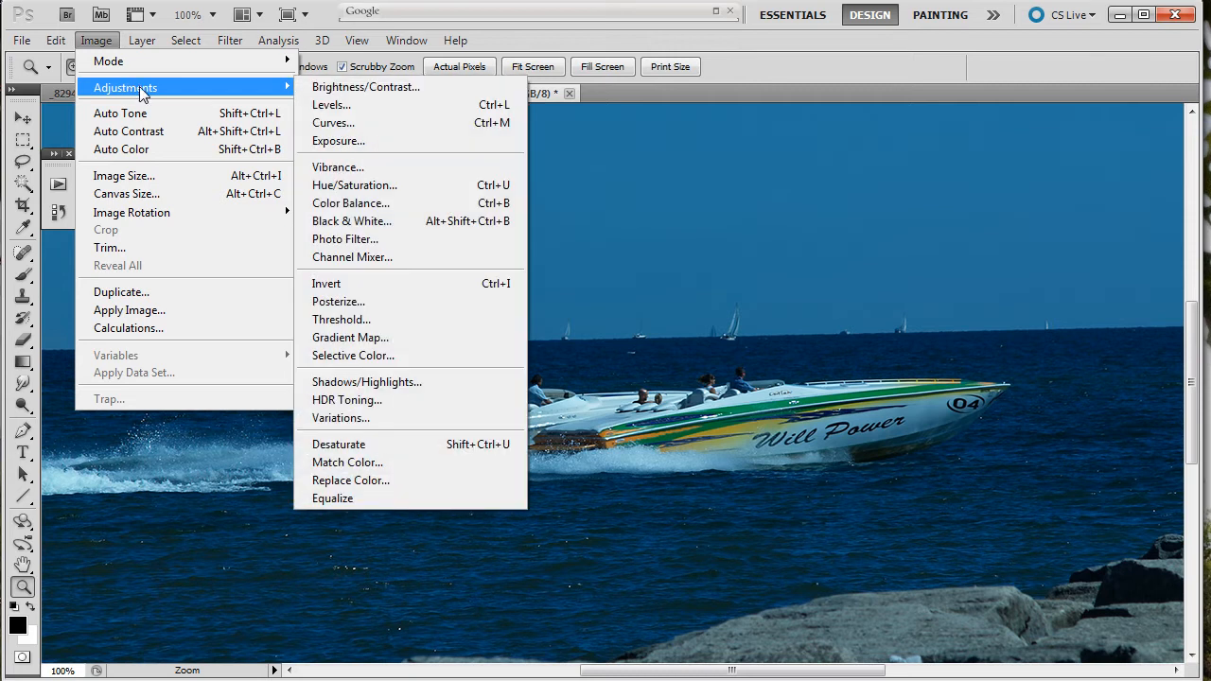
mouse_move(348, 462)
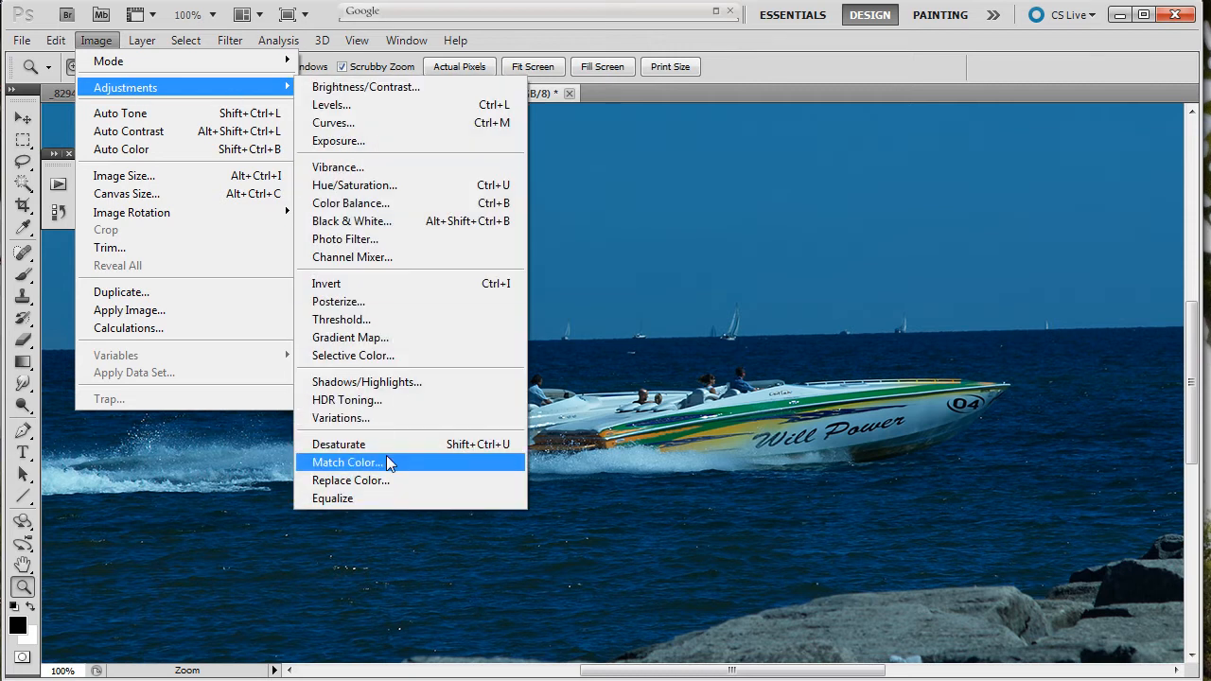
Step: Remove the blue tint with Match Color, then start a Curves layer from the radial Adjustment Layers
click(348, 462)
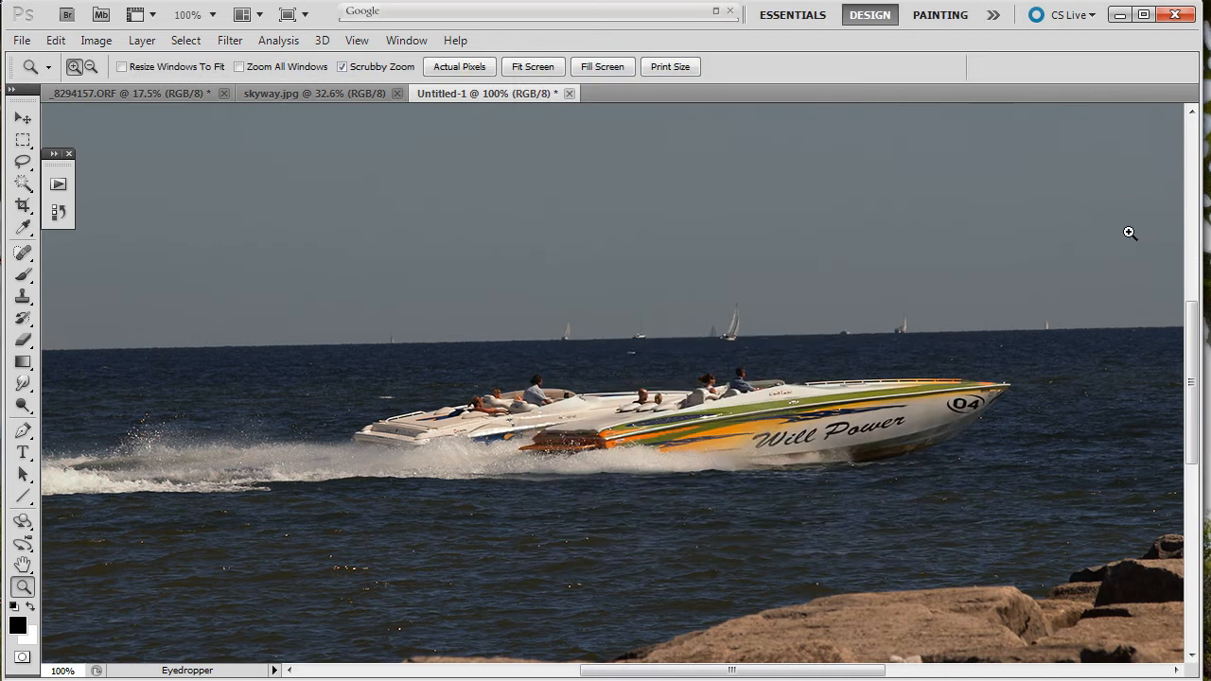
mouse_move(693, 375)
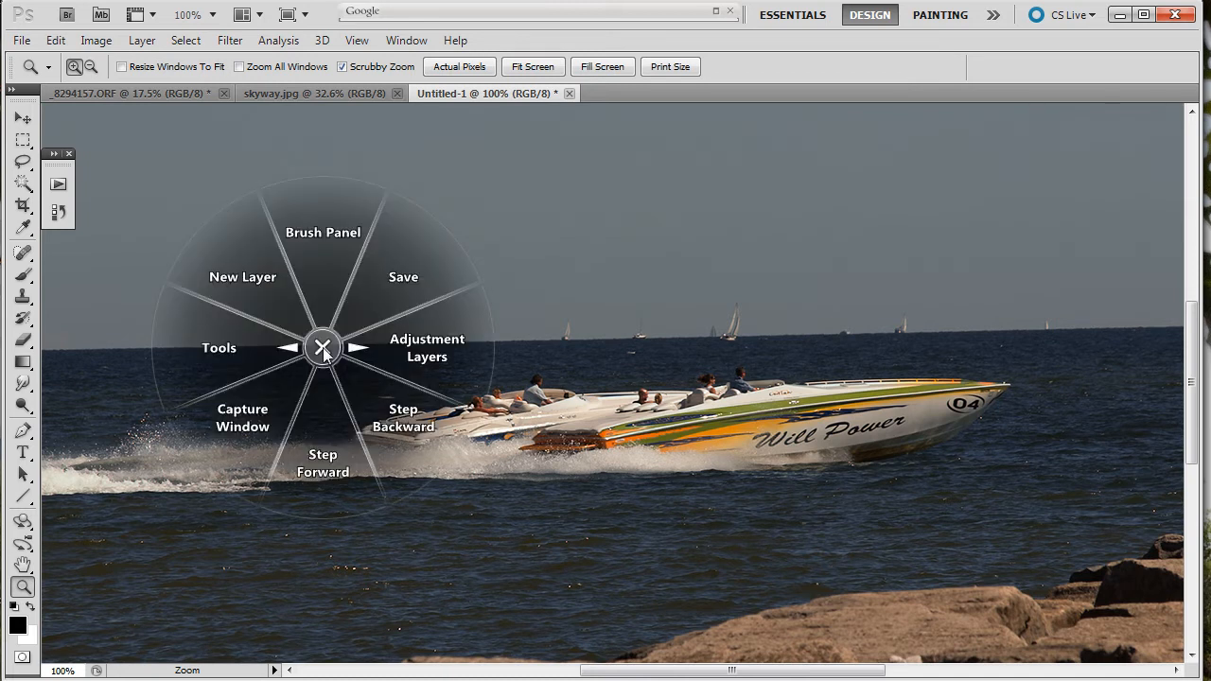
click(428, 348)
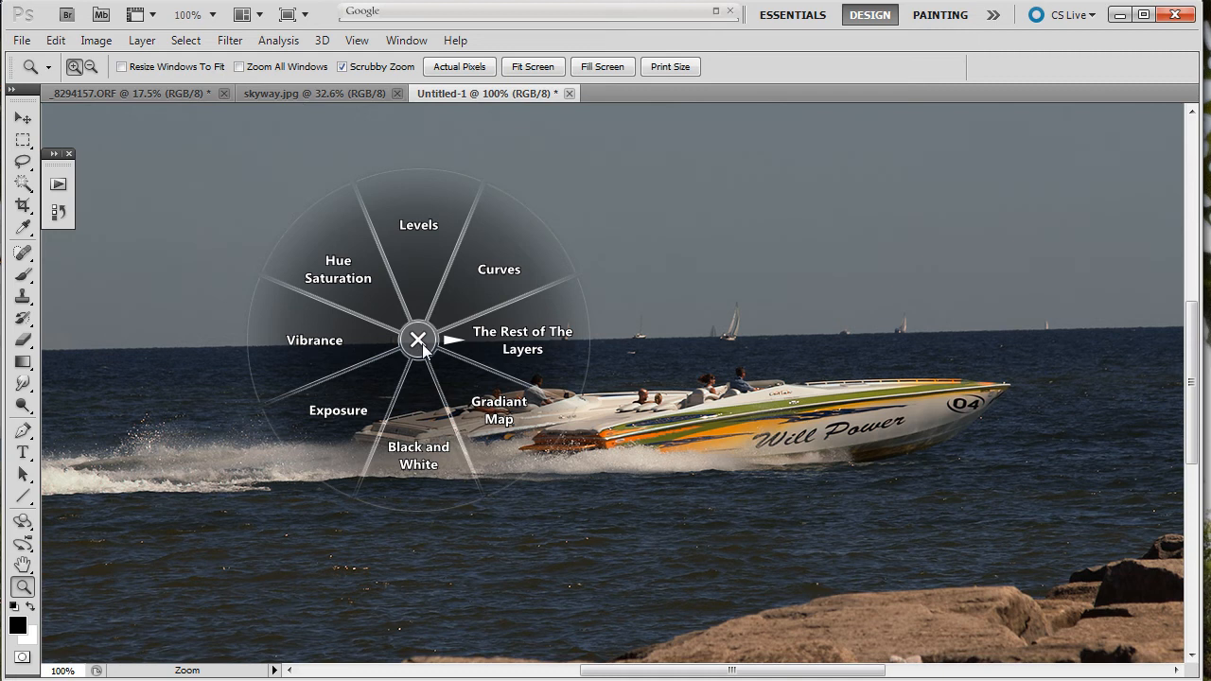
click(499, 269)
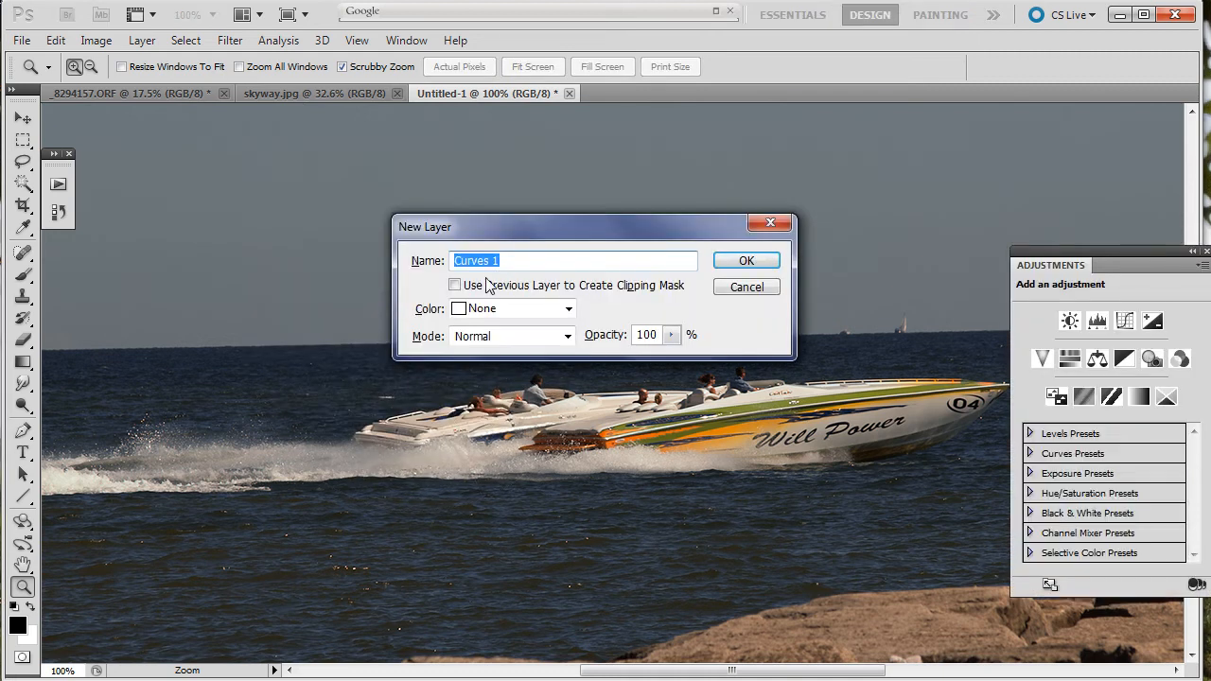
Step: Create the Curves 1 layer and shape highlight and midtone points to brighten the photo
click(746, 261)
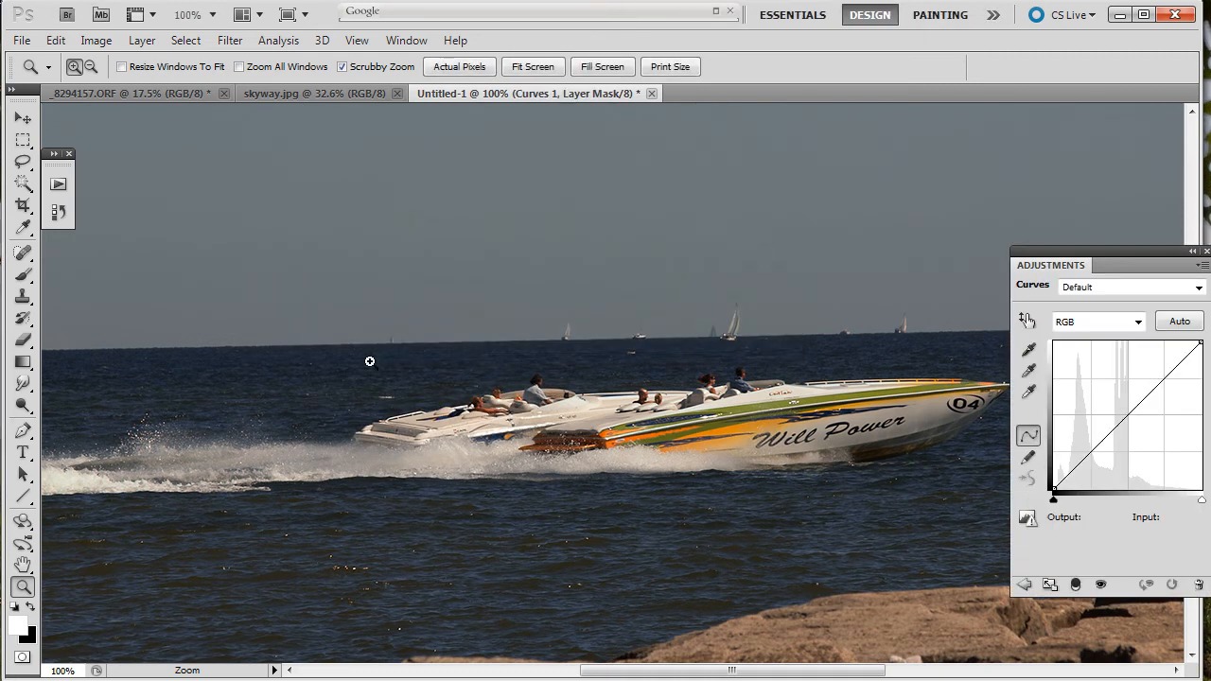
mouse_move(803, 354)
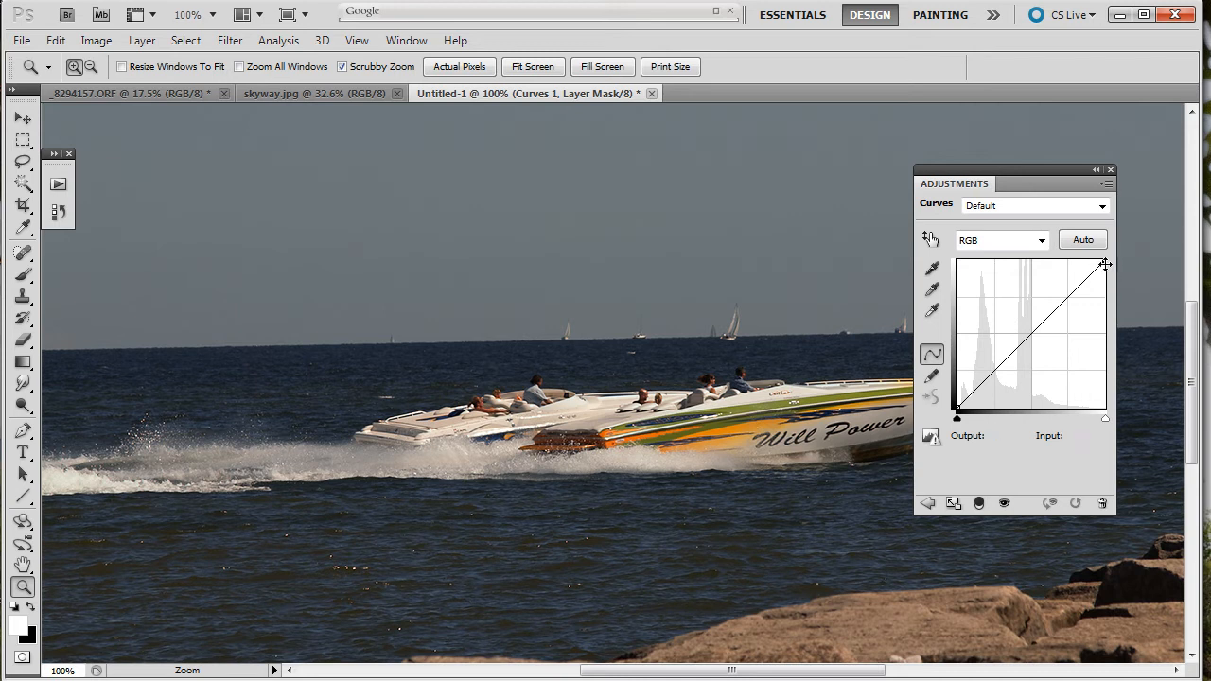
drag(1105, 265, 1075, 261)
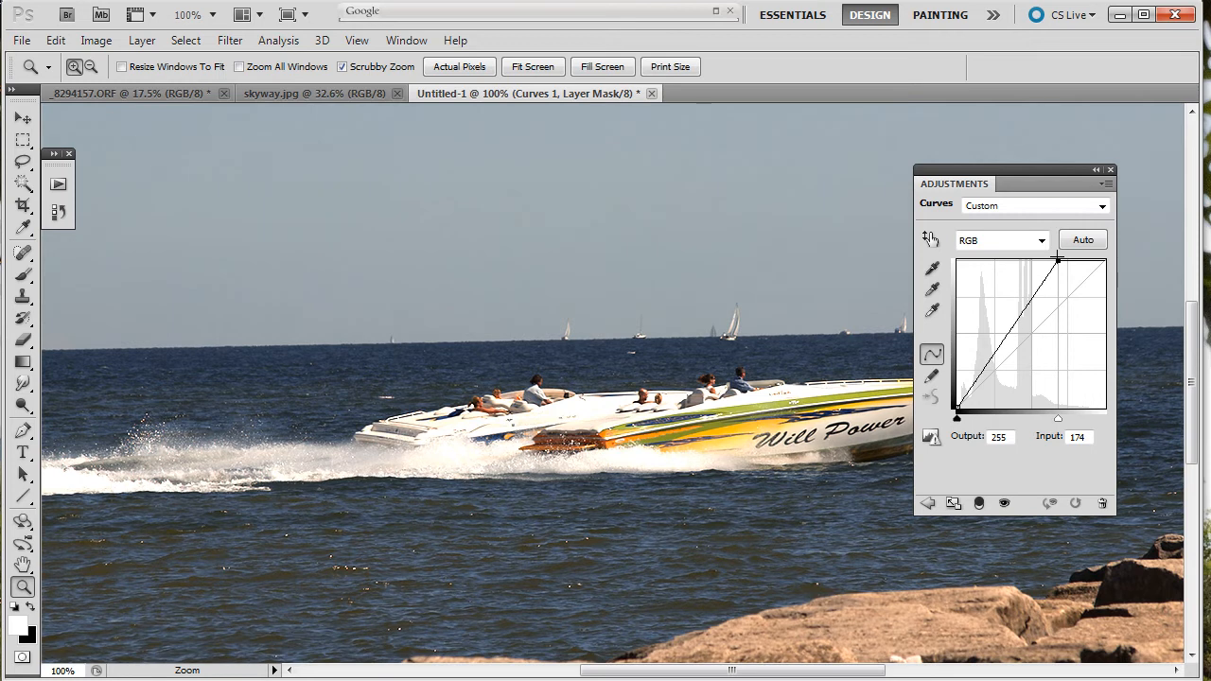
drag(1056, 258, 1063, 258)
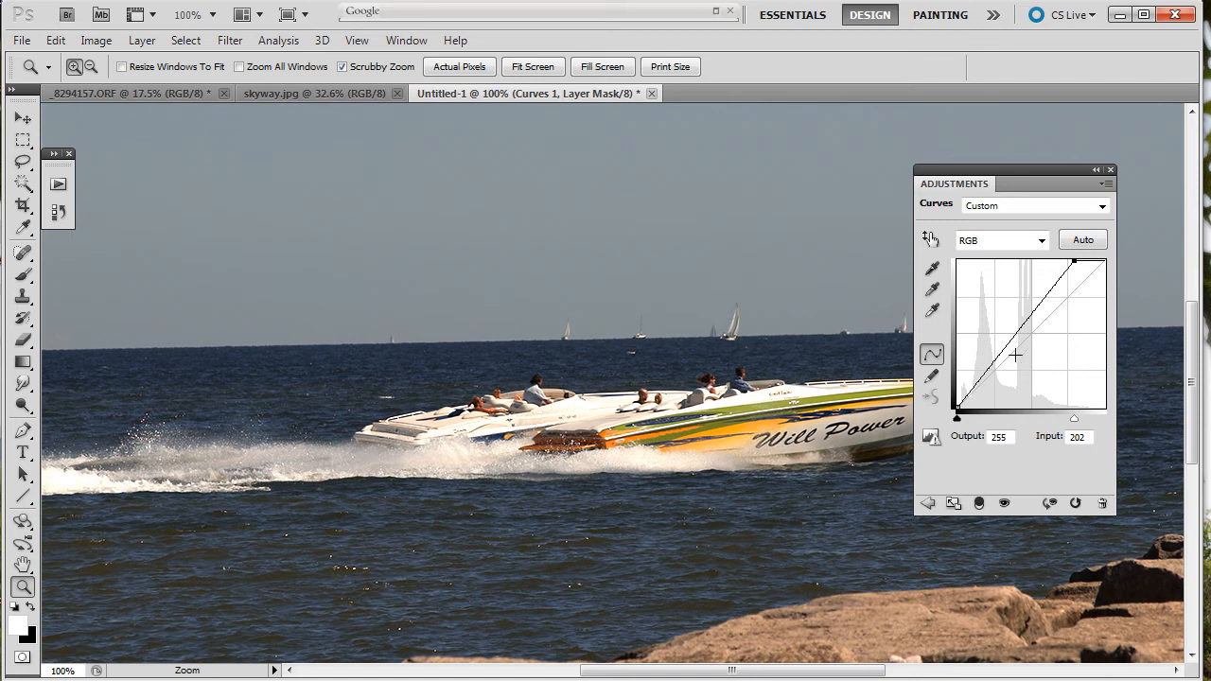
drag(1014, 354, 1022, 322)
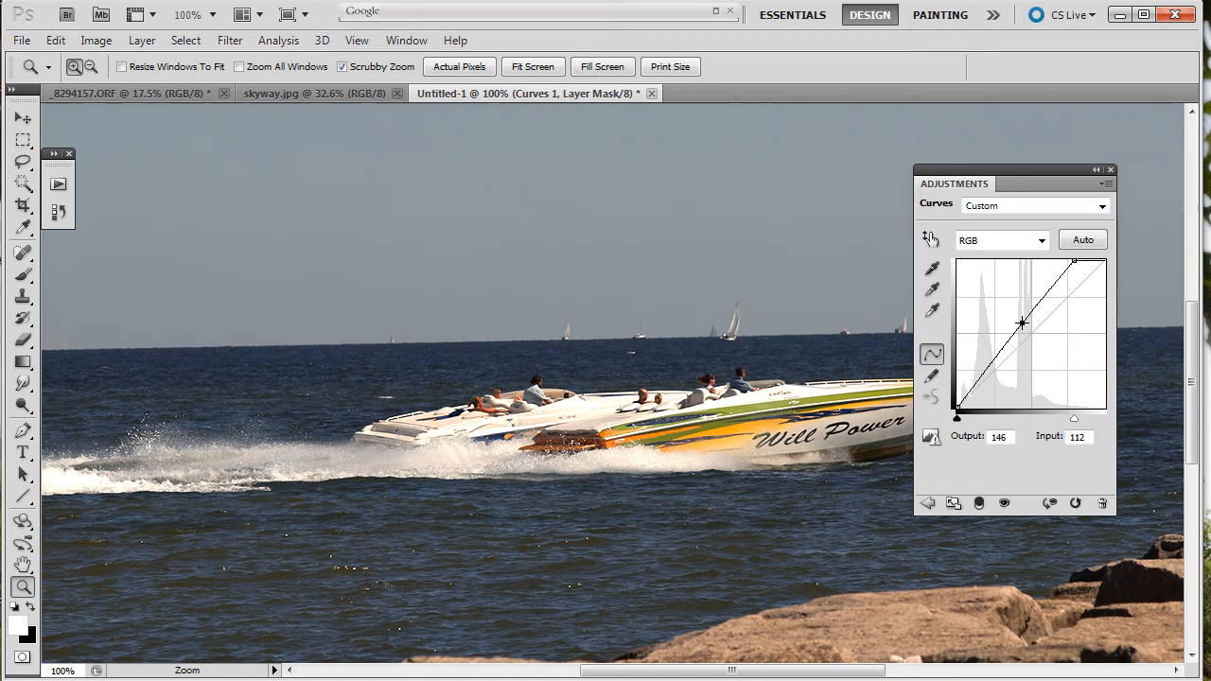
drag(1022, 324, 1022, 343)
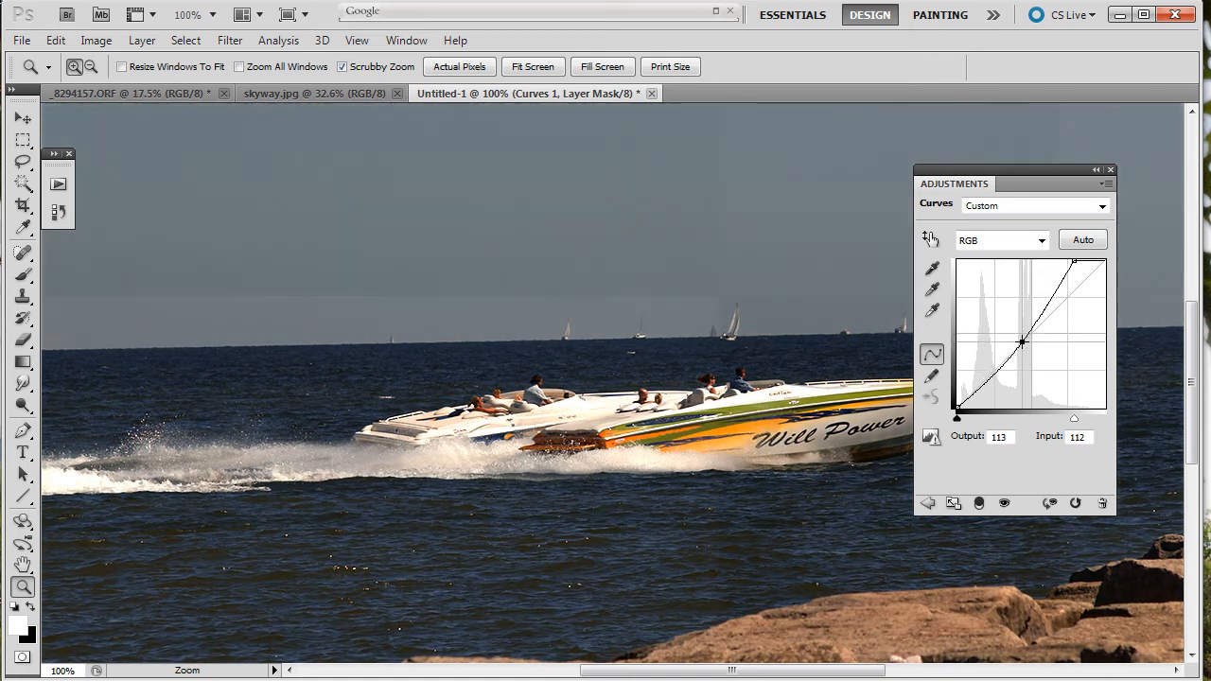
drag(1022, 342, 1015, 345)
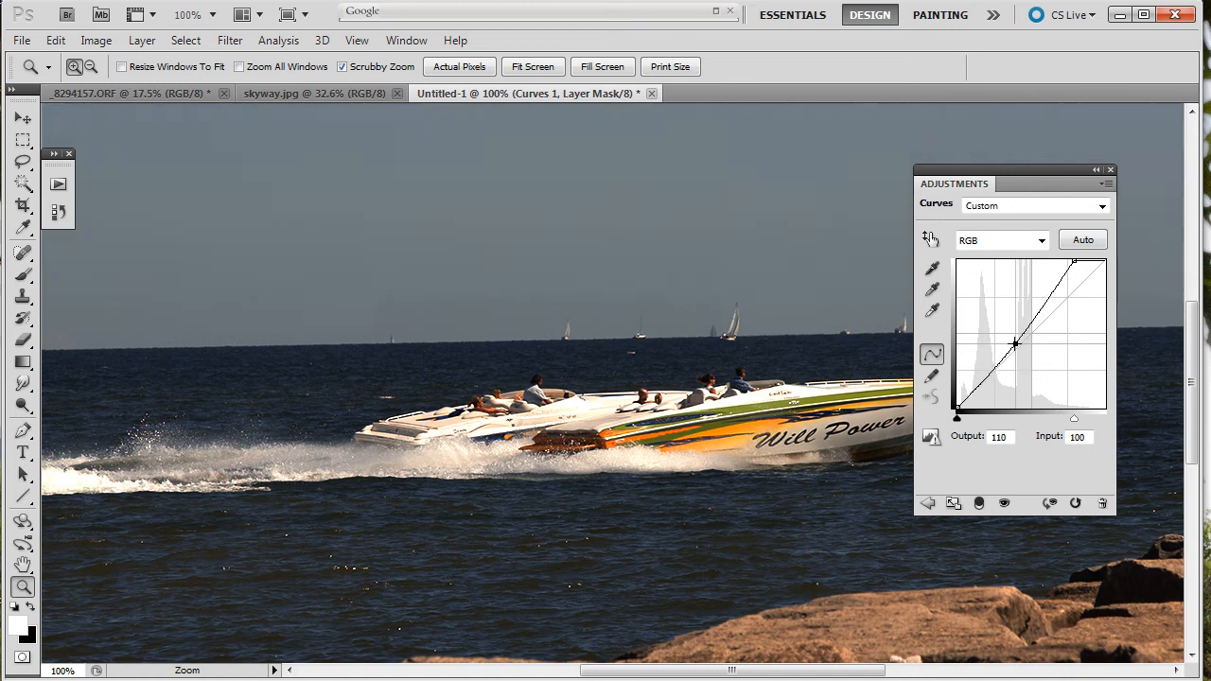
Step: Refine shadows and highlights so the midtone point ends at output 90, input 75
drag(1014, 342, 994, 375)
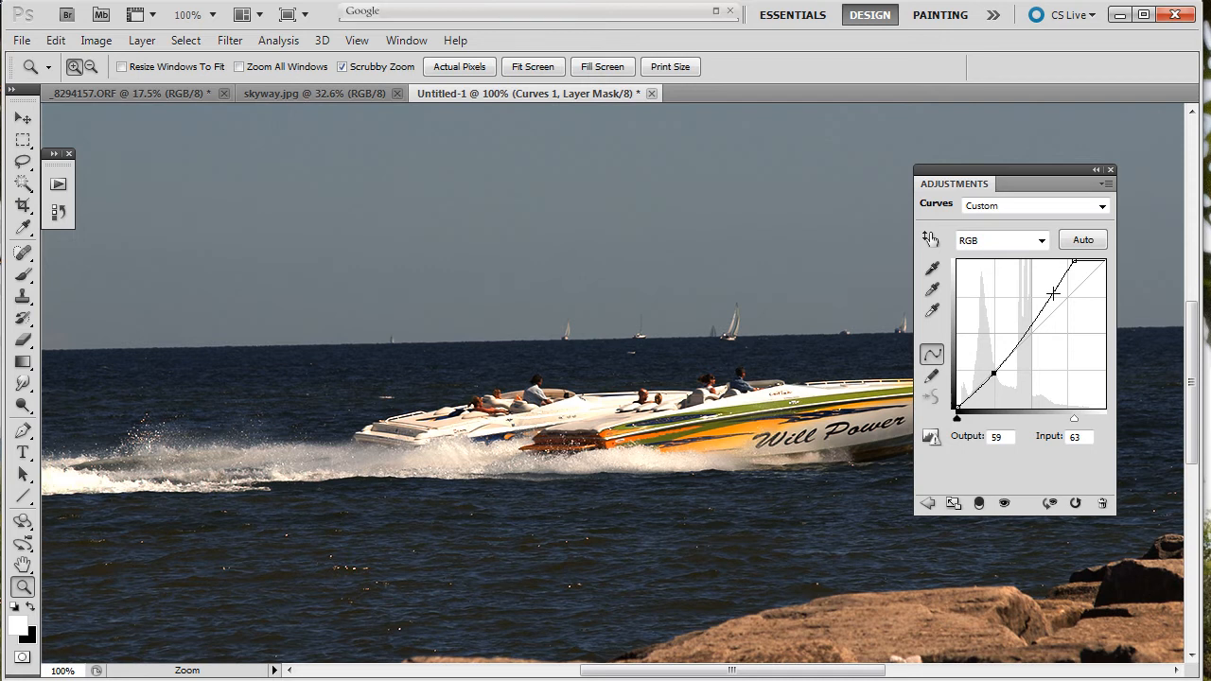
drag(1053, 295, 1053, 284)
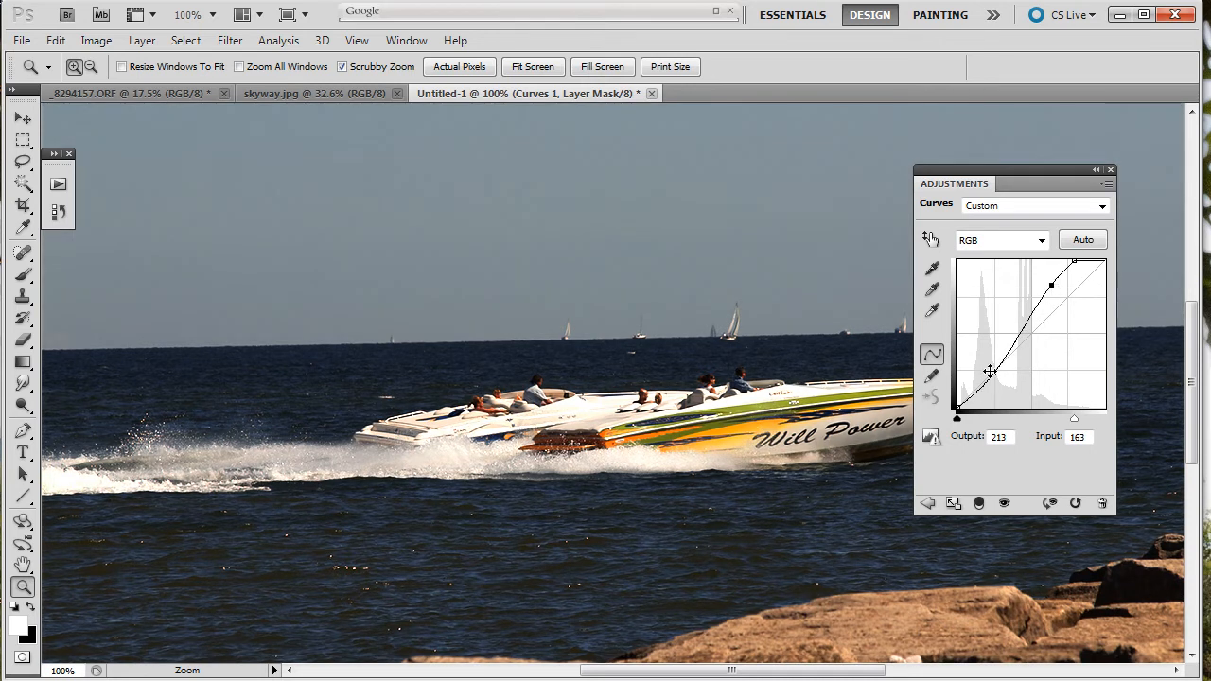
drag(992, 371, 1007, 354)
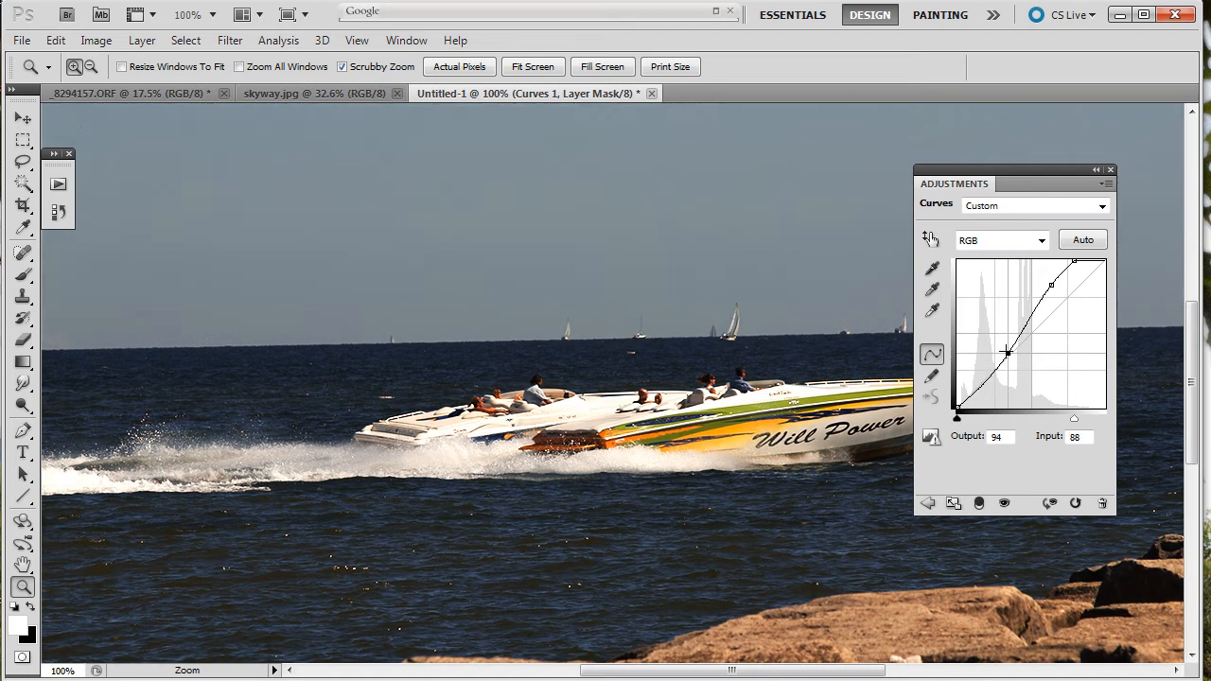
drag(1007, 353, 996, 349)
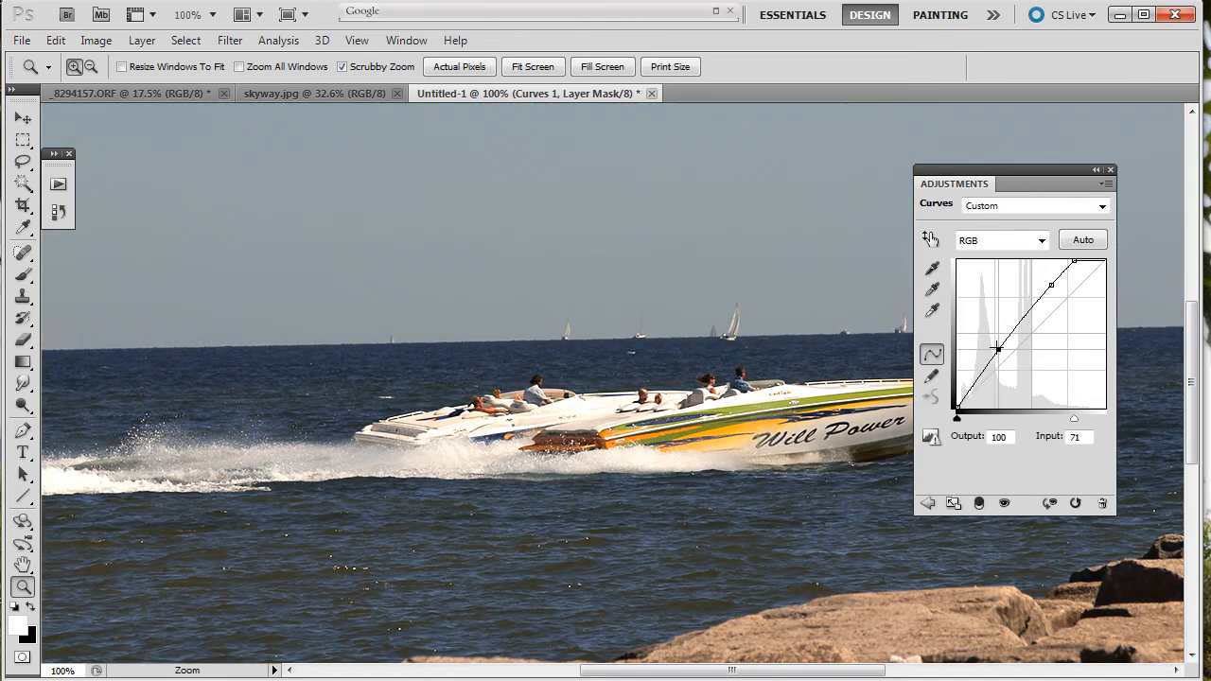
drag(996, 348, 1001, 356)
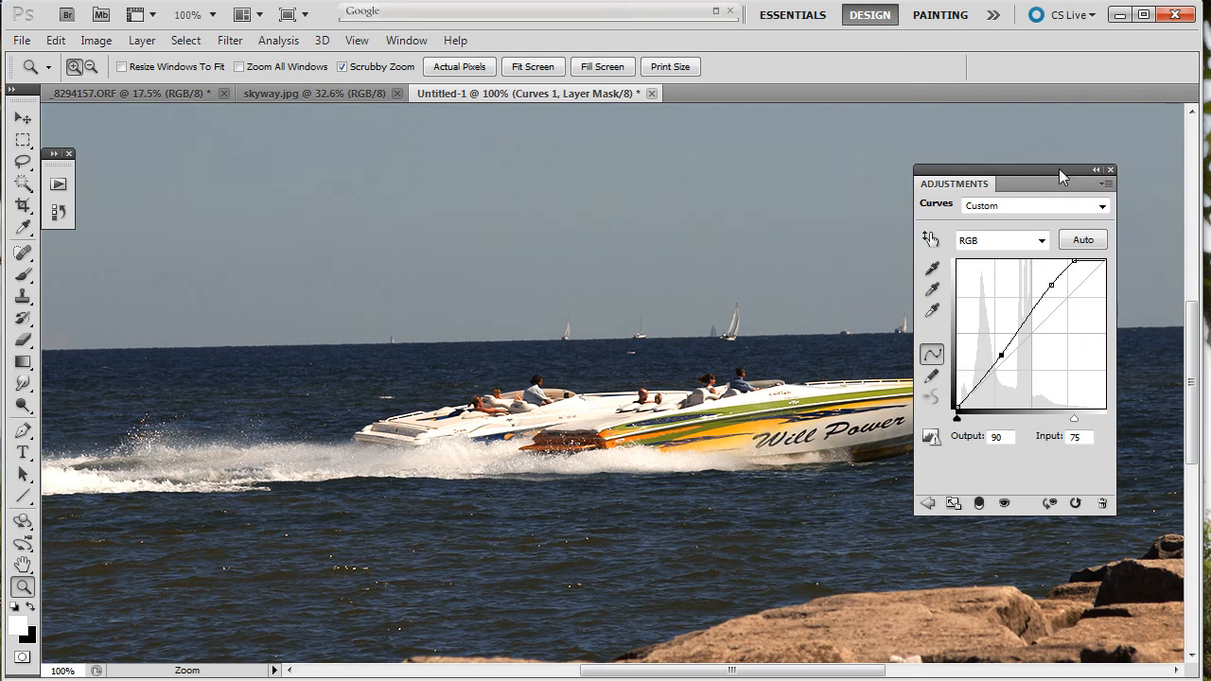
mouse_move(1094, 174)
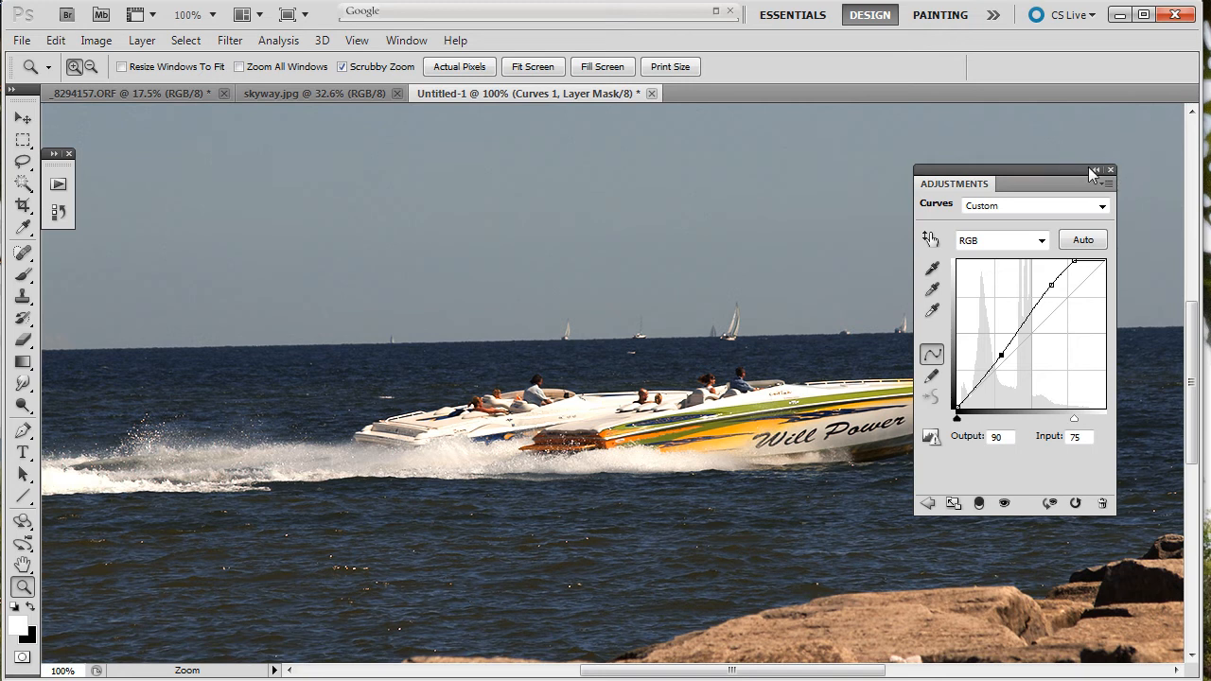
Step: Collapse the Curves panel and bring up the radial menu's Tools ring of shortcuts
click(1094, 170)
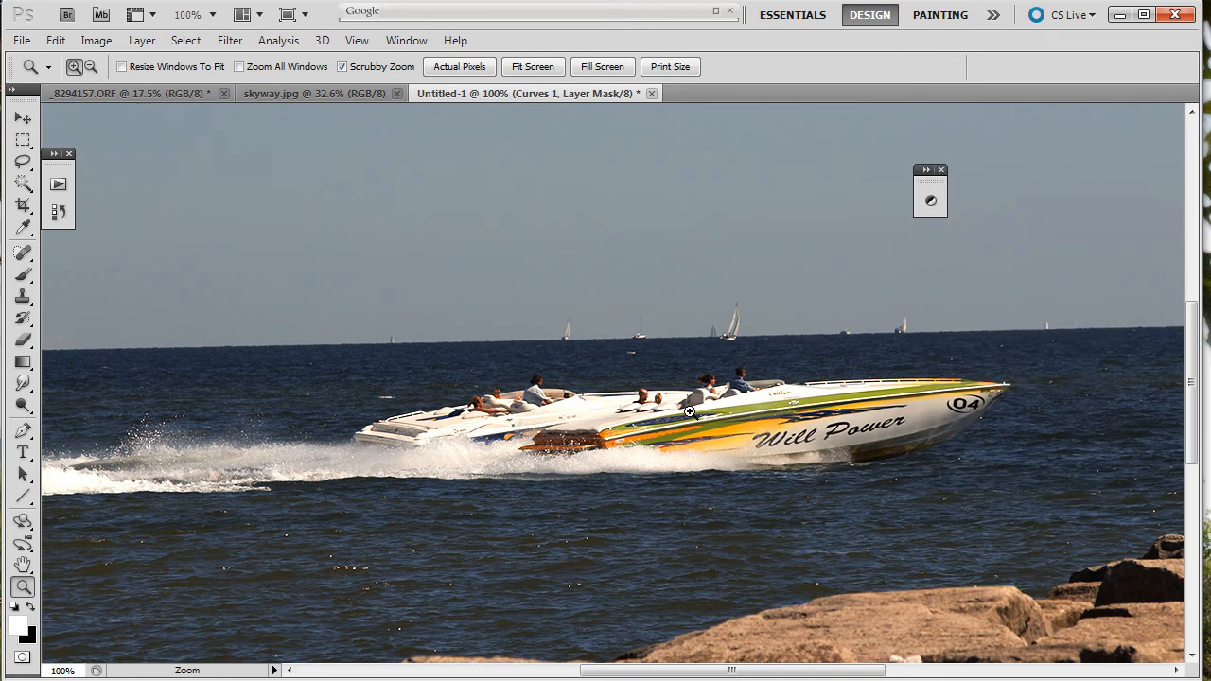
mouse_move(932, 325)
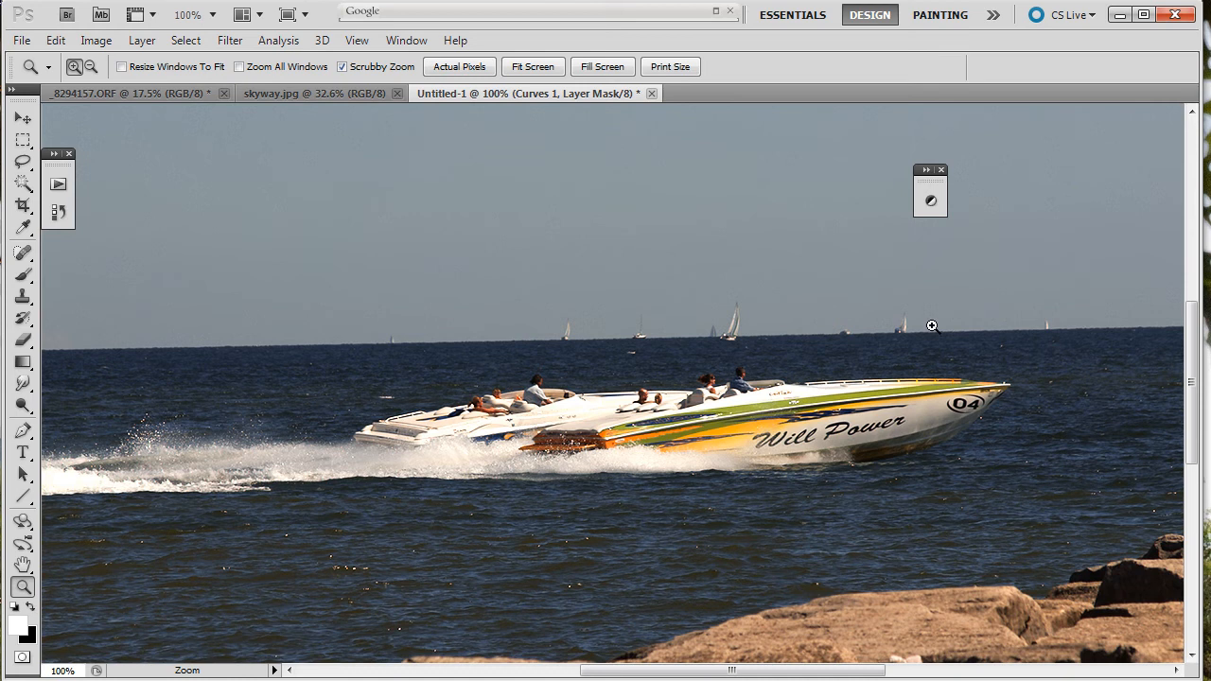
mouse_move(129, 313)
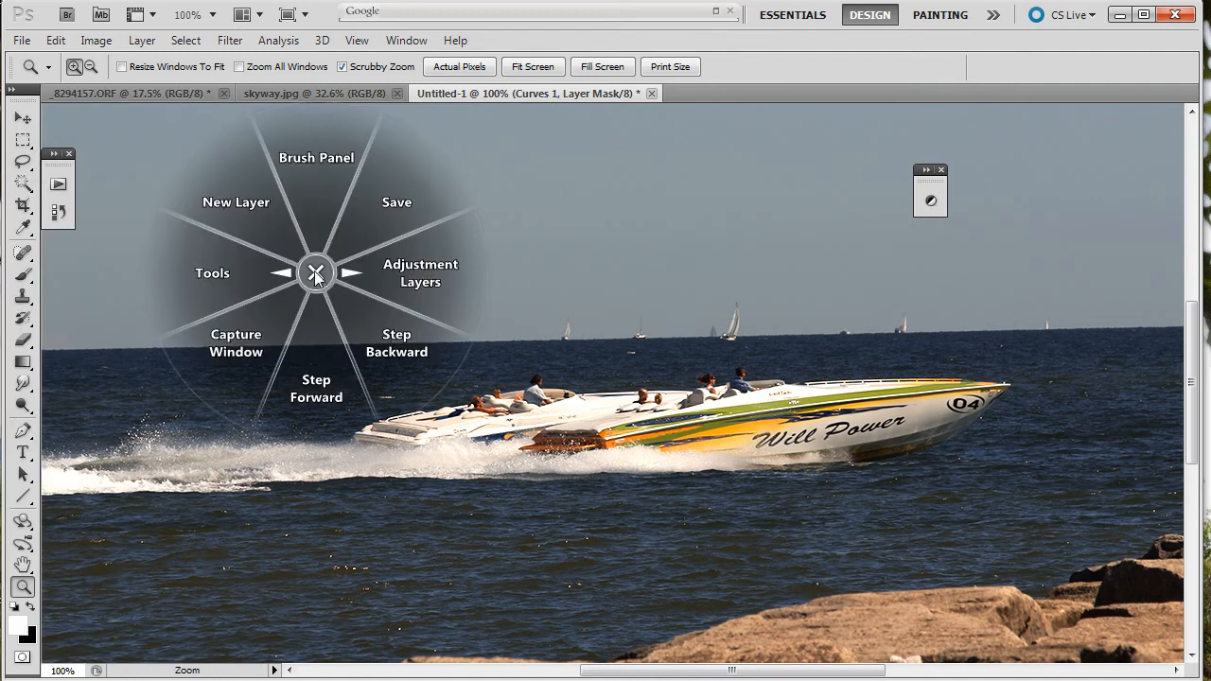
mouse_move(294, 280)
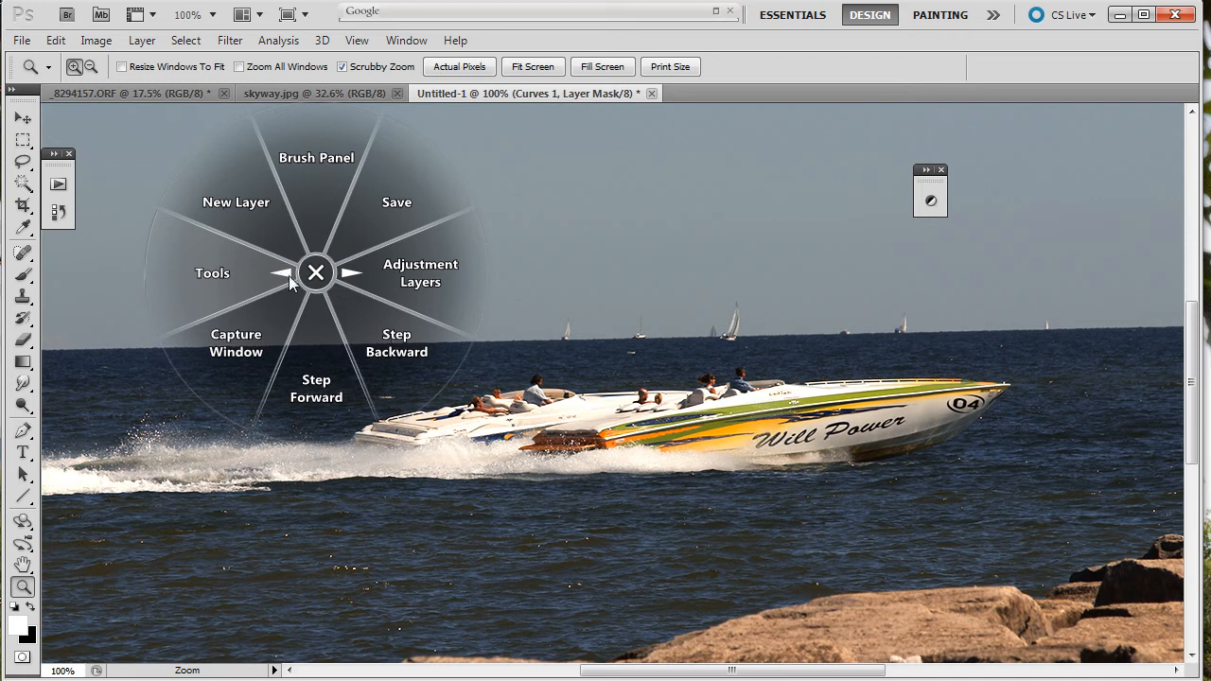
mouse_move(344, 276)
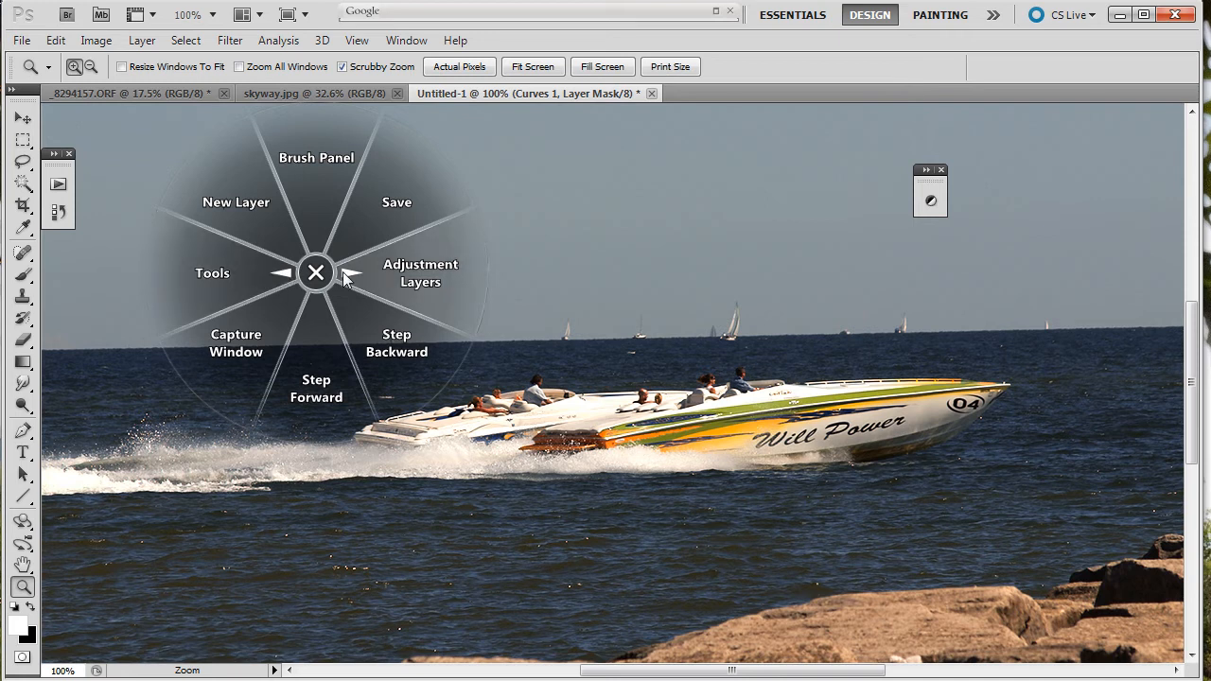
click(212, 273)
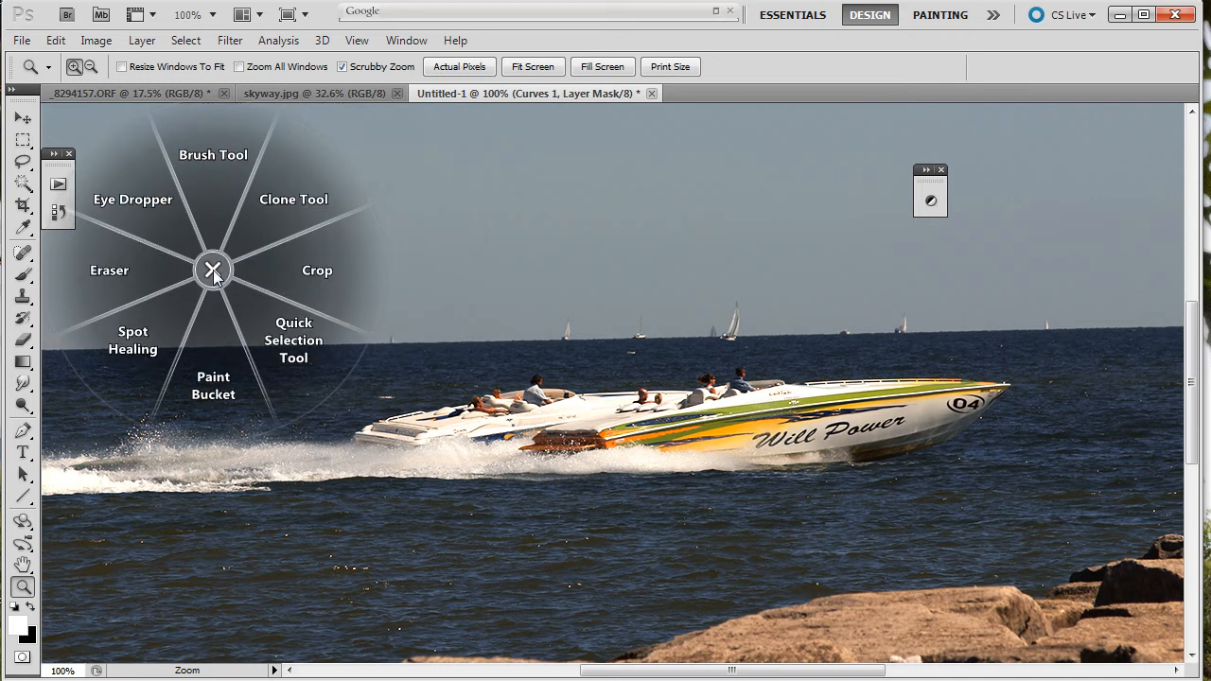
mouse_move(268, 363)
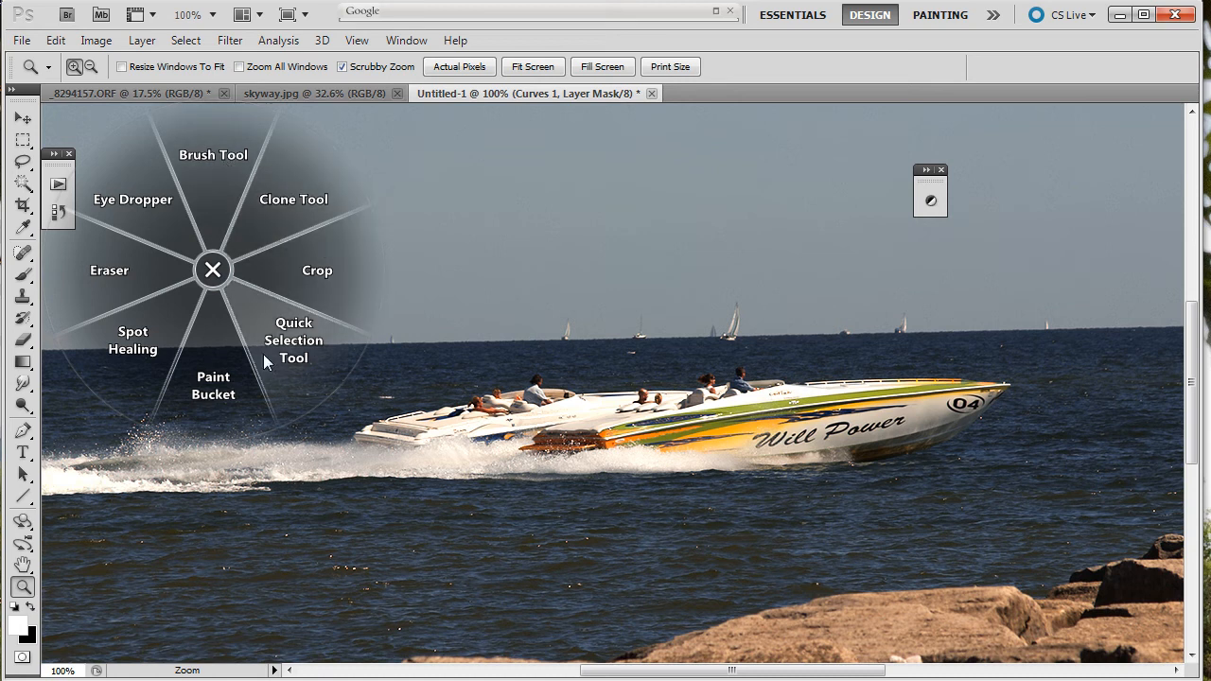
mouse_move(134, 303)
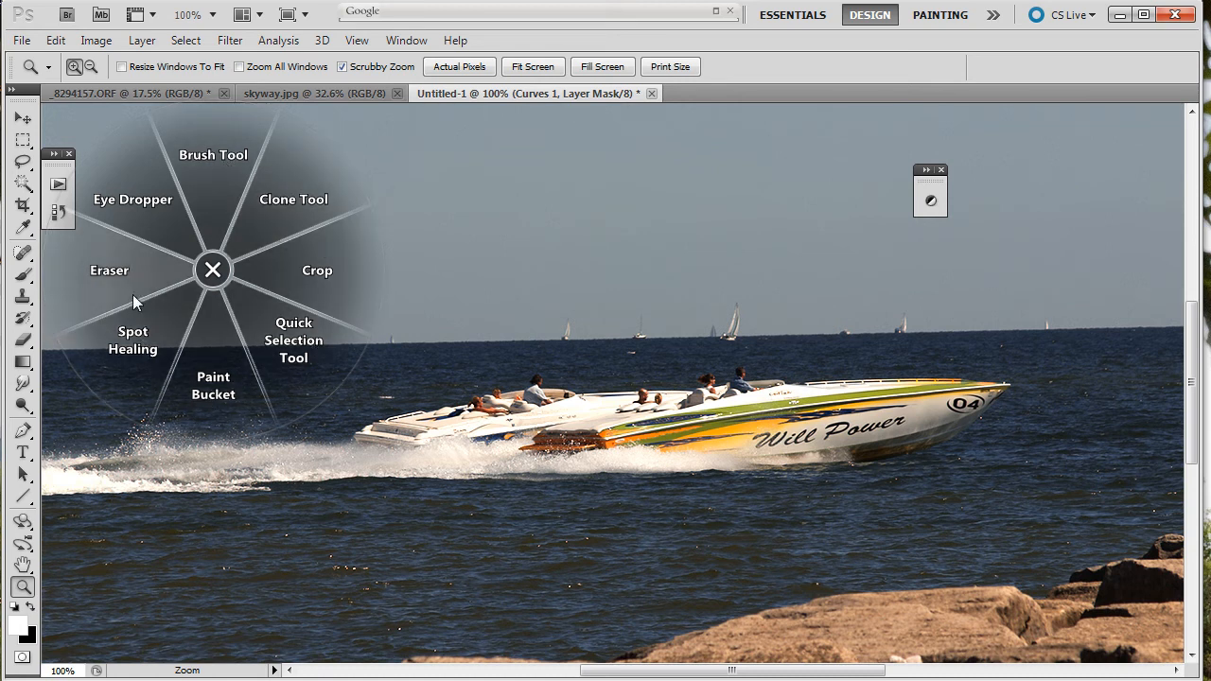
mouse_move(692, 327)
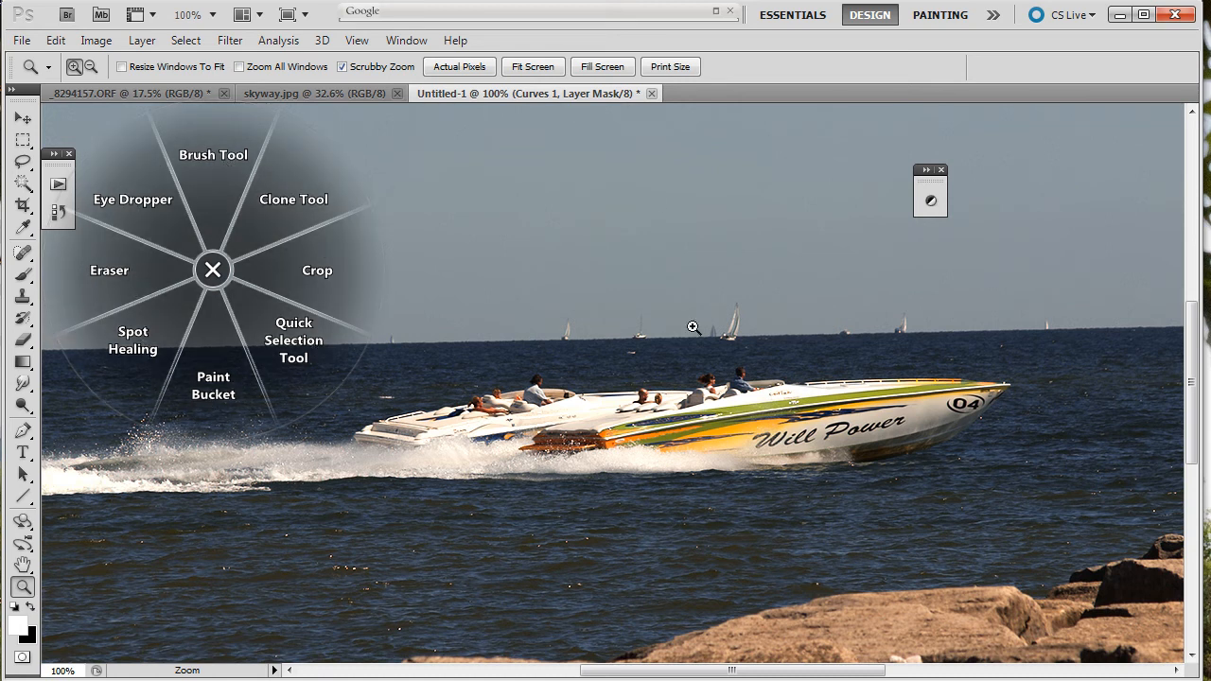
mouse_move(318, 274)
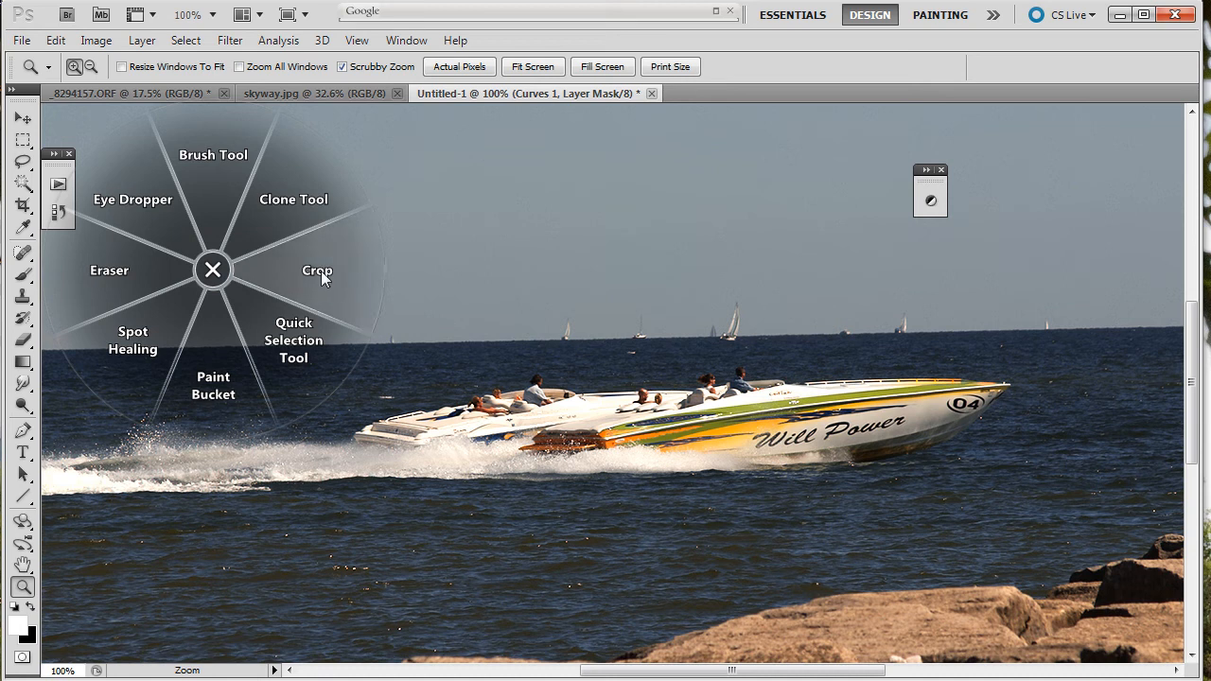
Step: Switch to Crop and draw a crop box around the boat, shifted to the left
click(318, 268)
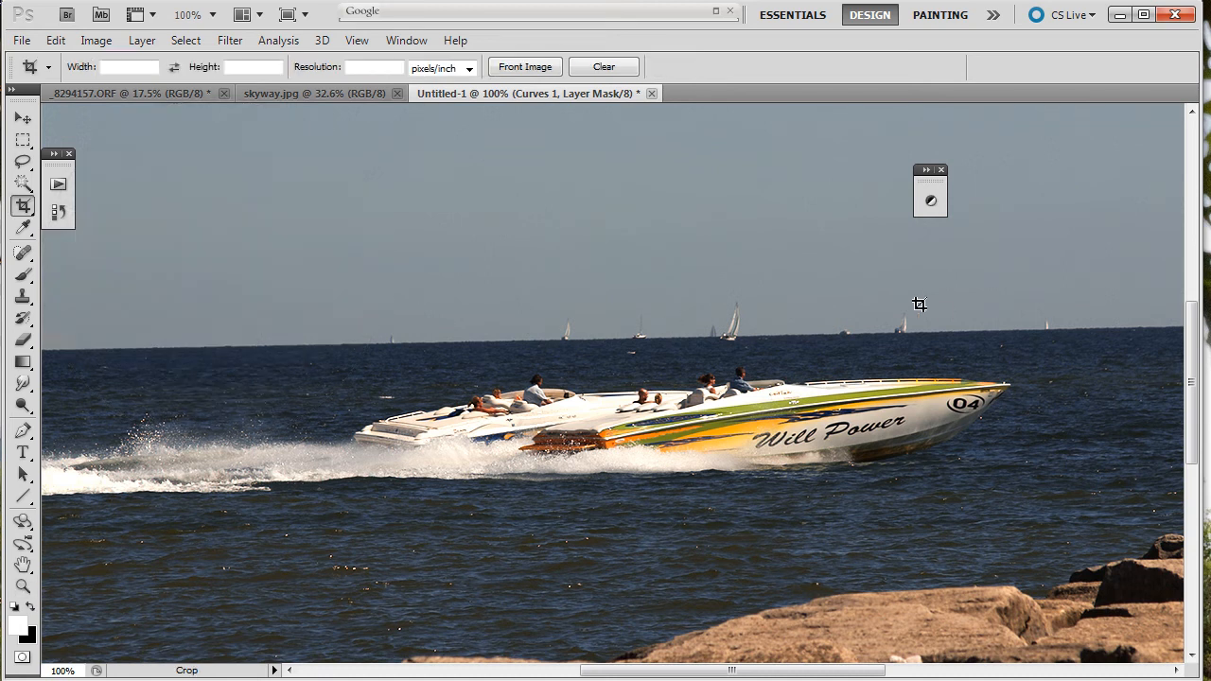
drag(242, 199, 575, 398)
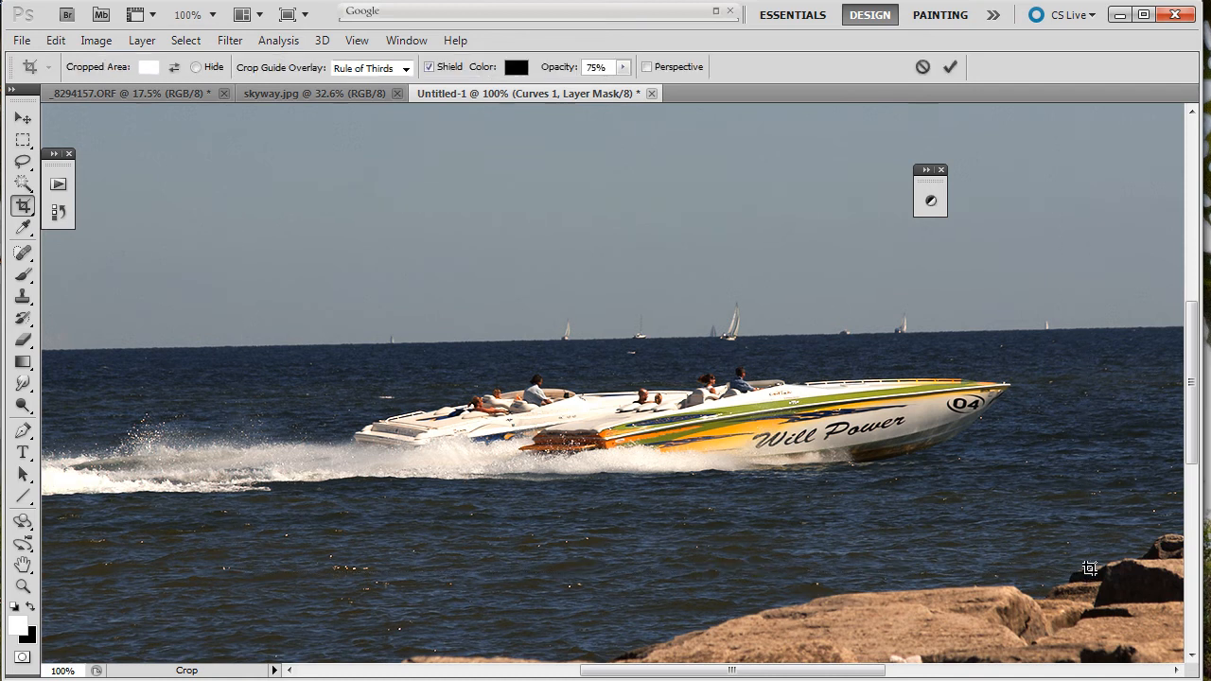
drag(239, 201, 1090, 572)
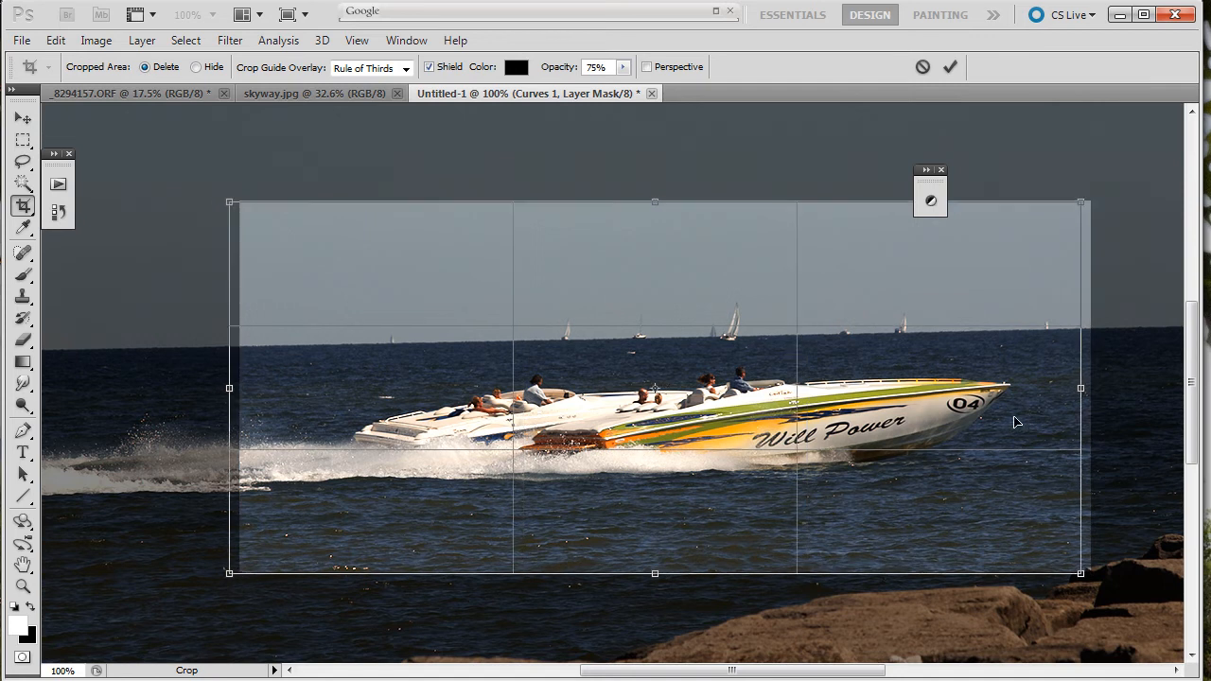
drag(227, 388, 168, 388)
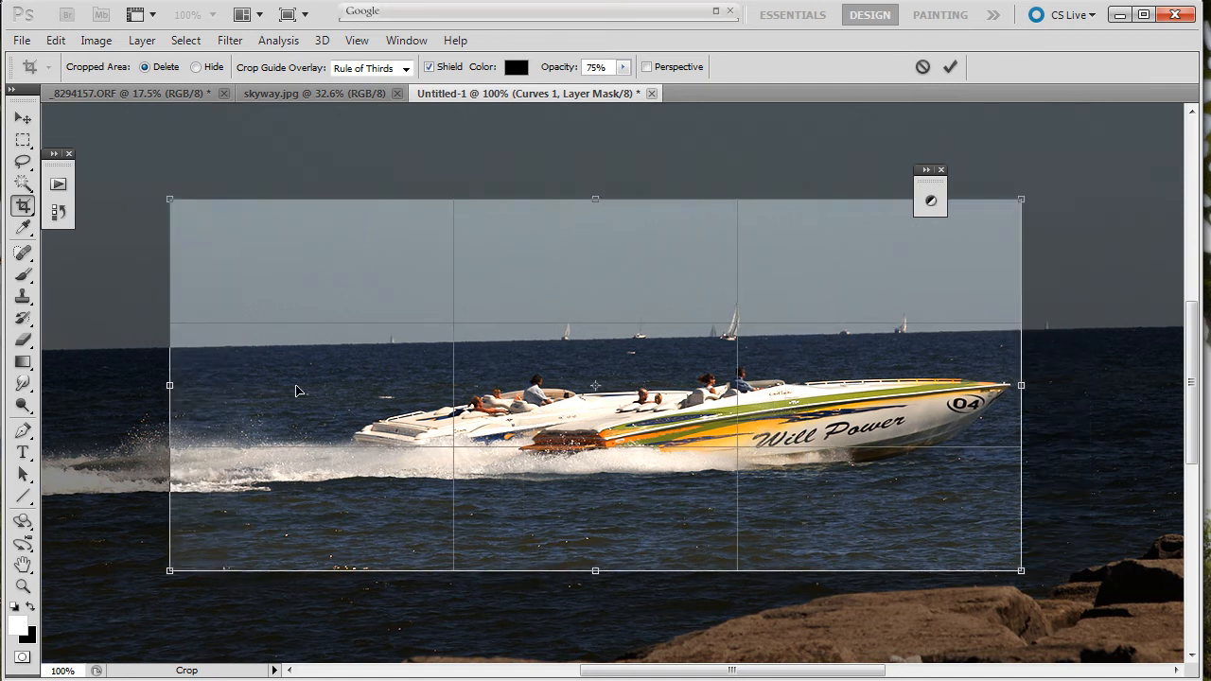
mouse_move(742, 128)
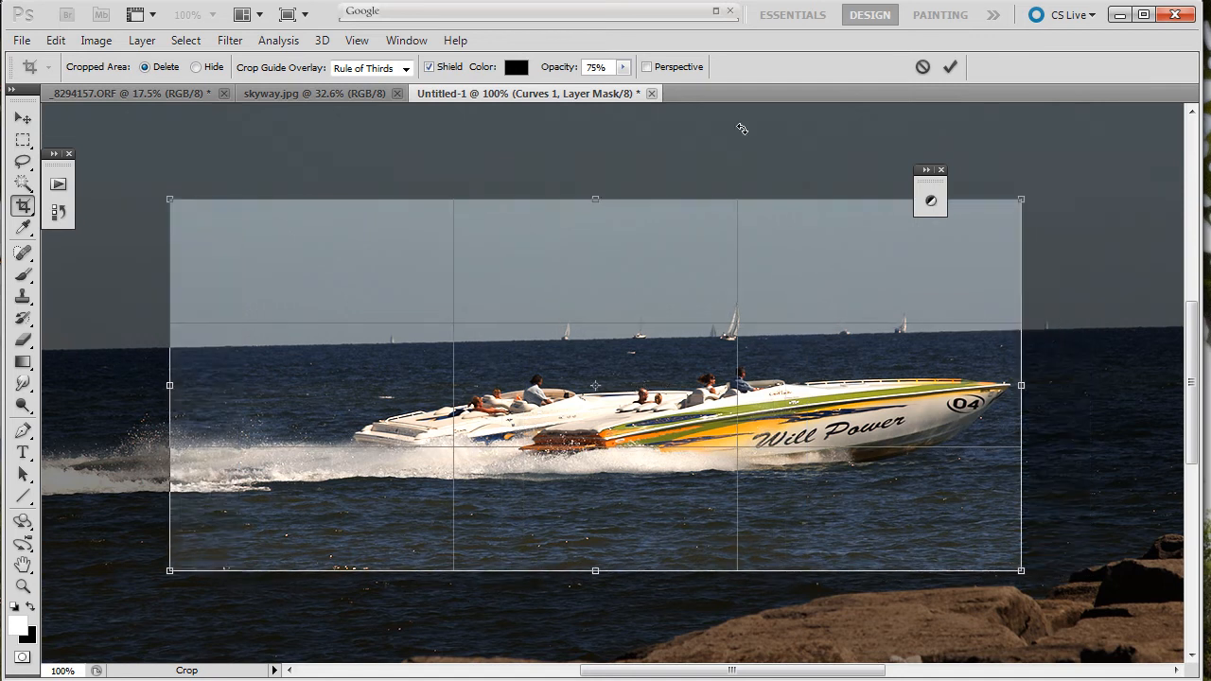
Step: Extend the crop up to the sky, raise the bottom edge, and commit the crop
drag(594, 199, 594, 129)
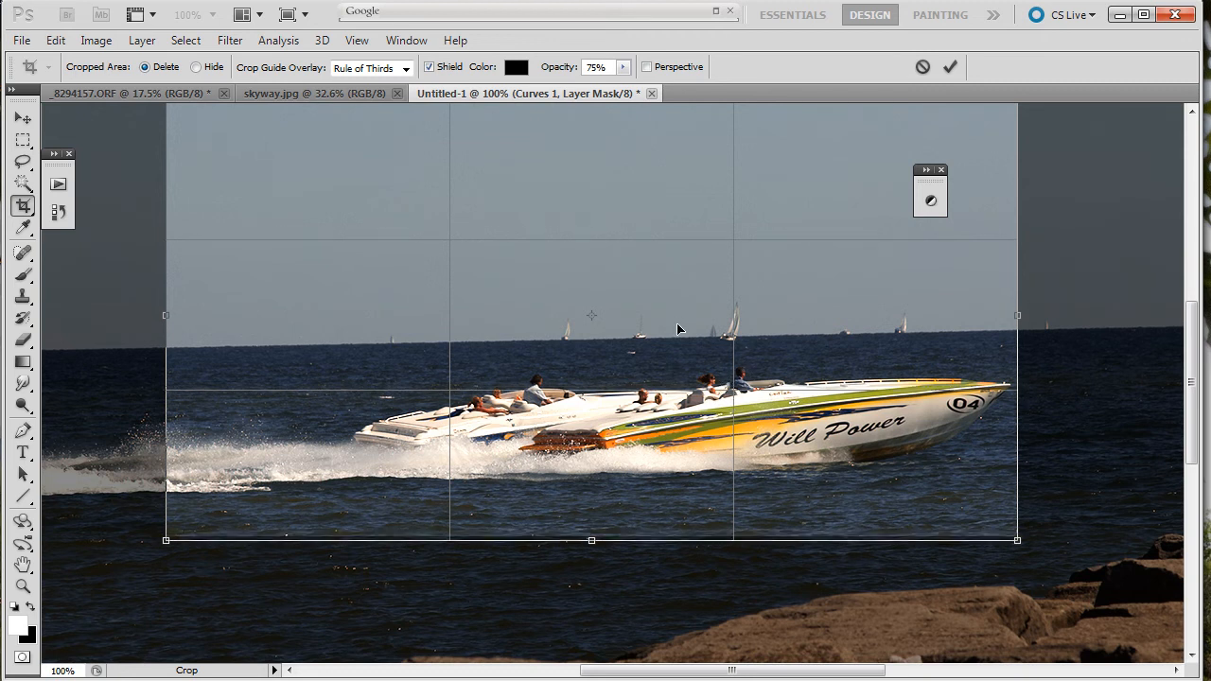
drag(590, 330, 597, 341)
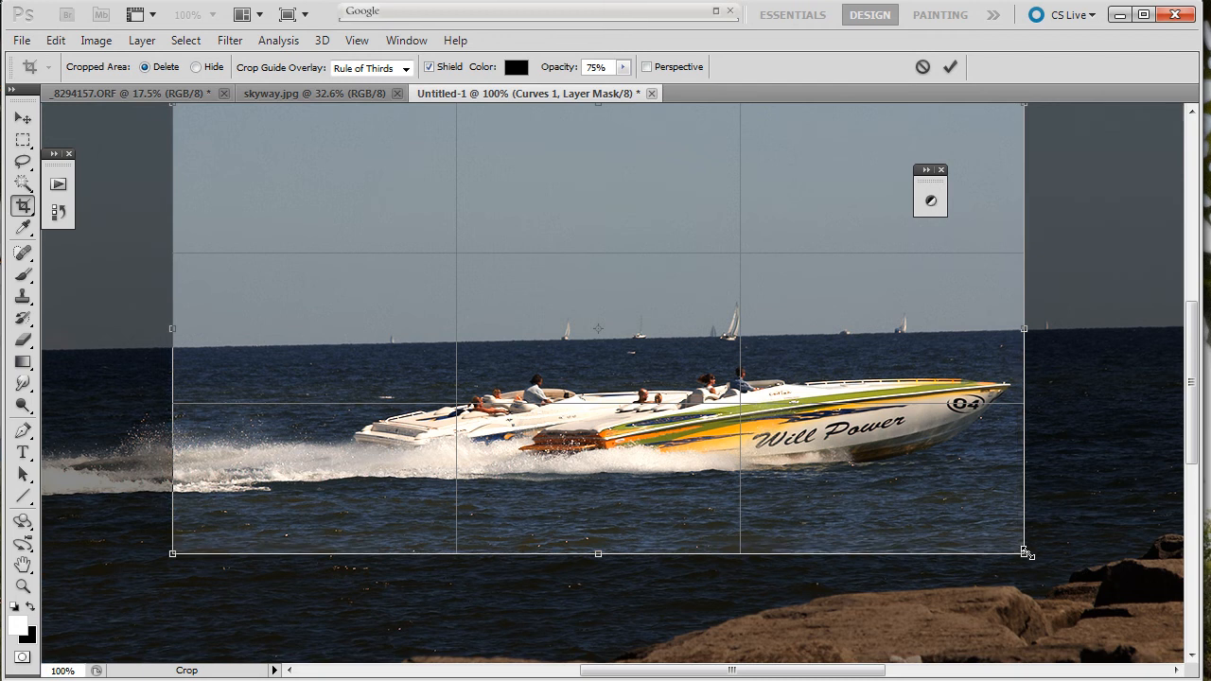
drag(1026, 553, 1022, 529)
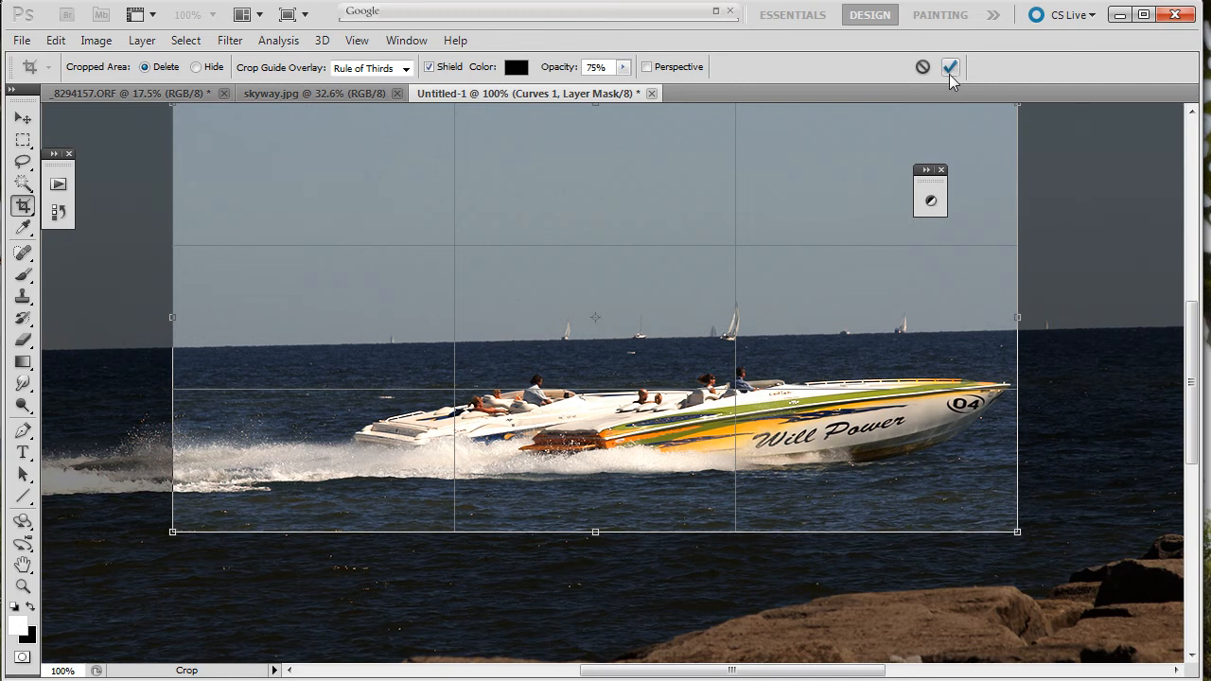
click(950, 68)
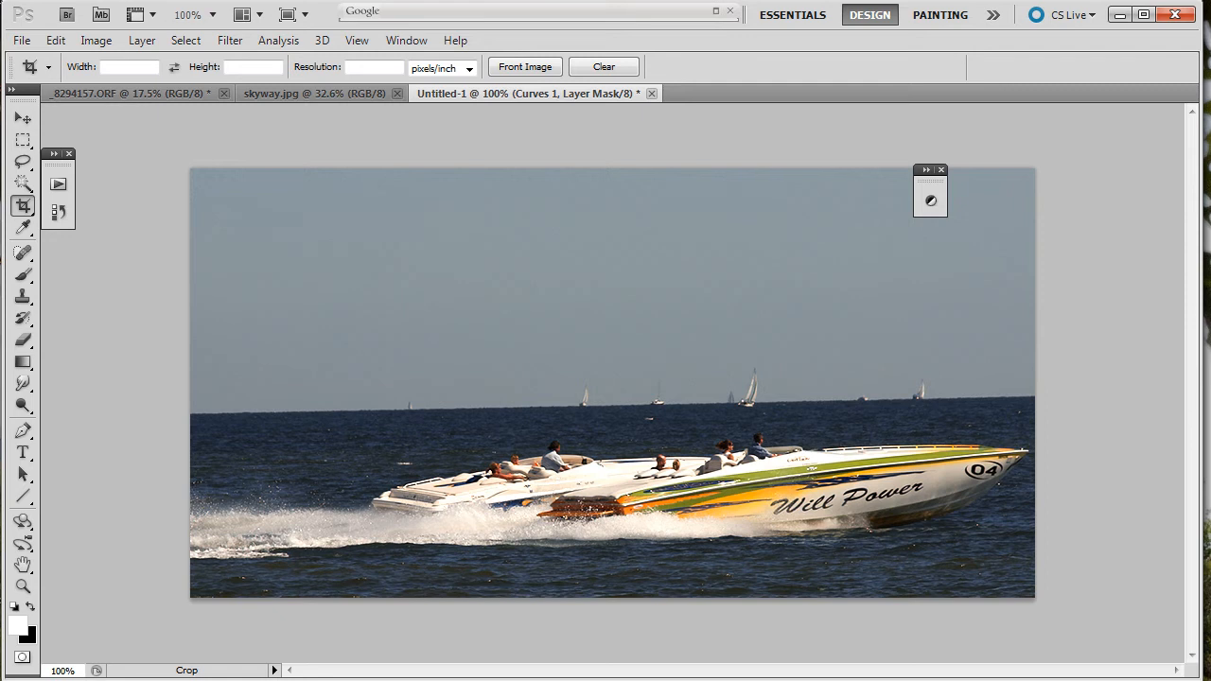
mouse_move(948, 378)
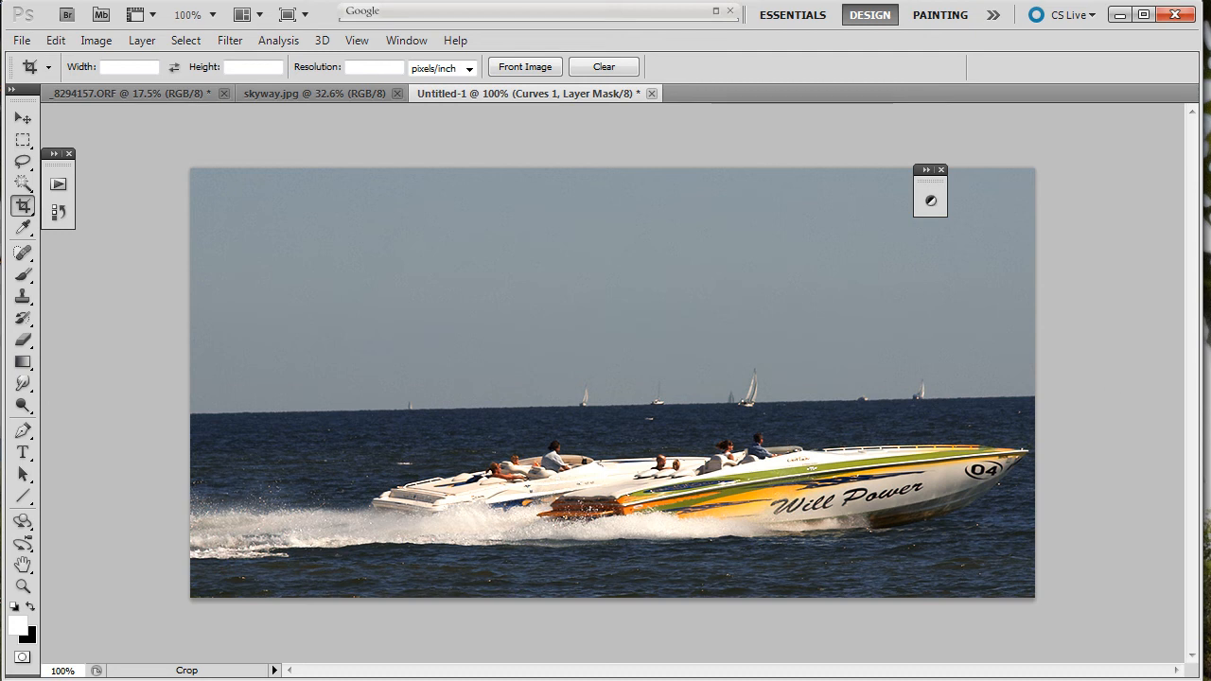
mouse_move(190, 310)
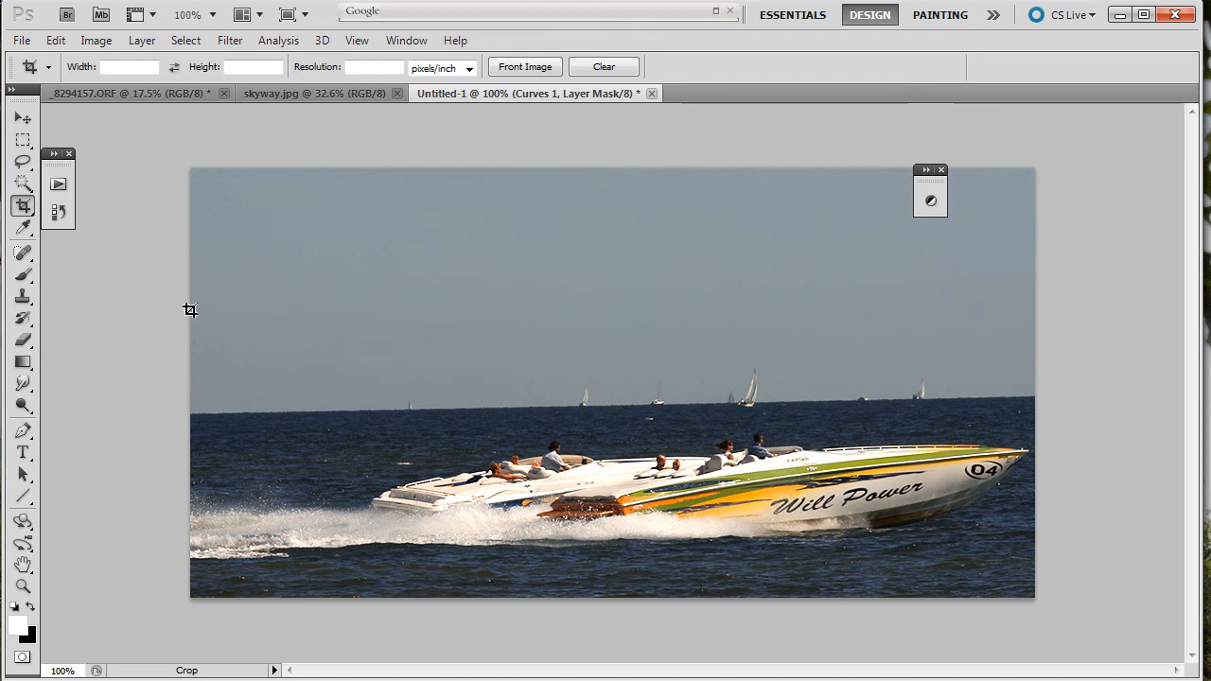
mouse_move(201, 376)
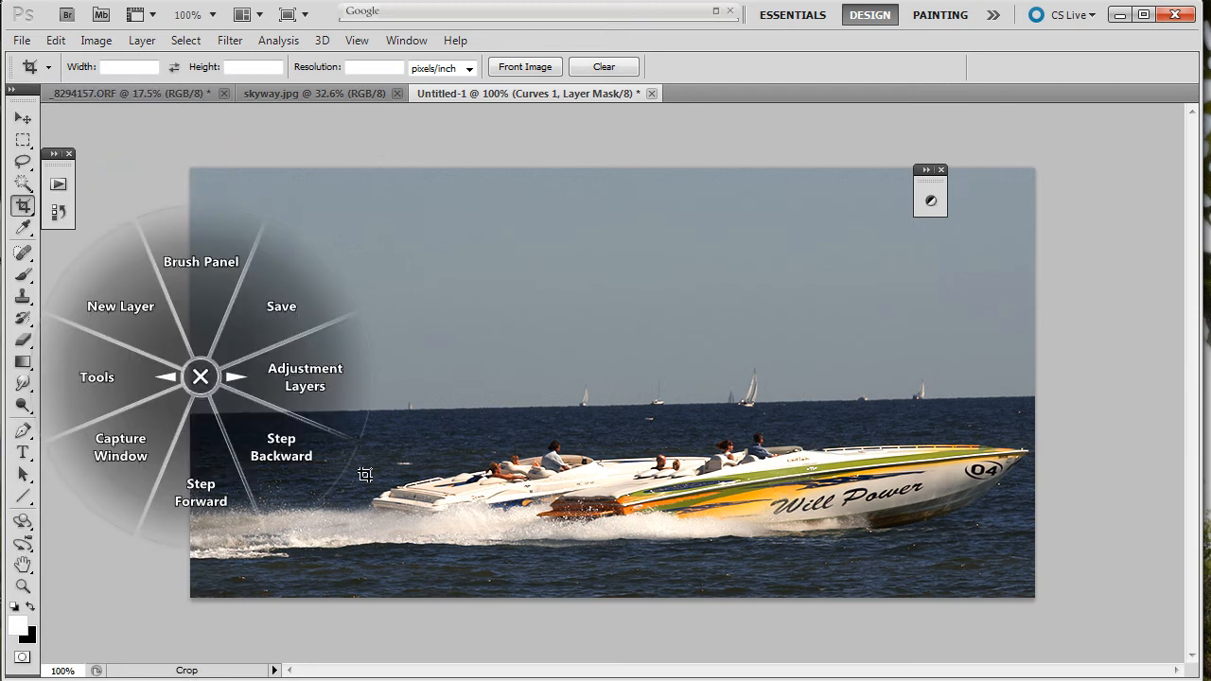
Step: Add a Gradient Map 1 adjustment layer from the radial menu and collapse its settings
click(305, 377)
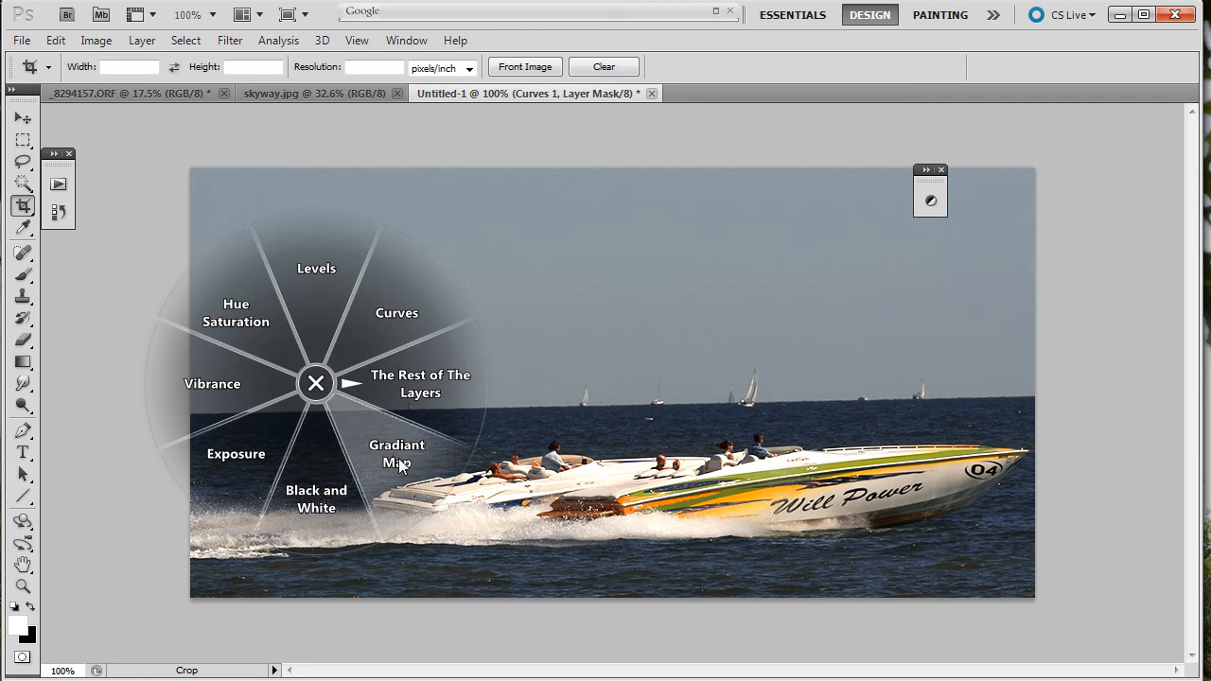
click(397, 454)
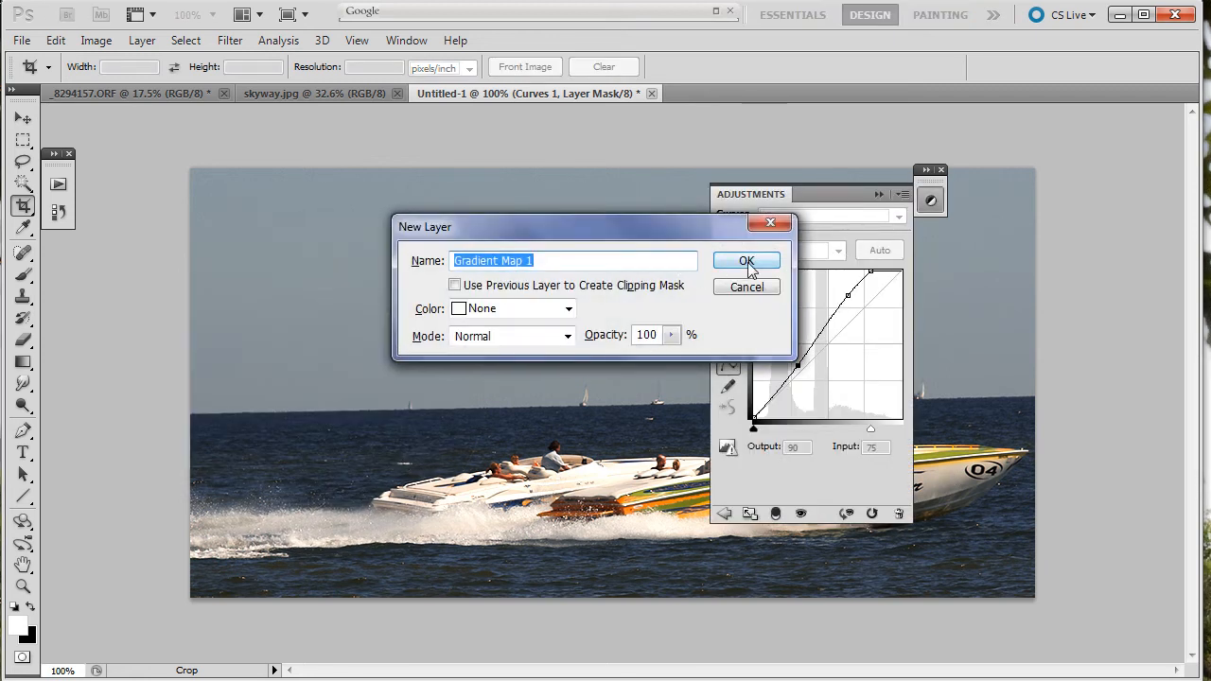
click(746, 261)
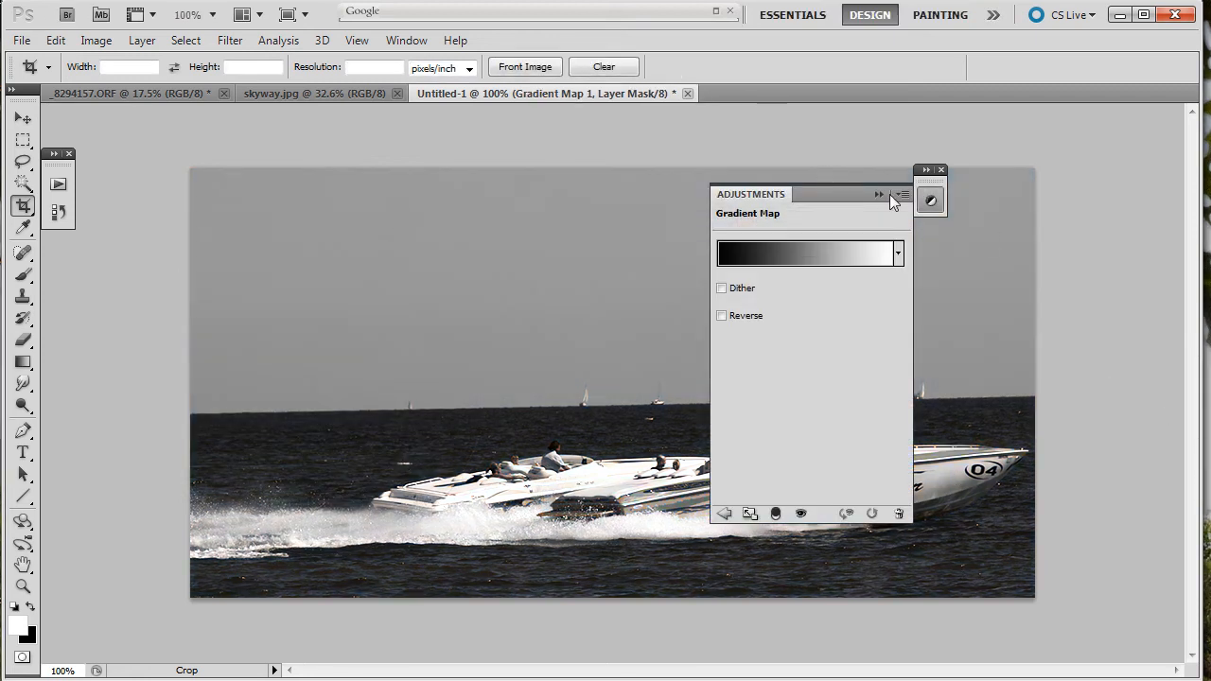
click(878, 195)
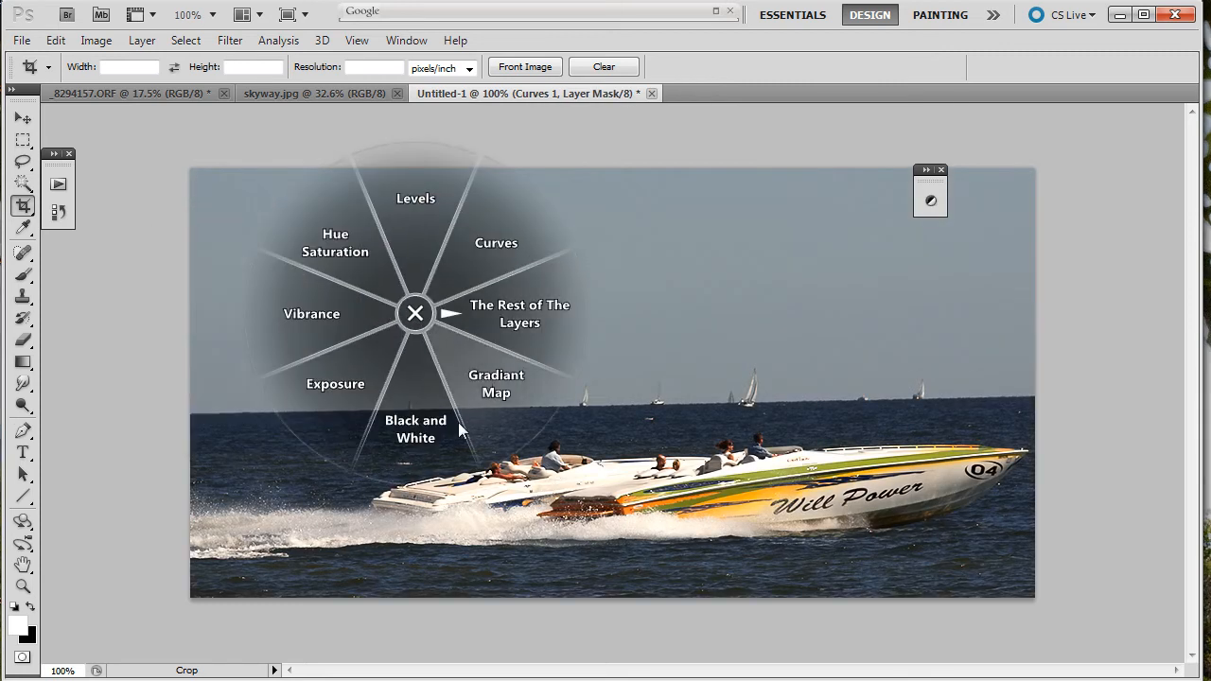
Step: Choose Black and White from the radial Adjustment Layers, bringing up the New Layer dialog
click(414, 428)
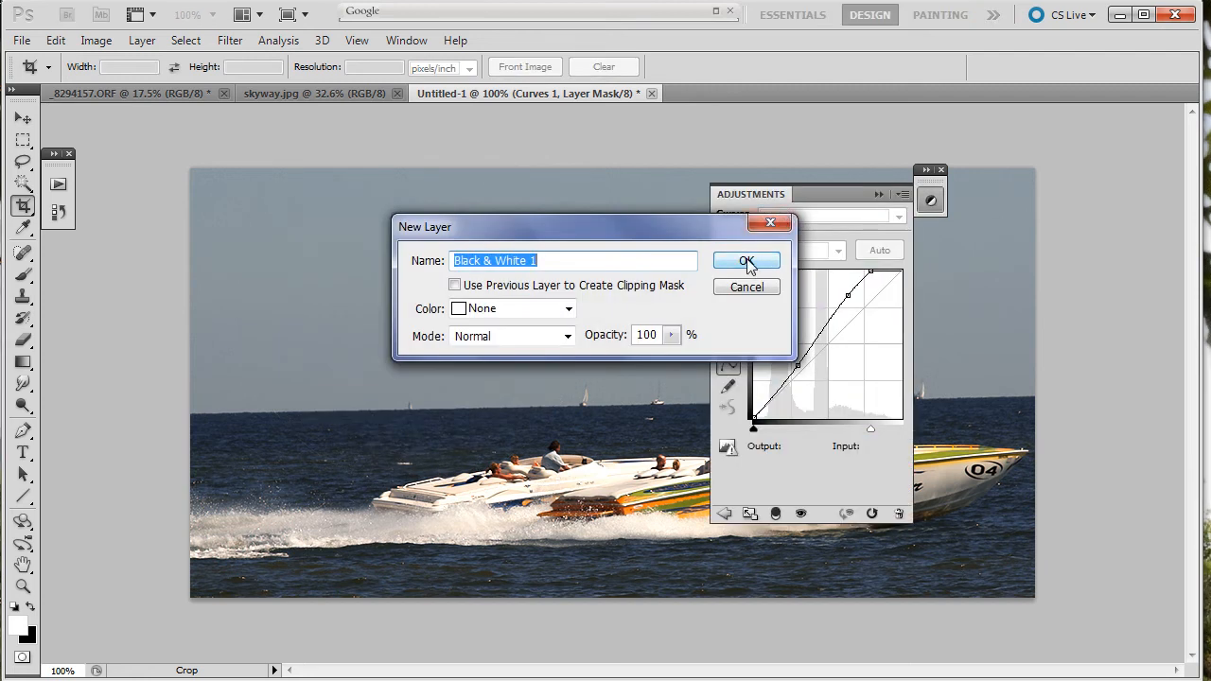
Step: Create Black & White 1 and set Reds to 134, Yellows to 26, nudging Greens slightly
click(746, 261)
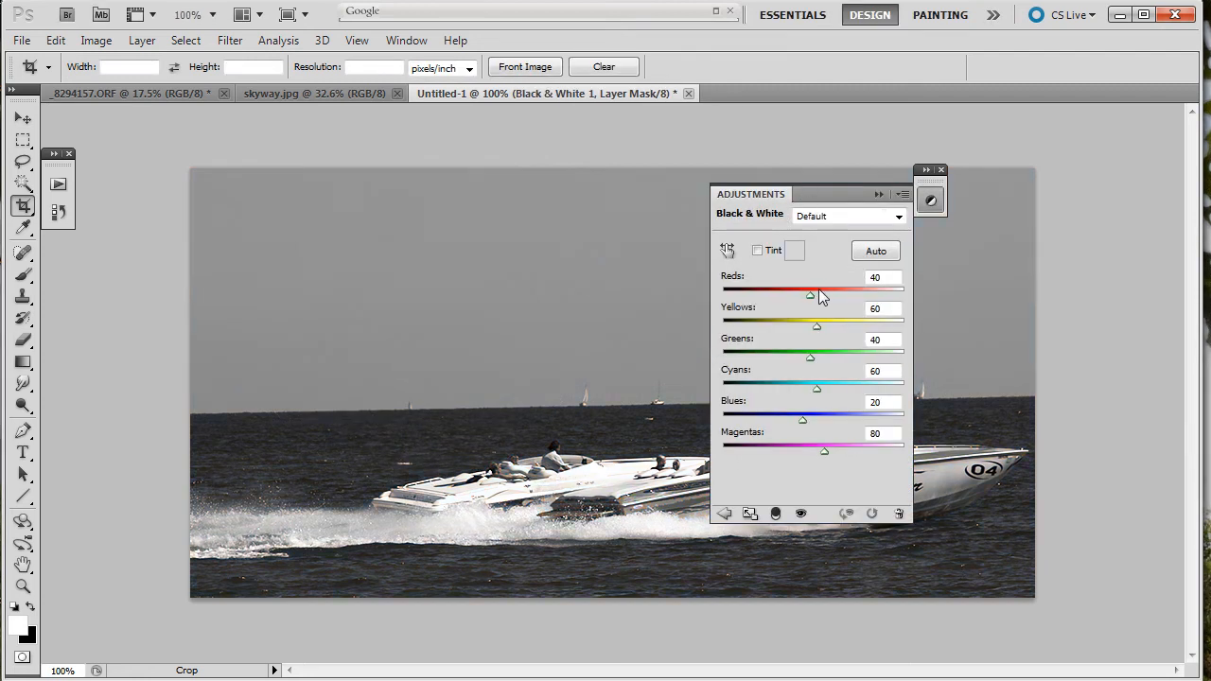
drag(810, 295, 833, 295)
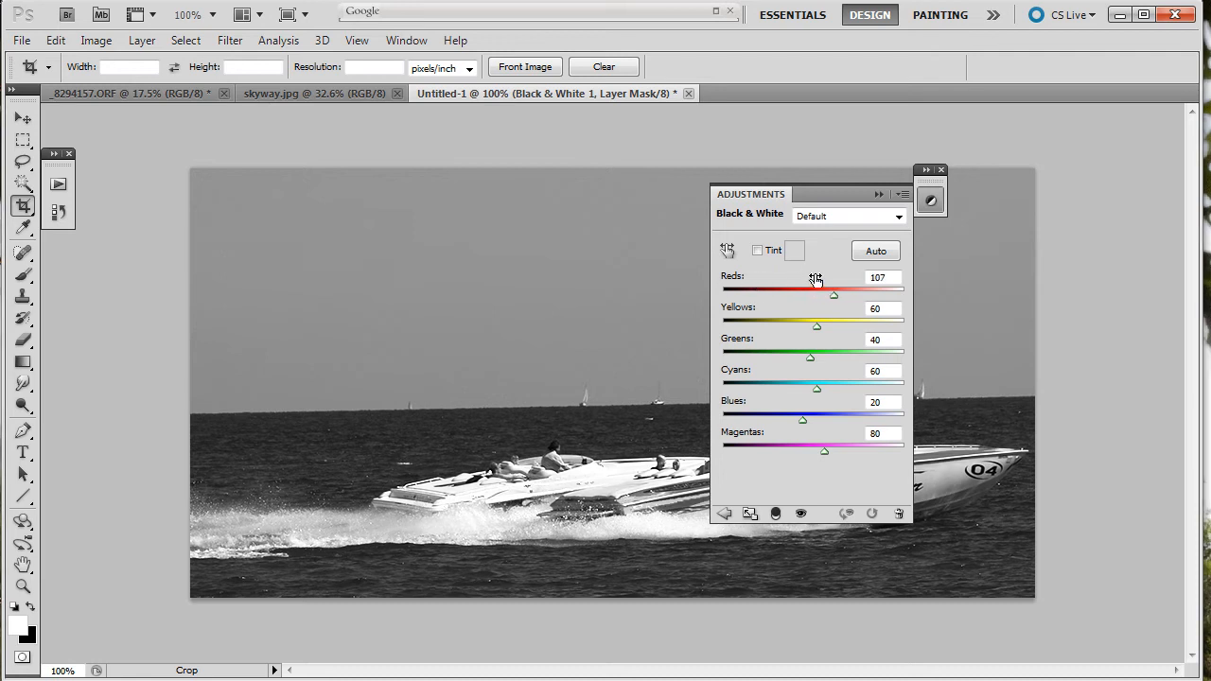
drag(833, 295, 844, 295)
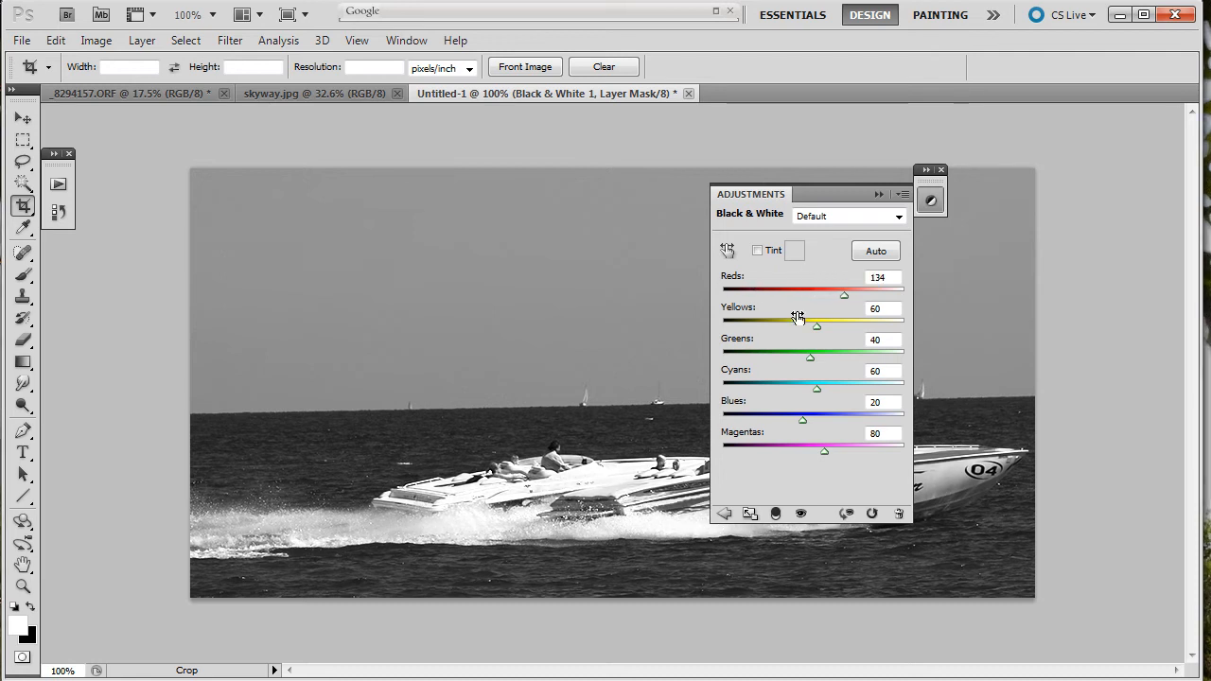
drag(816, 322, 837, 322)
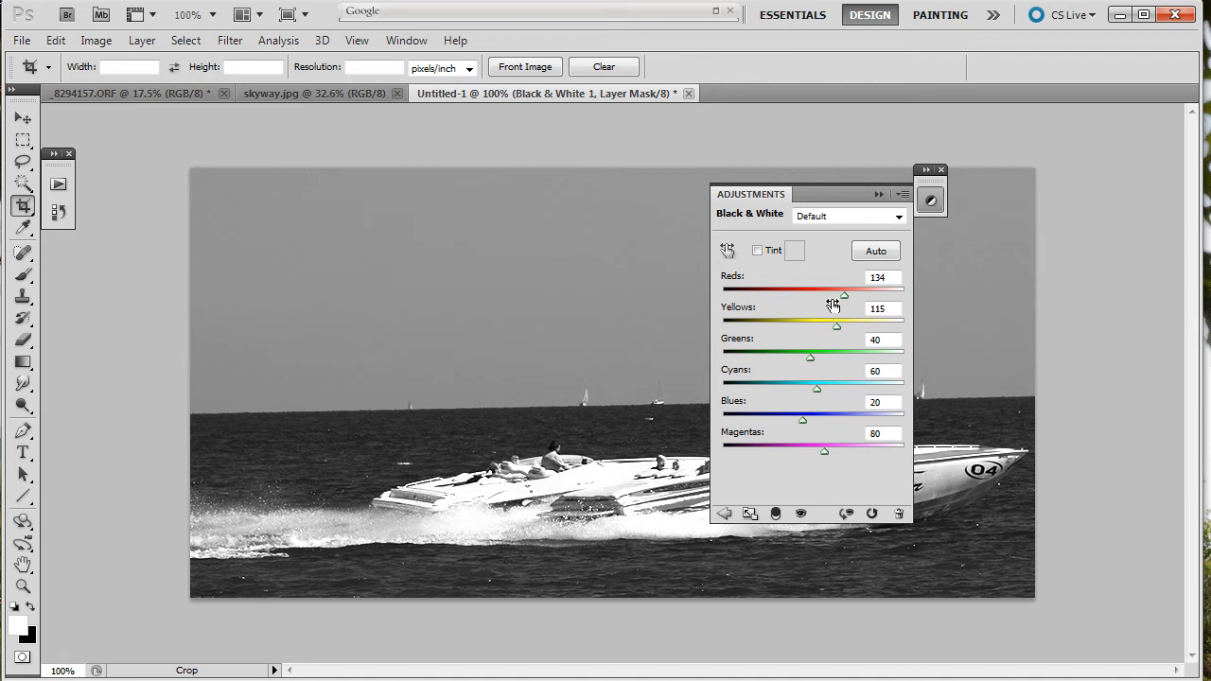
drag(836, 325, 805, 325)
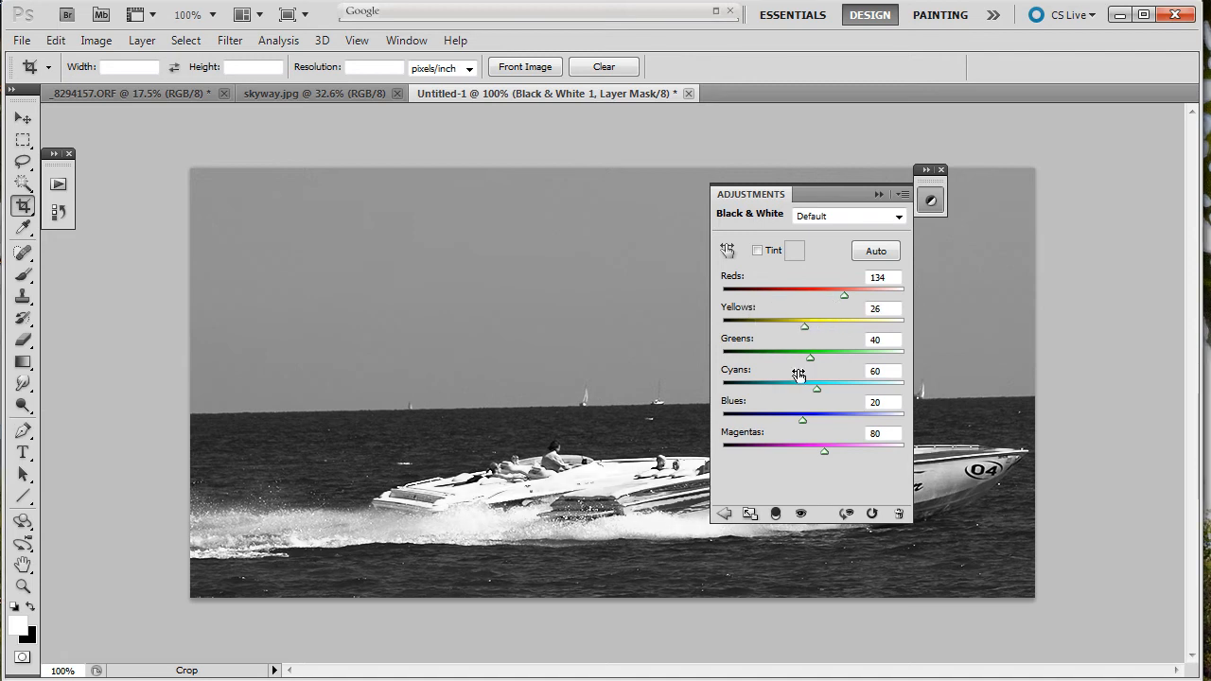
drag(805, 352, 816, 352)
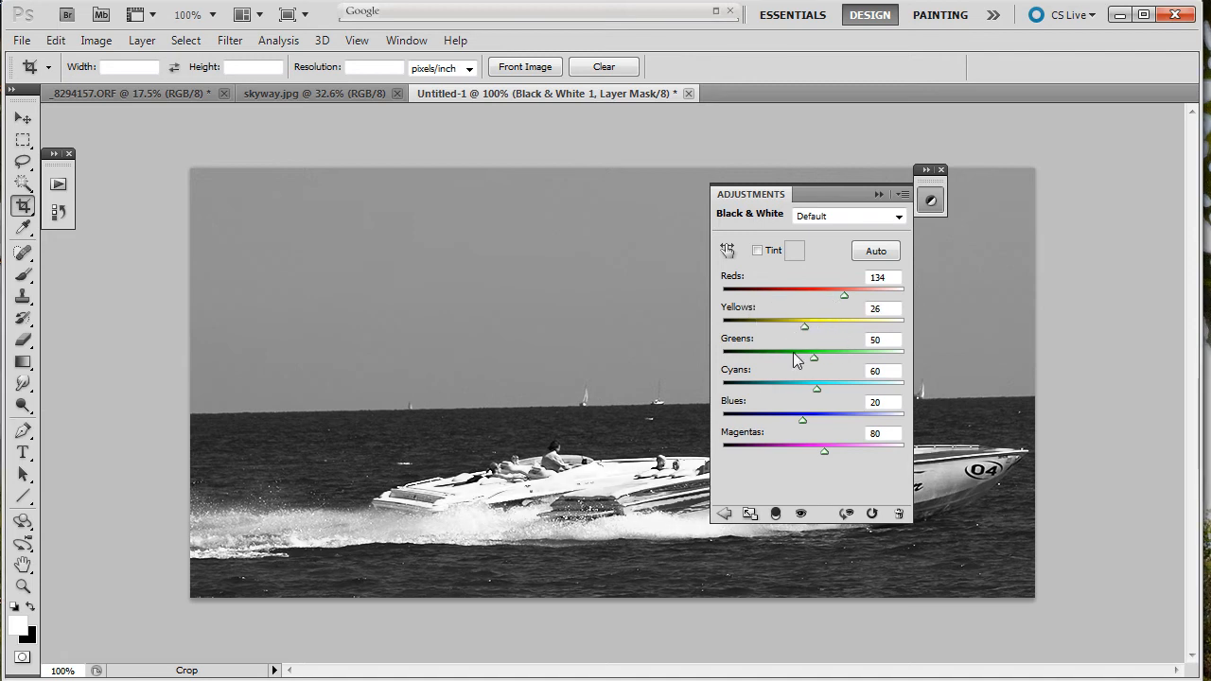
drag(816, 388, 823, 388)
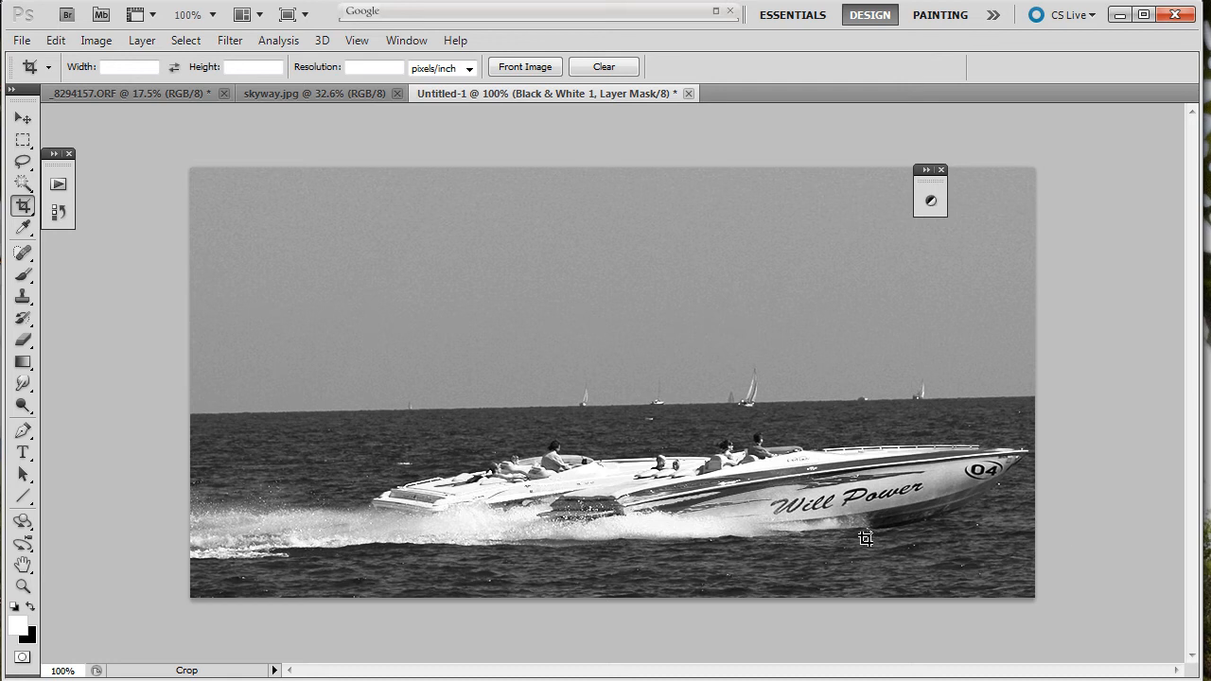
mouse_move(702, 113)
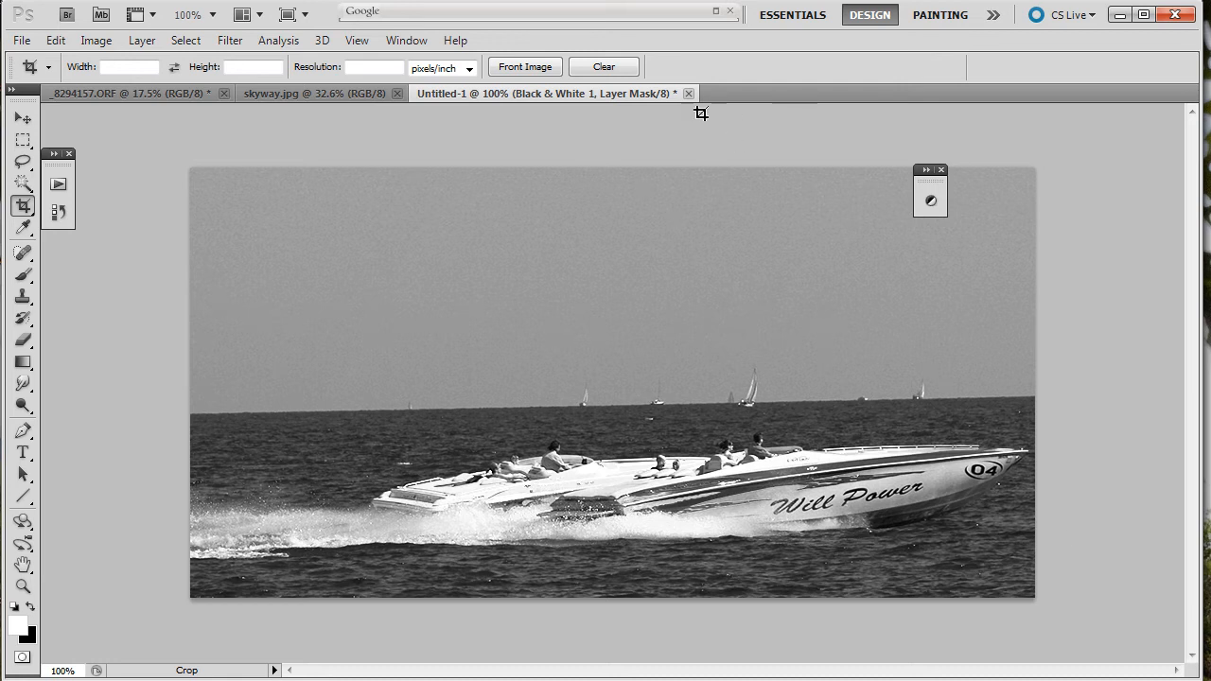
mouse_move(688, 99)
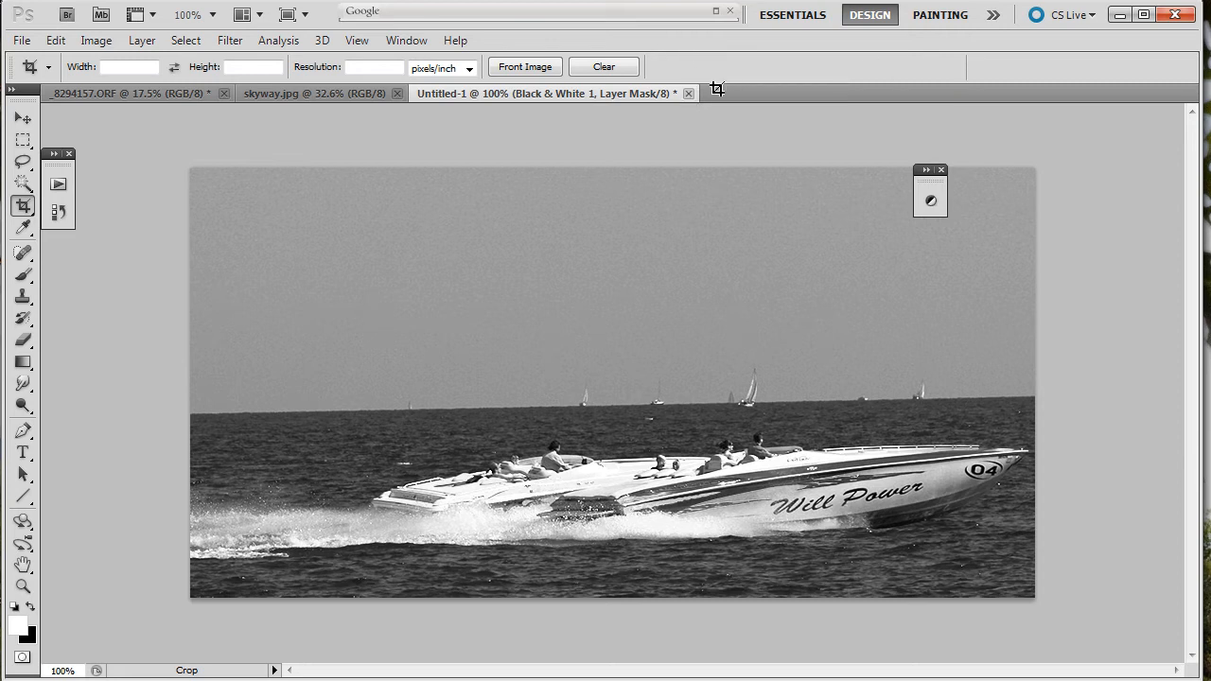
mouse_move(716, 89)
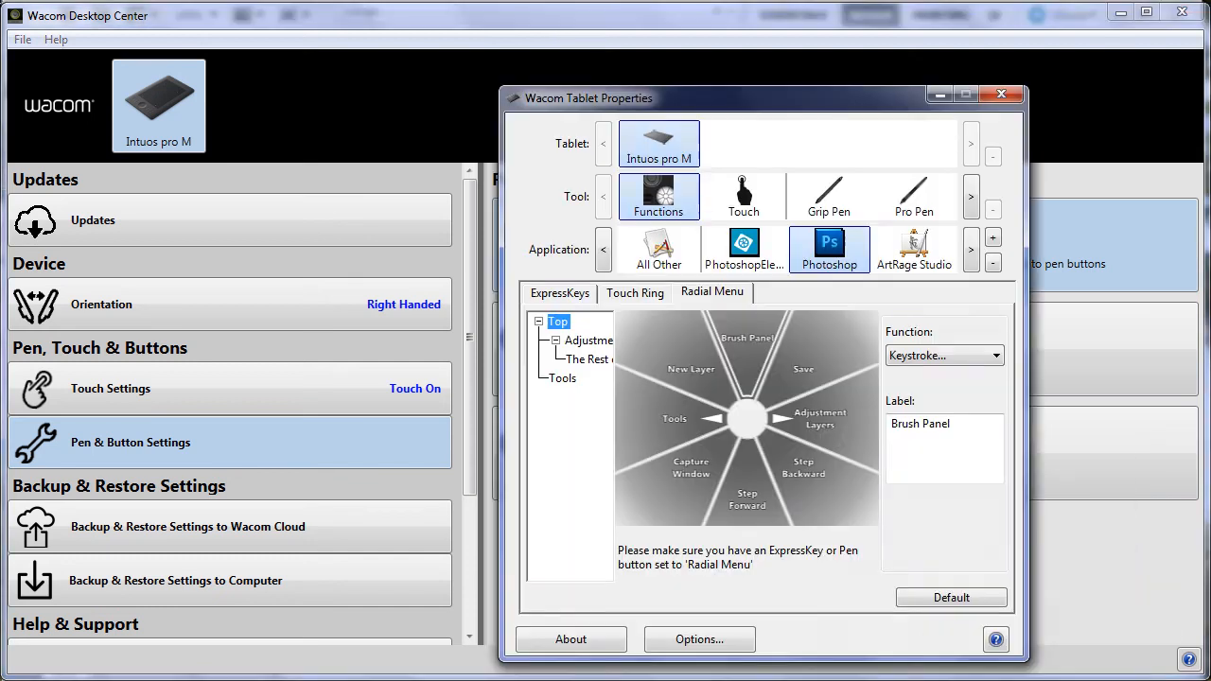
mouse_move(786, 103)
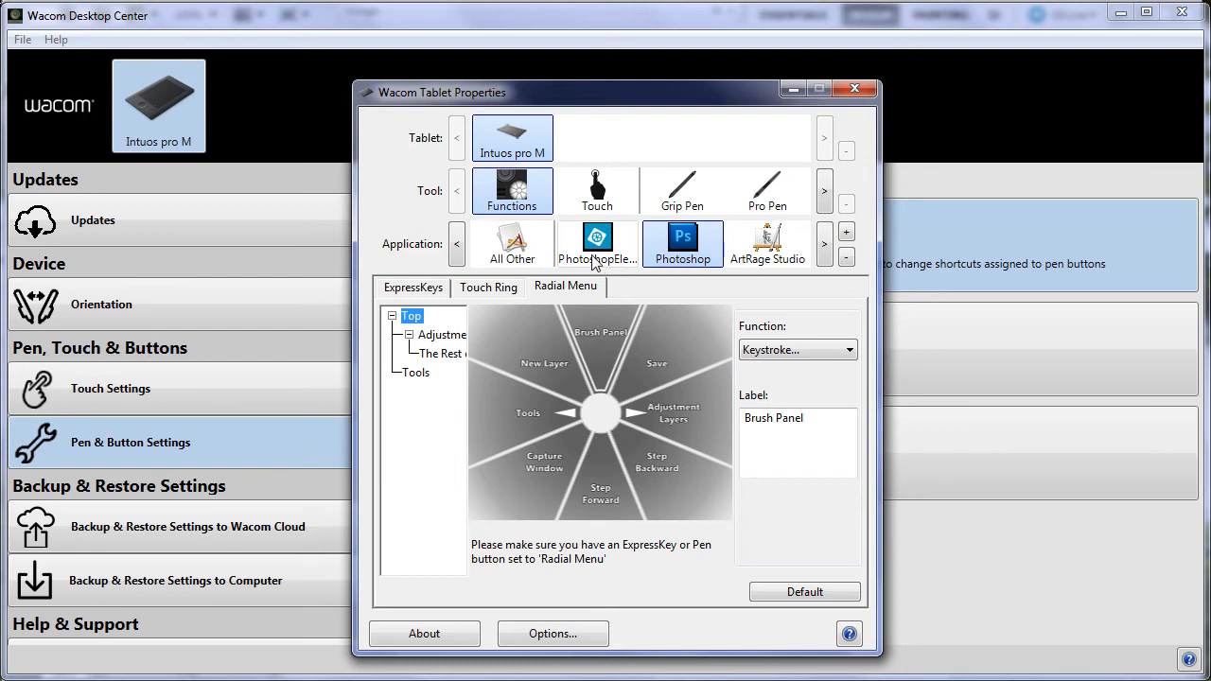
Step: Compare radial menus for All Other, Photoshop Elements, Photoshop and ArtRage Studio
click(511, 242)
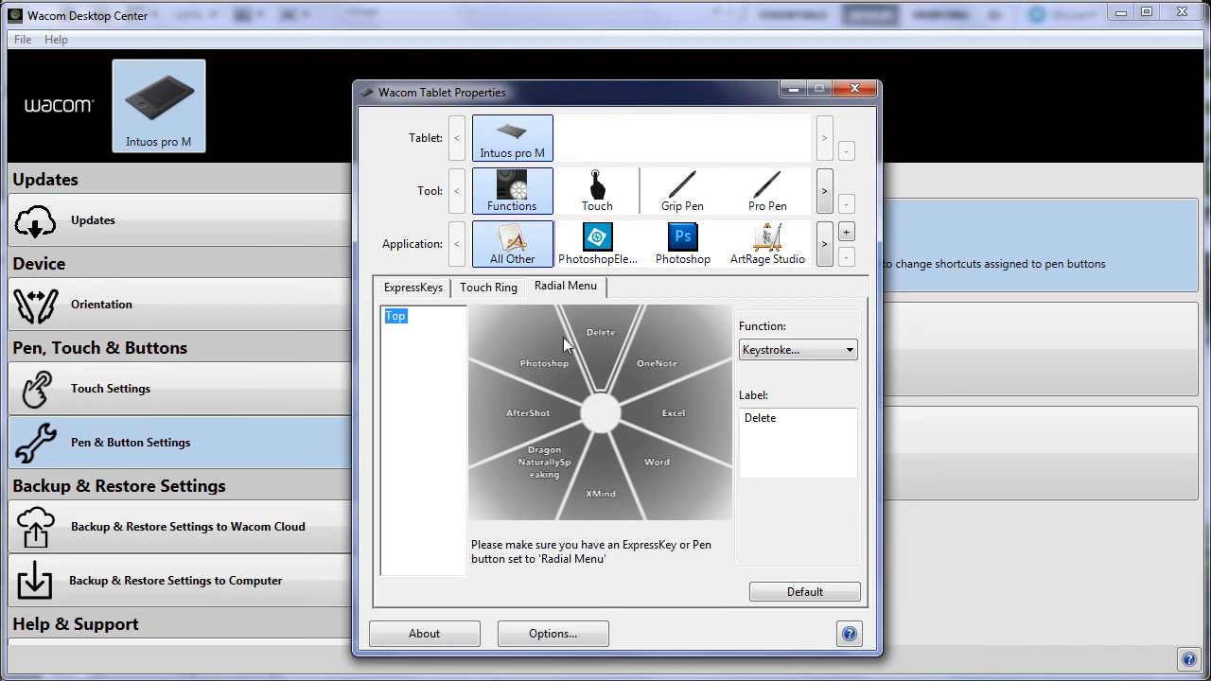
click(598, 244)
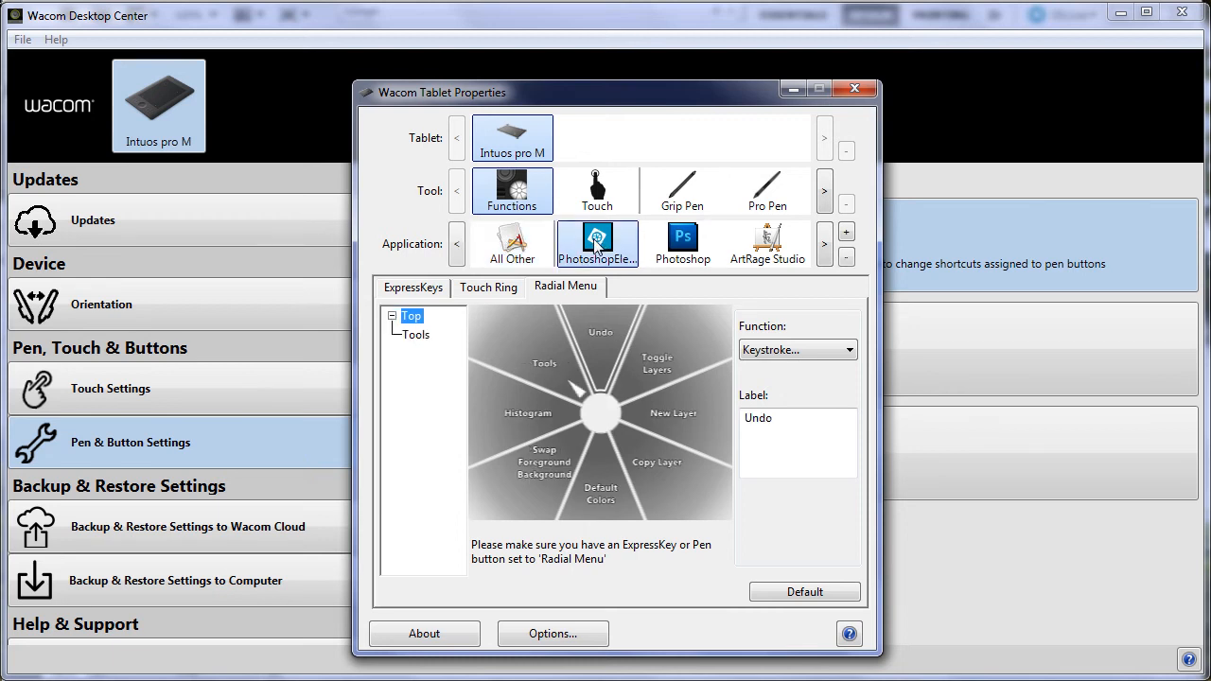
mouse_move(712, 464)
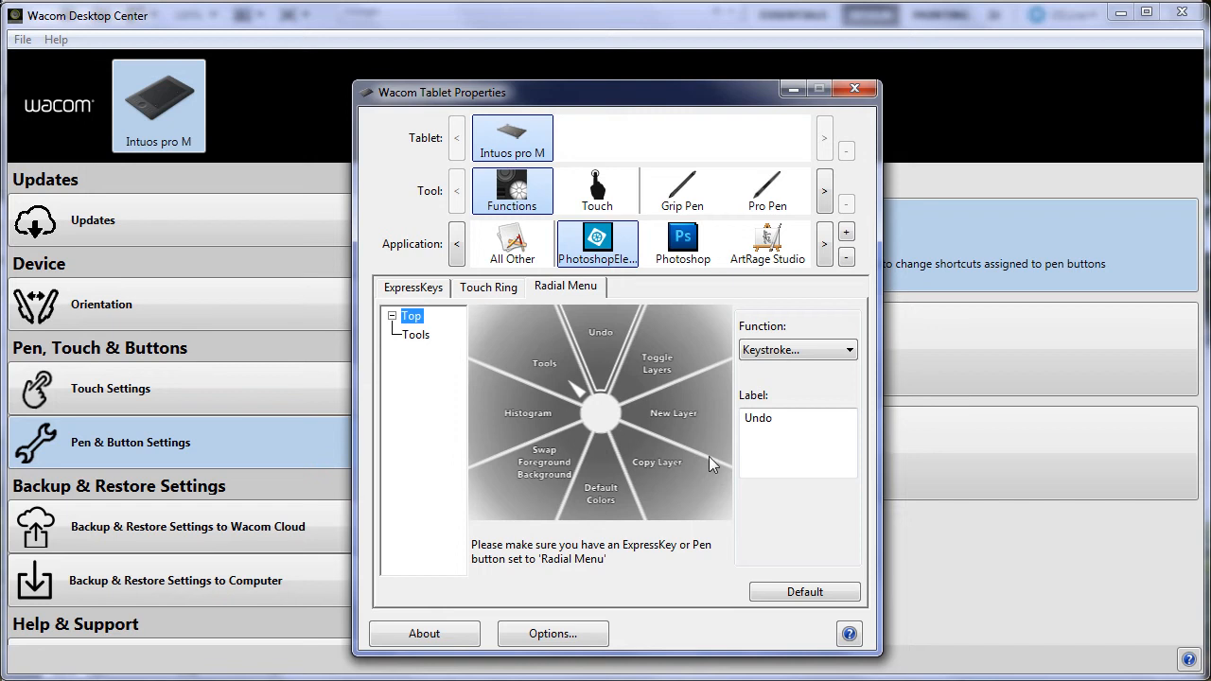
click(681, 242)
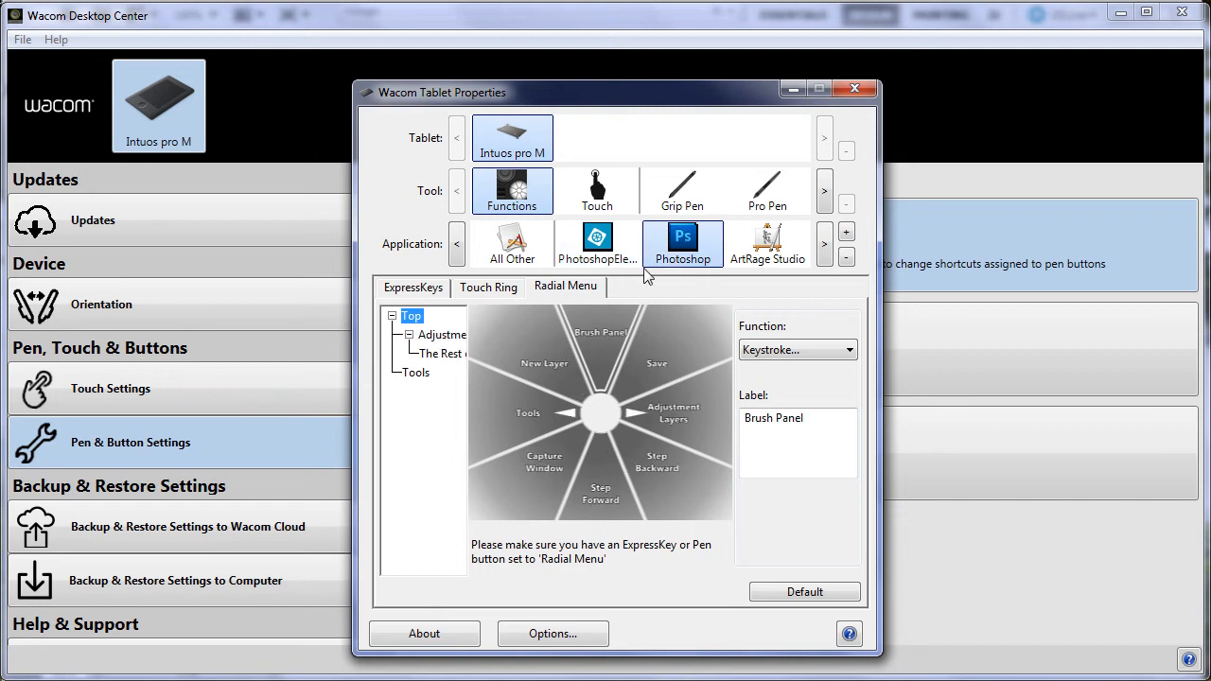
click(768, 245)
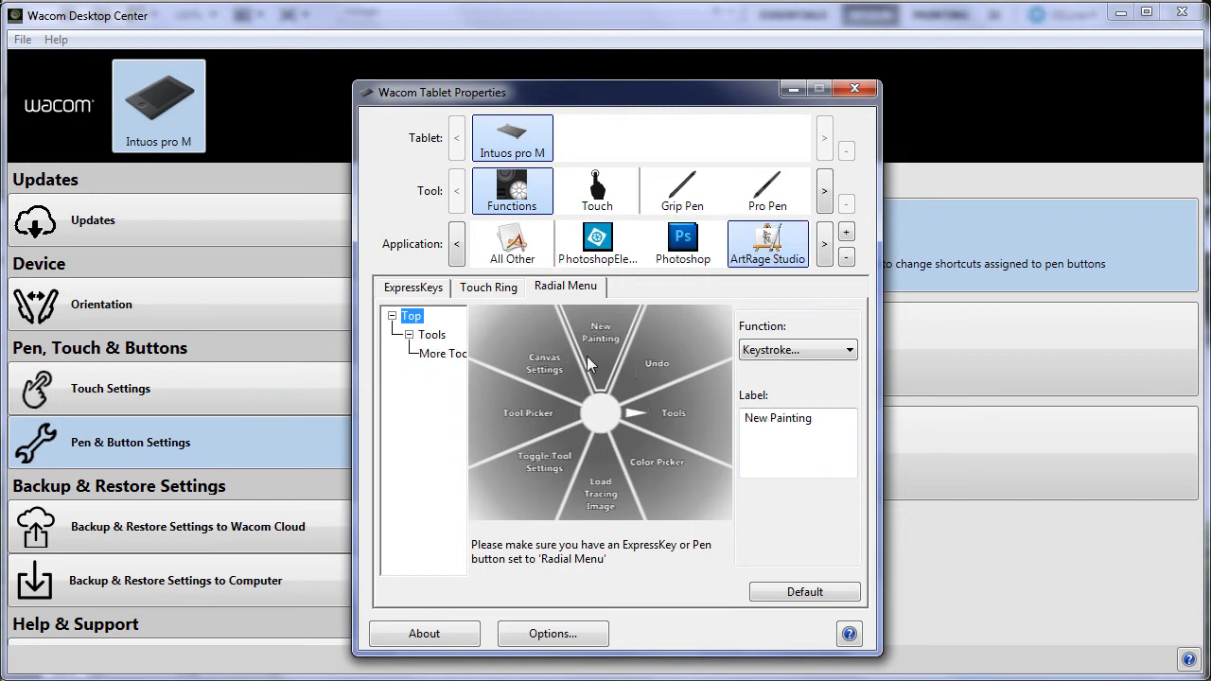
Step: Scroll through the application list, reselect Photoshop's menu, and minimise Tablet Properties
click(825, 231)
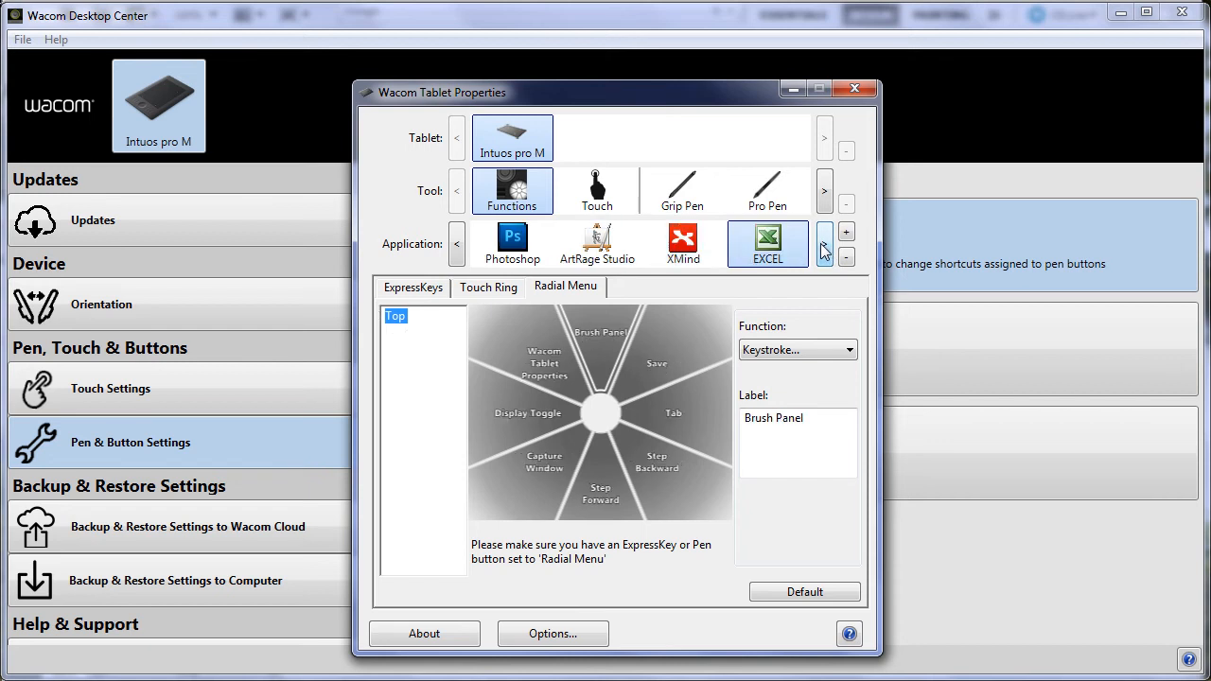
click(825, 243)
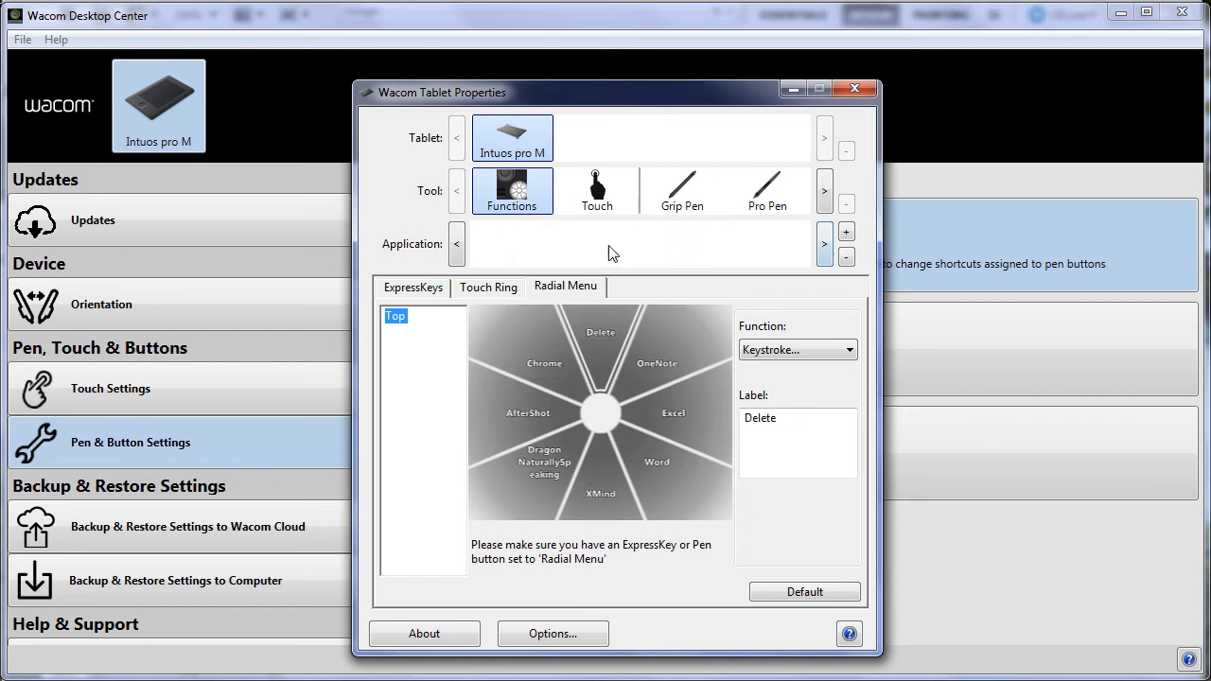
click(598, 244)
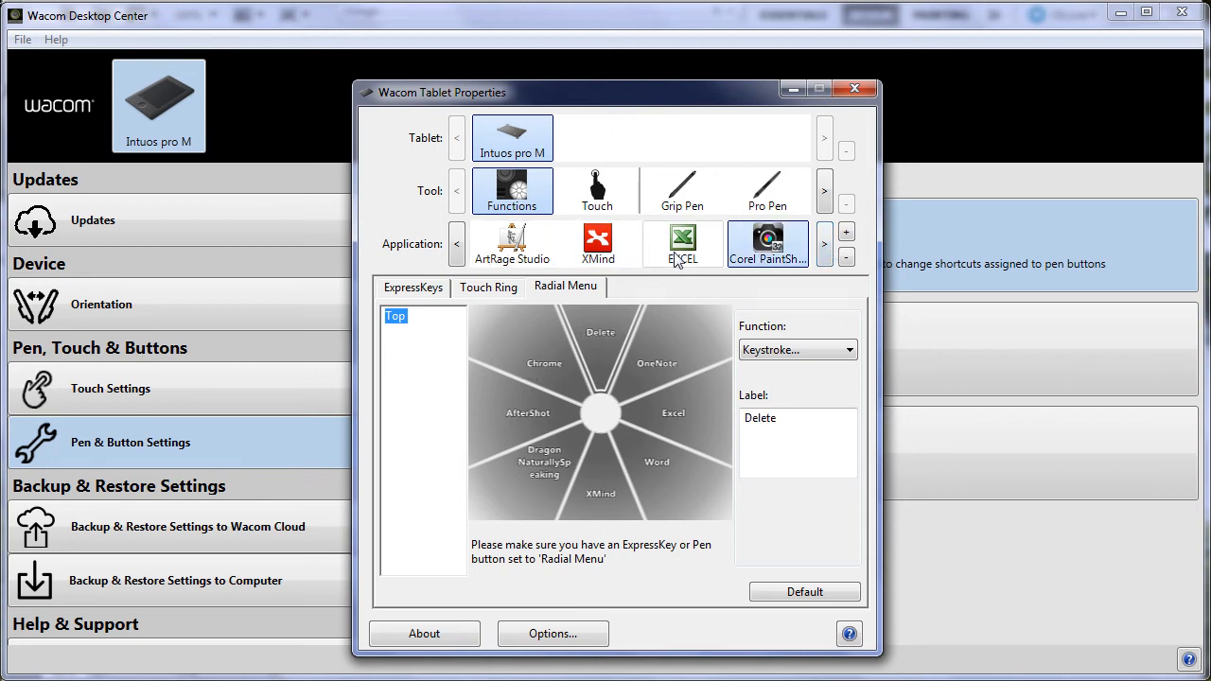
mouse_move(715, 274)
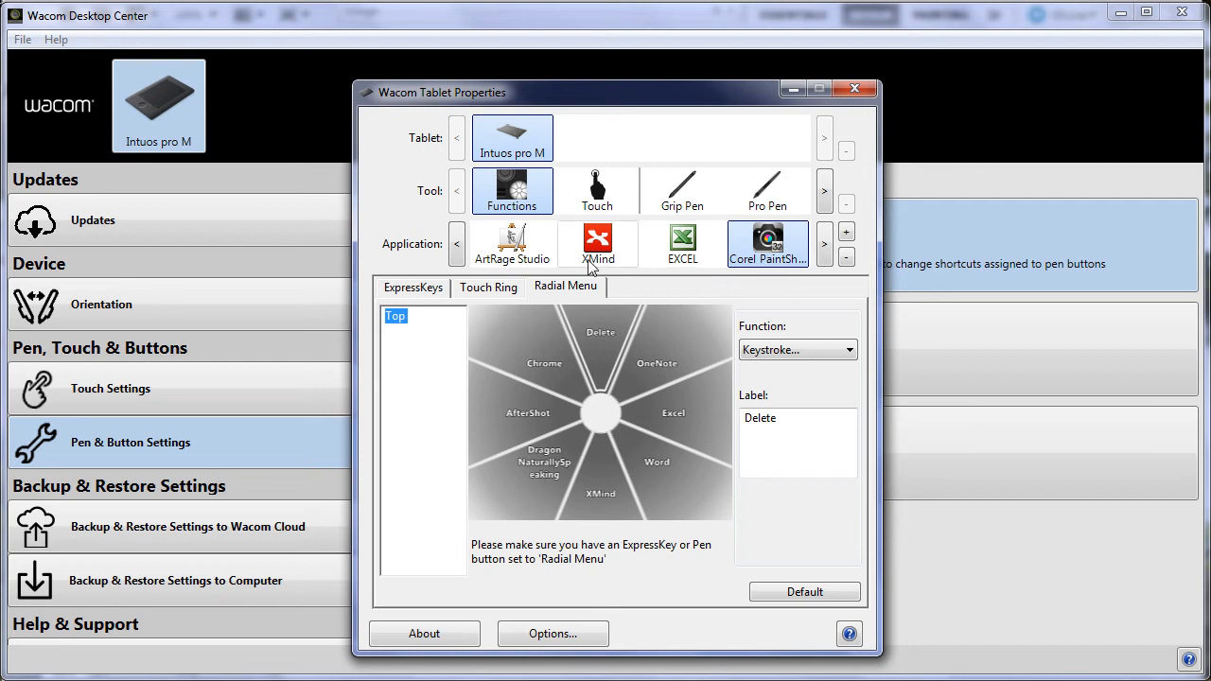
click(458, 245)
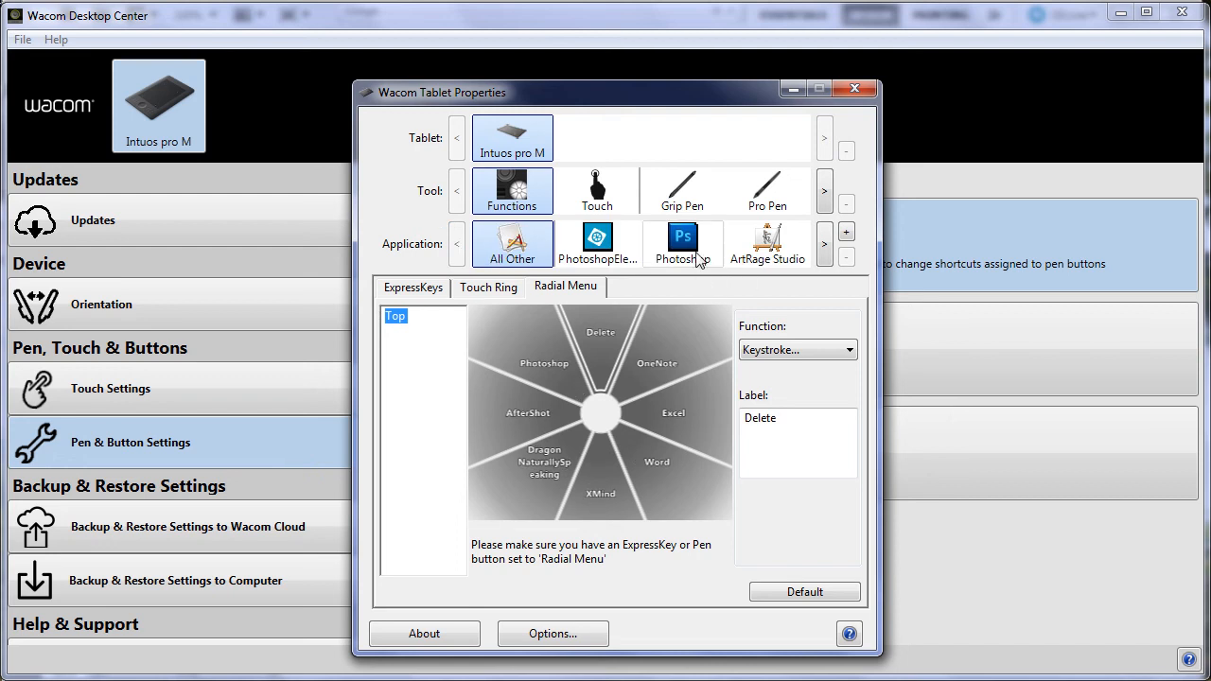
click(681, 242)
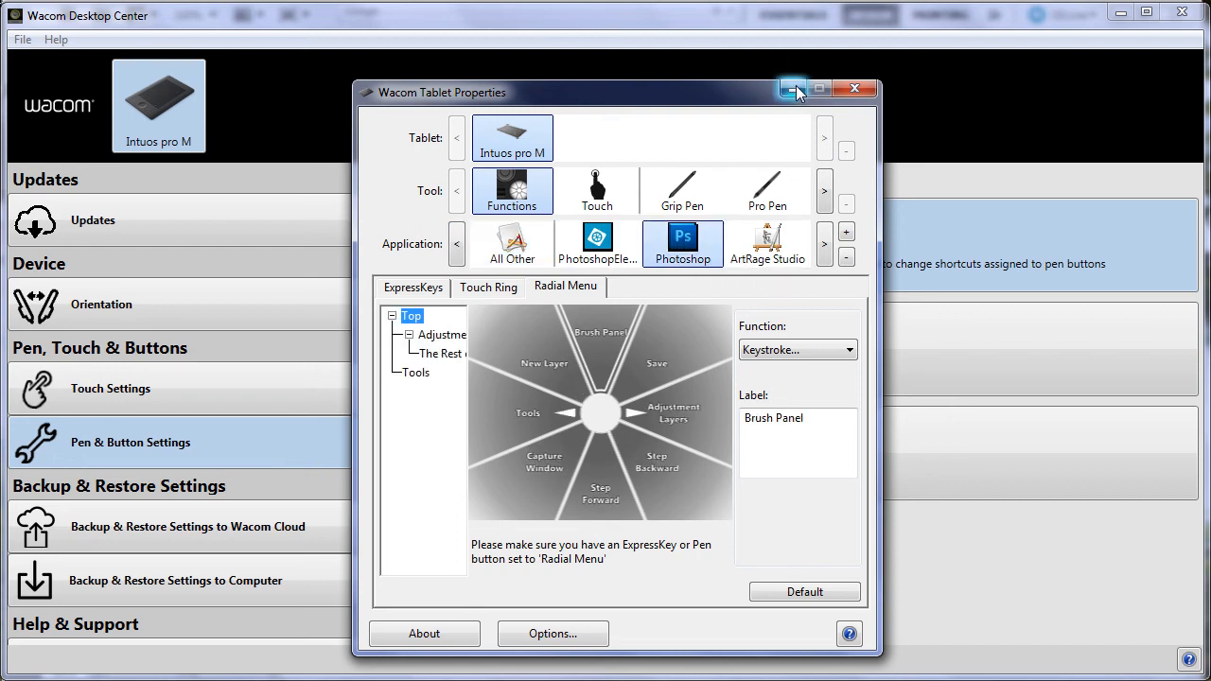
mouse_move(793, 89)
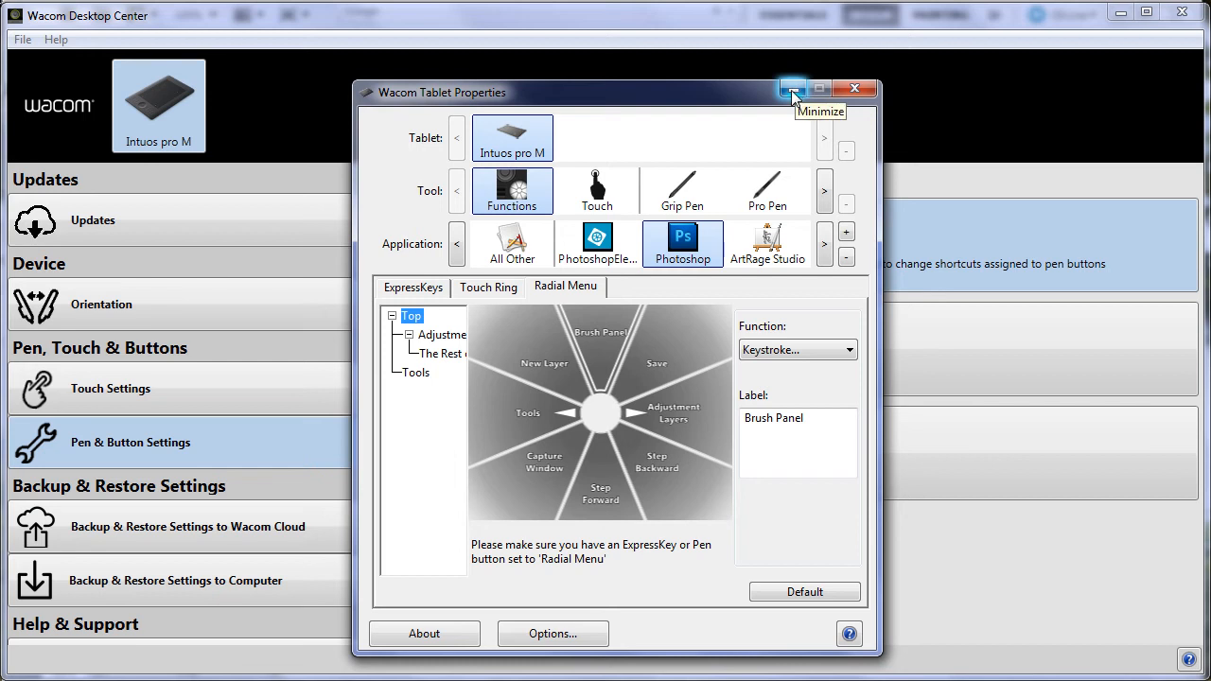
click(793, 89)
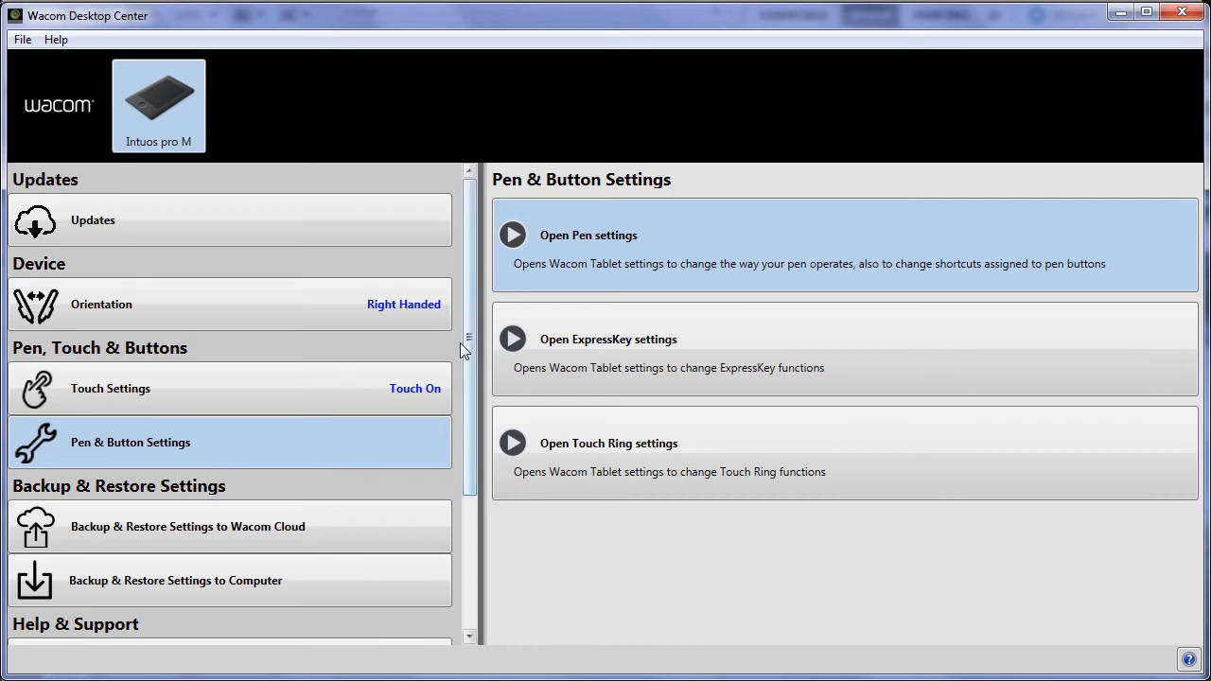
mouse_move(90, 38)
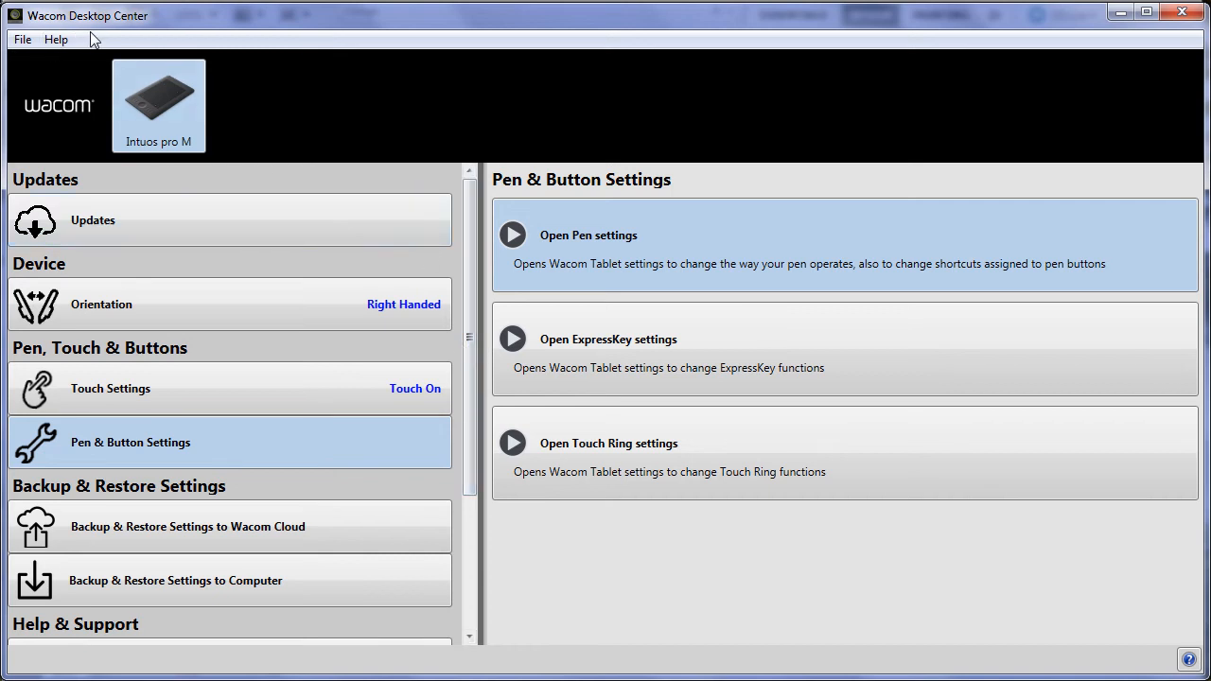
mouse_move(204, 53)
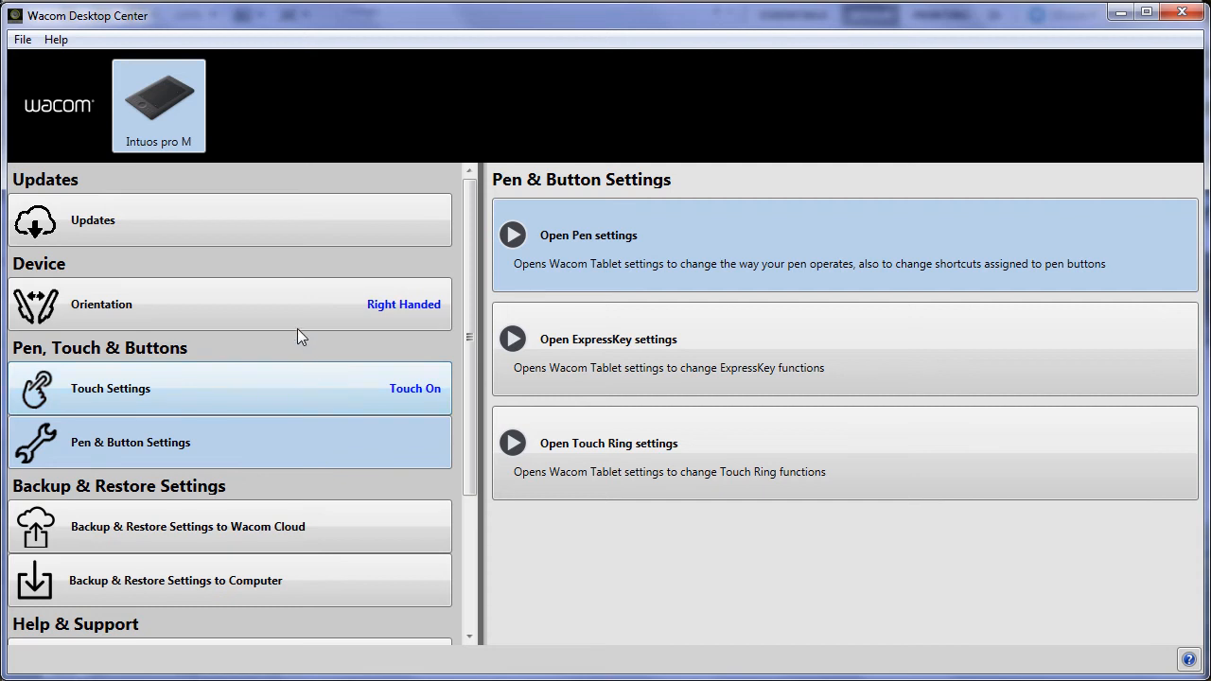
mouse_move(636, 255)
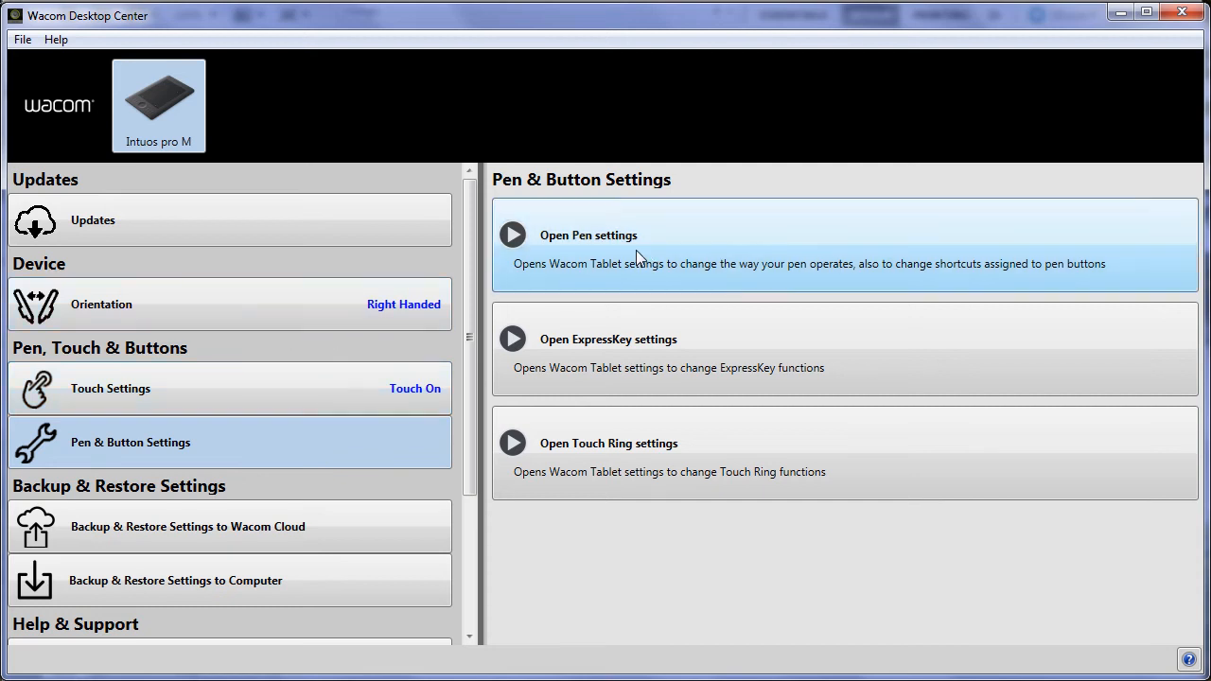
mouse_move(605, 235)
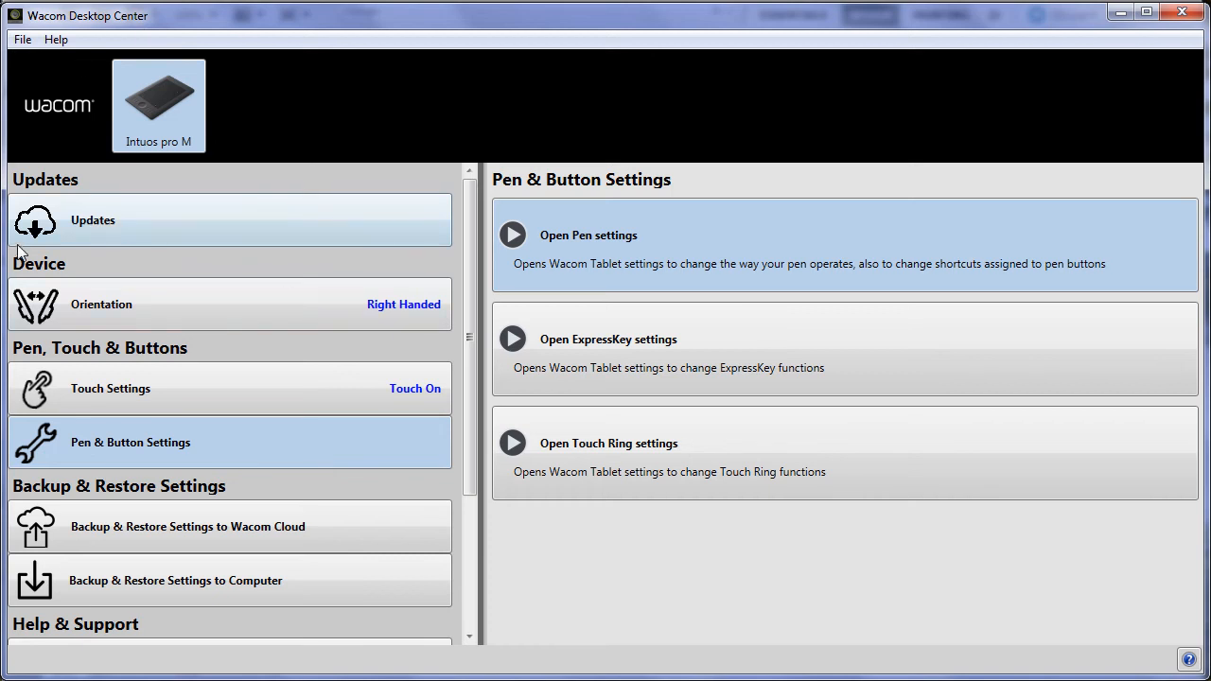
mouse_move(111, 227)
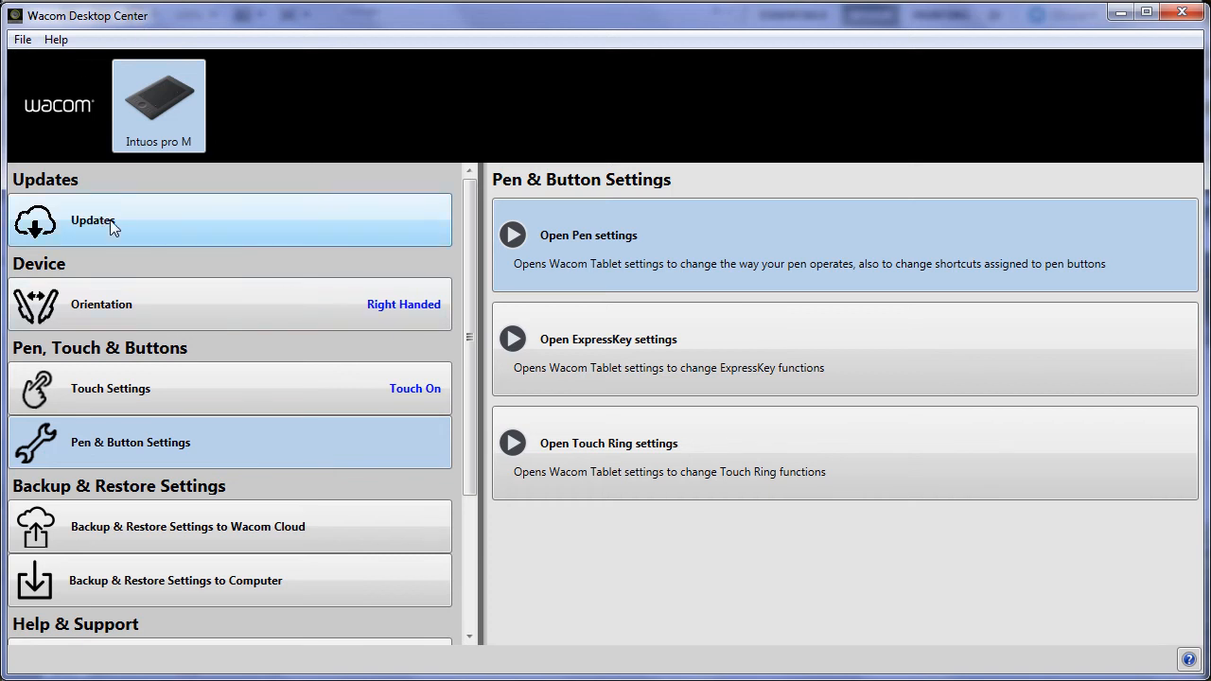
click(92, 219)
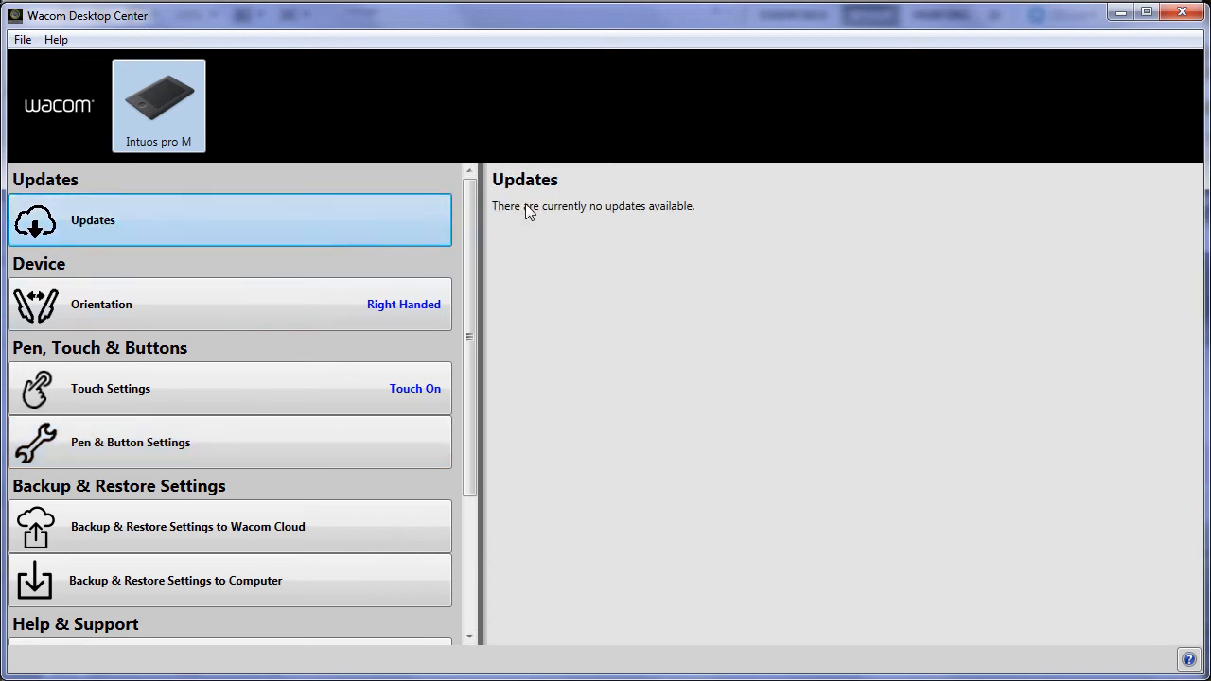
mouse_move(95, 322)
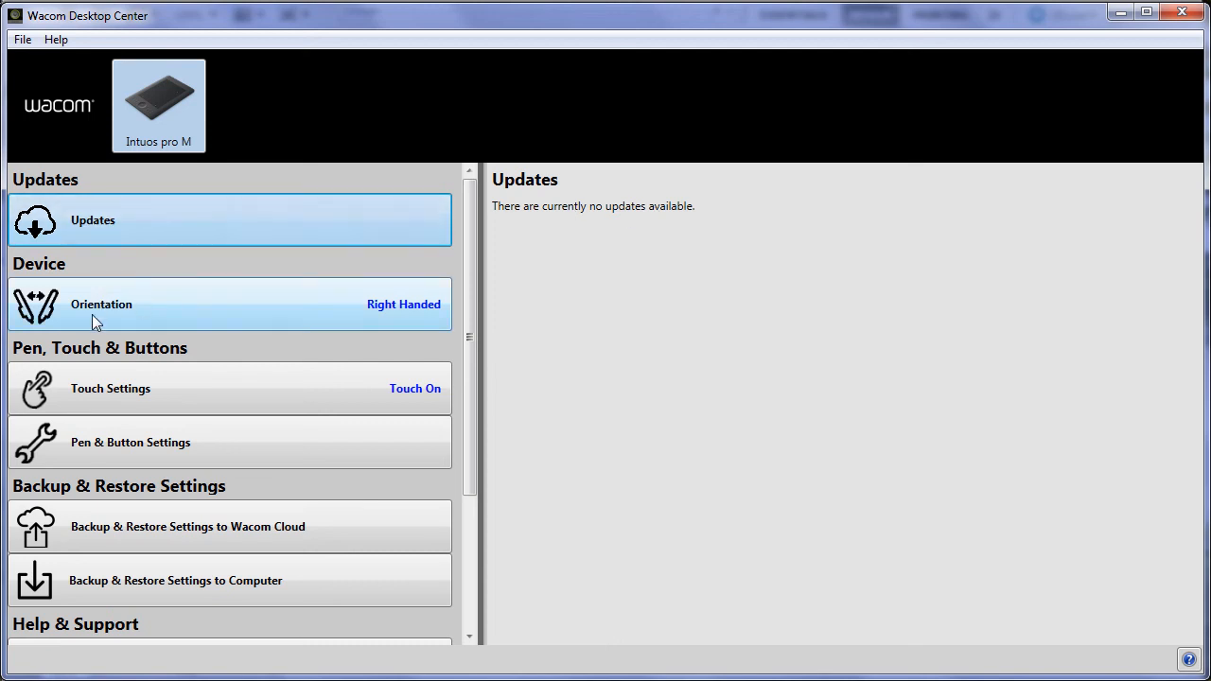
mouse_move(163, 450)
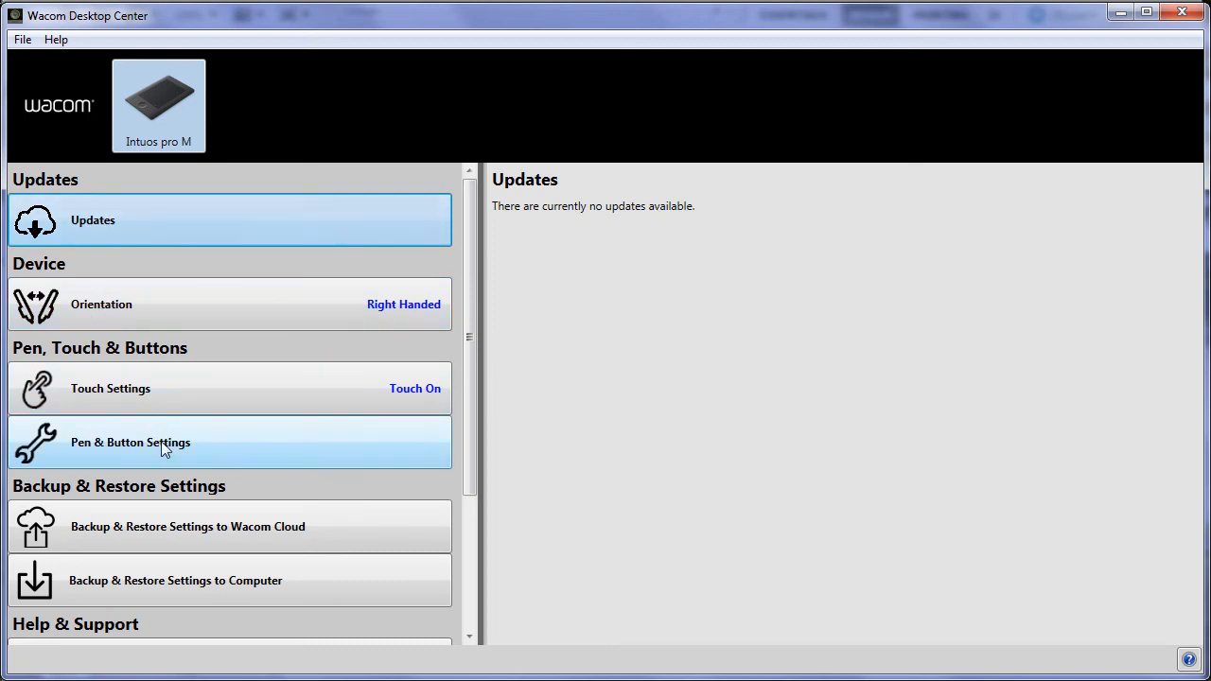
click(131, 443)
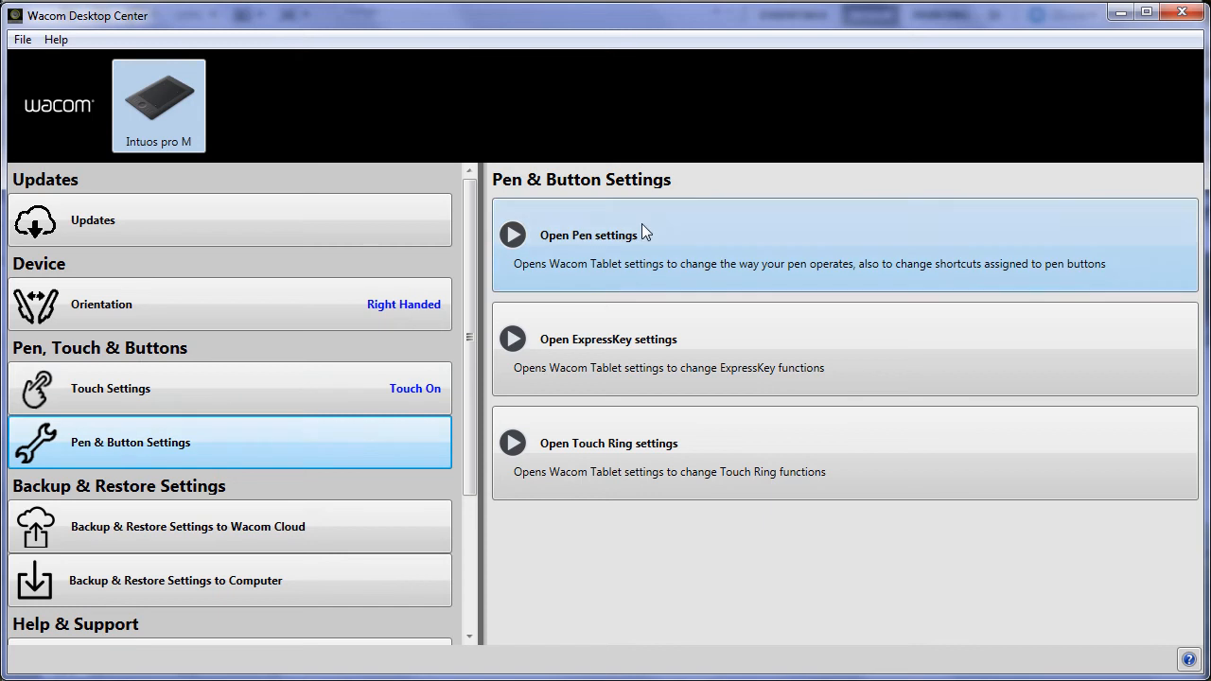
mouse_move(765, 365)
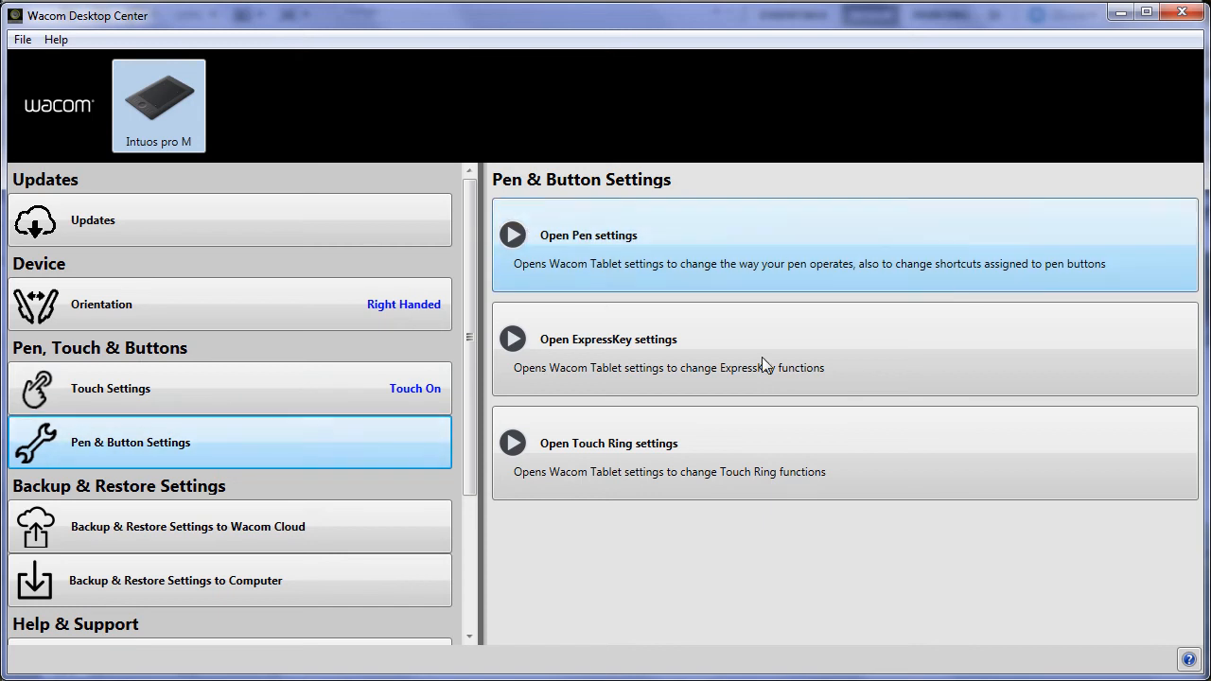
mouse_move(615, 454)
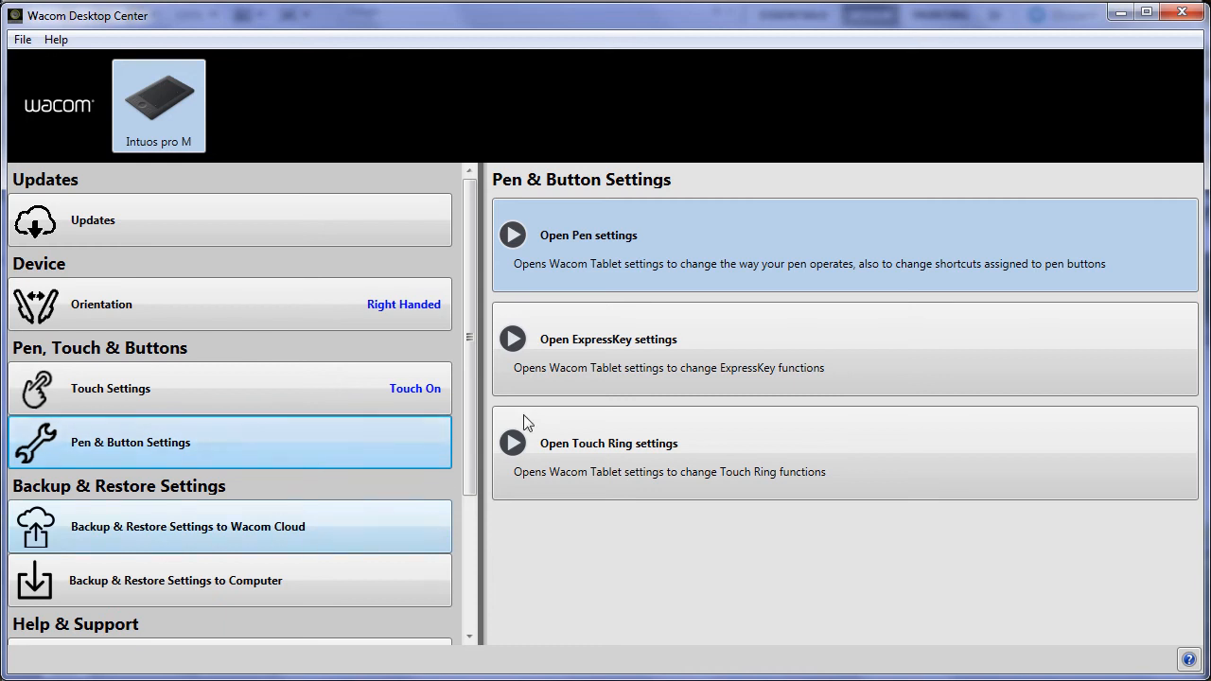
Step: Start a Wacom Cloud backup of the tablet settings named 'Late night'
scroll(down, 3)
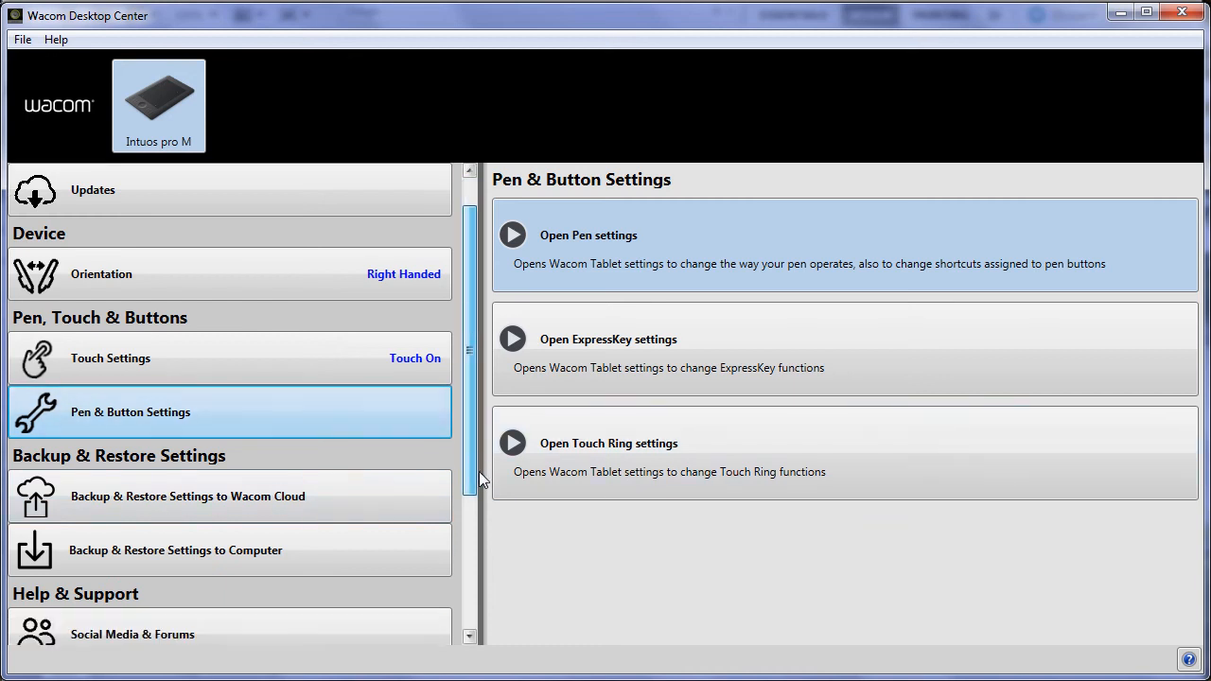
mouse_move(129, 500)
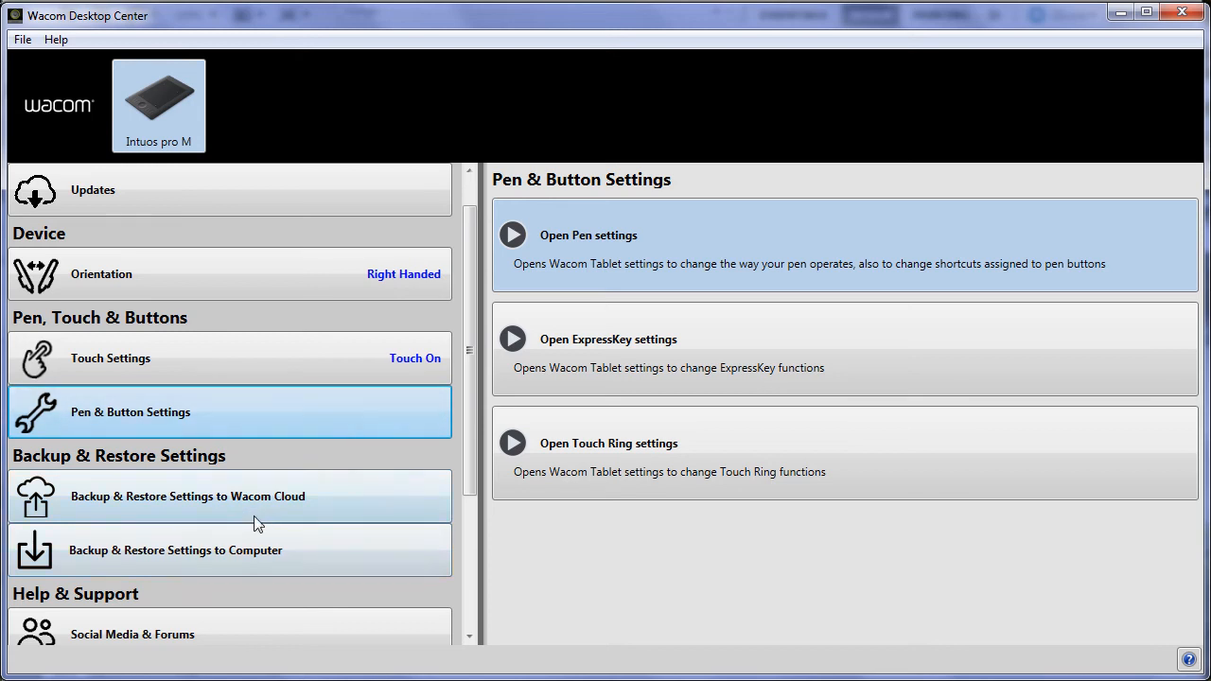
mouse_move(875, 623)
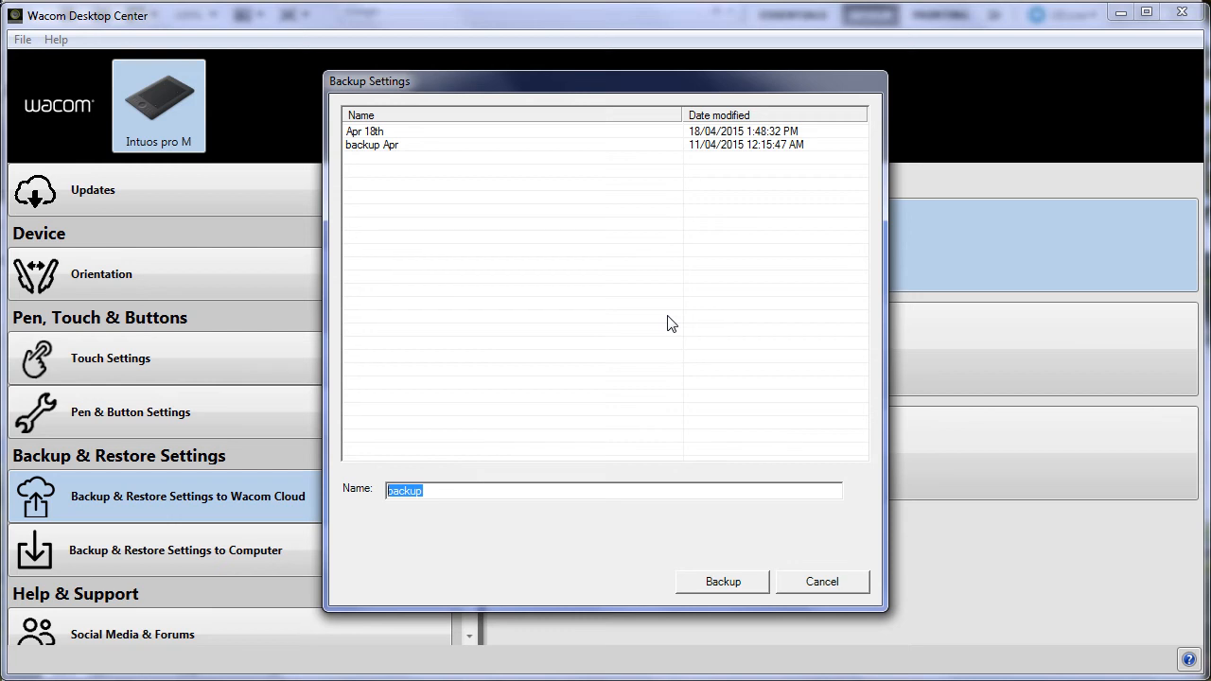
text(Late)
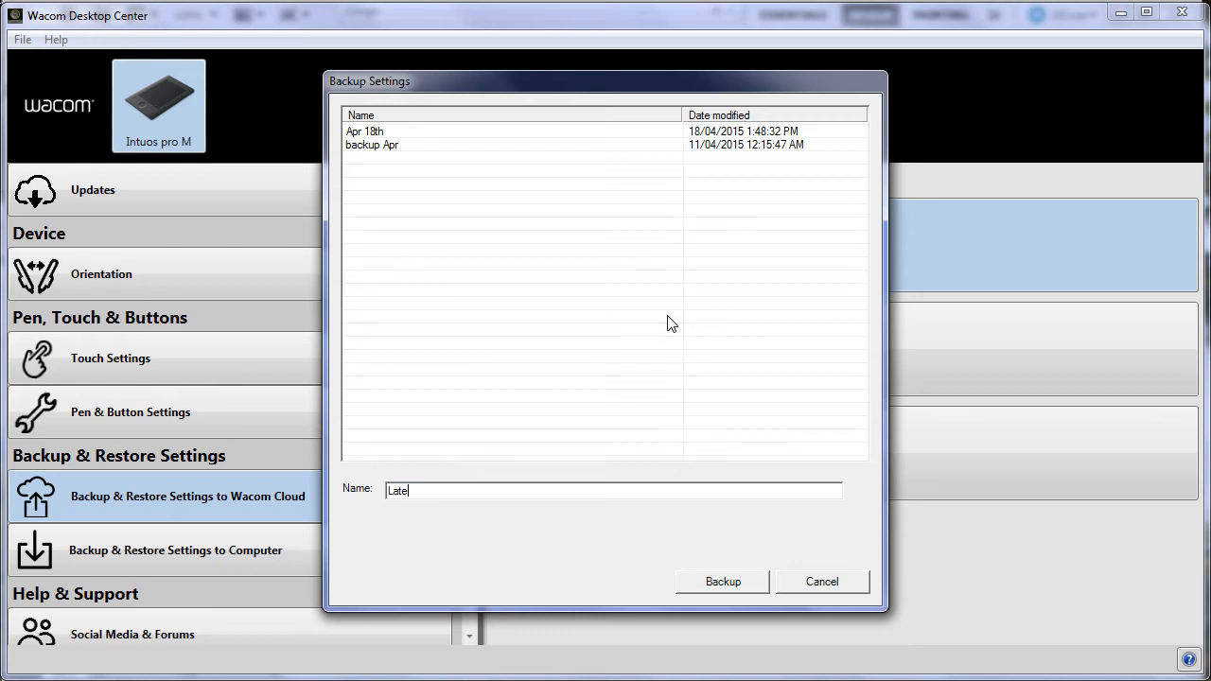
text(night)
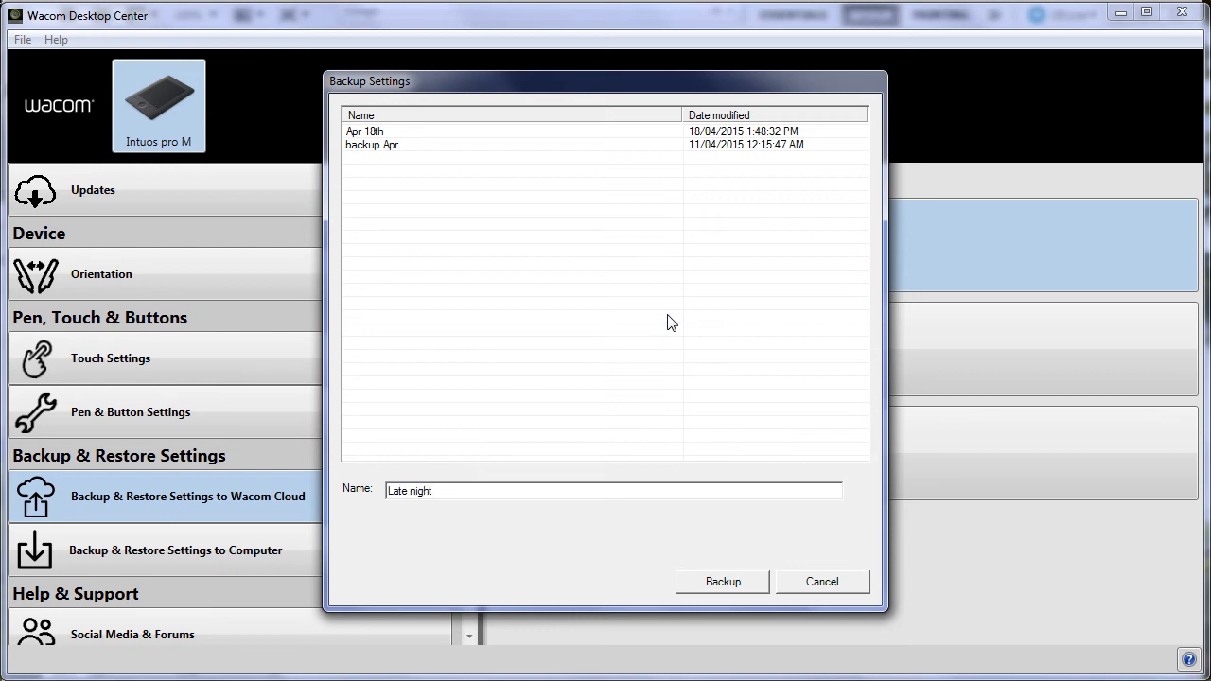
click(723, 581)
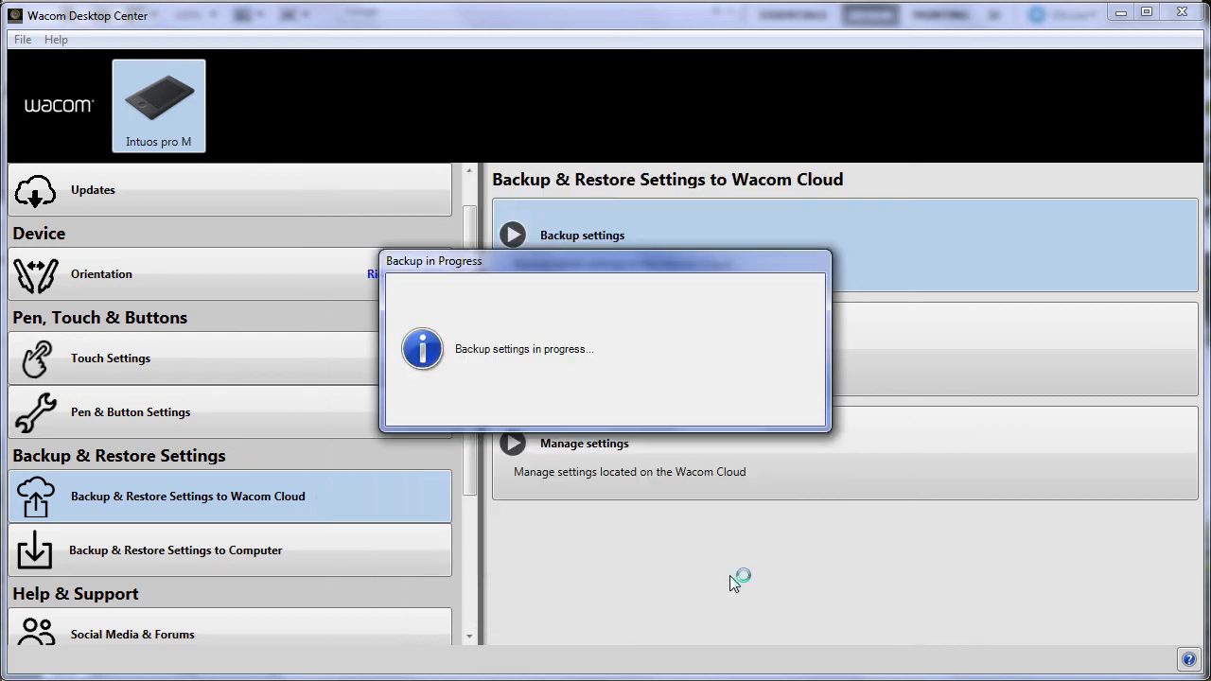
mouse_move(557, 373)
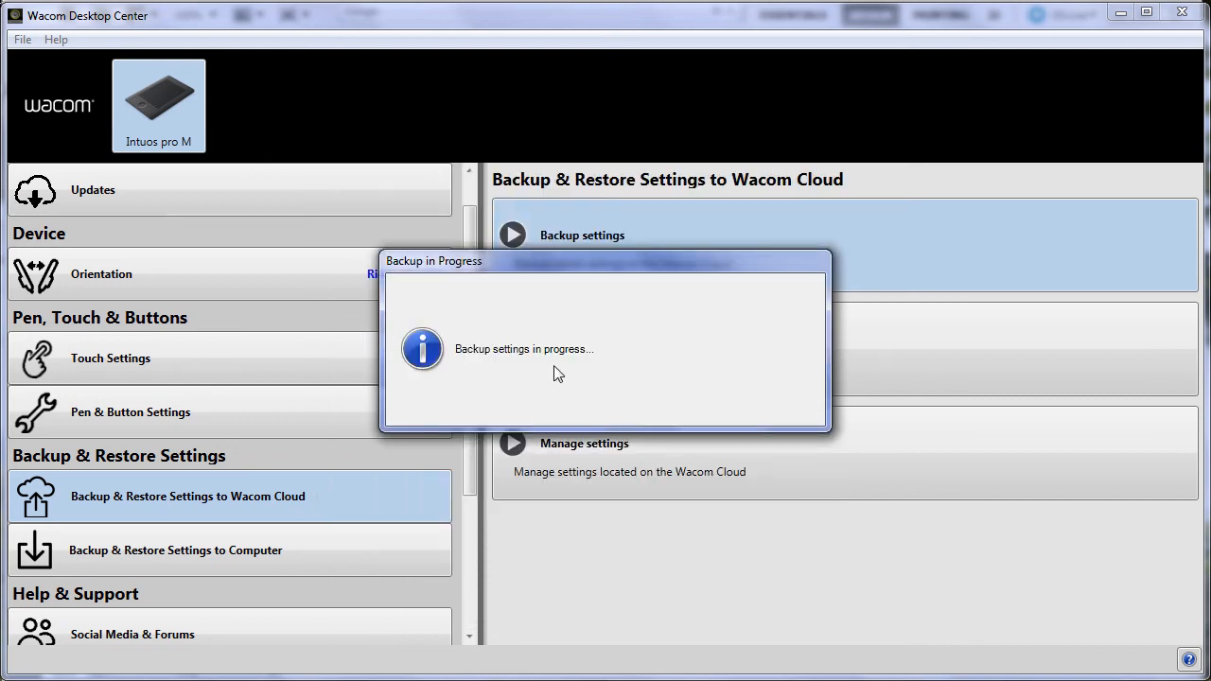
mouse_move(750, 374)
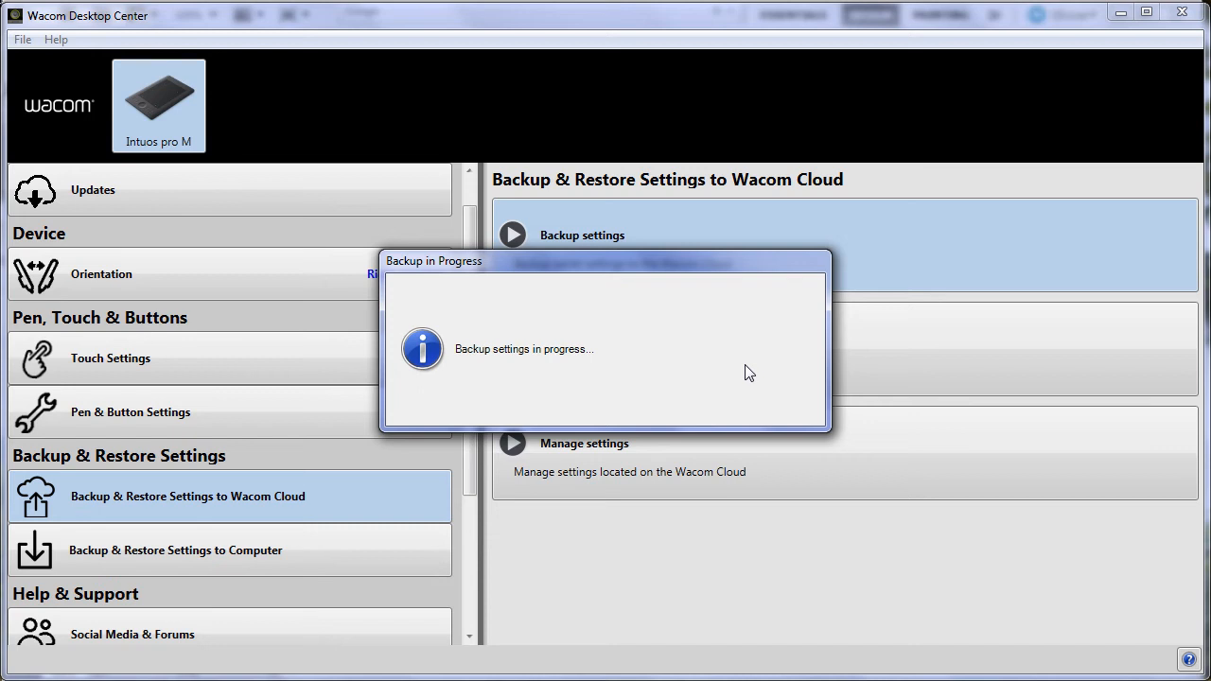
mouse_move(539, 261)
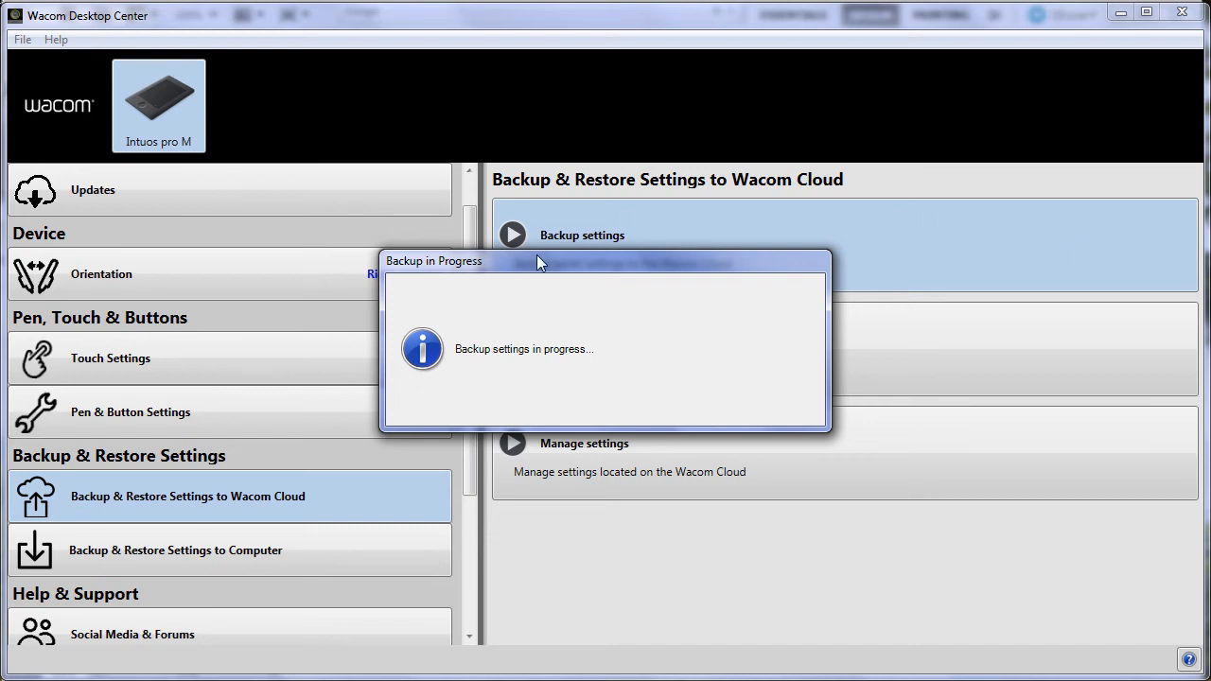
mouse_move(534, 255)
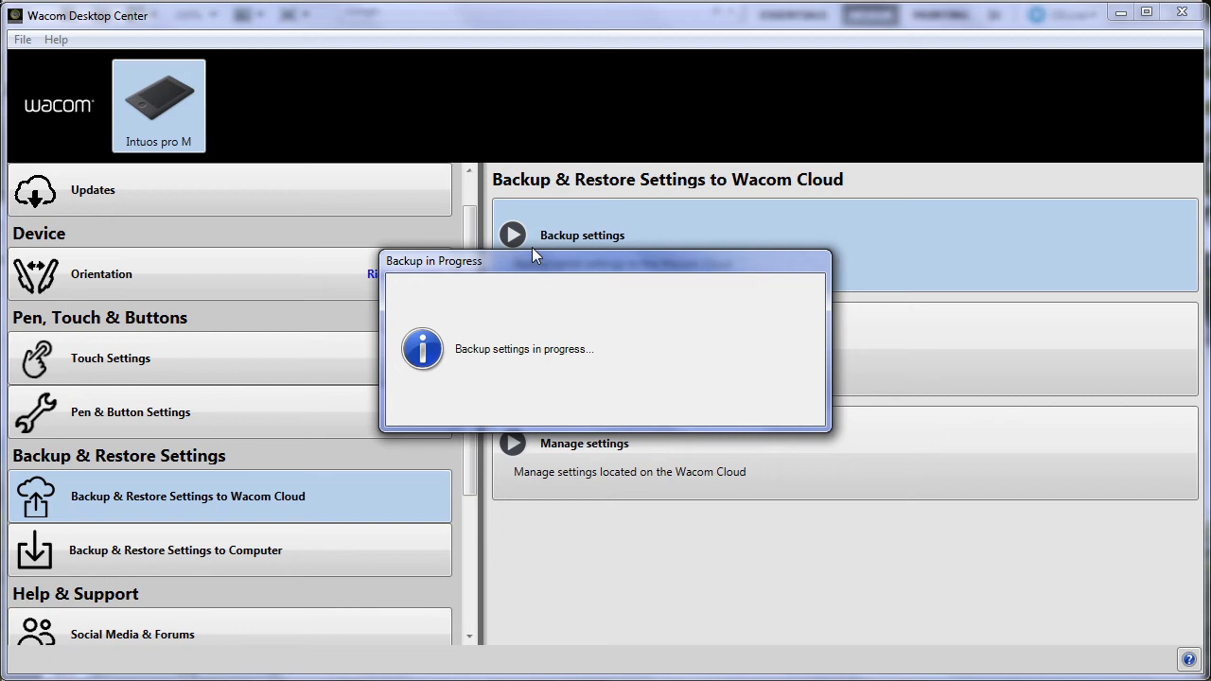
mouse_move(561, 272)
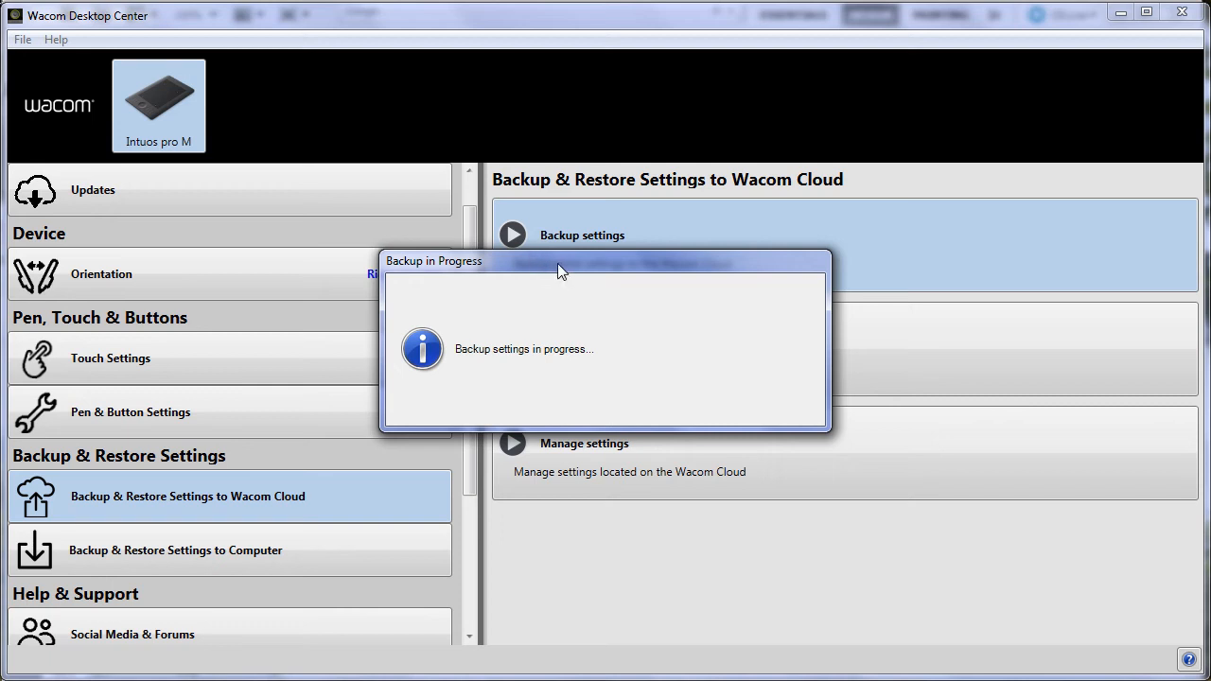
mouse_move(566, 263)
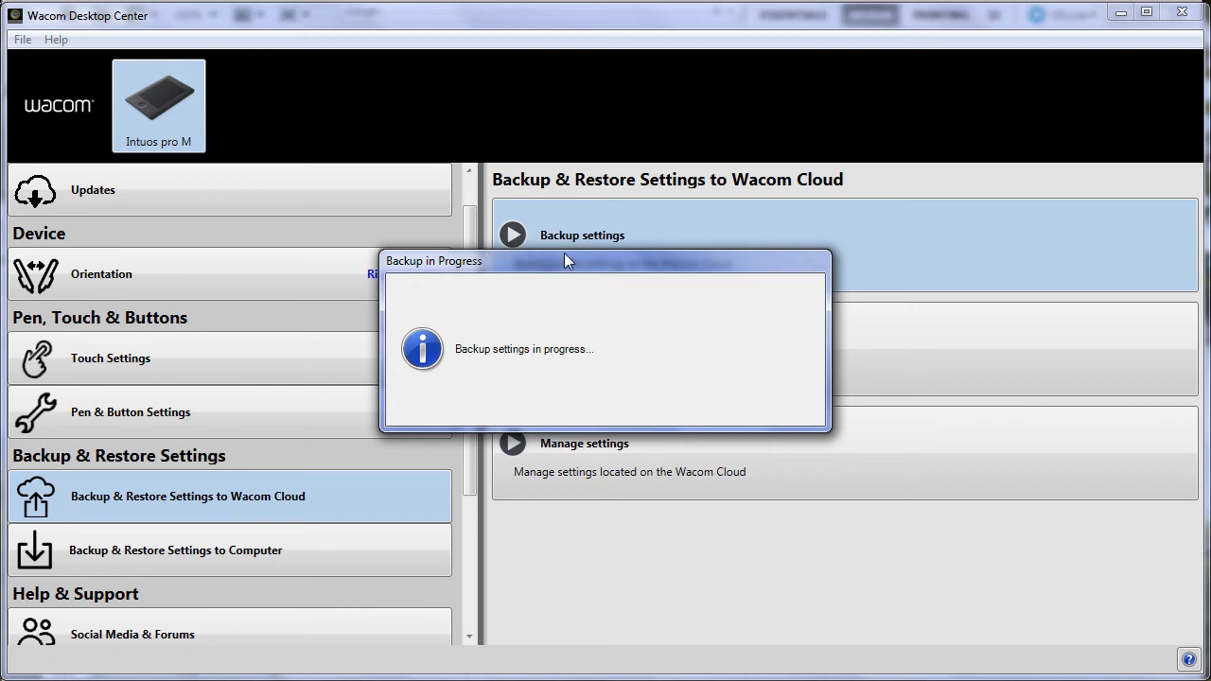
mouse_move(596, 262)
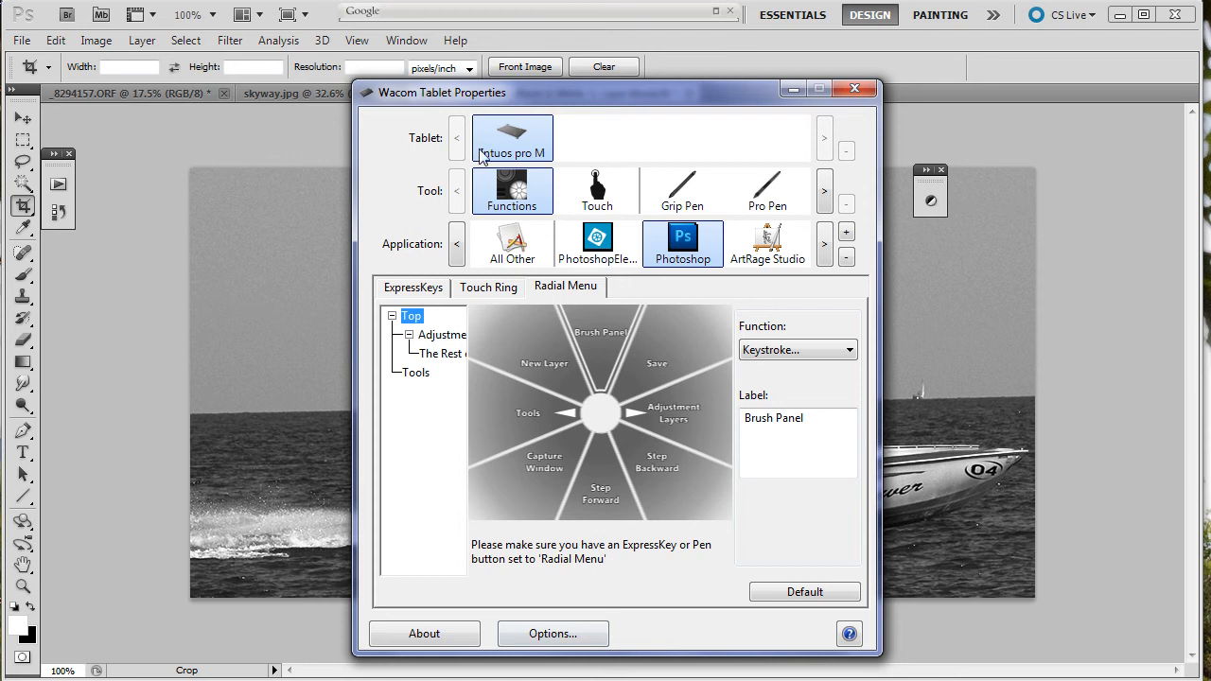
mouse_move(407, 91)
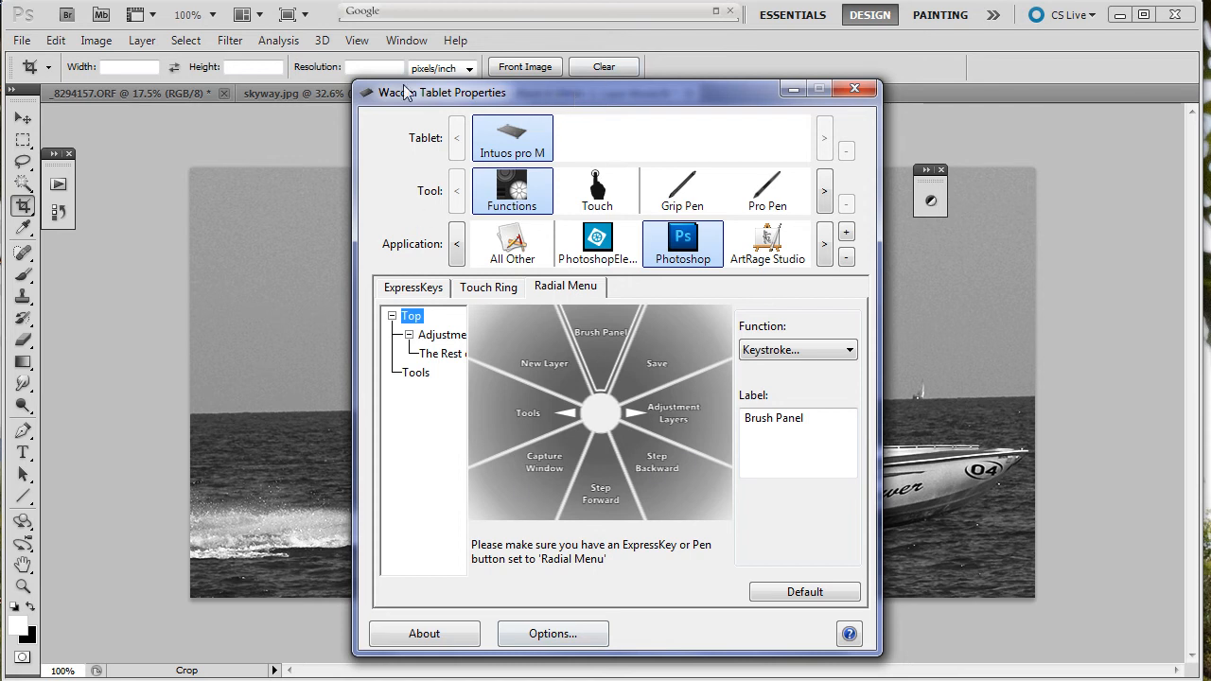
mouse_move(503, 102)
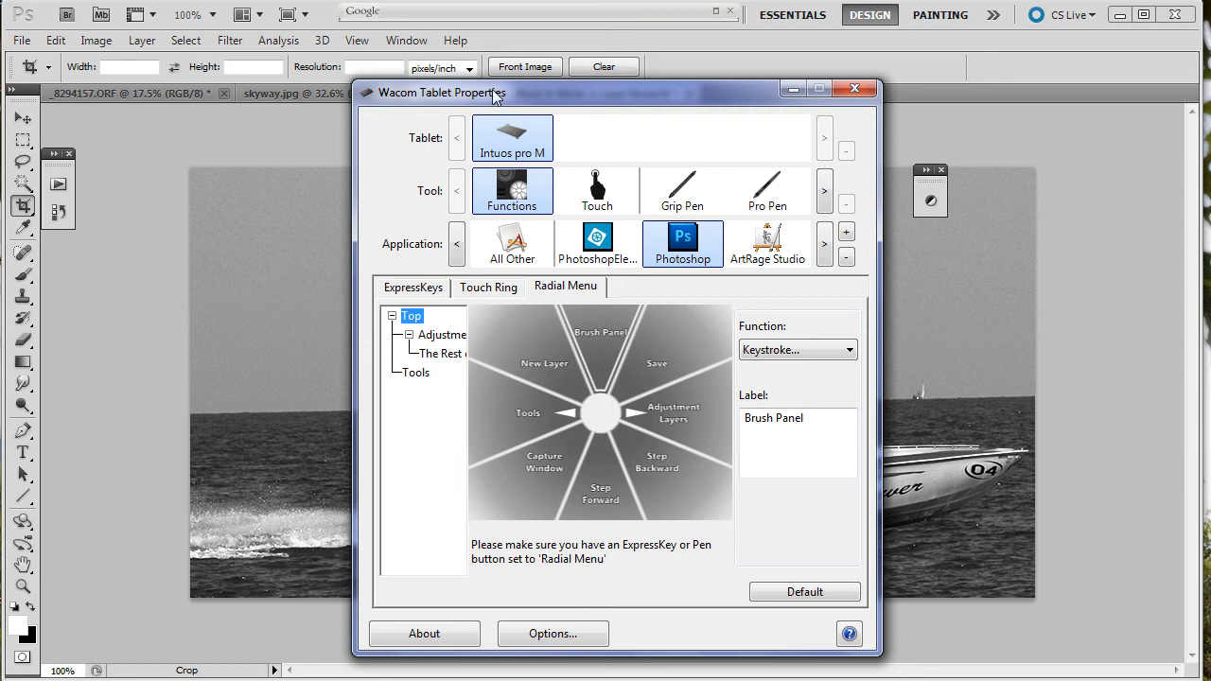
mouse_move(615, 369)
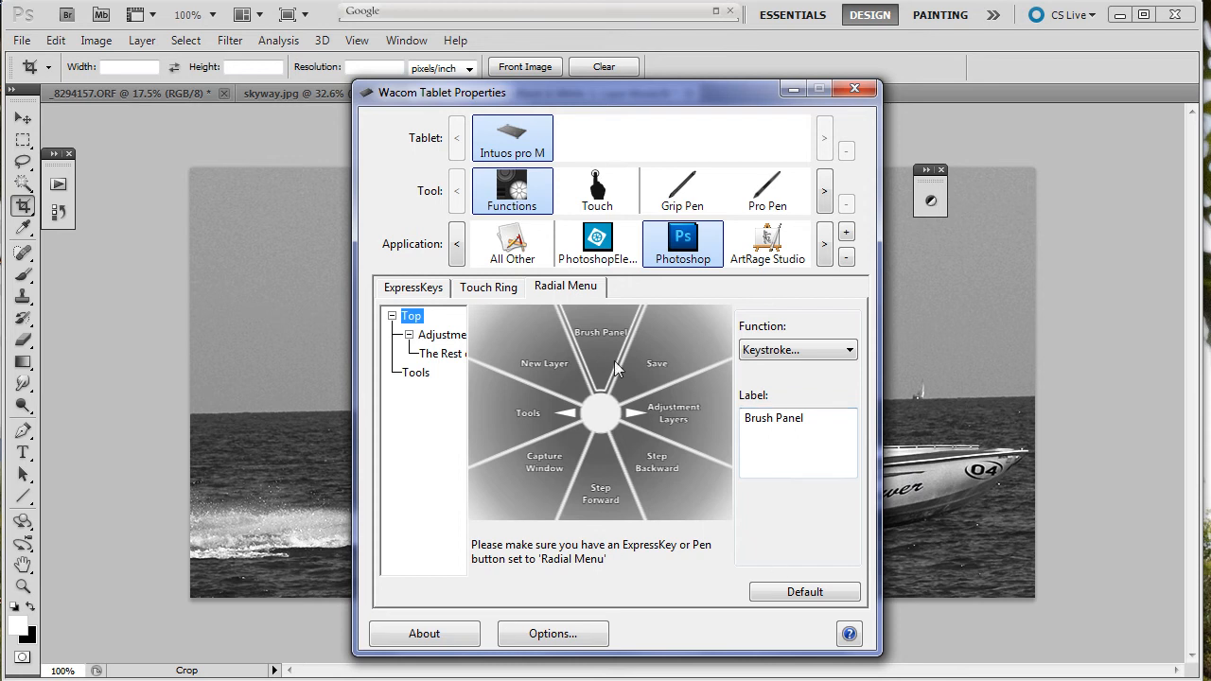
mouse_move(609, 465)
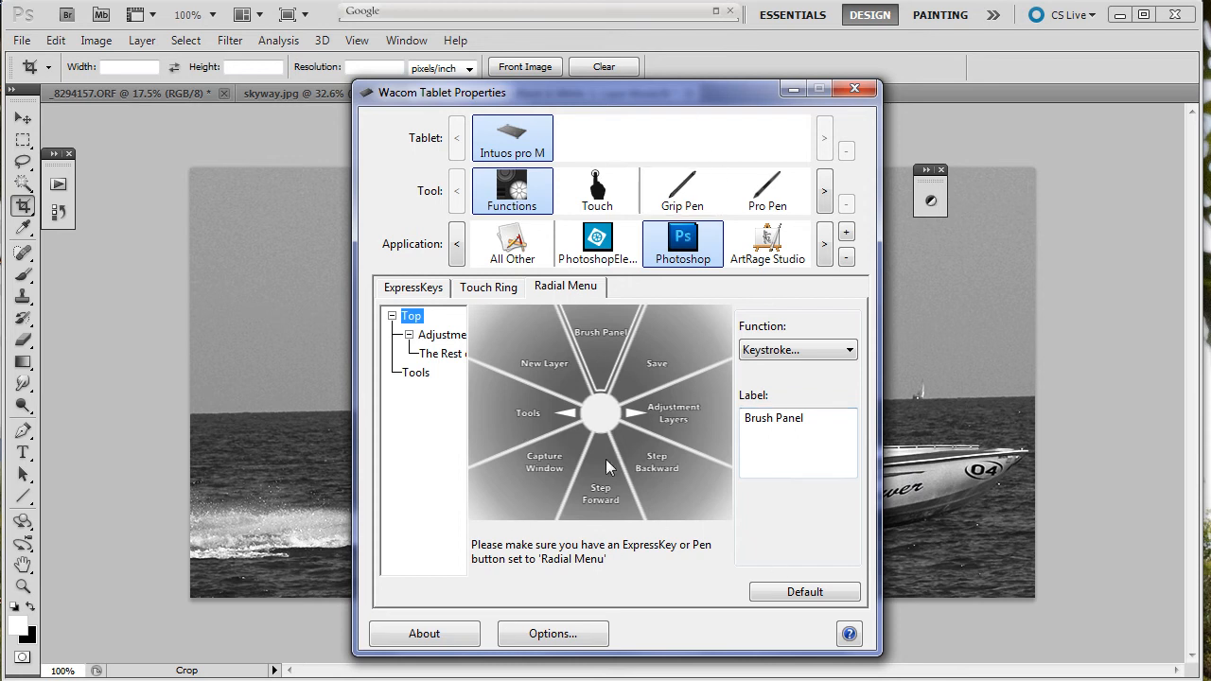
mouse_move(823, 575)
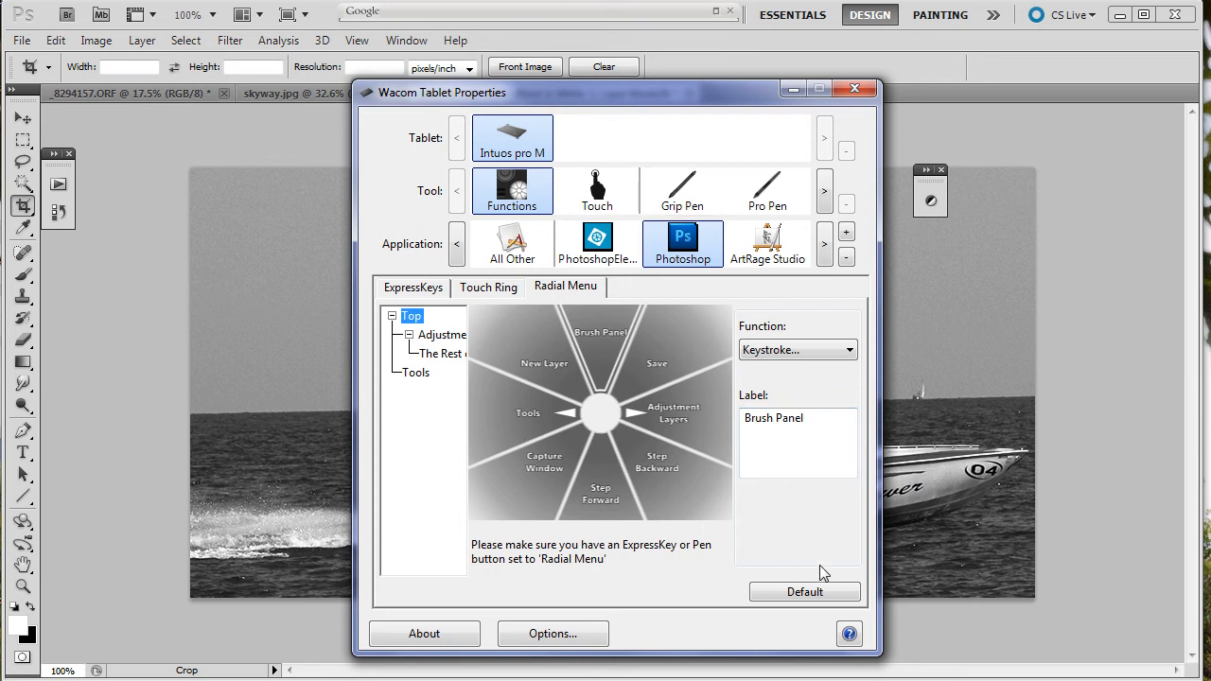
Step: Reset Photoshop's radial menu to its default layout of slices
click(805, 591)
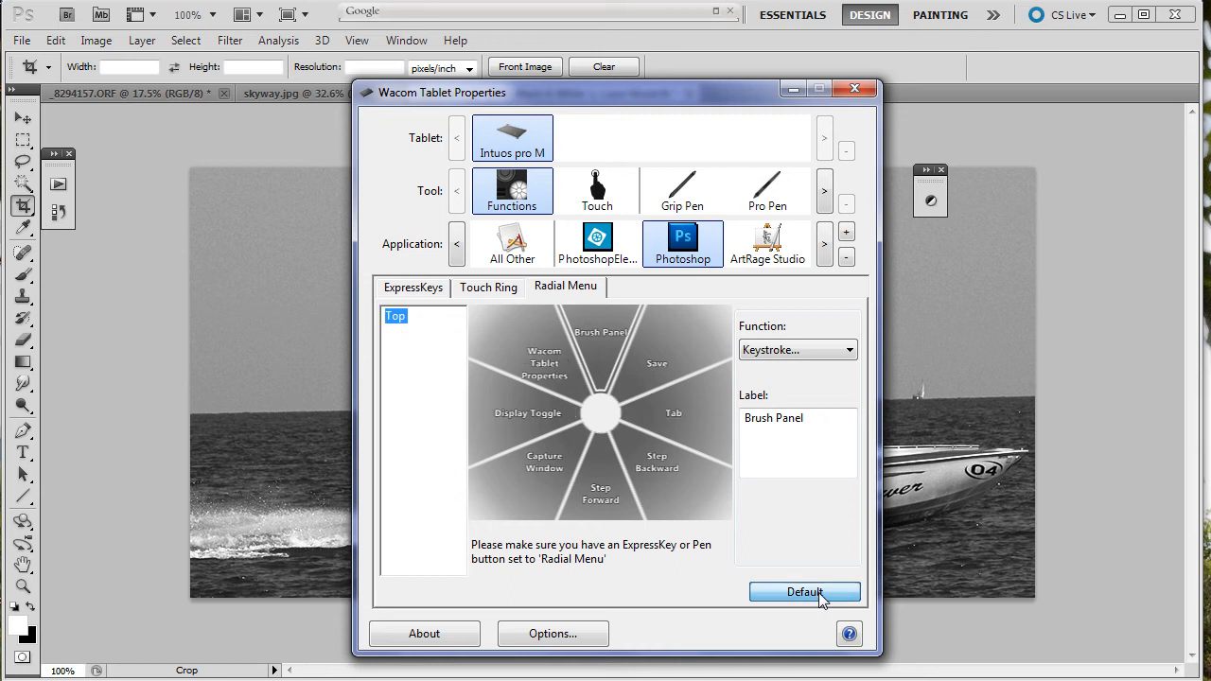
mouse_move(612, 341)
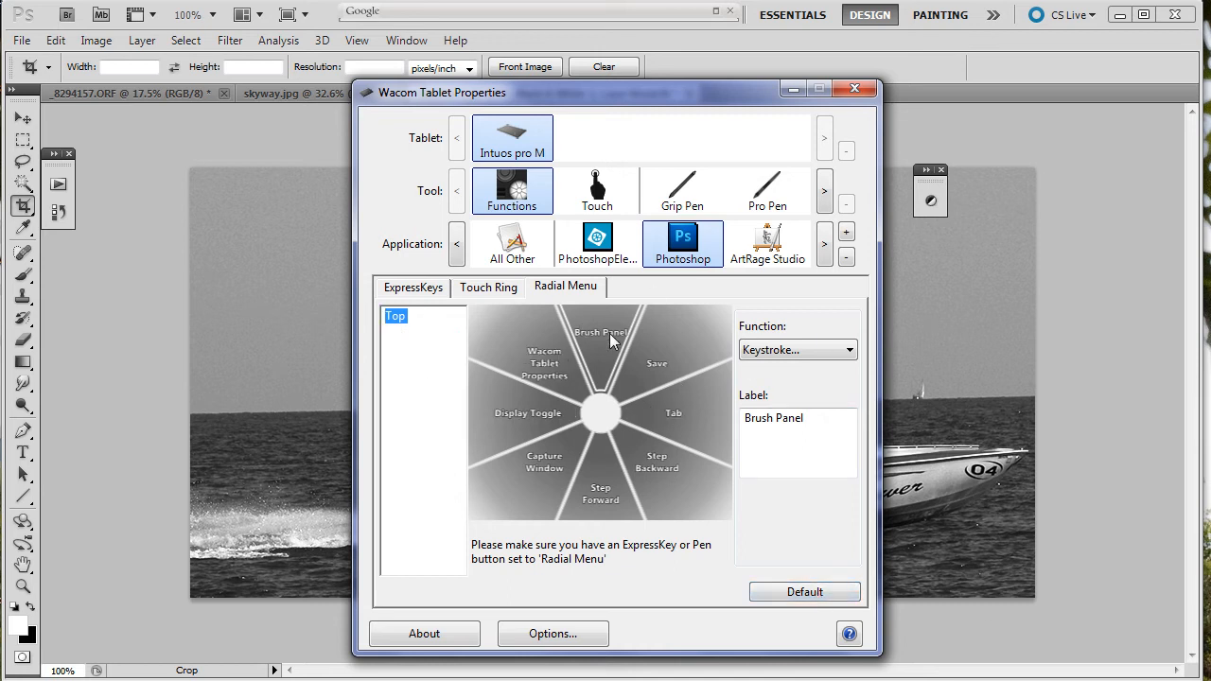
mouse_move(689, 238)
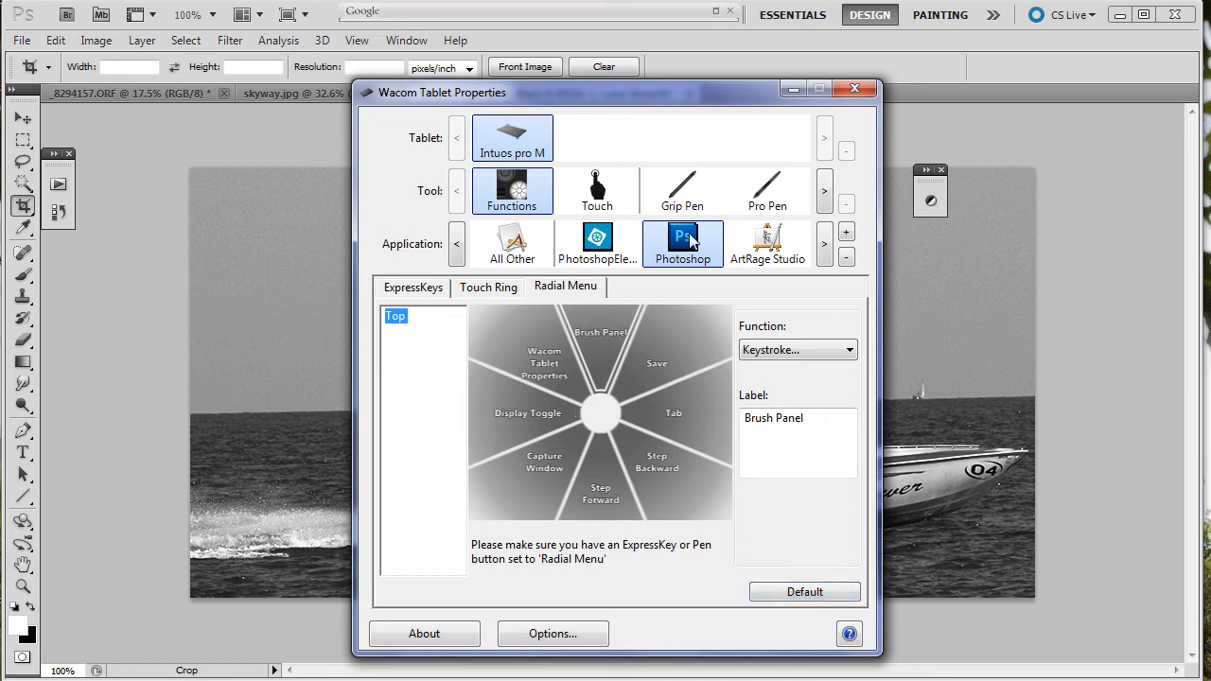
mouse_move(605, 445)
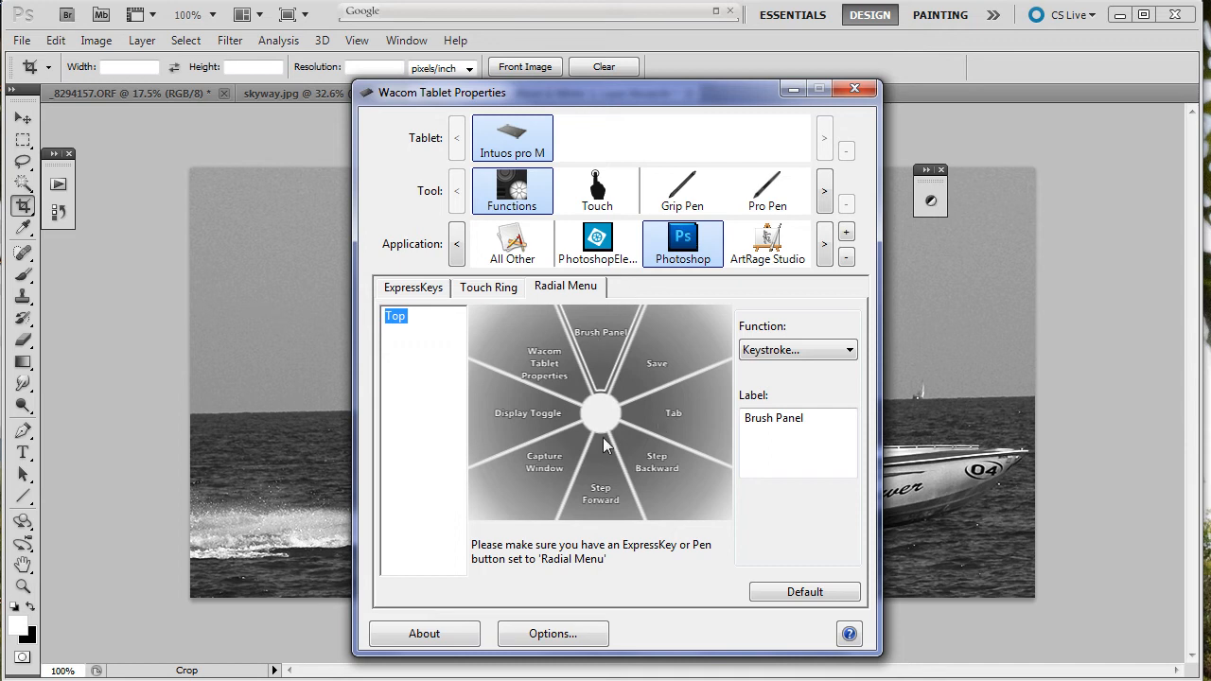
mouse_move(610, 337)
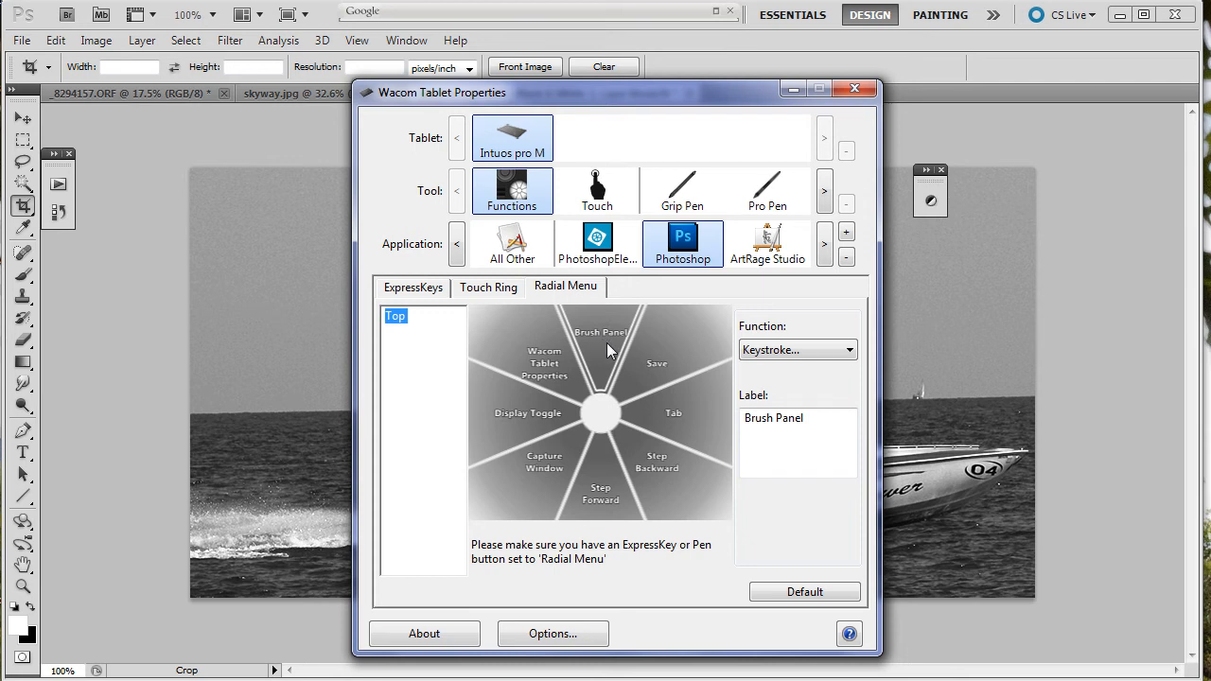
mouse_move(581, 345)
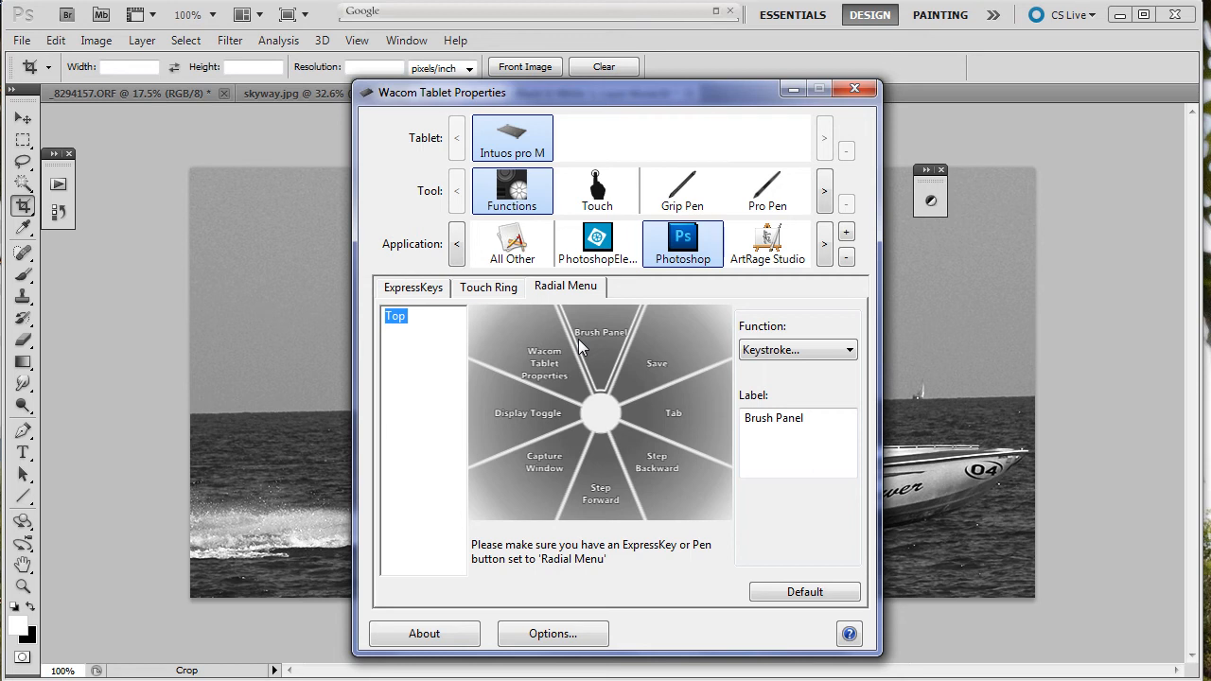
mouse_move(662, 371)
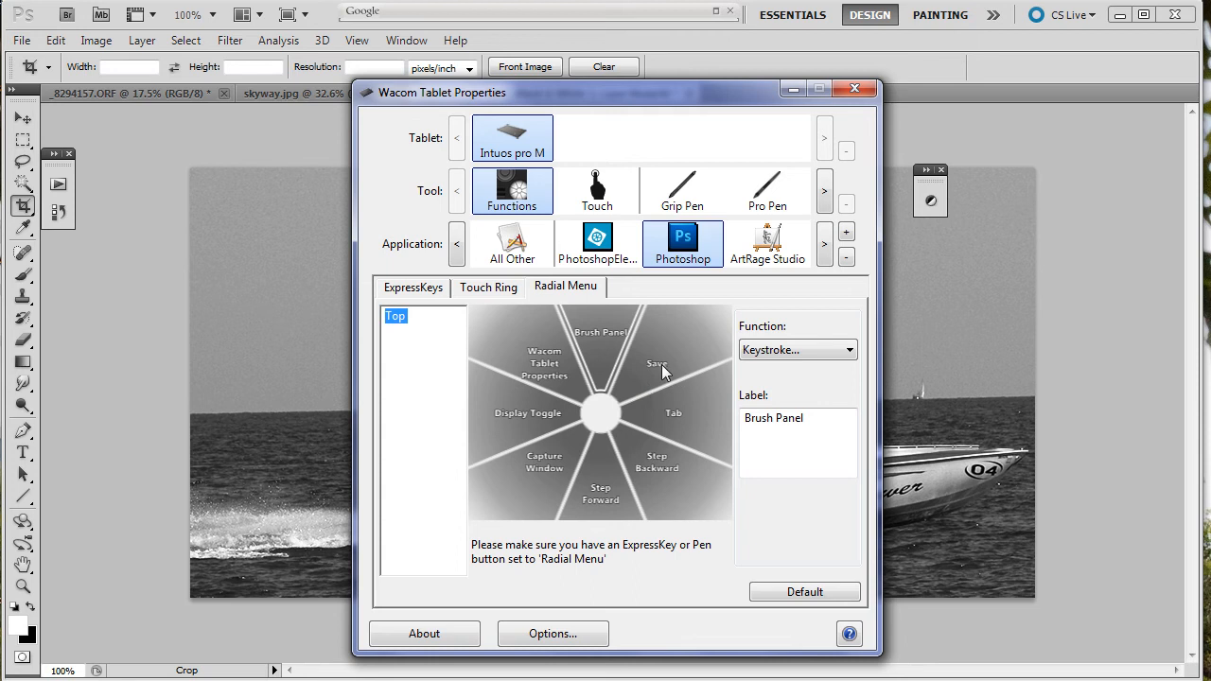
Step: Reprogram the Save slice as a Ctrl+Alt+Z keystroke labelled Step Backwards
click(657, 364)
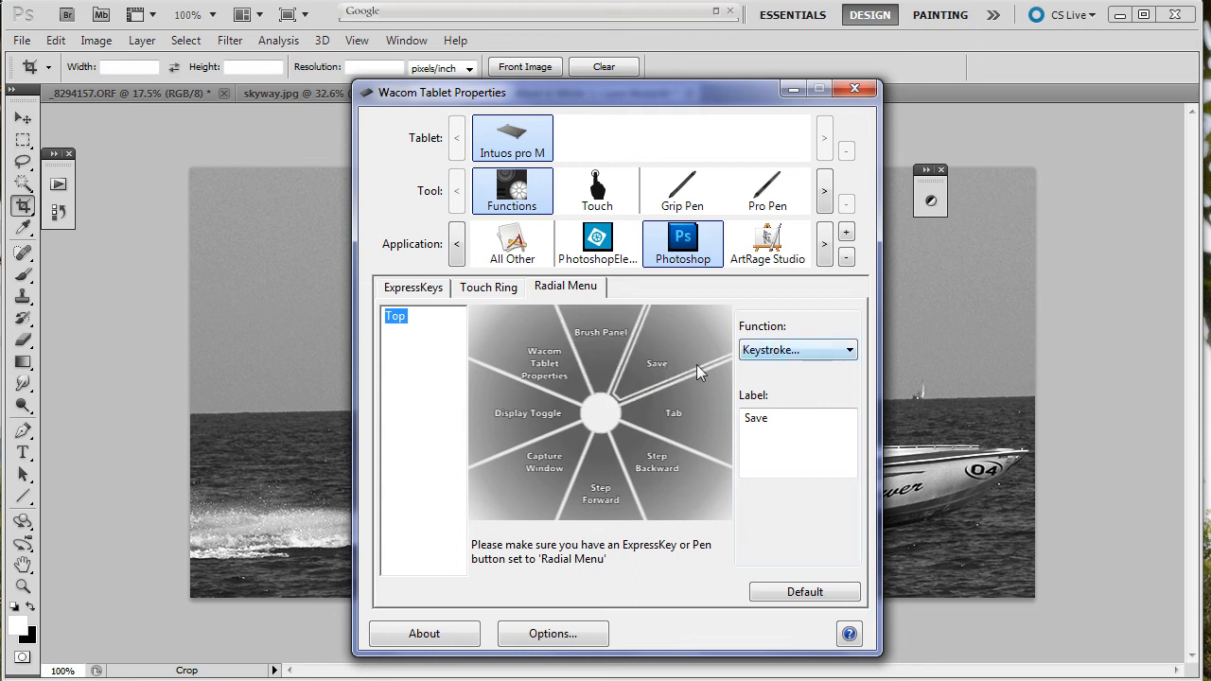
click(848, 349)
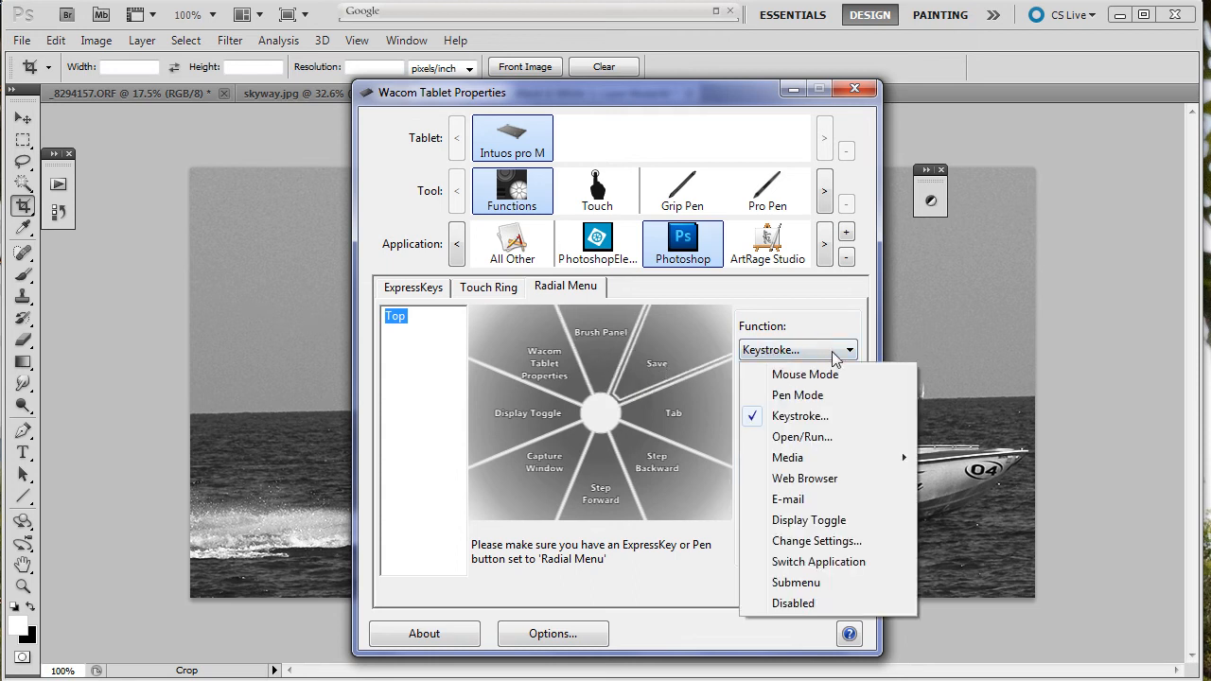
click(799, 416)
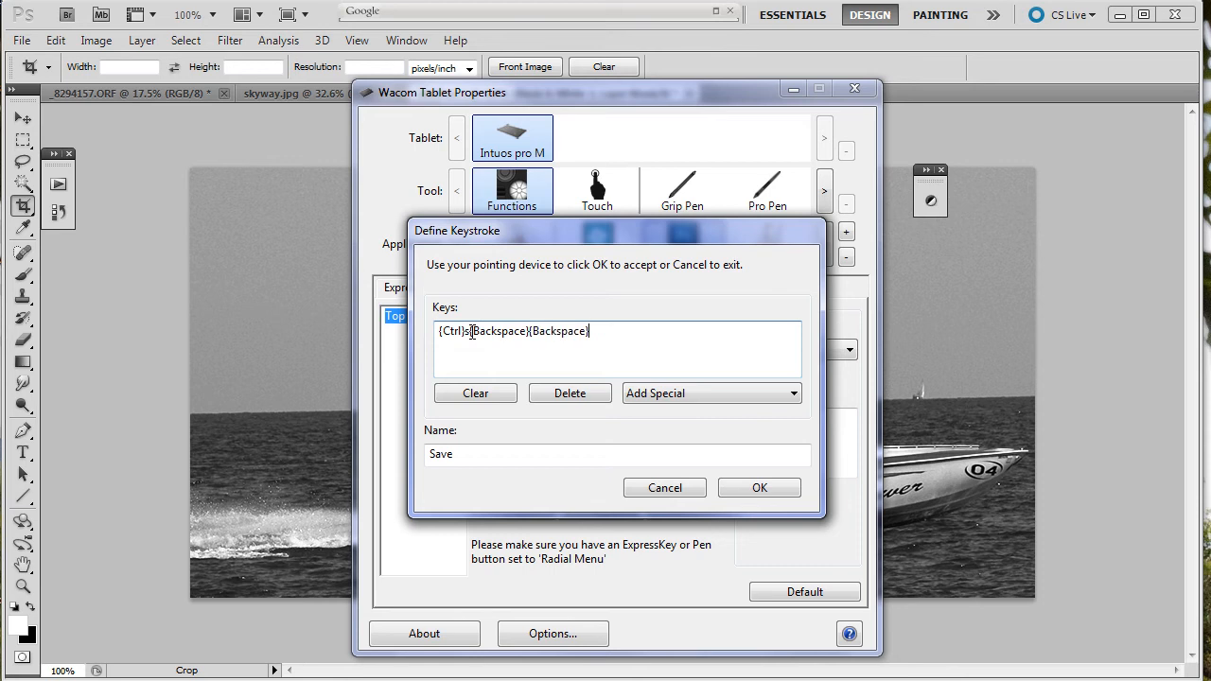
mouse_move(643, 422)
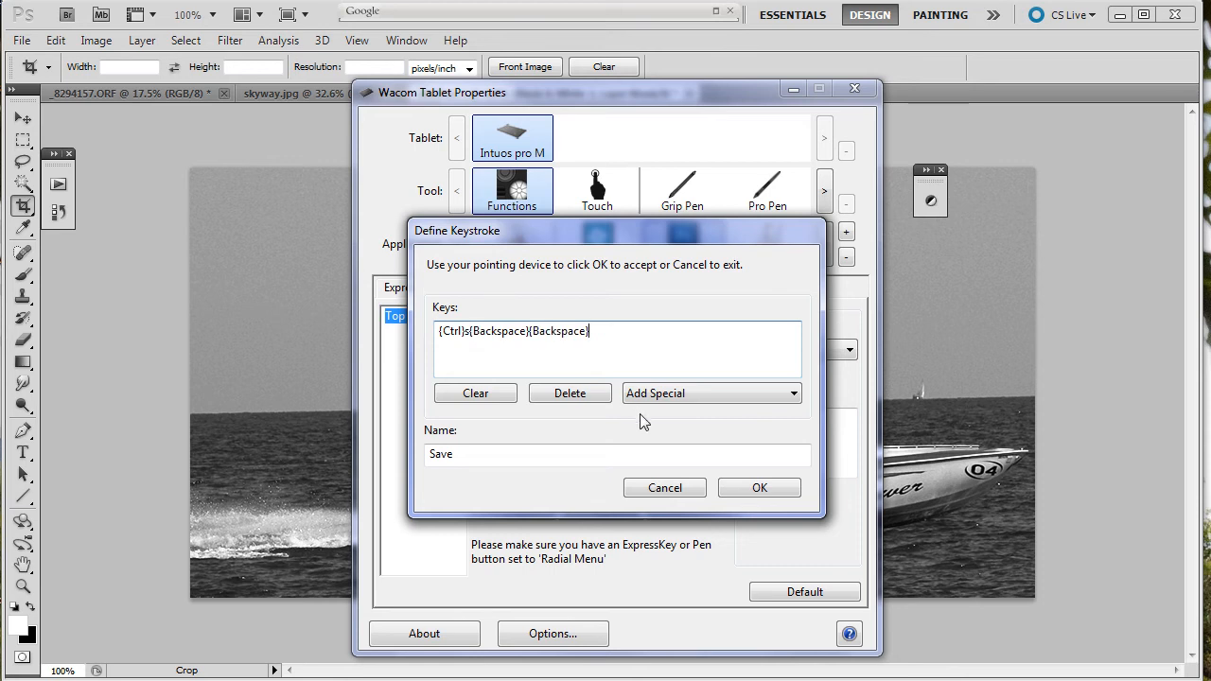
mouse_move(628, 415)
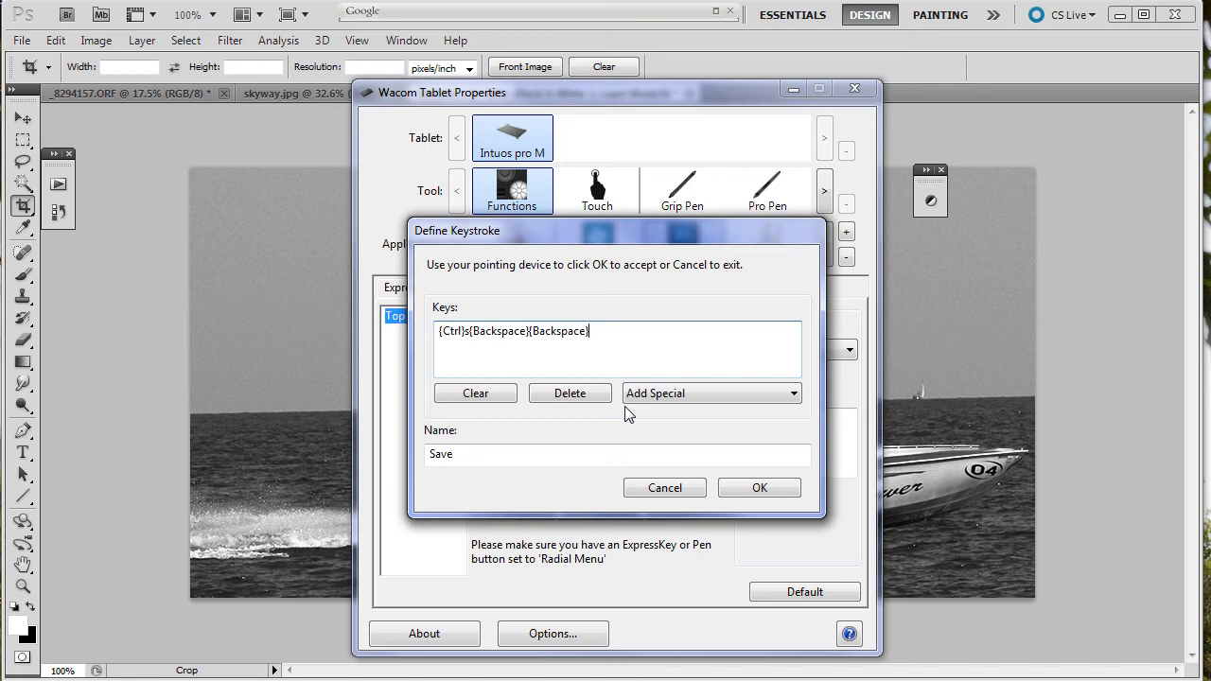
click(475, 392)
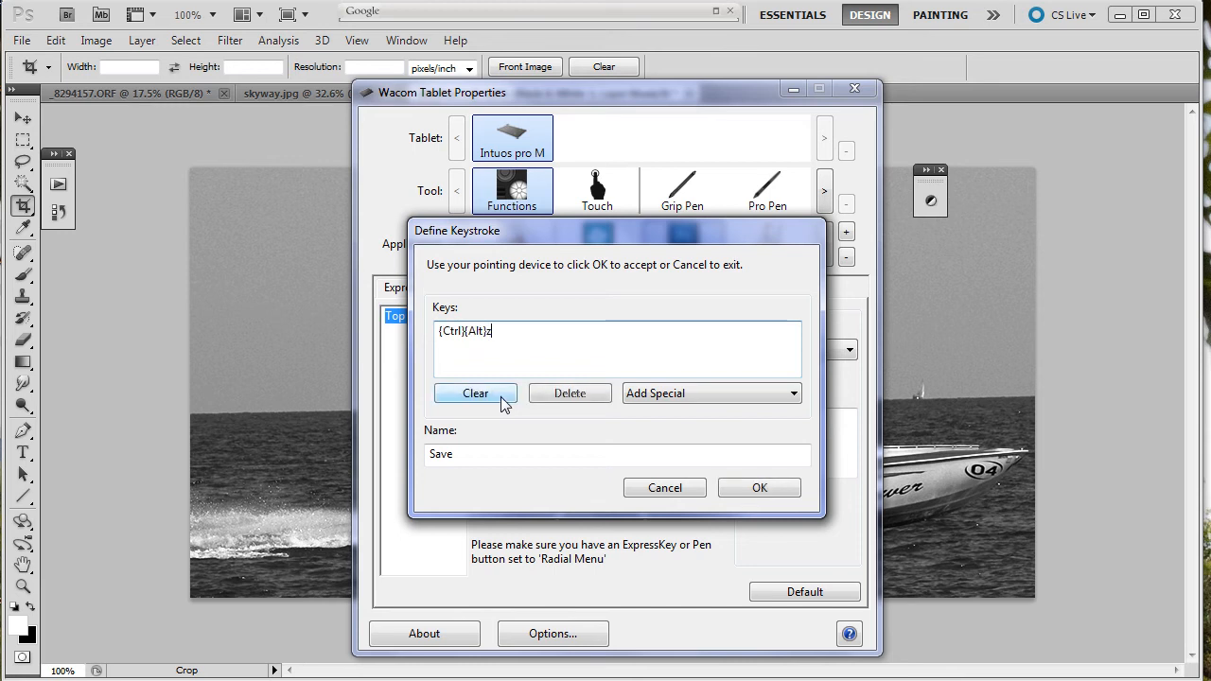
click(615, 454)
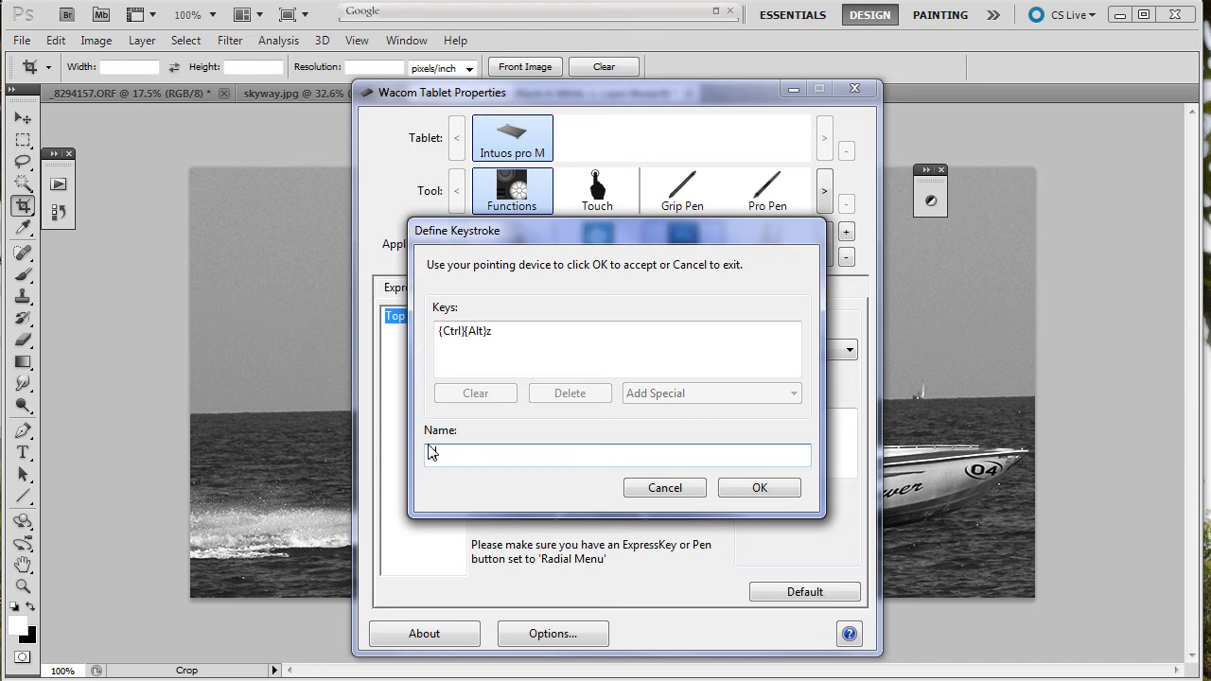
text(Step Backwards)
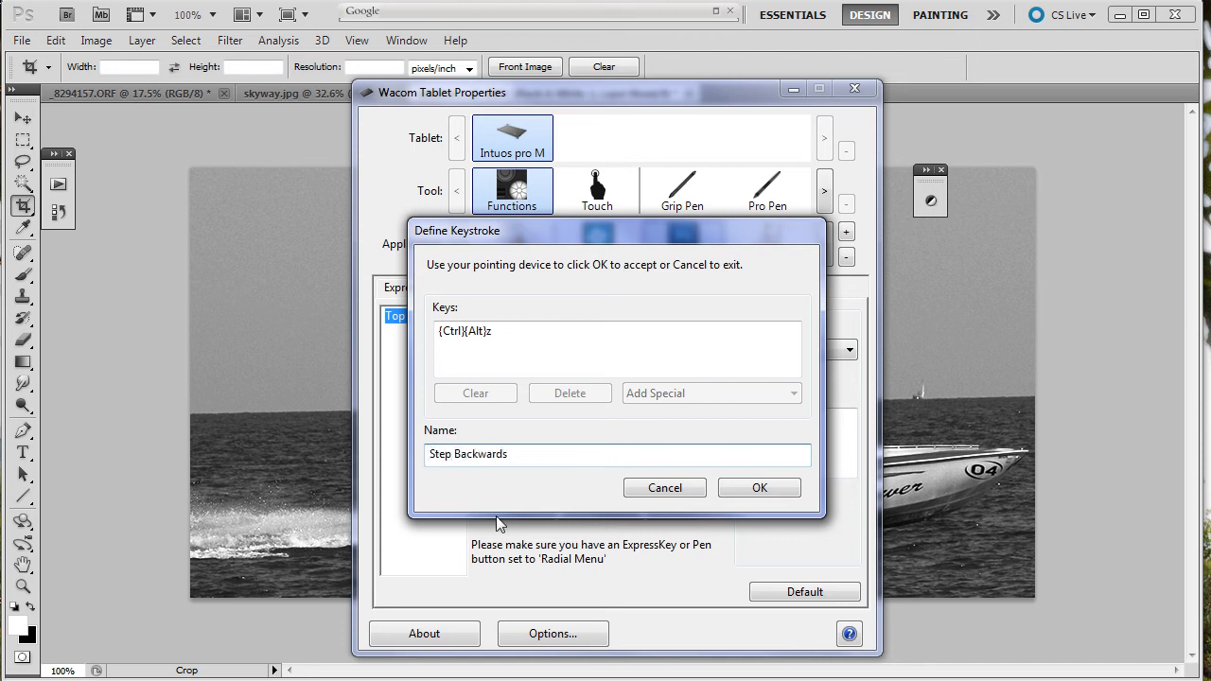
click(757, 488)
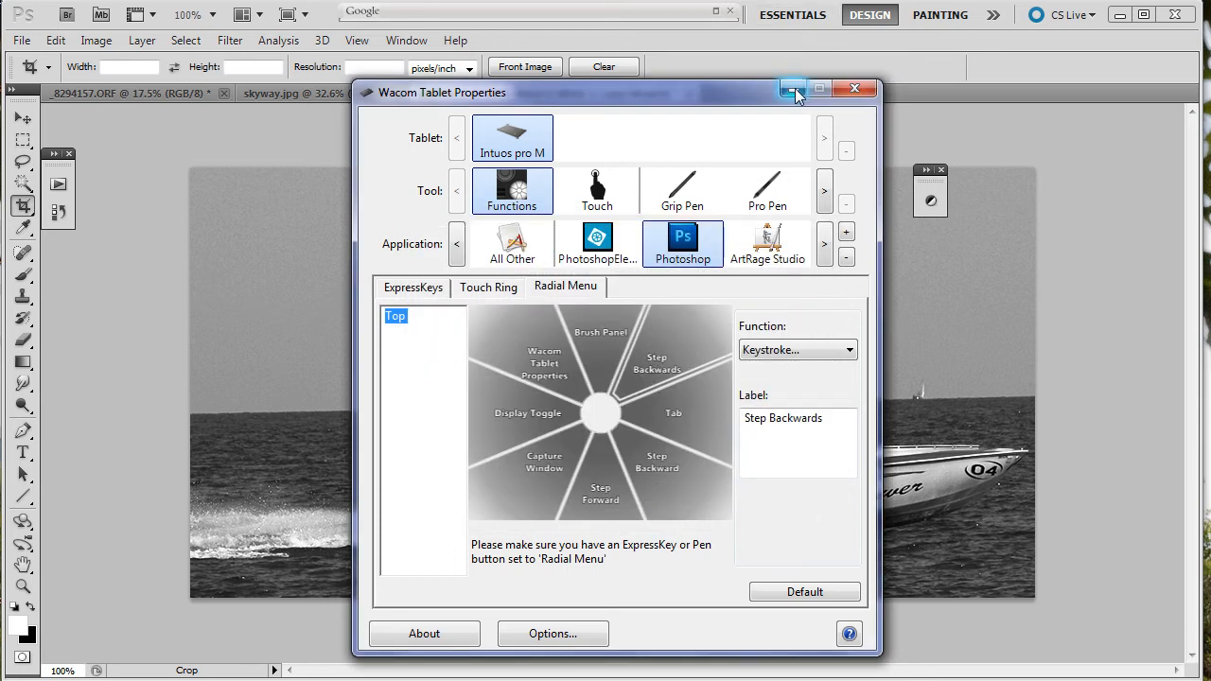
Step: Return to Photoshop, show the Brush panel via the radial menu and enable Shape Dynamics and Transfer
click(855, 89)
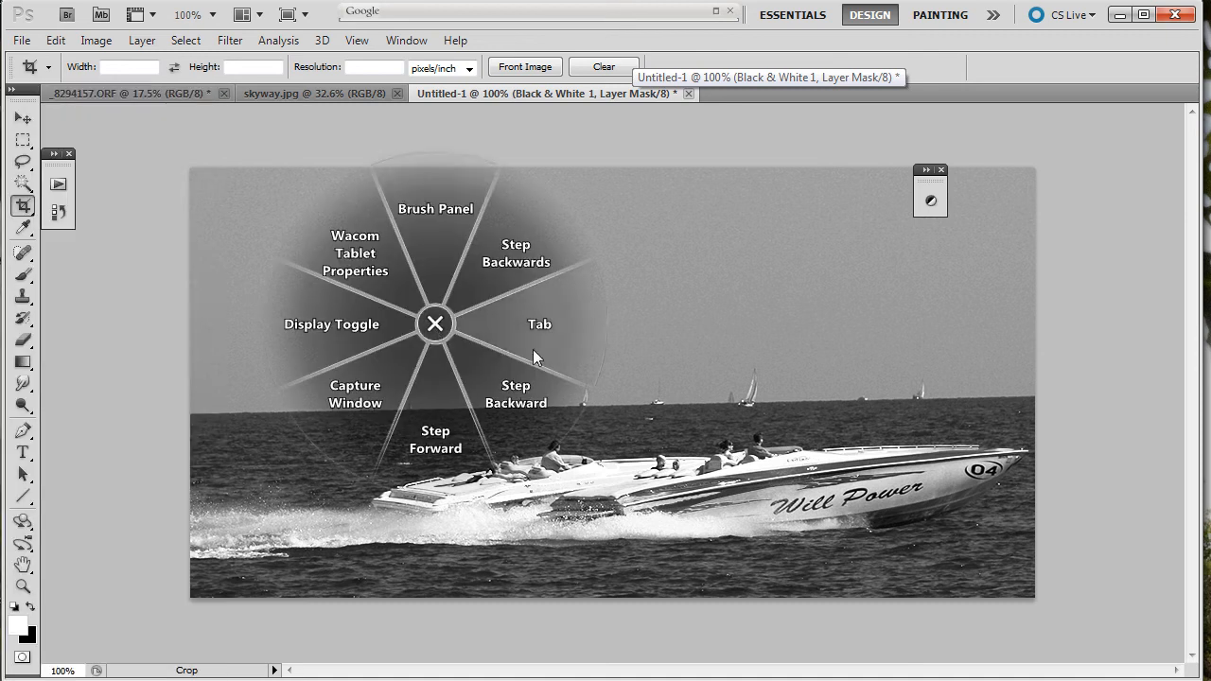
click(435, 208)
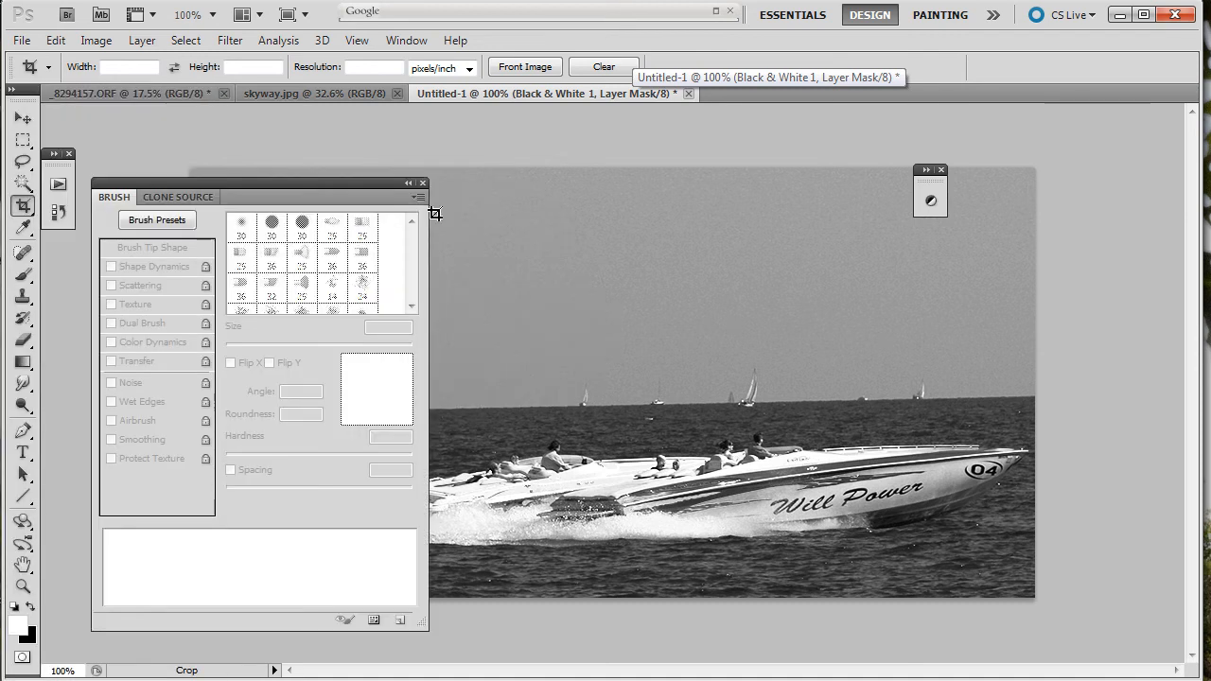
mouse_move(47, 415)
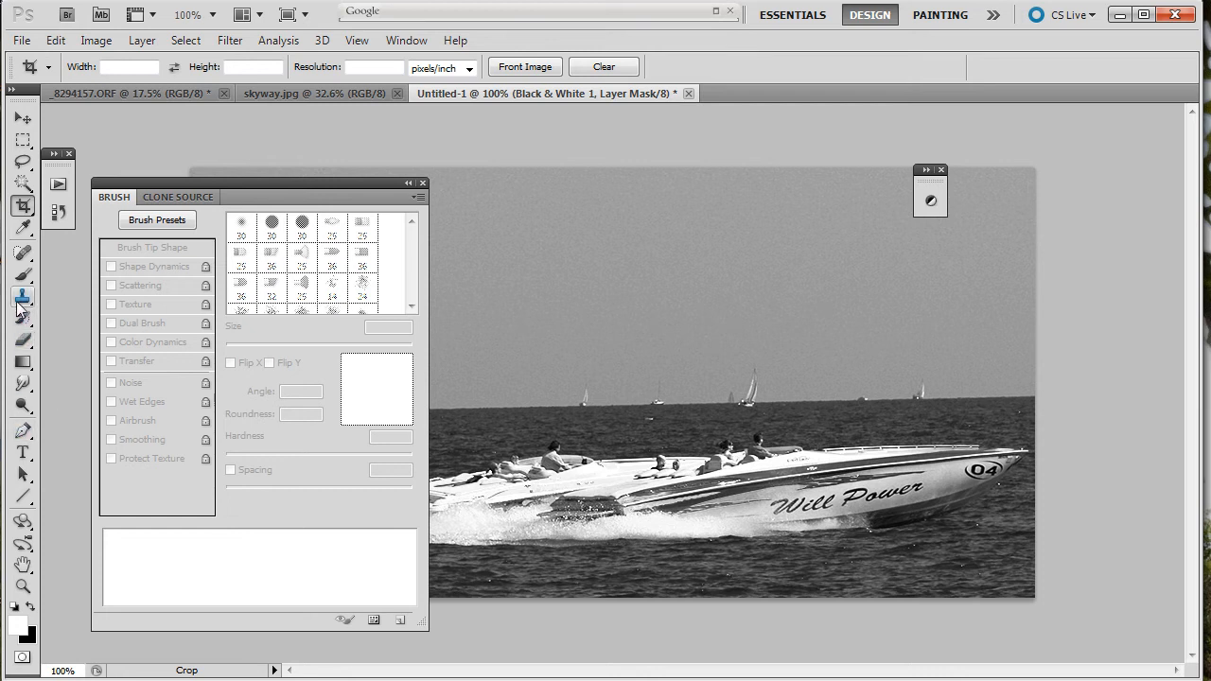
click(23, 276)
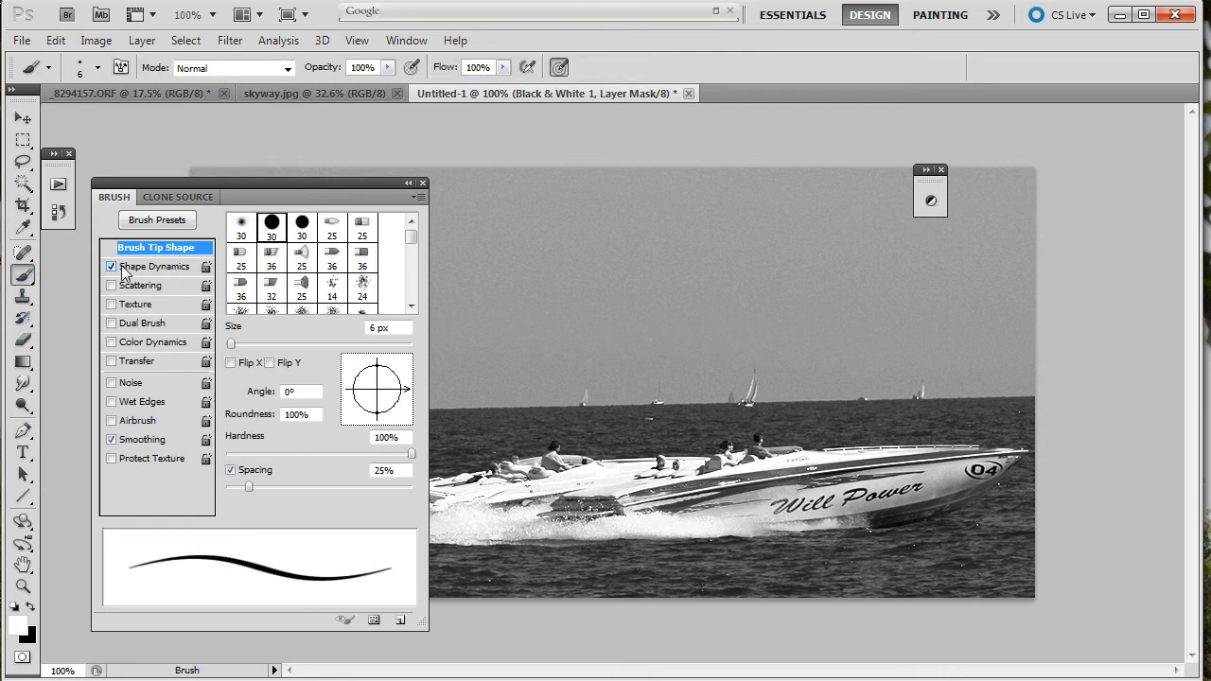
click(156, 265)
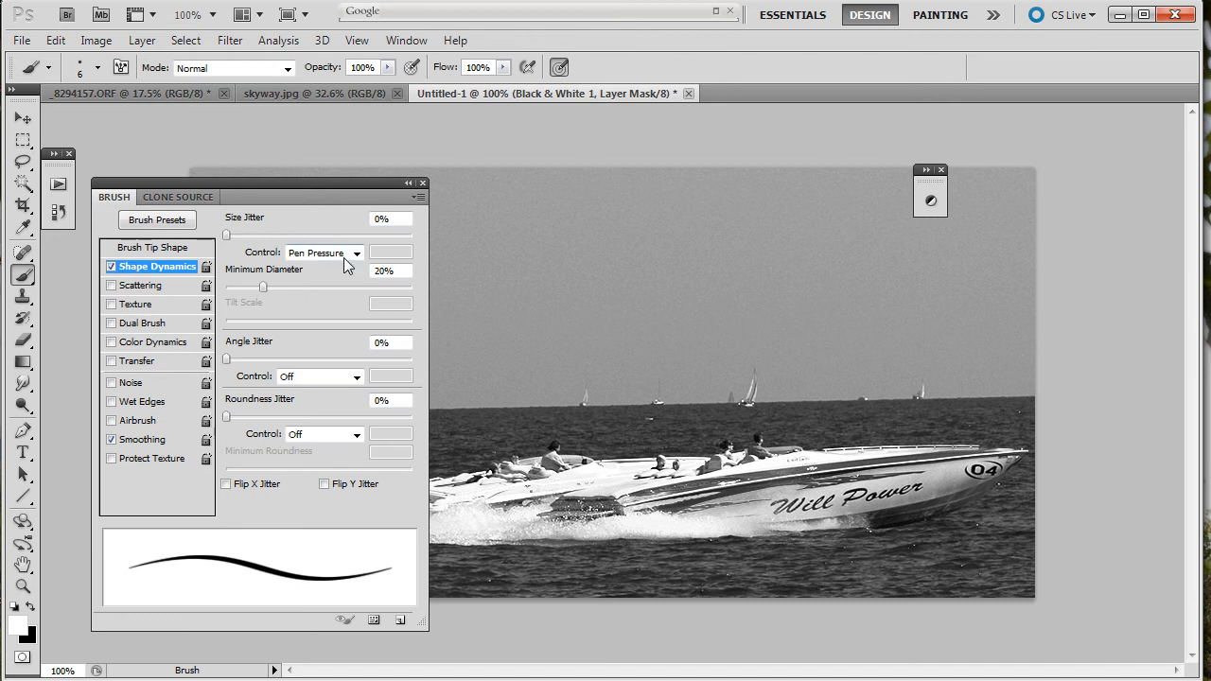
mouse_move(111, 383)
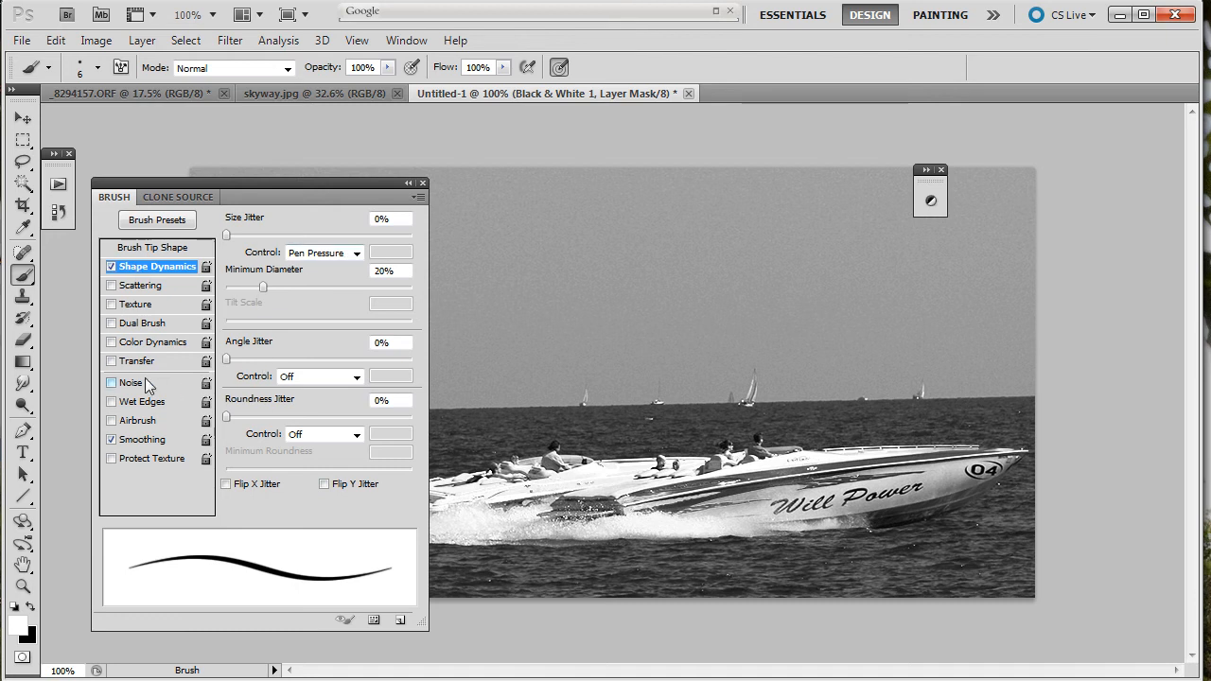
click(140, 360)
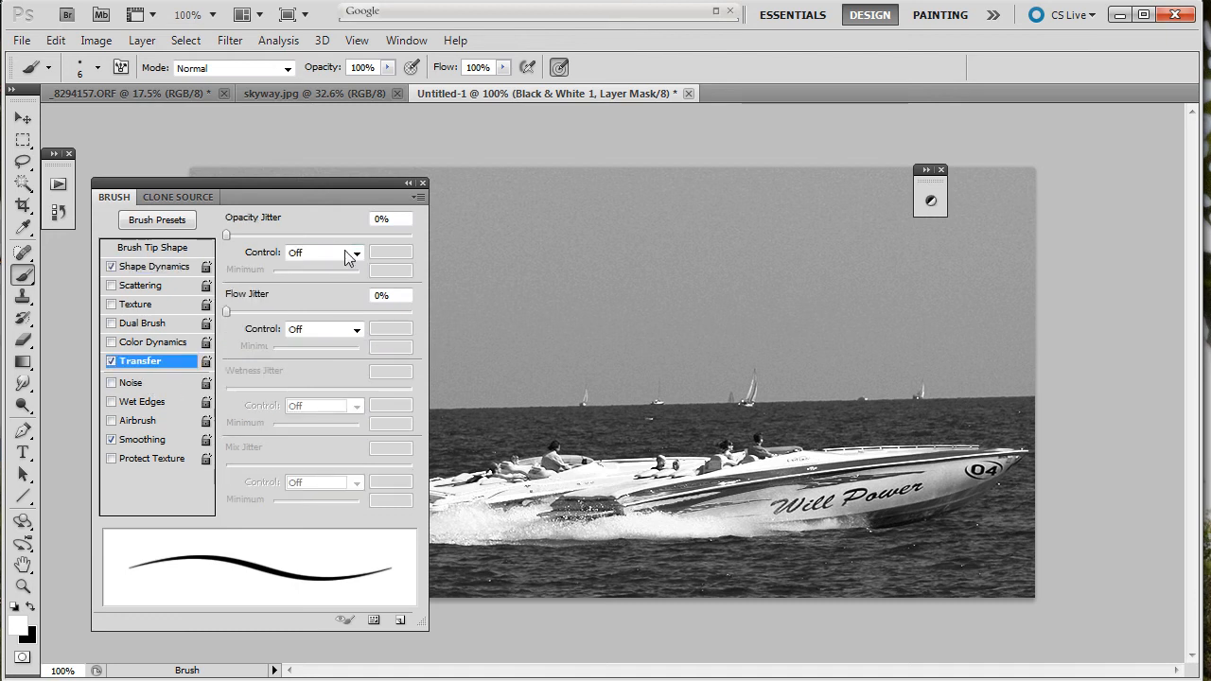
click(324, 252)
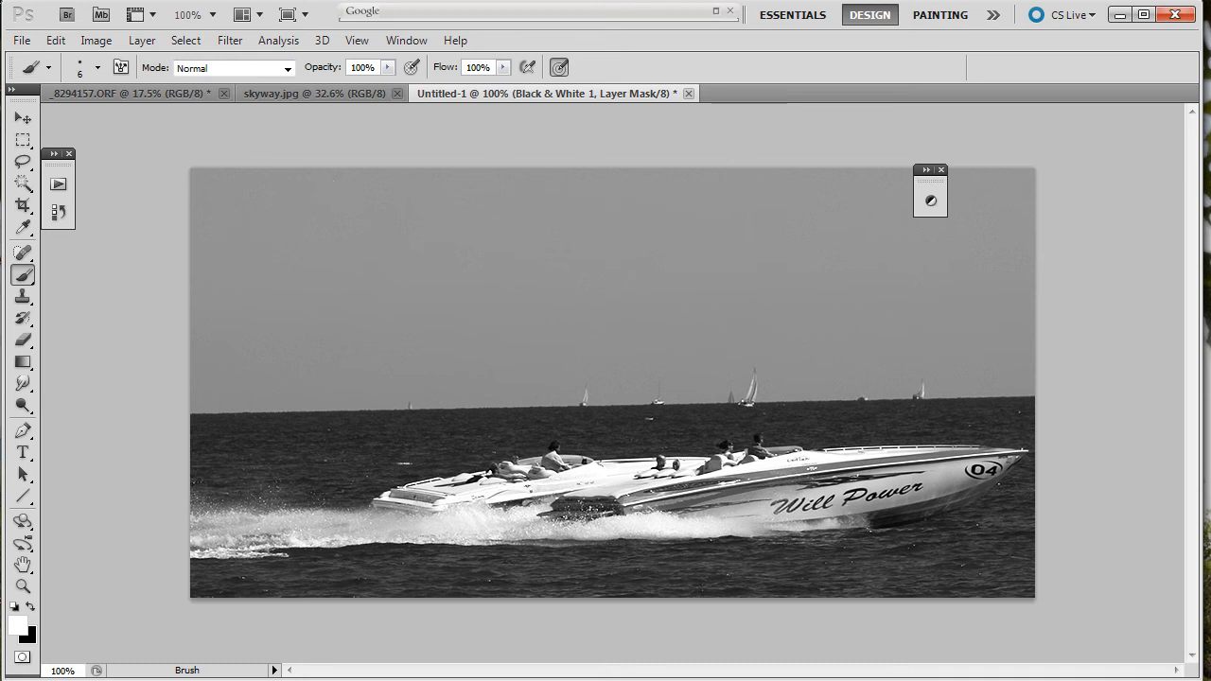
mouse_move(504, 396)
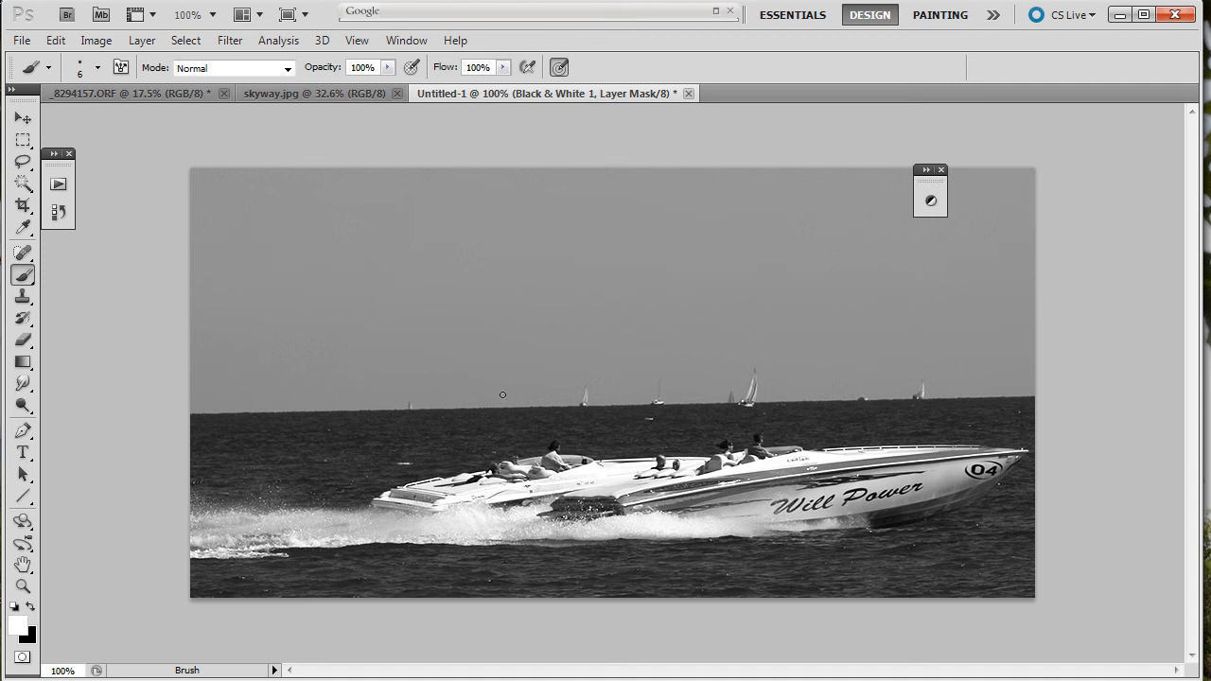
mouse_move(621, 315)
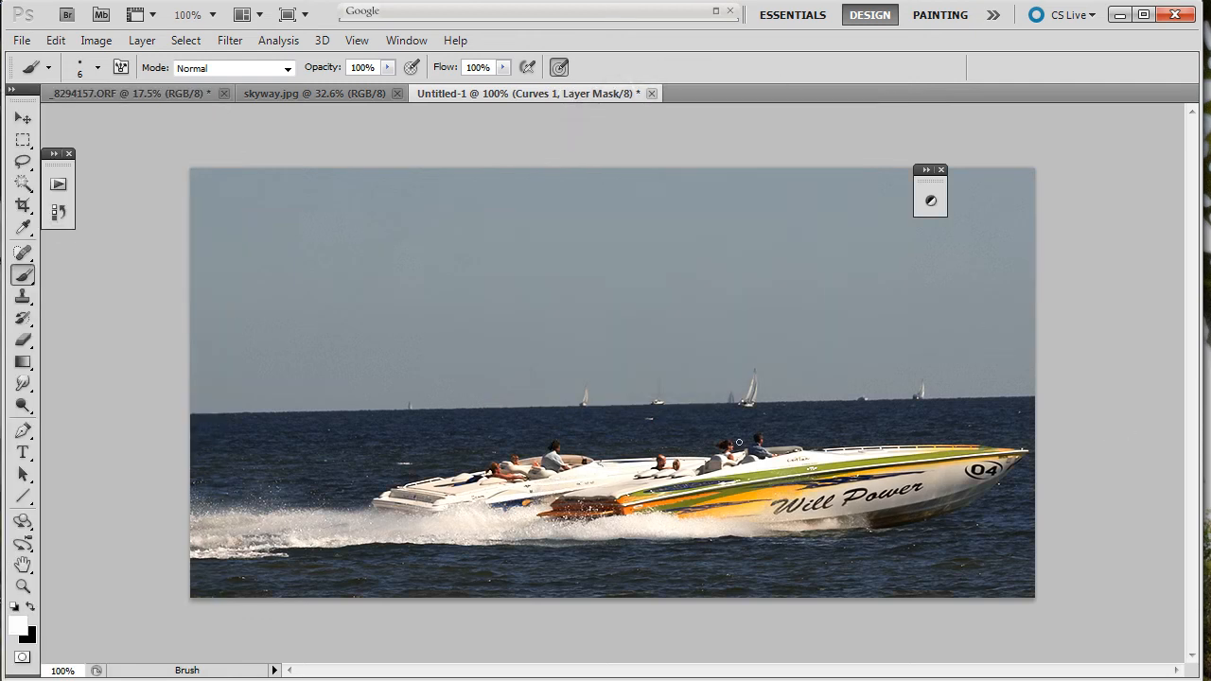
mouse_move(579, 465)
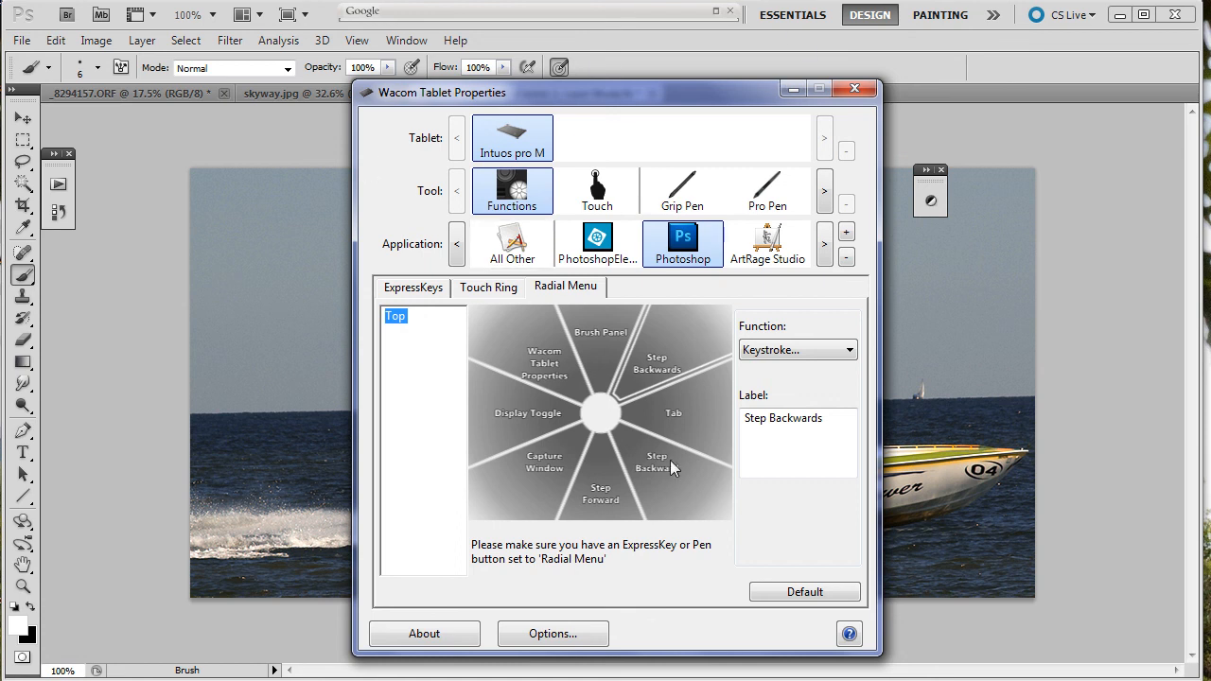
mouse_move(691, 423)
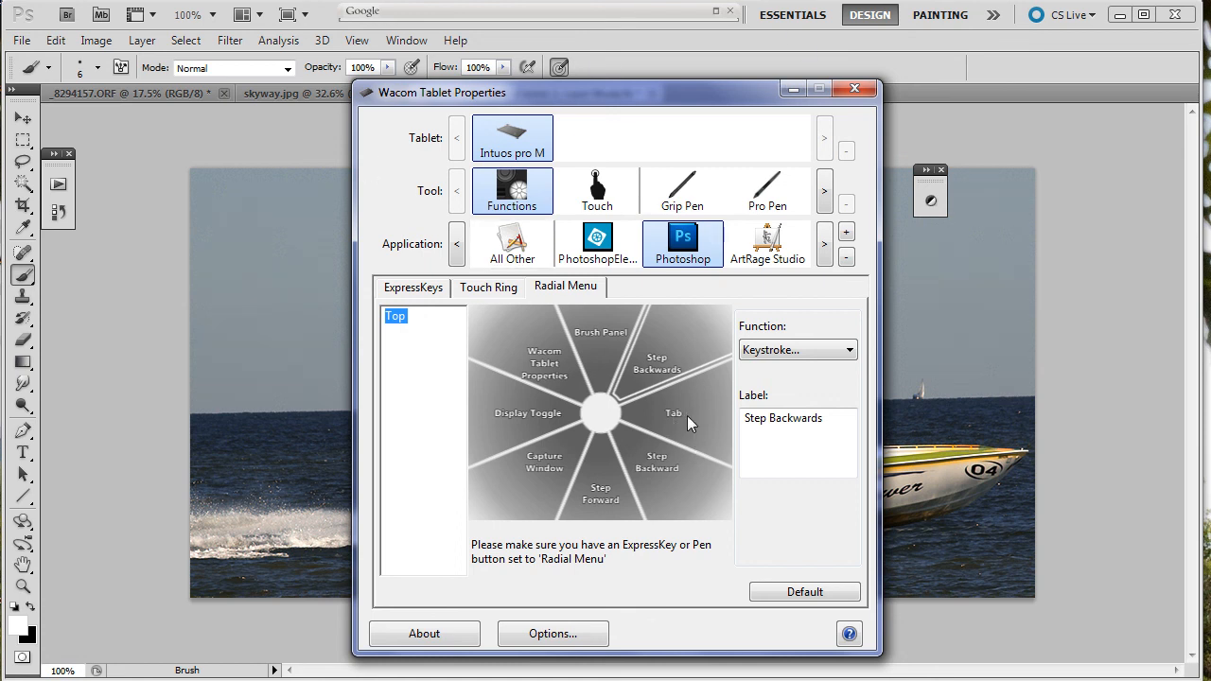
Step: Set the Tab slice's function to Open/Run an application
click(674, 413)
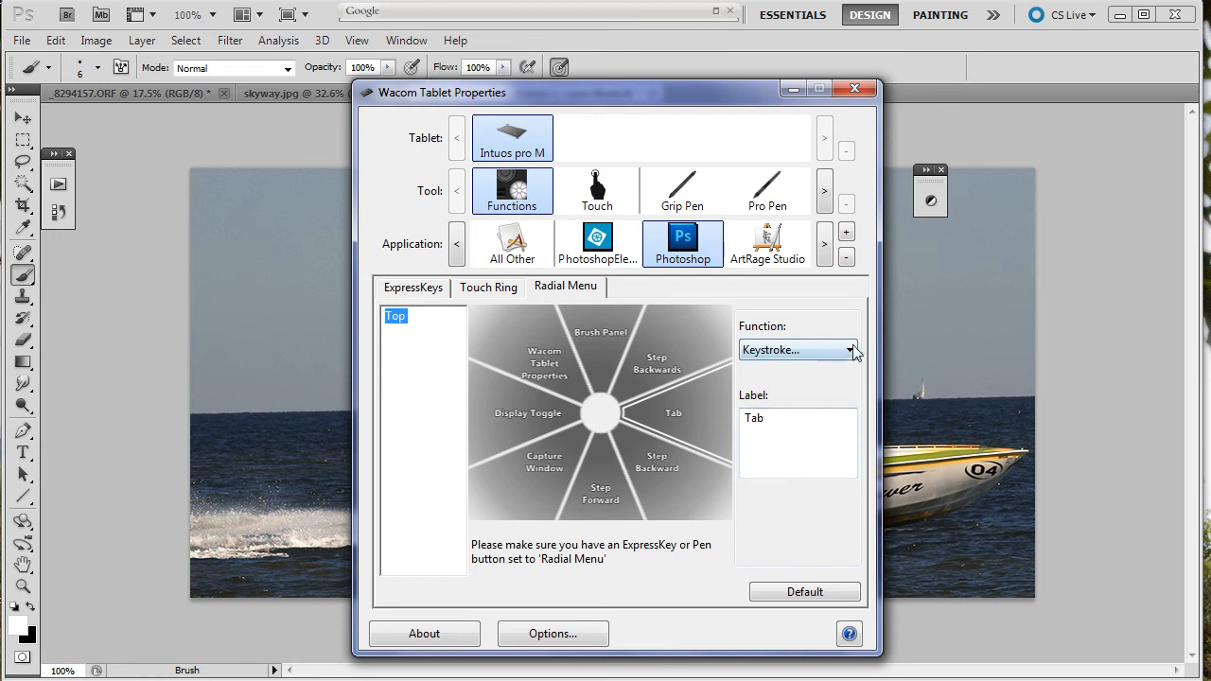
click(852, 348)
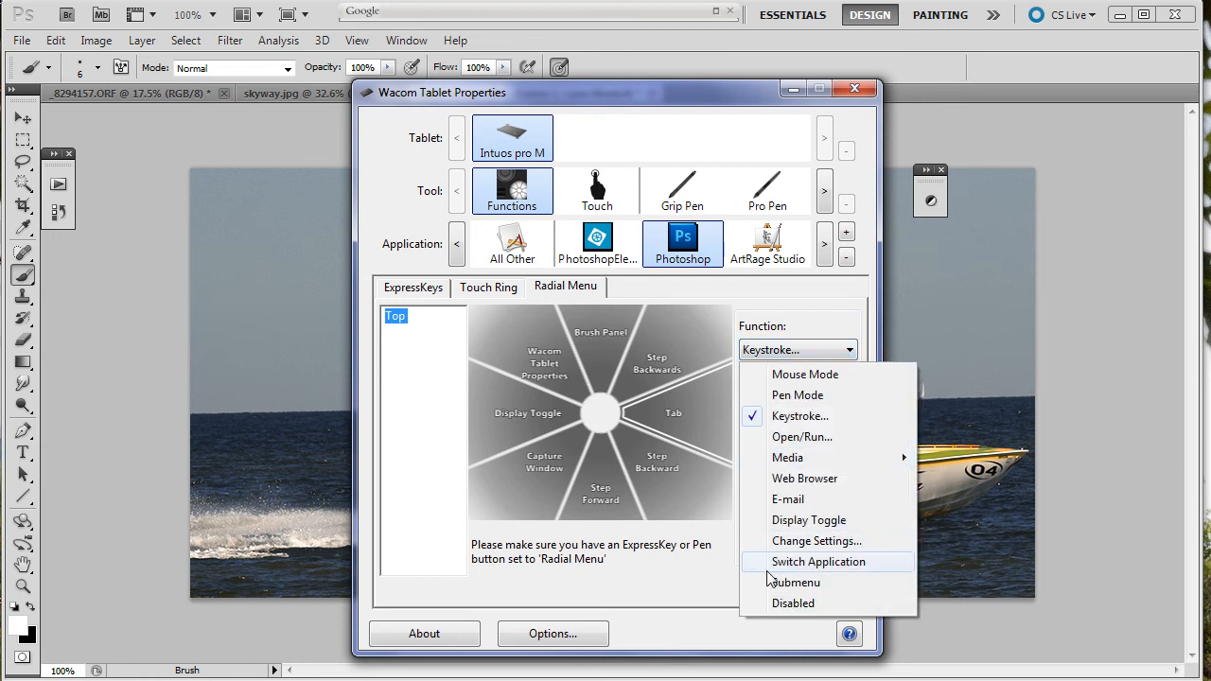
mouse_move(793, 416)
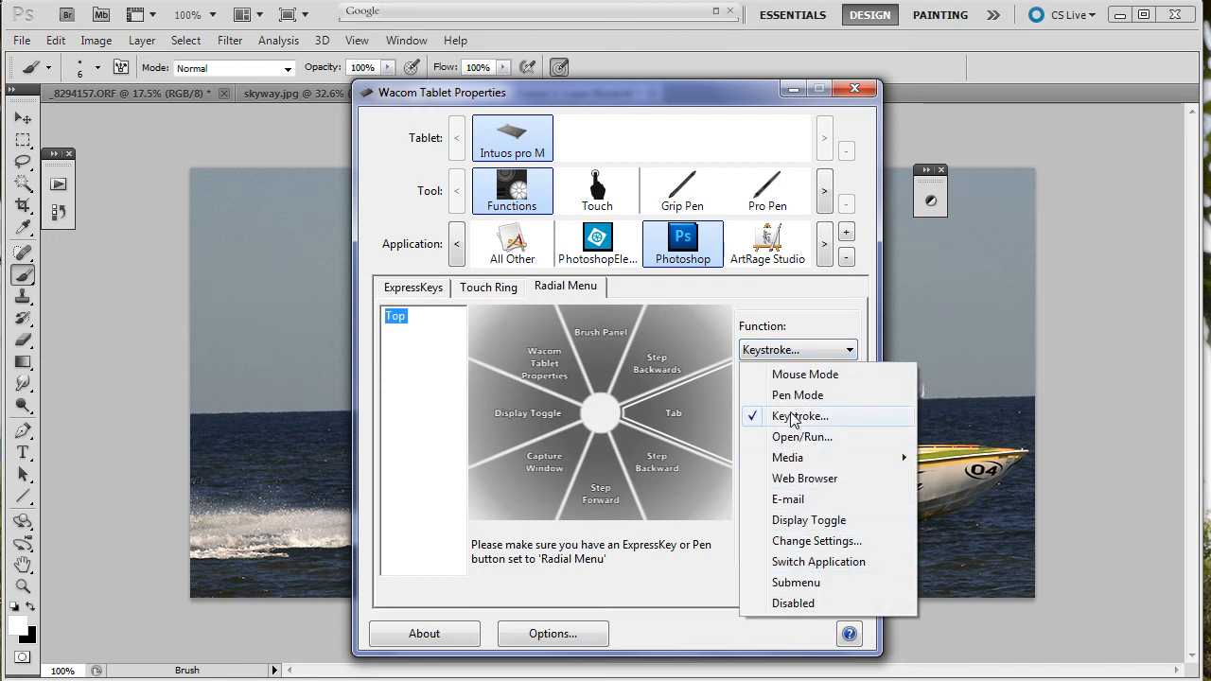
mouse_move(803, 436)
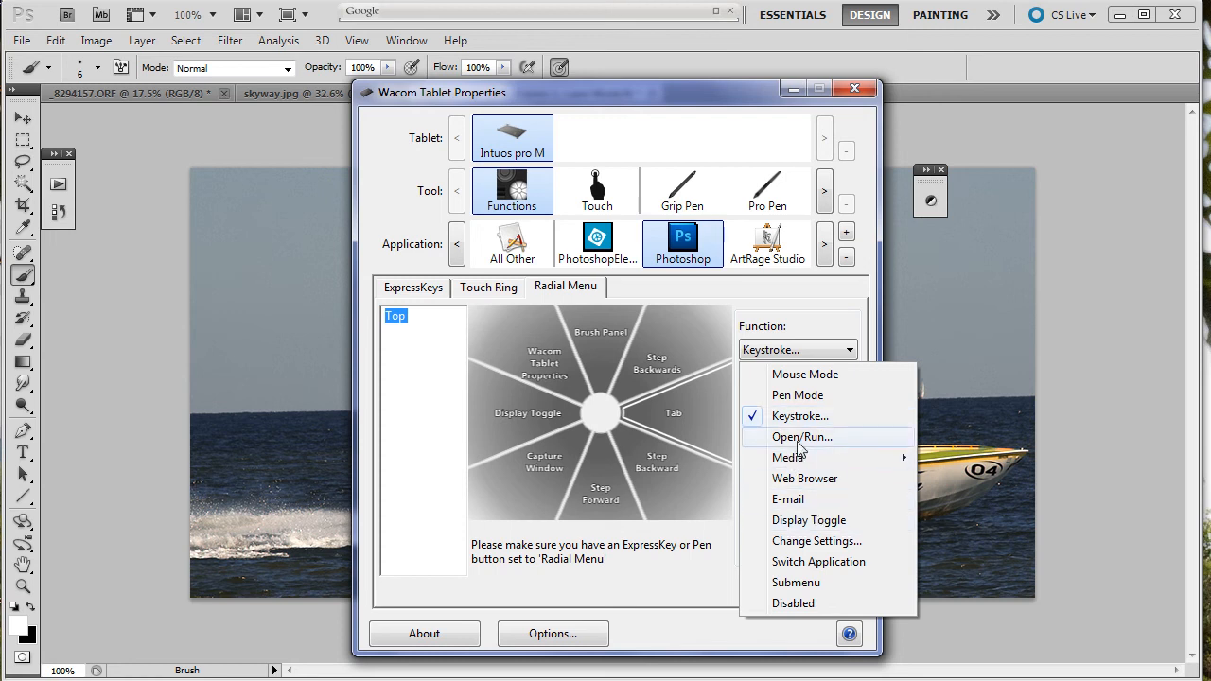
mouse_move(798, 604)
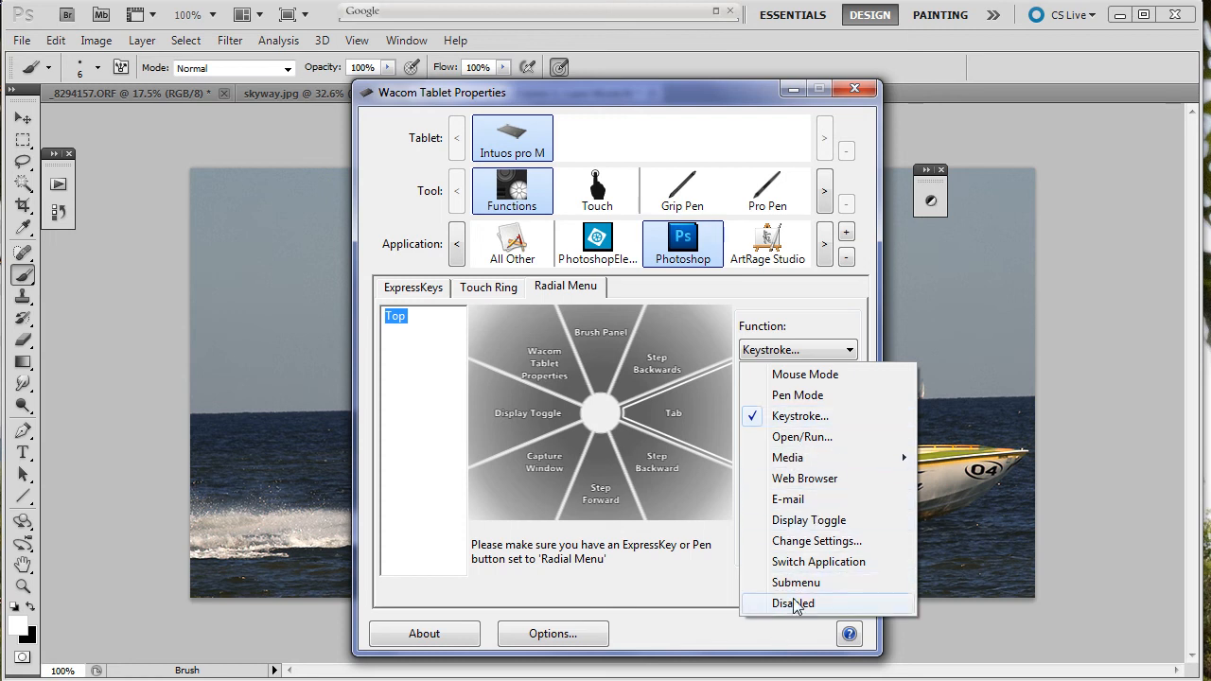
mouse_move(1045, 398)
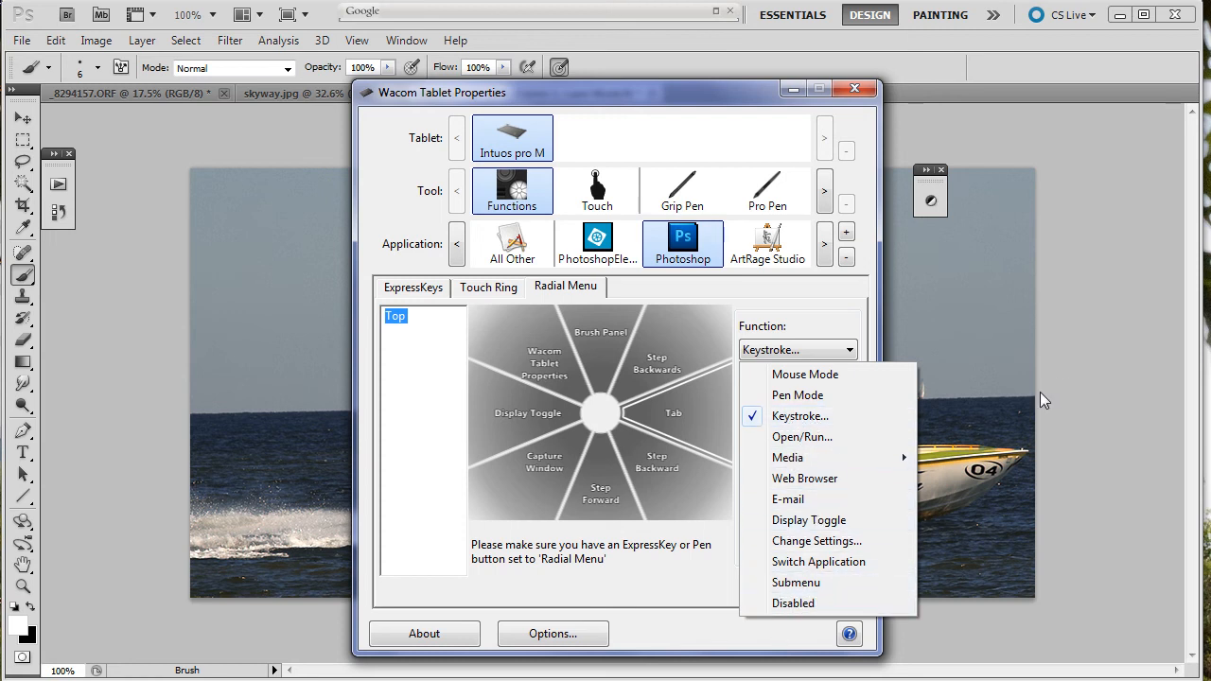
mouse_move(816, 435)
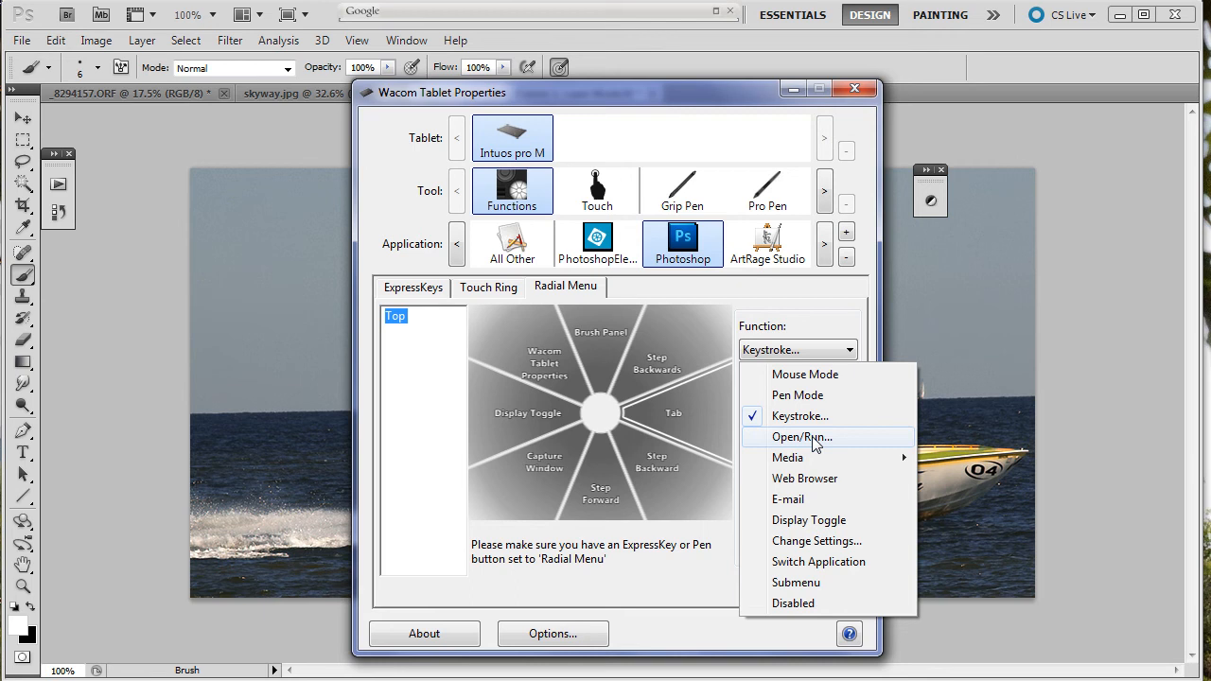
click(802, 436)
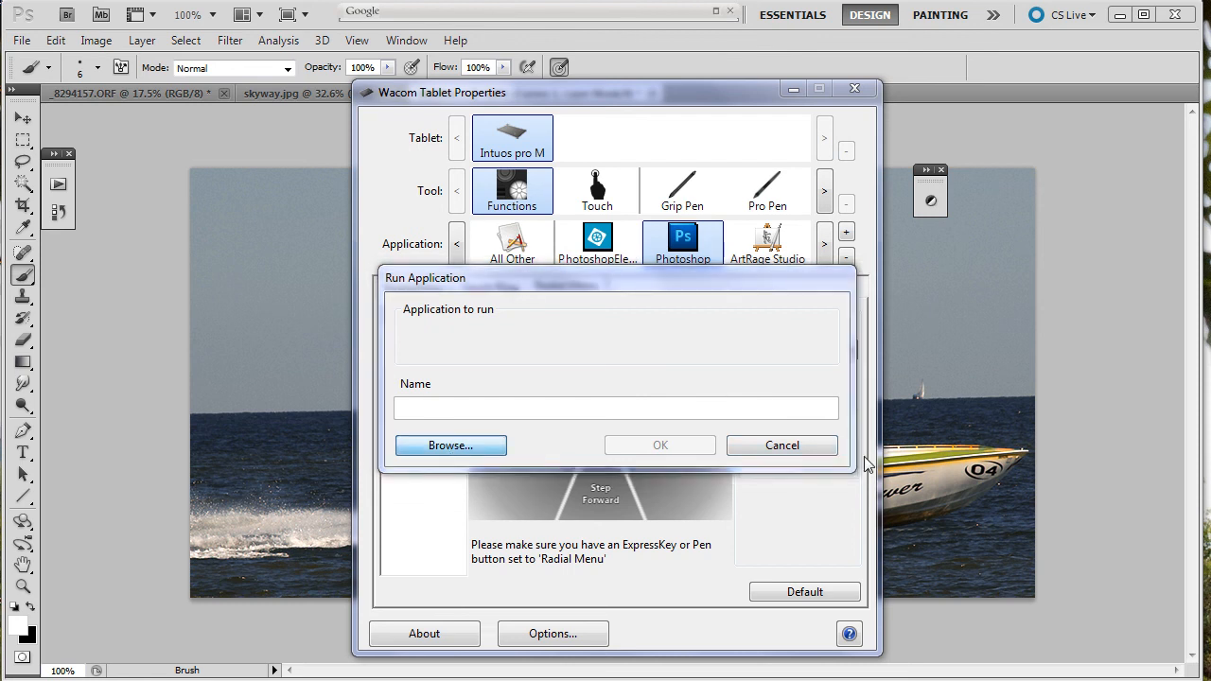
Step: Browse to Adobe Bridge CS5's Bridge.exe and confirm it as the launched program
click(450, 445)
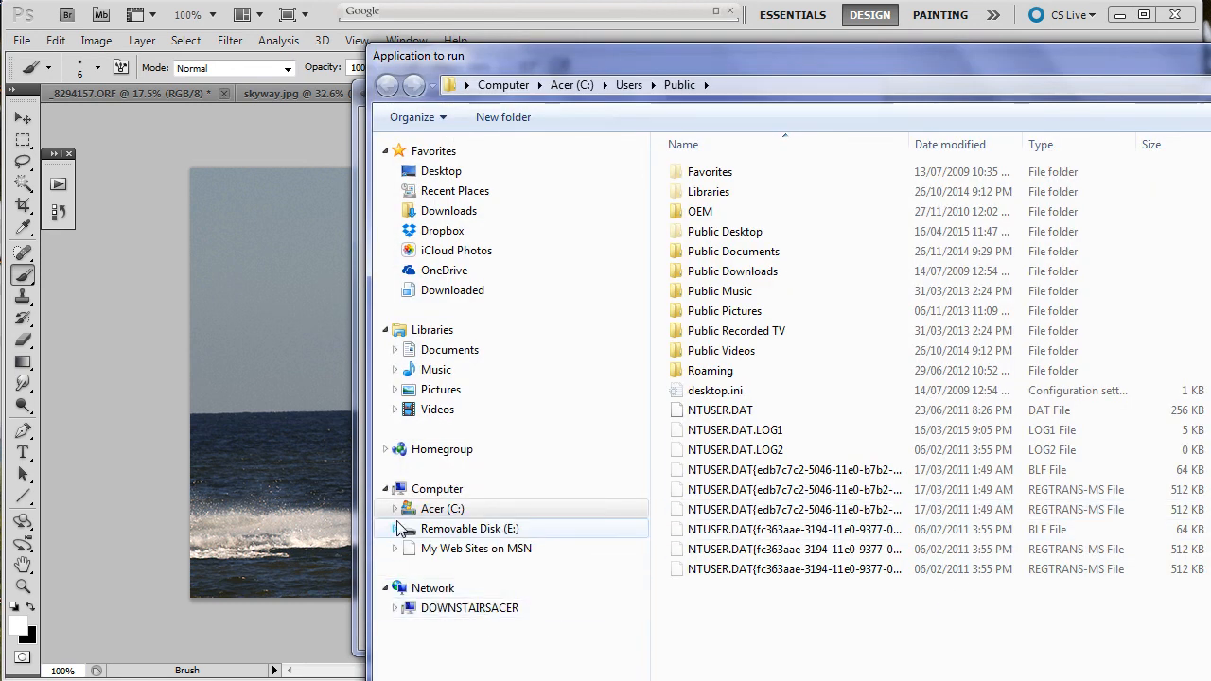
click(396, 529)
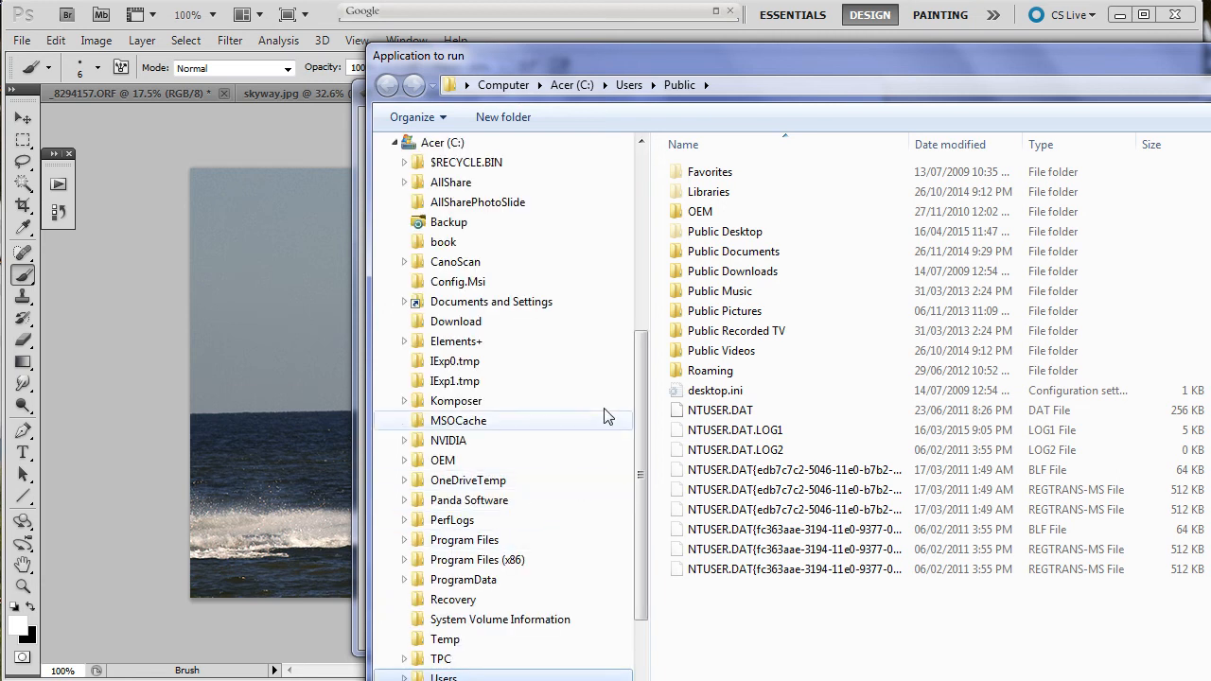
mouse_move(420, 572)
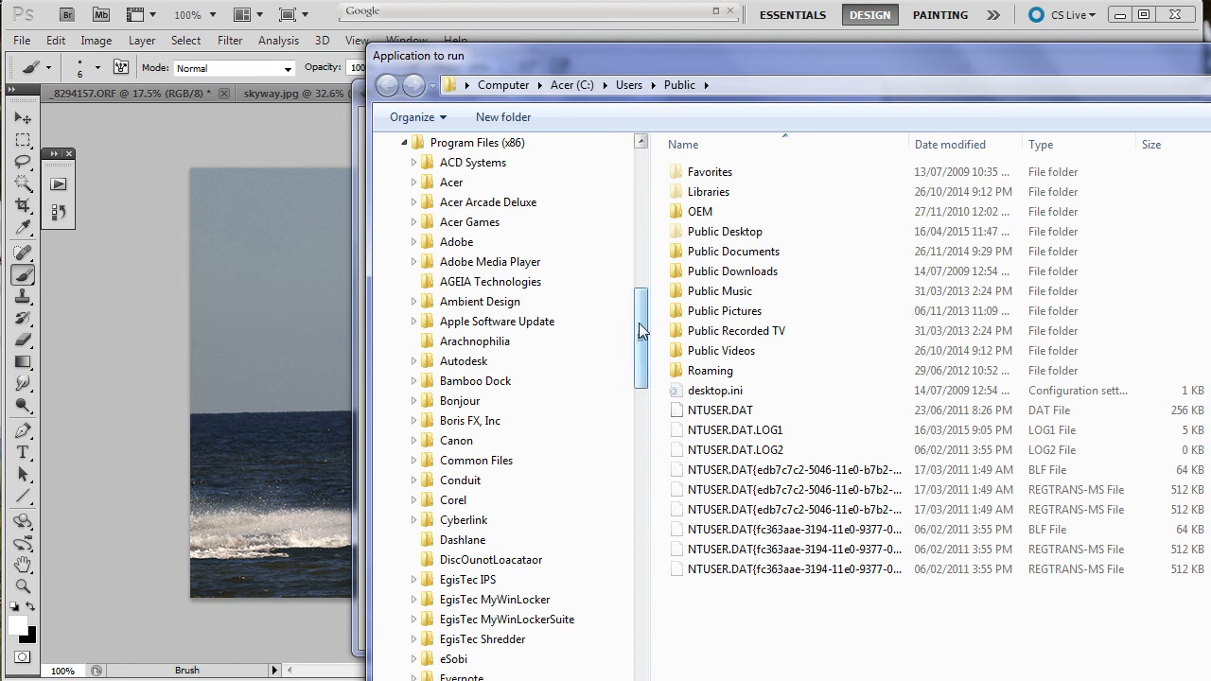
click(412, 242)
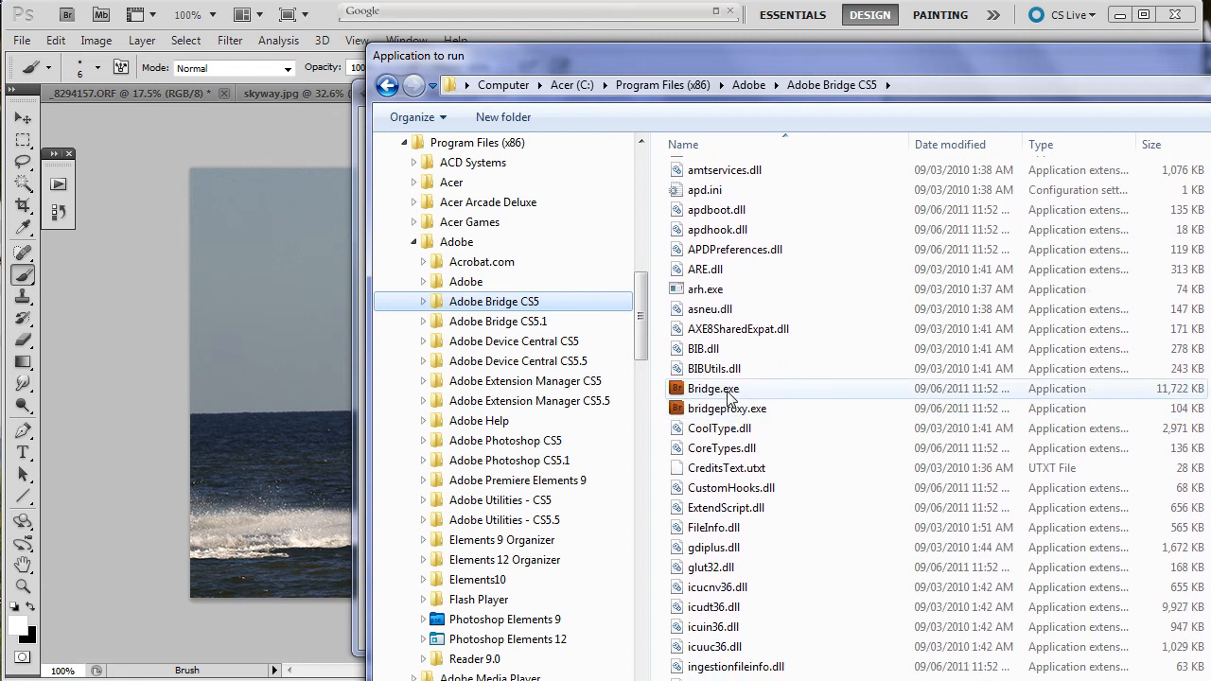
double_click(712, 388)
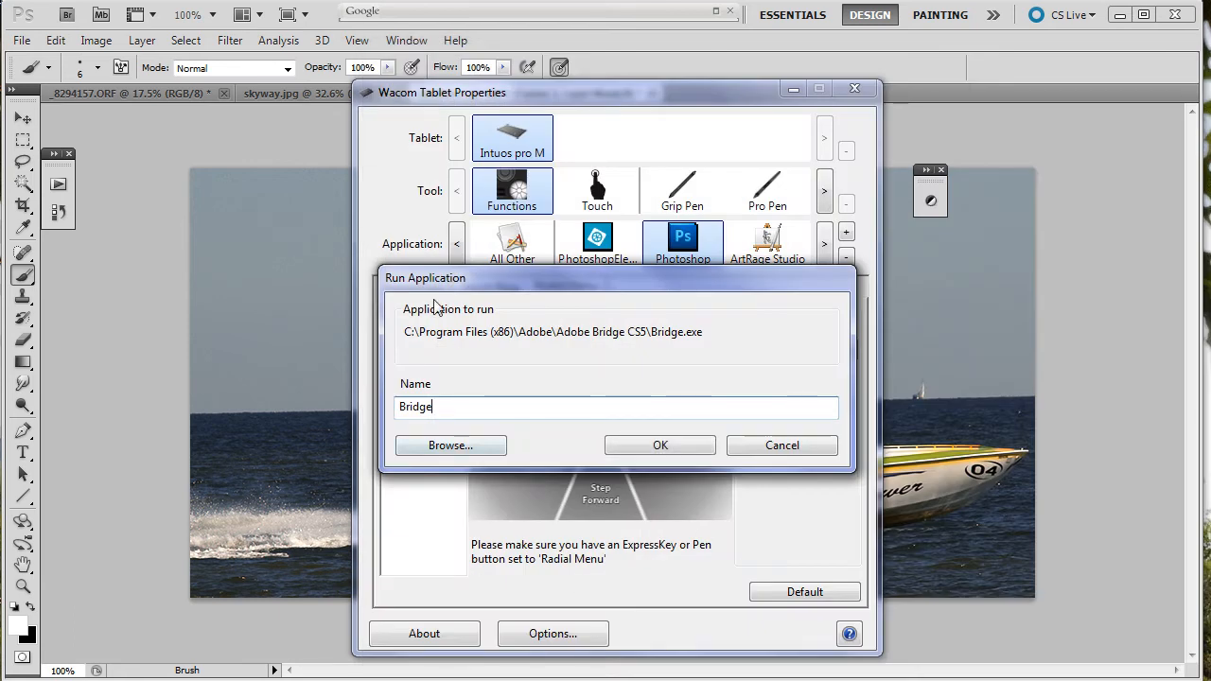
click(659, 446)
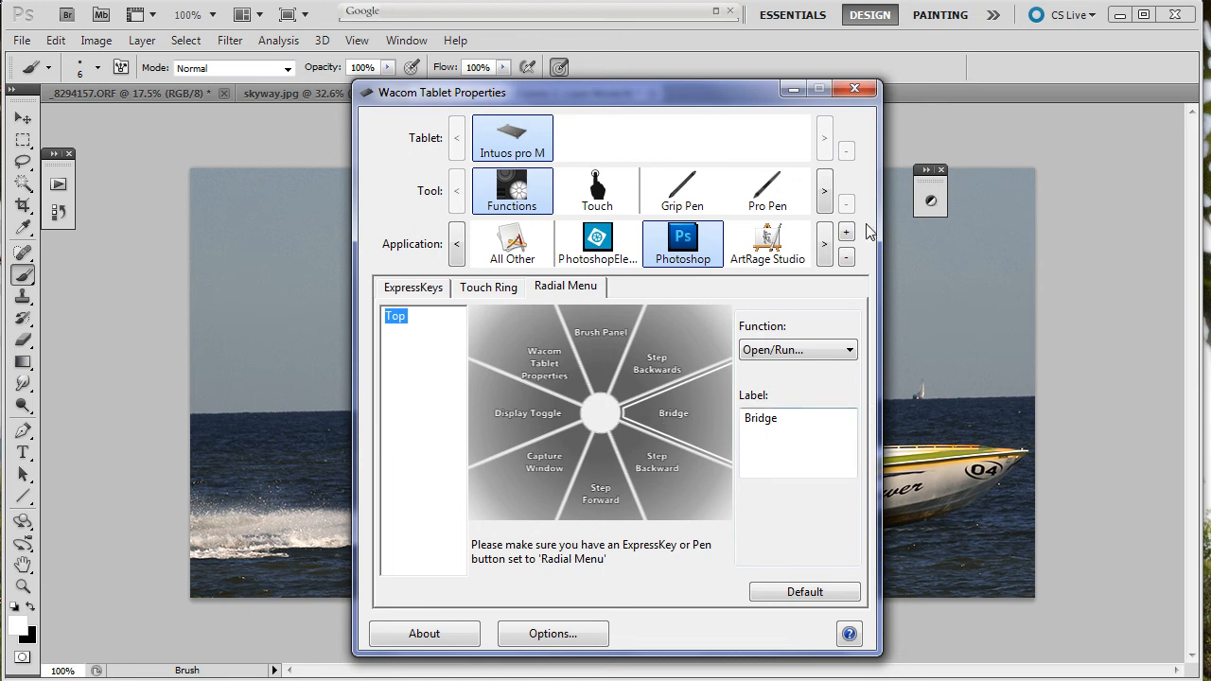
Step: Launch Bridge from the radial menu's Bridge slice and dismiss its cache error
click(856, 89)
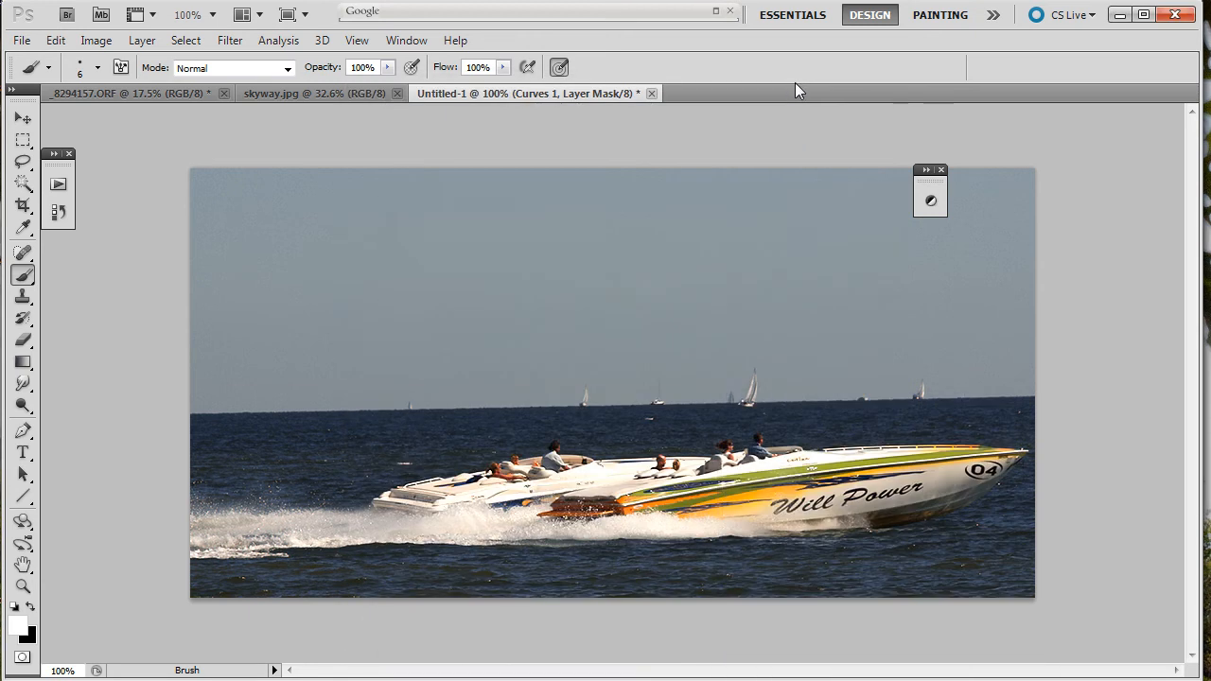
mouse_move(212, 275)
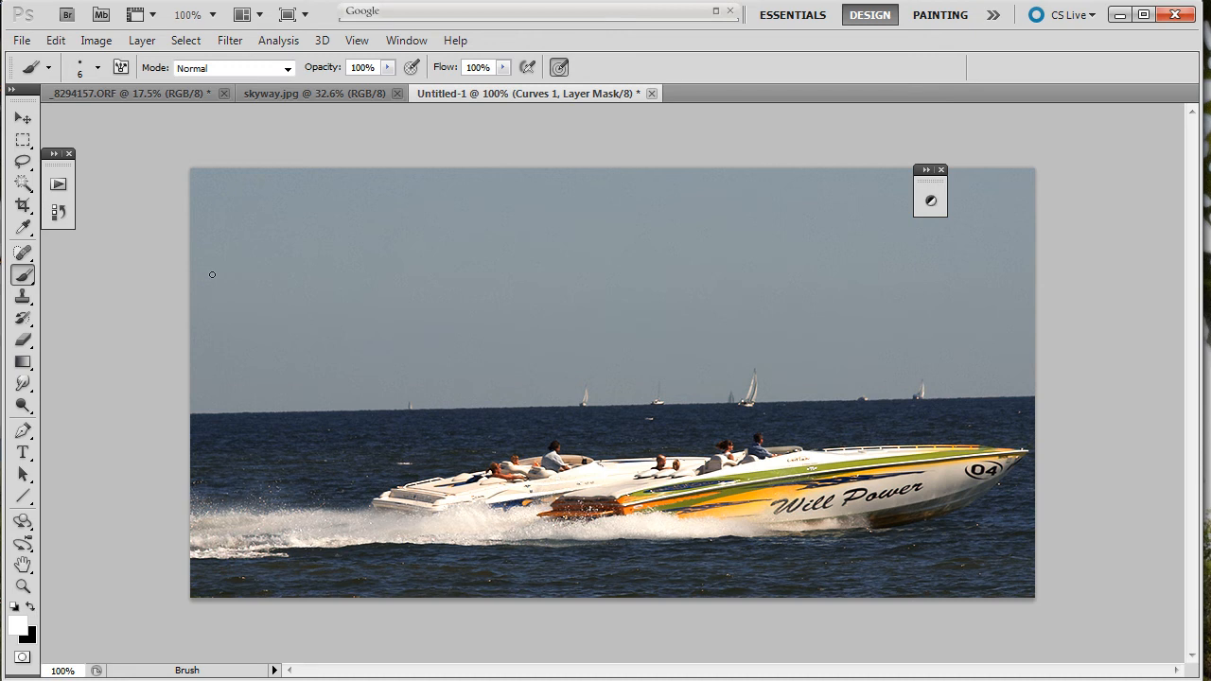
mouse_move(436, 291)
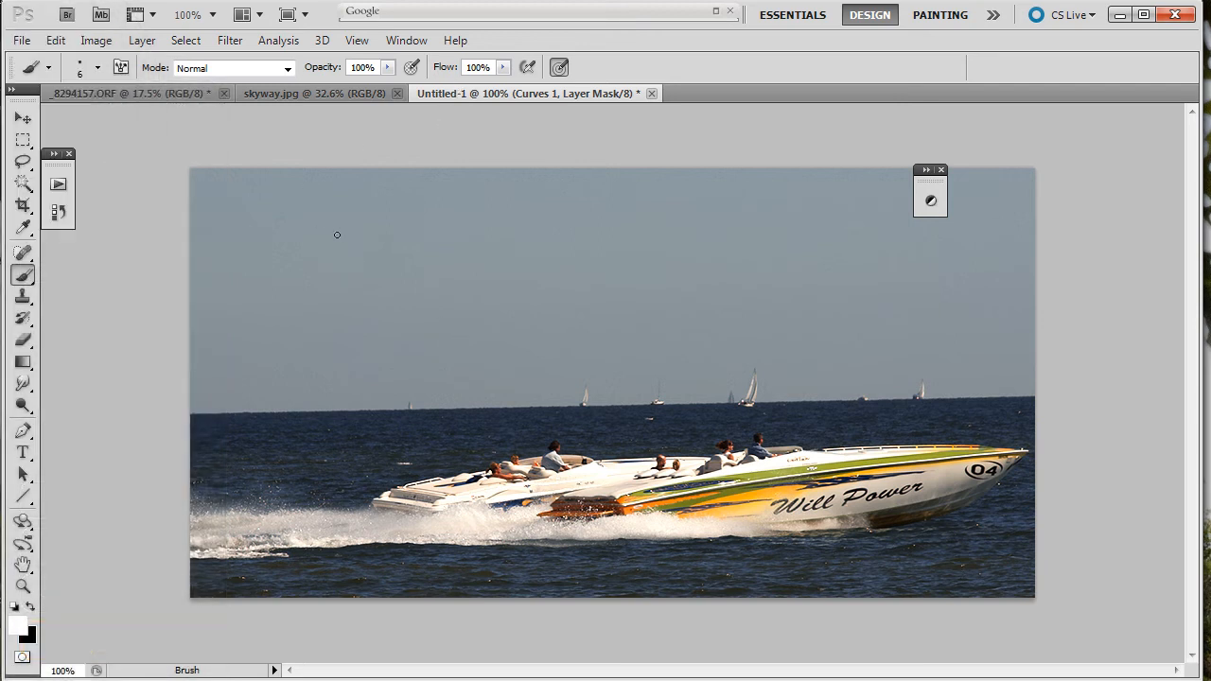
mouse_move(387, 320)
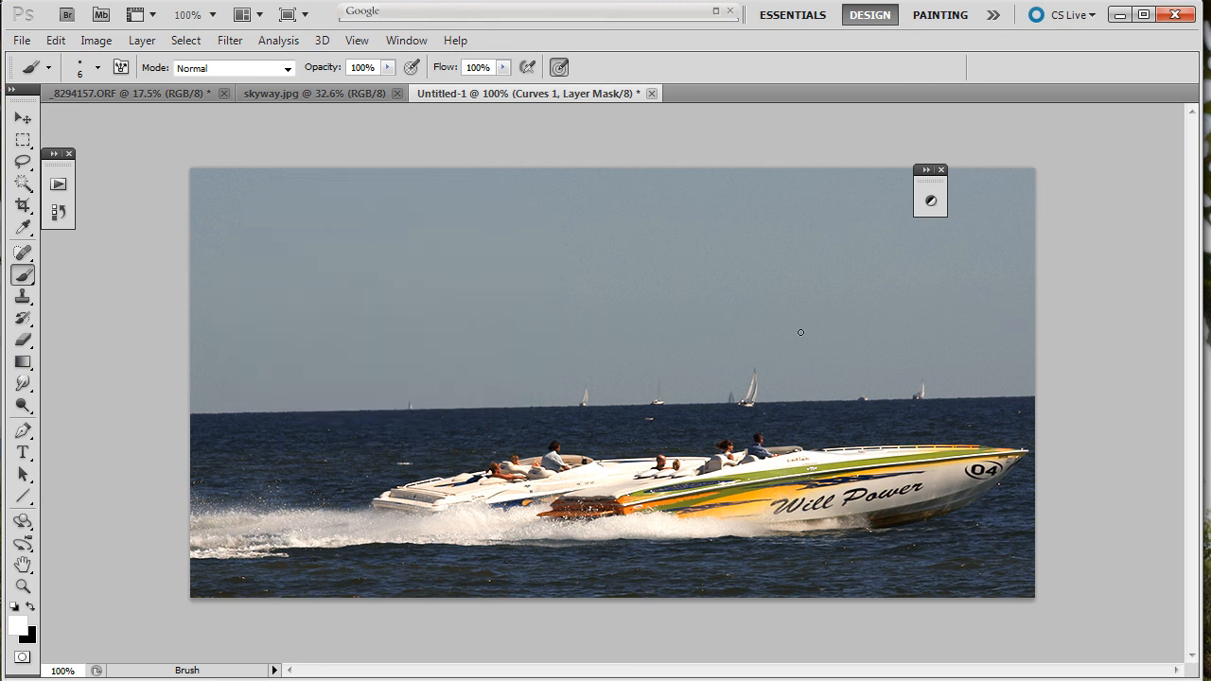
mouse_move(1150, 333)
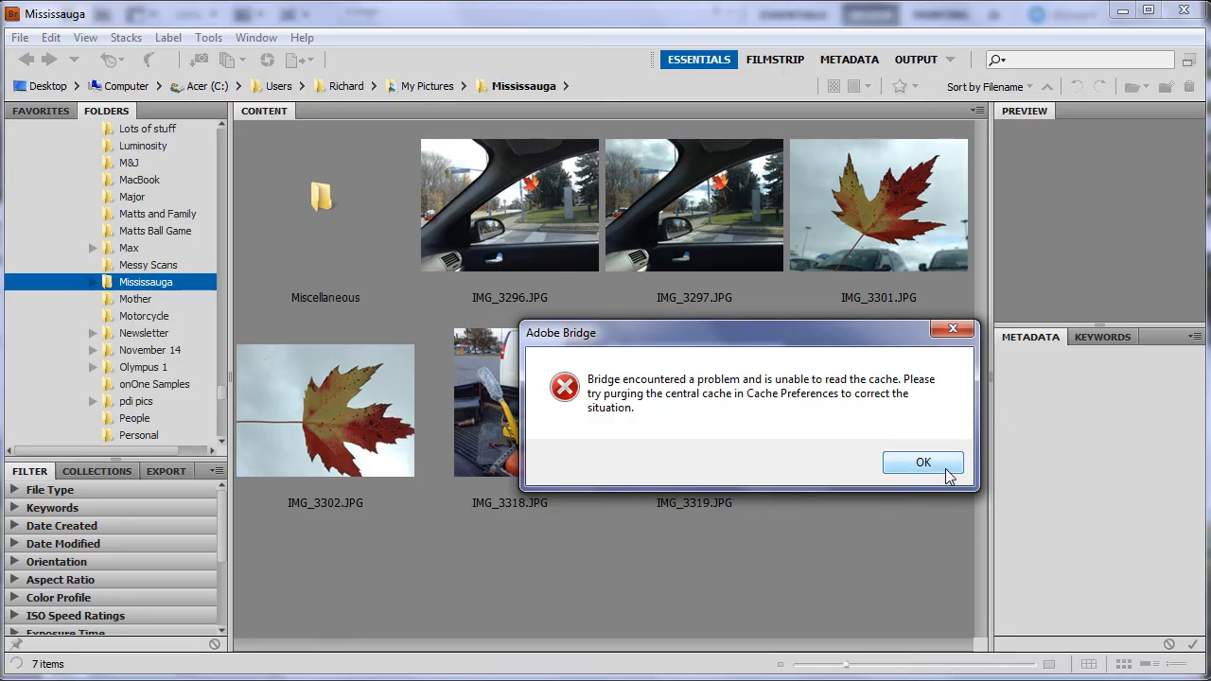
click(924, 461)
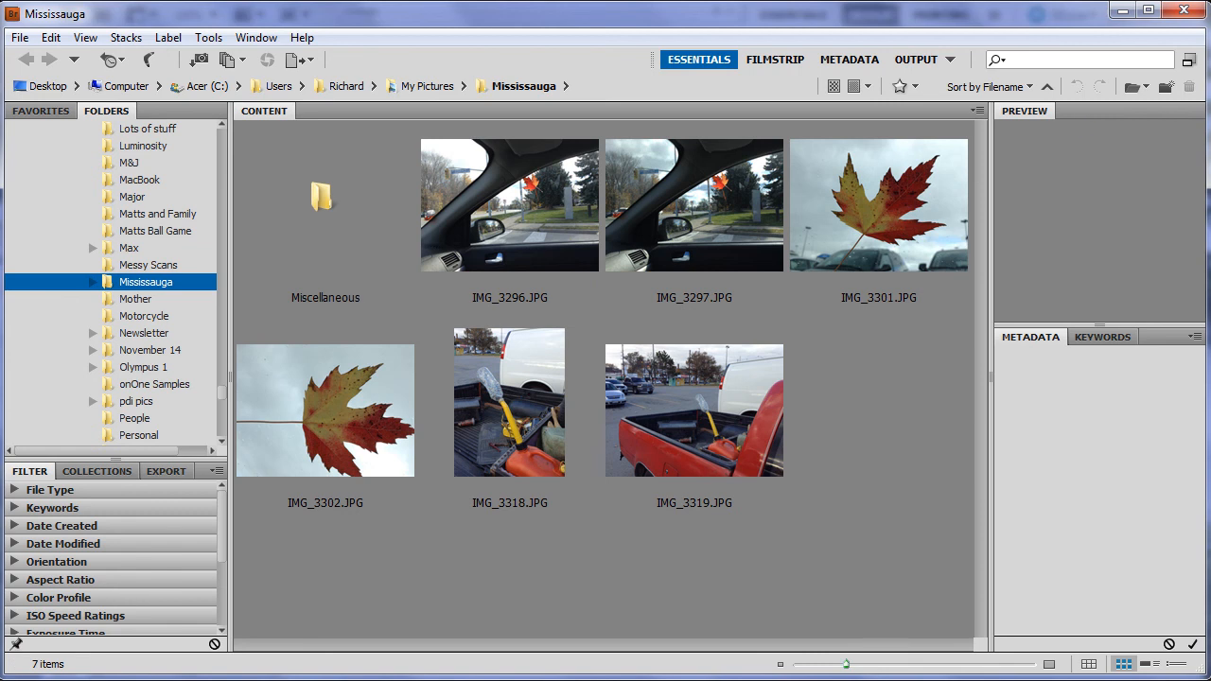
mouse_move(1185, 12)
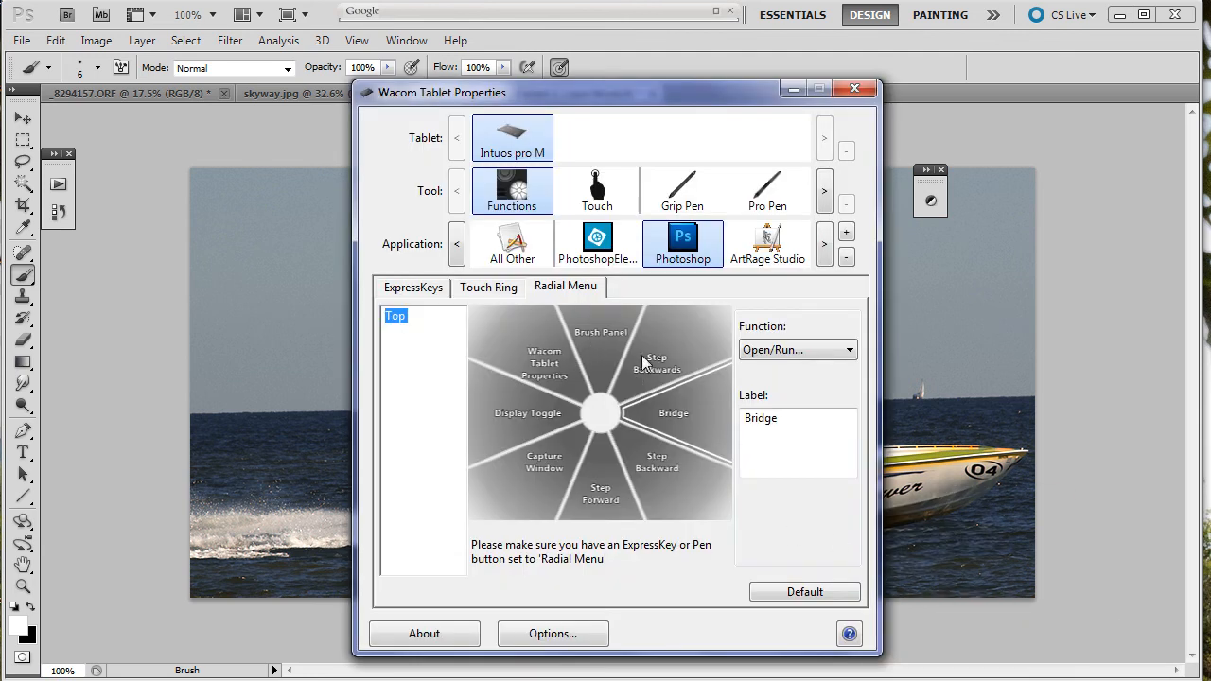
mouse_move(663, 470)
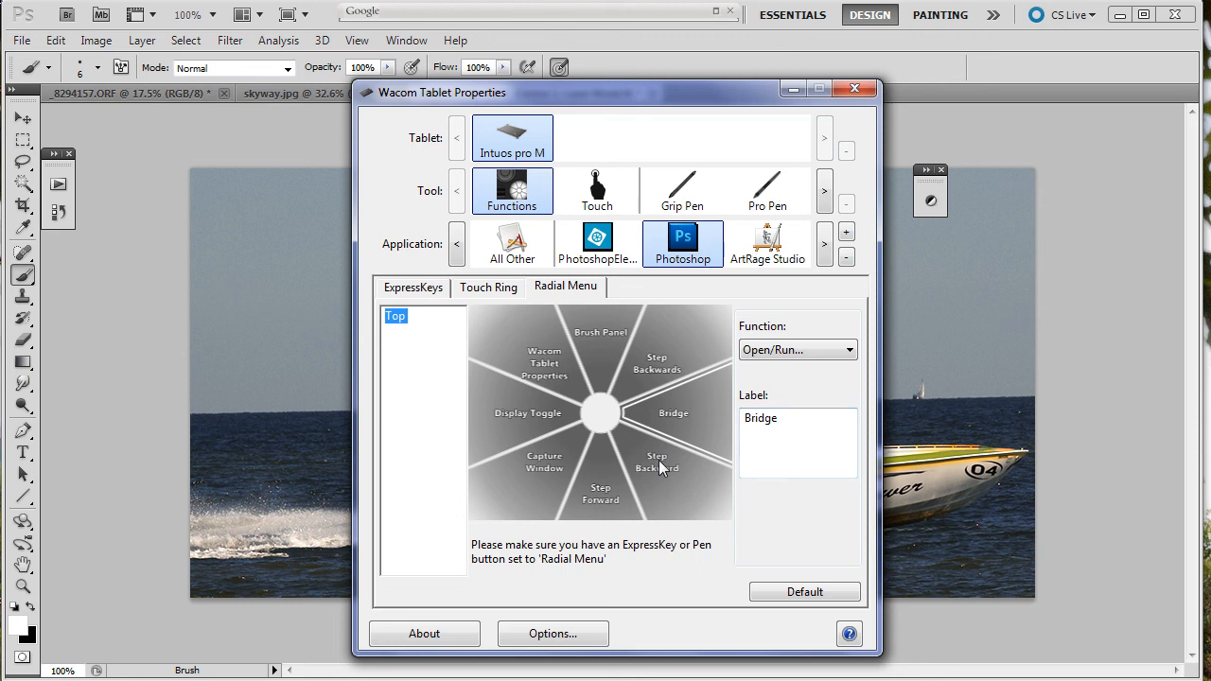
Step: Make the Step Backward slice a submenu and label it Adj Layers
click(657, 462)
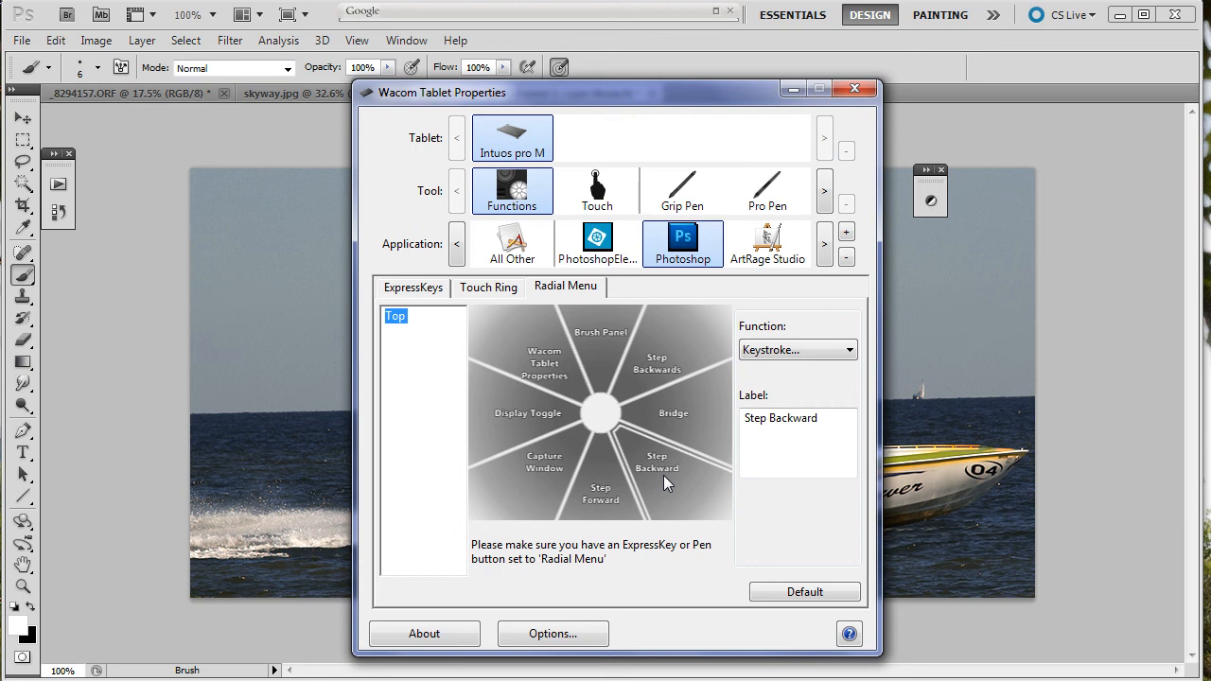
mouse_move(662, 475)
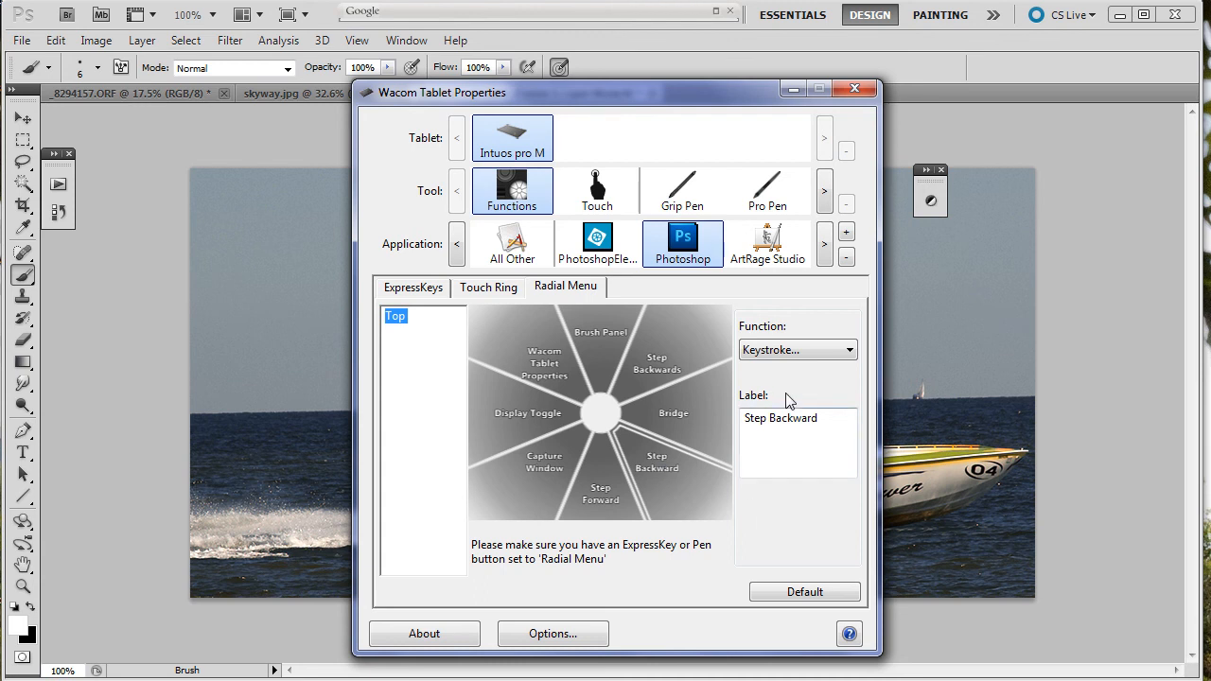
click(799, 348)
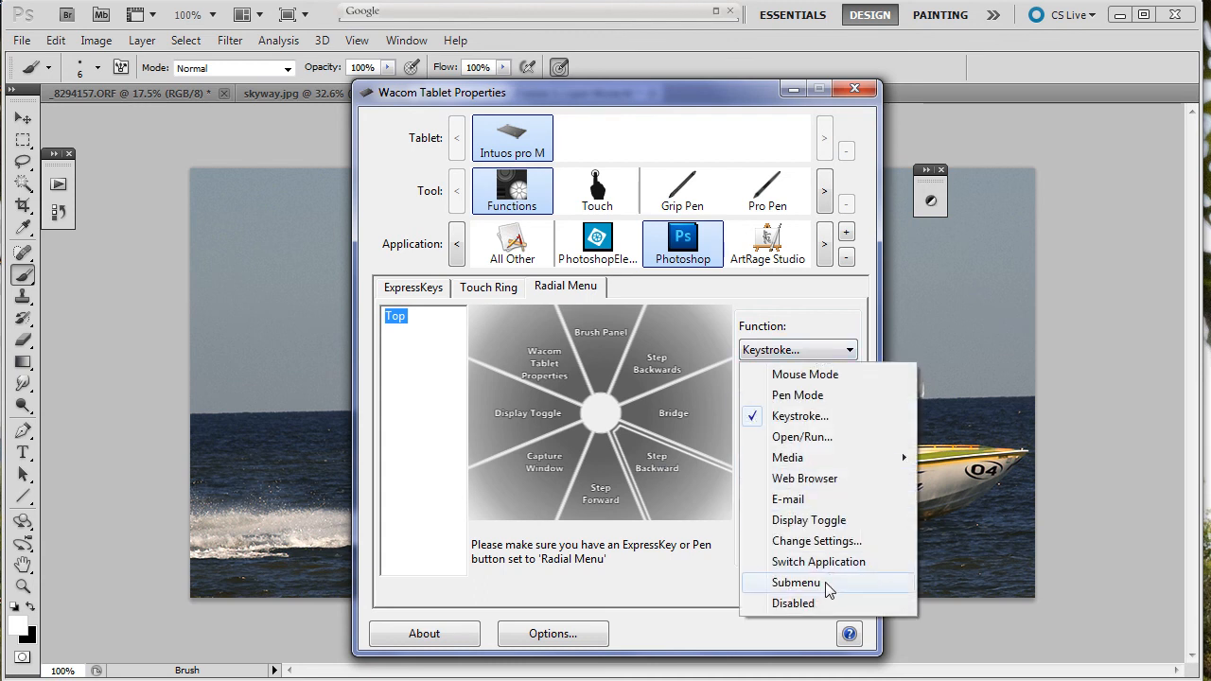
click(797, 582)
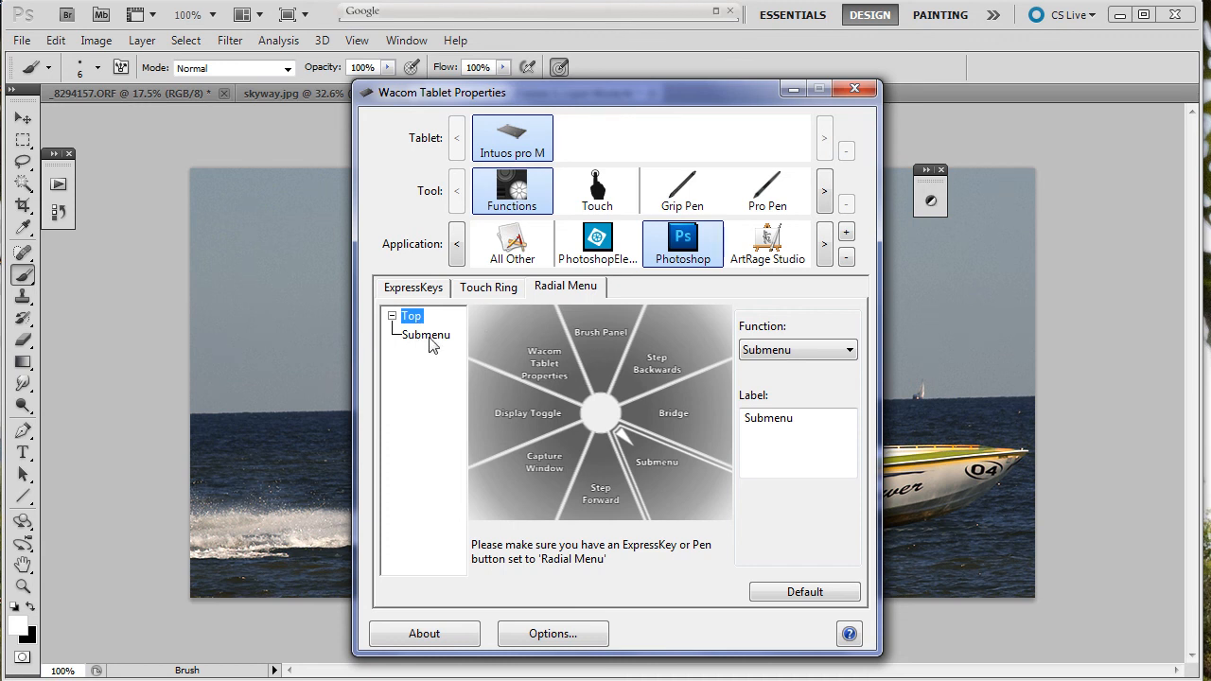
click(425, 335)
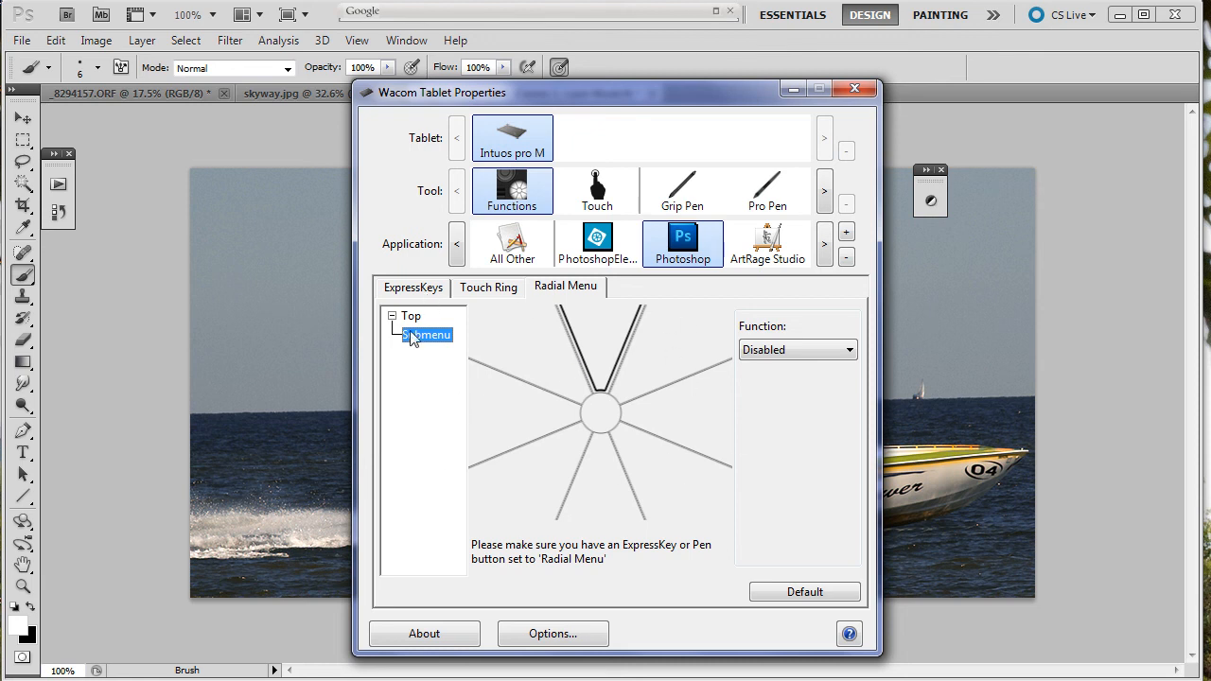
click(412, 314)
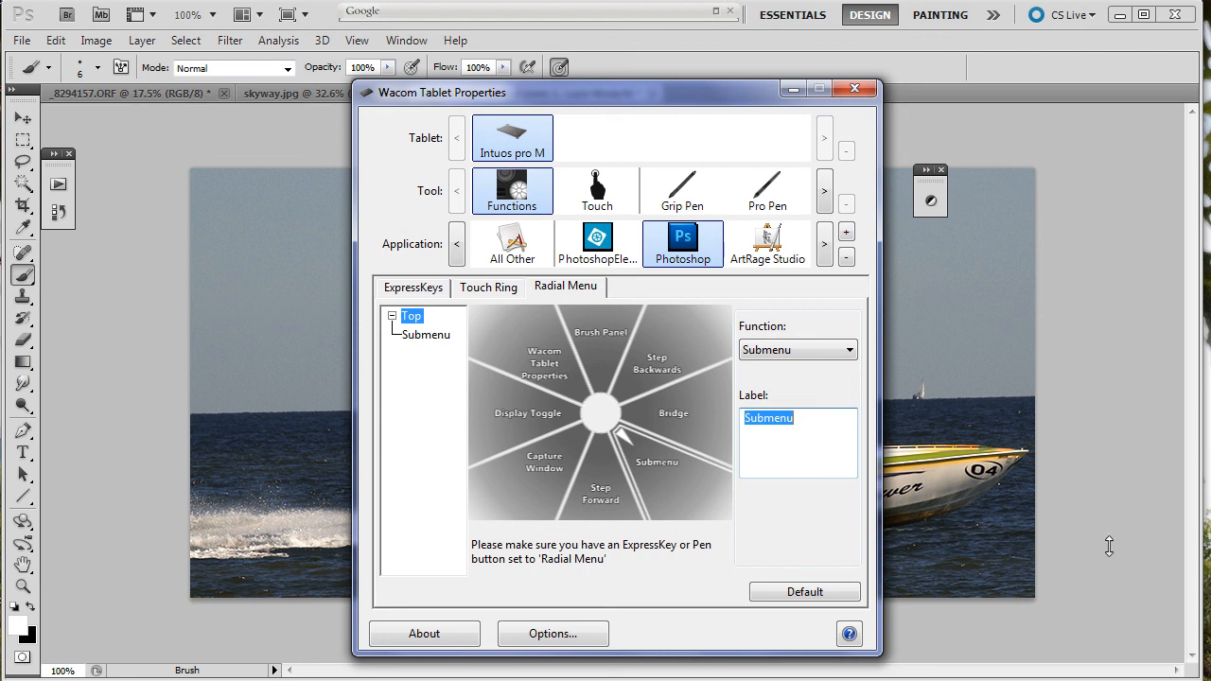
text(Adj L)
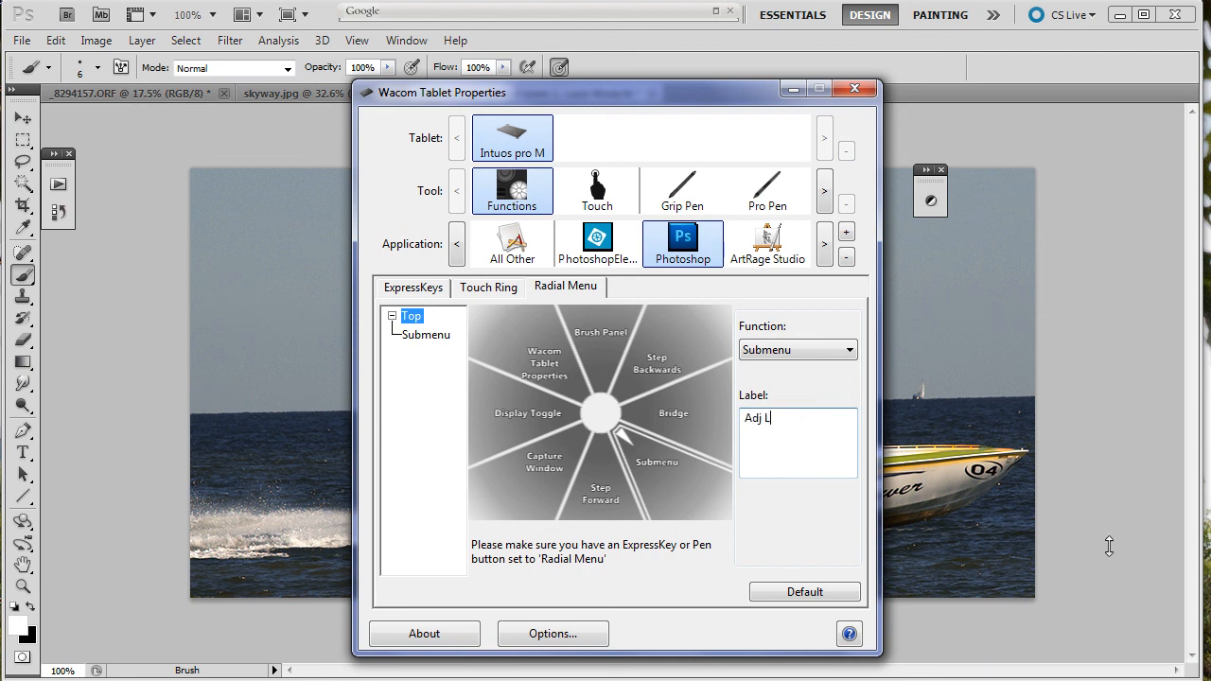
text(ayers)
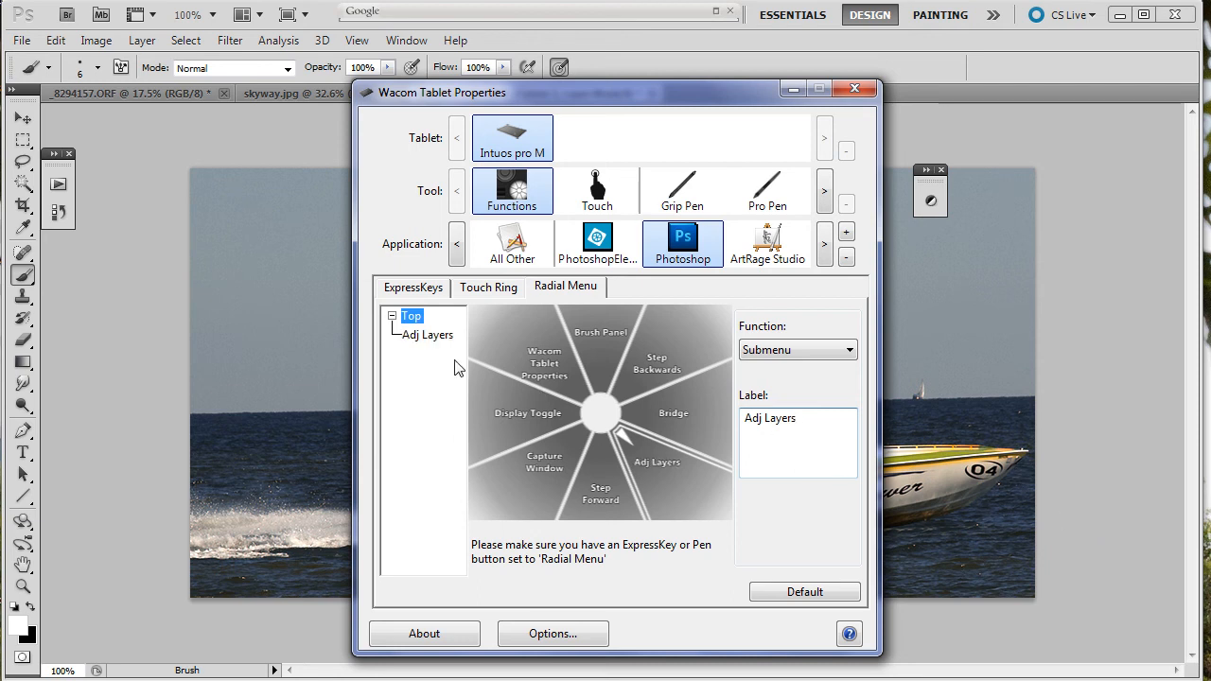
mouse_move(658, 477)
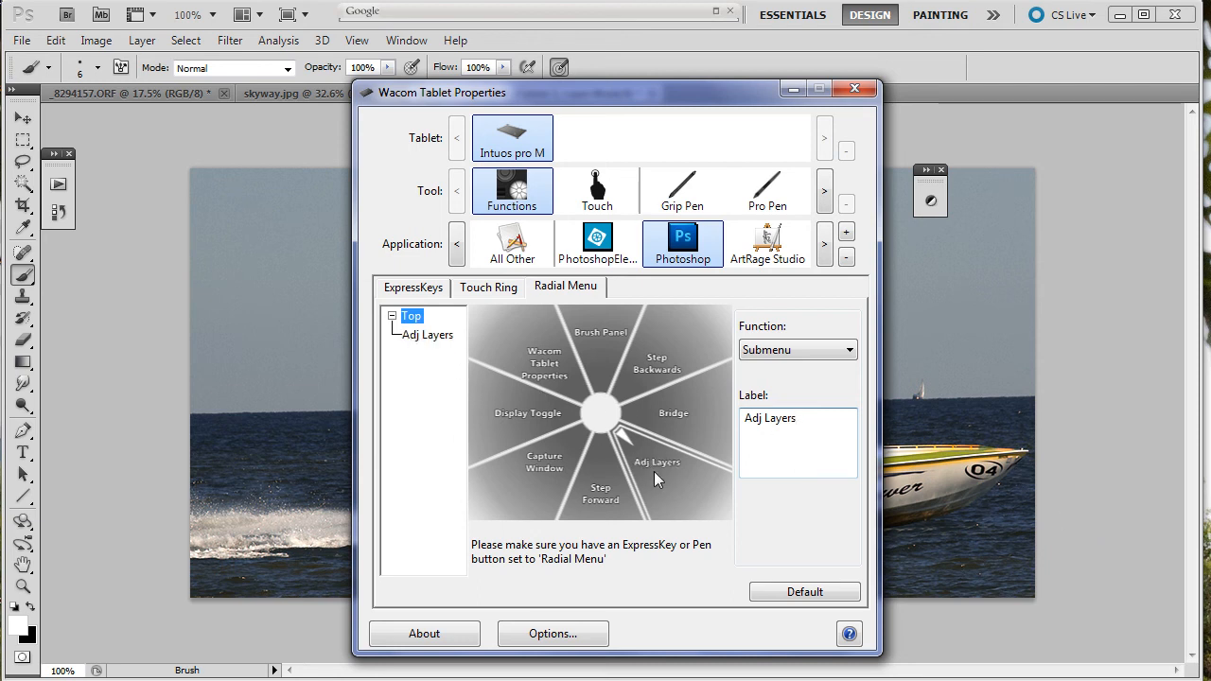
mouse_move(839, 456)
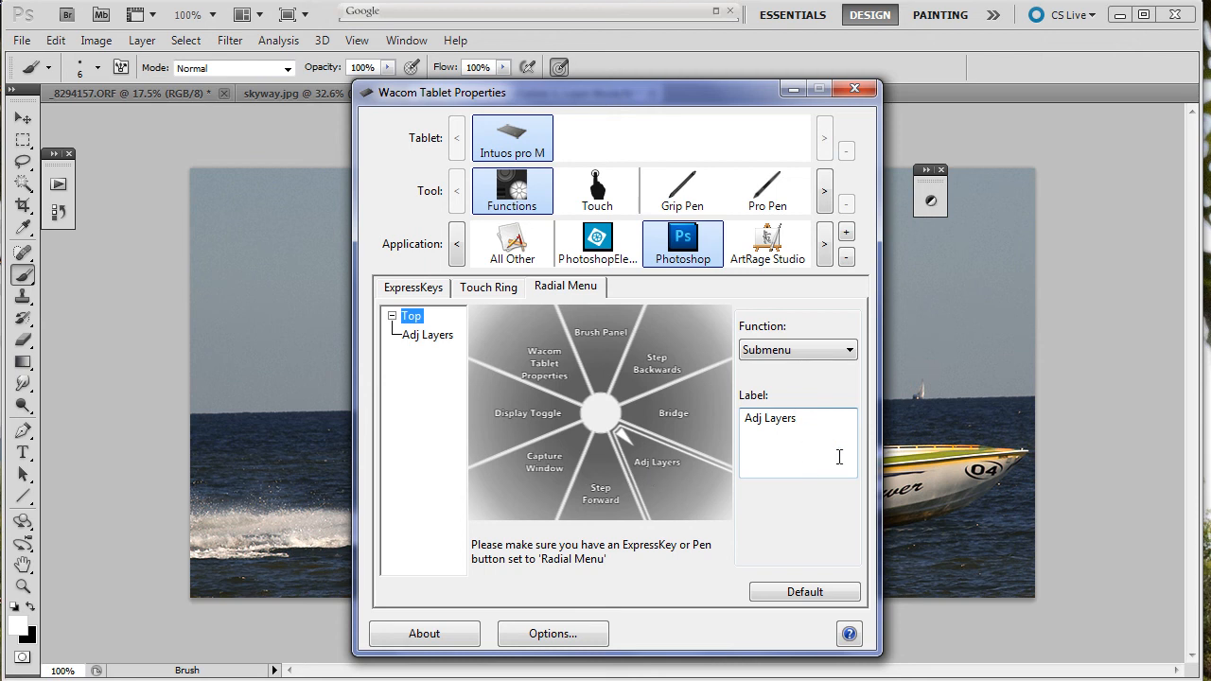
Step: Set the Adj Layers submenu's top slice to a Ctrl+F1 keystroke named Levels
click(426, 335)
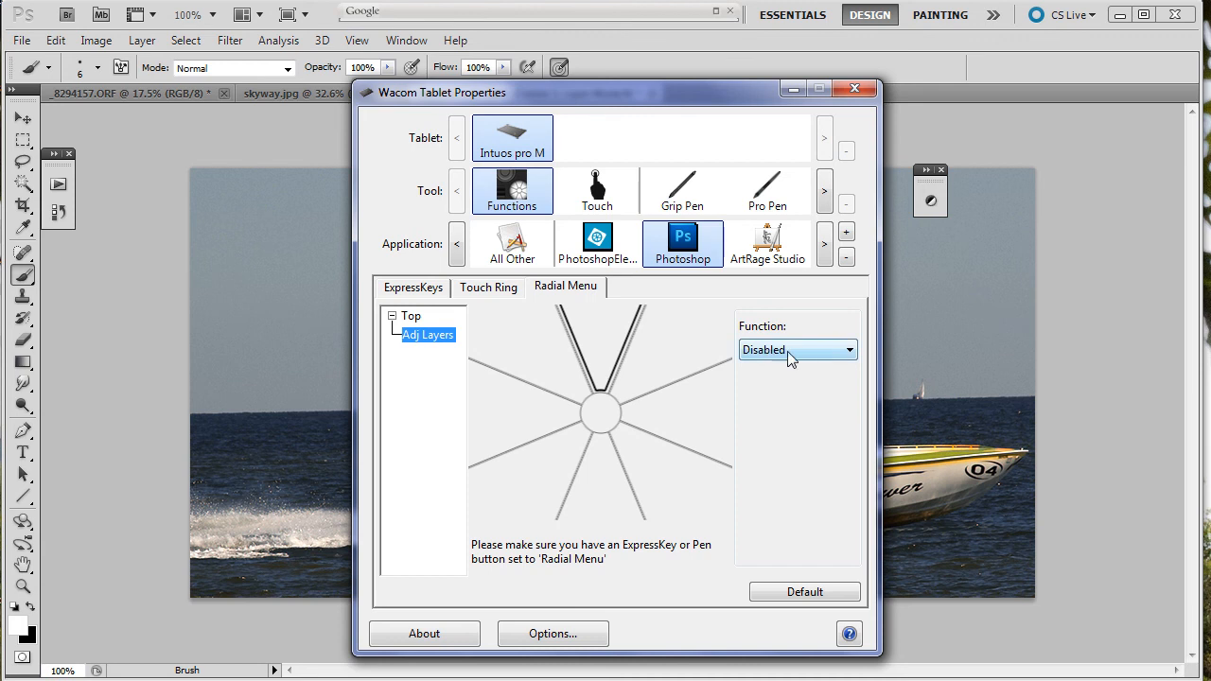
click(799, 349)
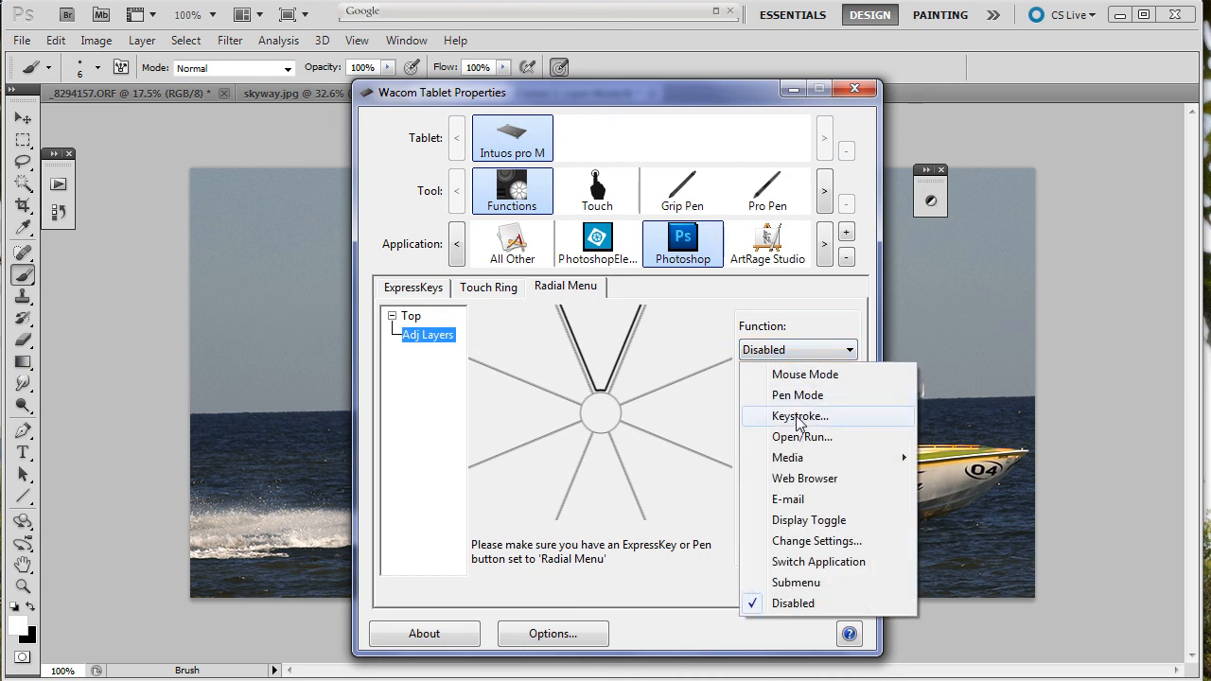
click(799, 416)
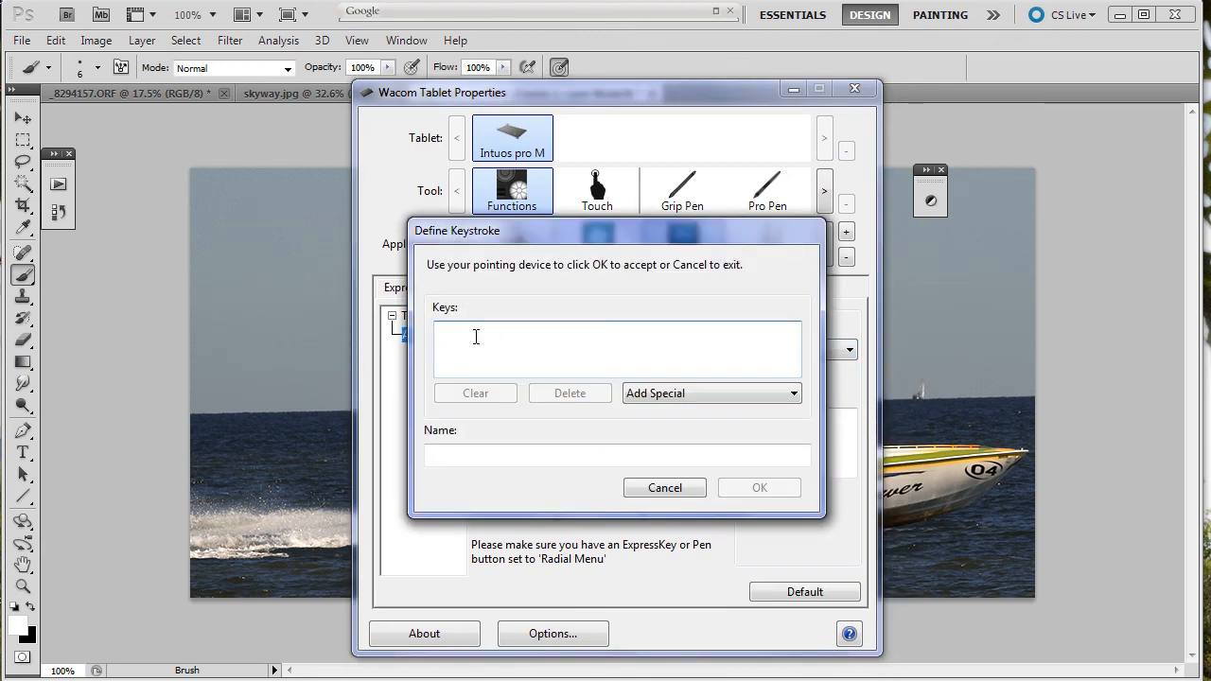
text({Ctrl}{F1})
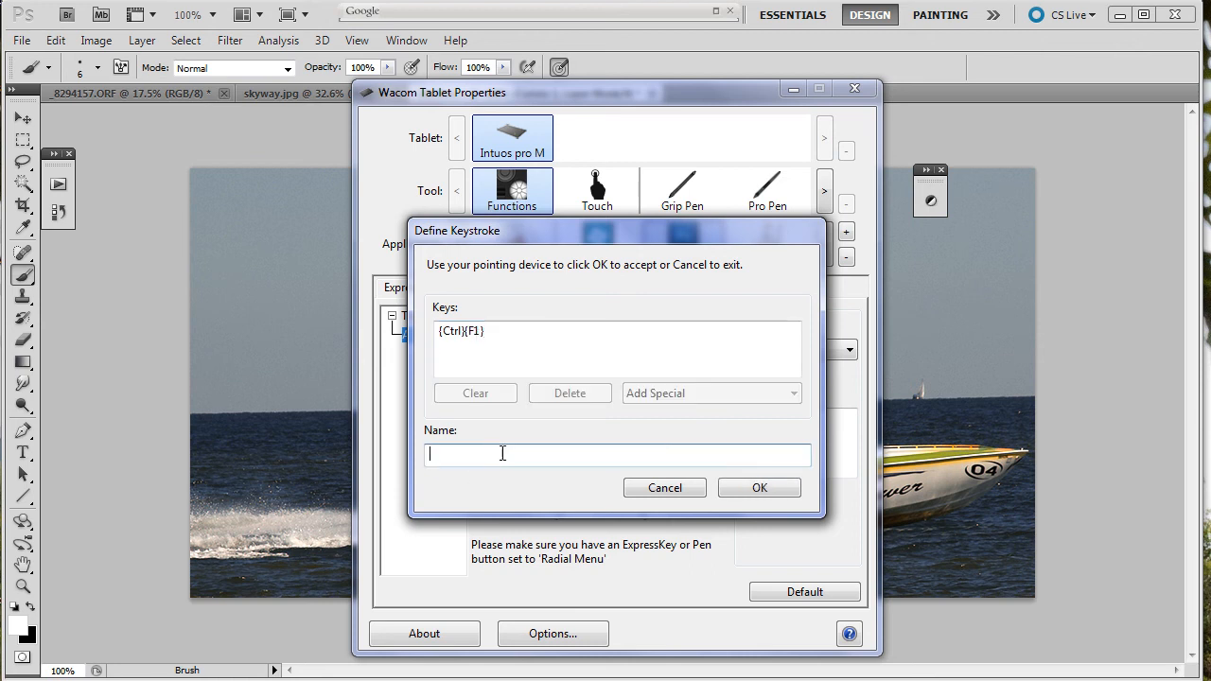
text(Le)
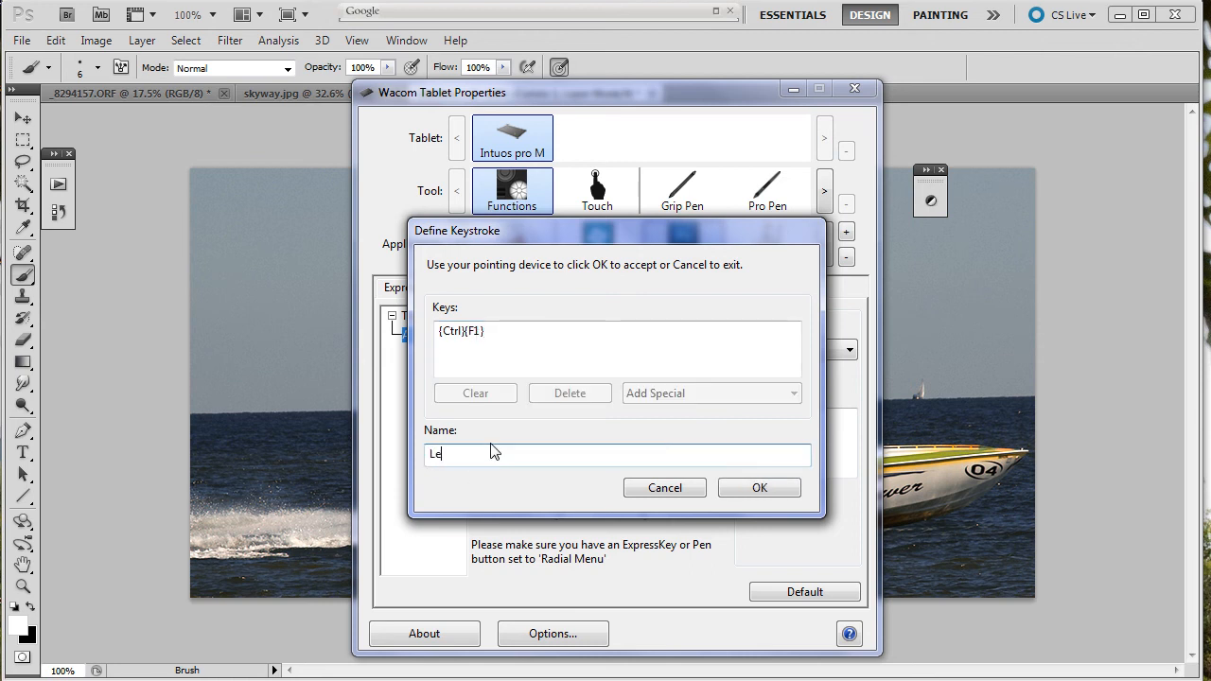
text(vels)
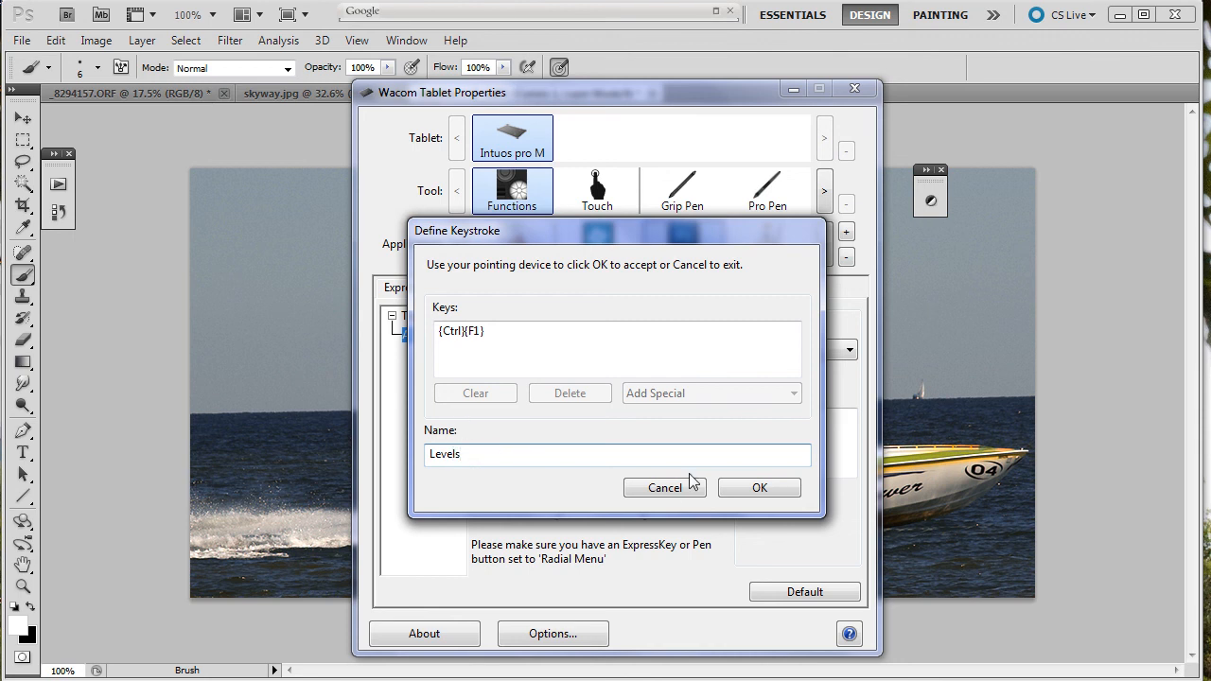
click(759, 488)
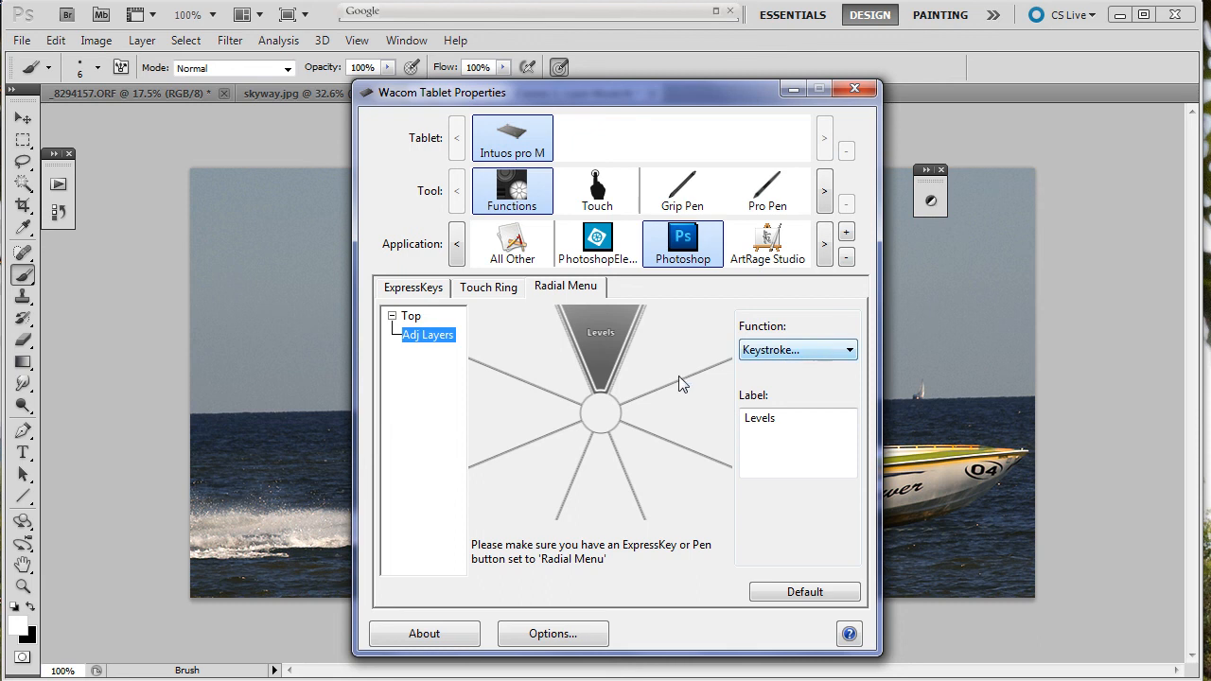
Step: Set the next submenu slice to a Ctrl+F2 keystroke named Curves
click(799, 348)
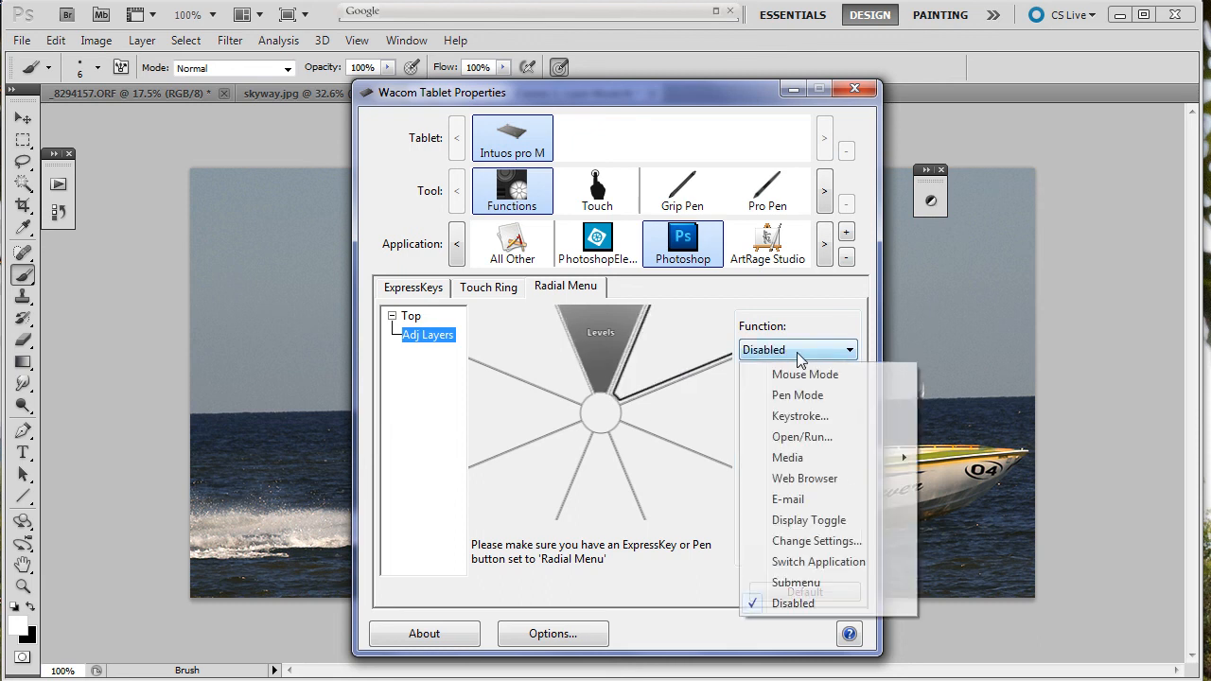
click(801, 416)
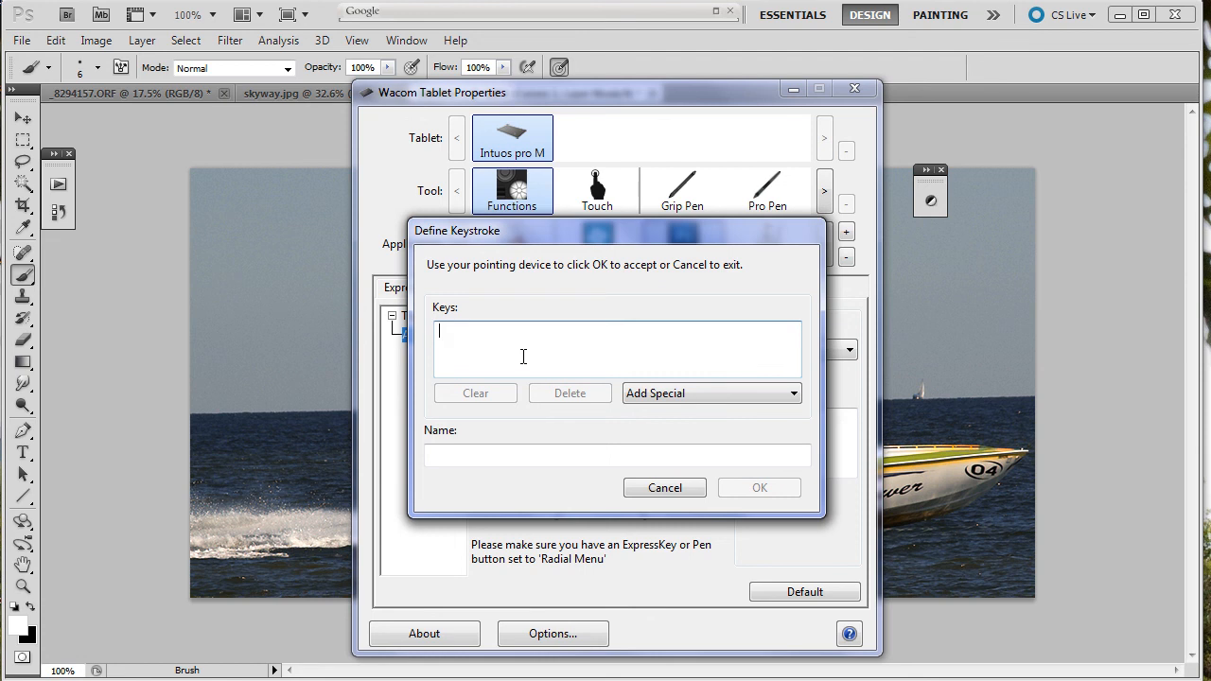
key(ctrl+F2)
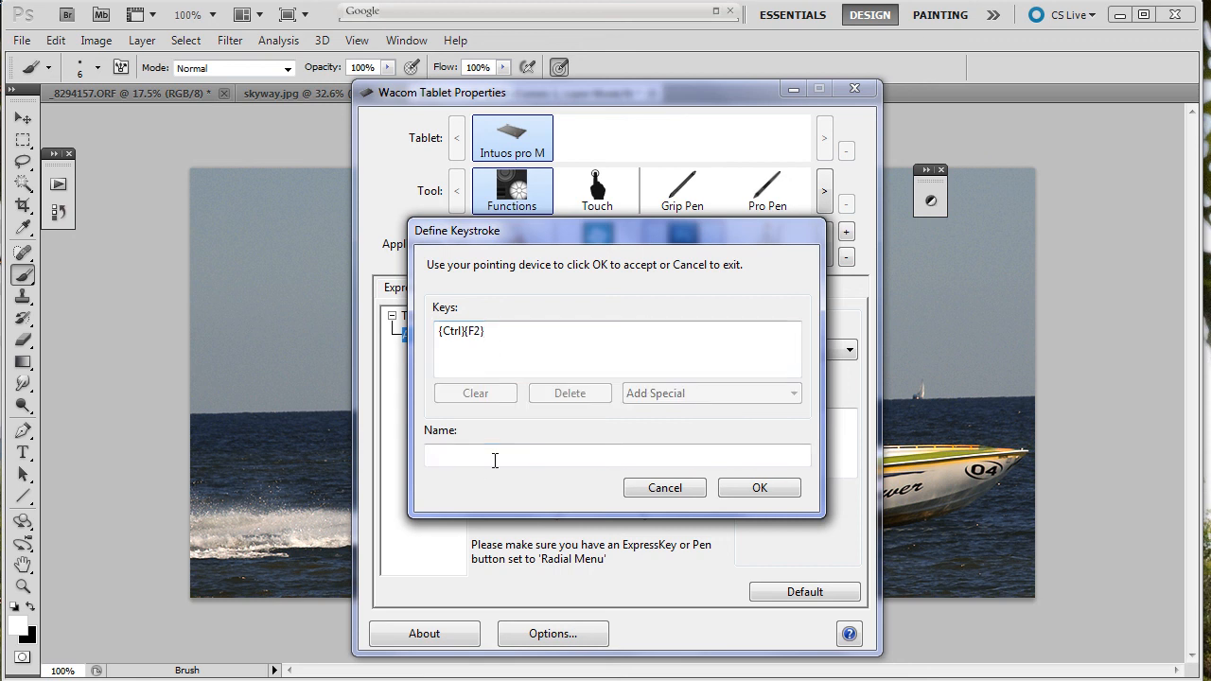
text(Cur)
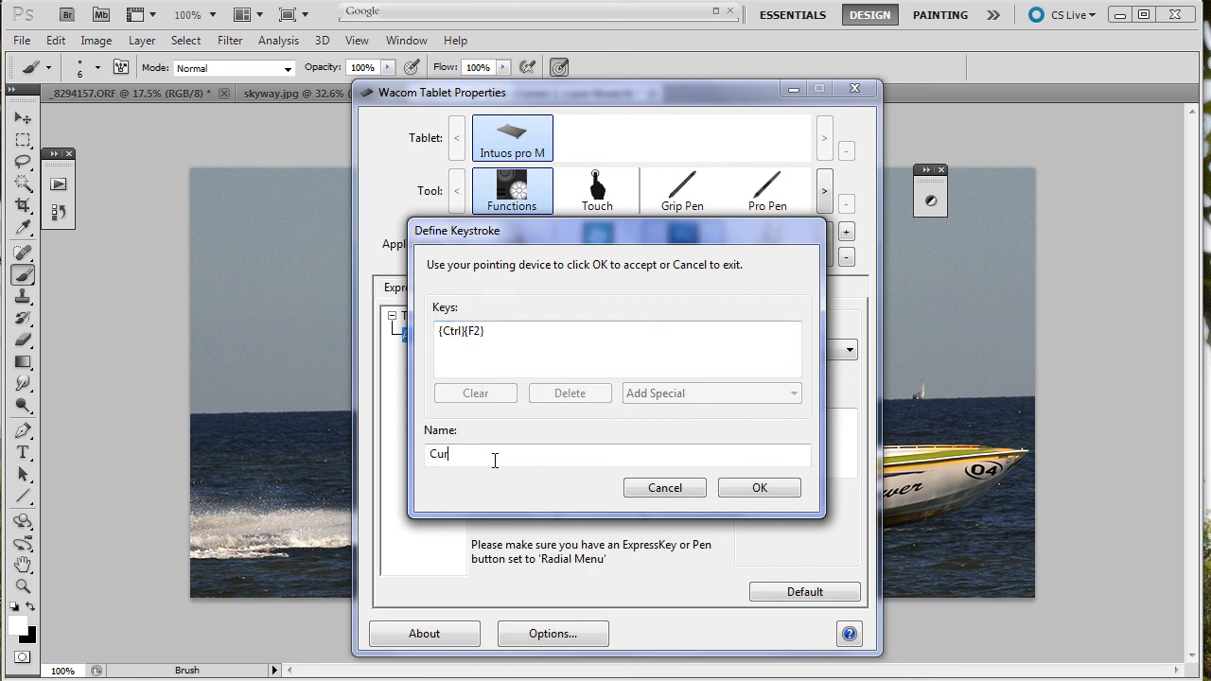
text(ves)
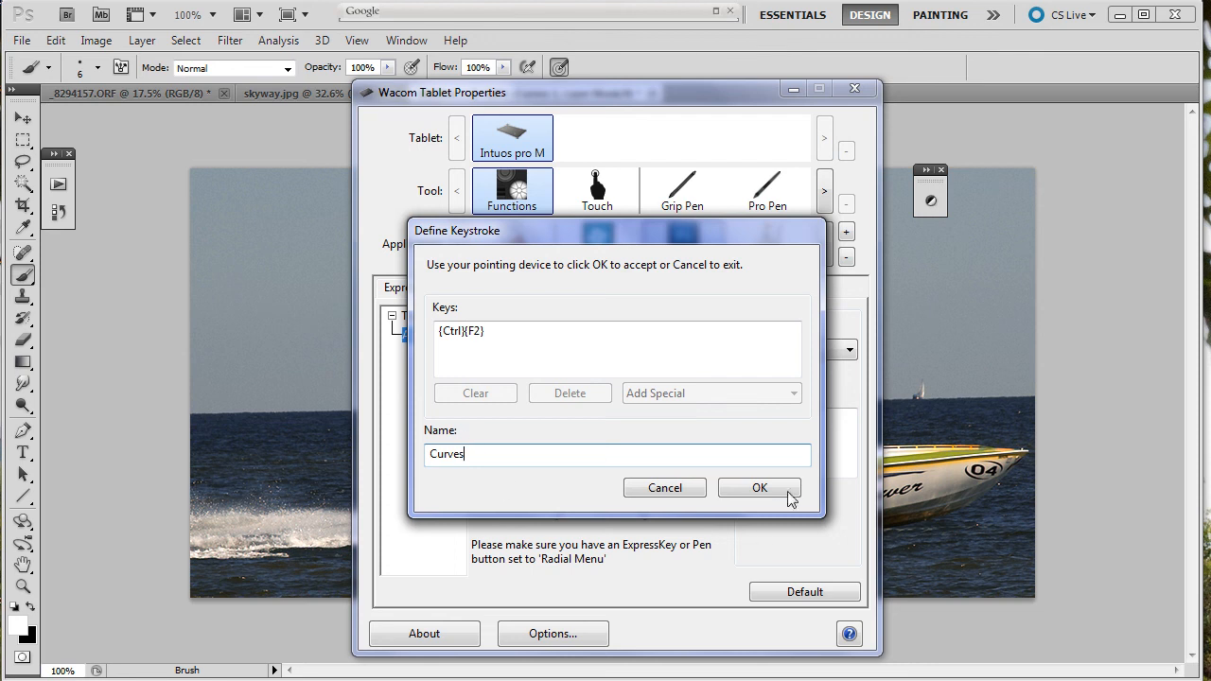
click(759, 489)
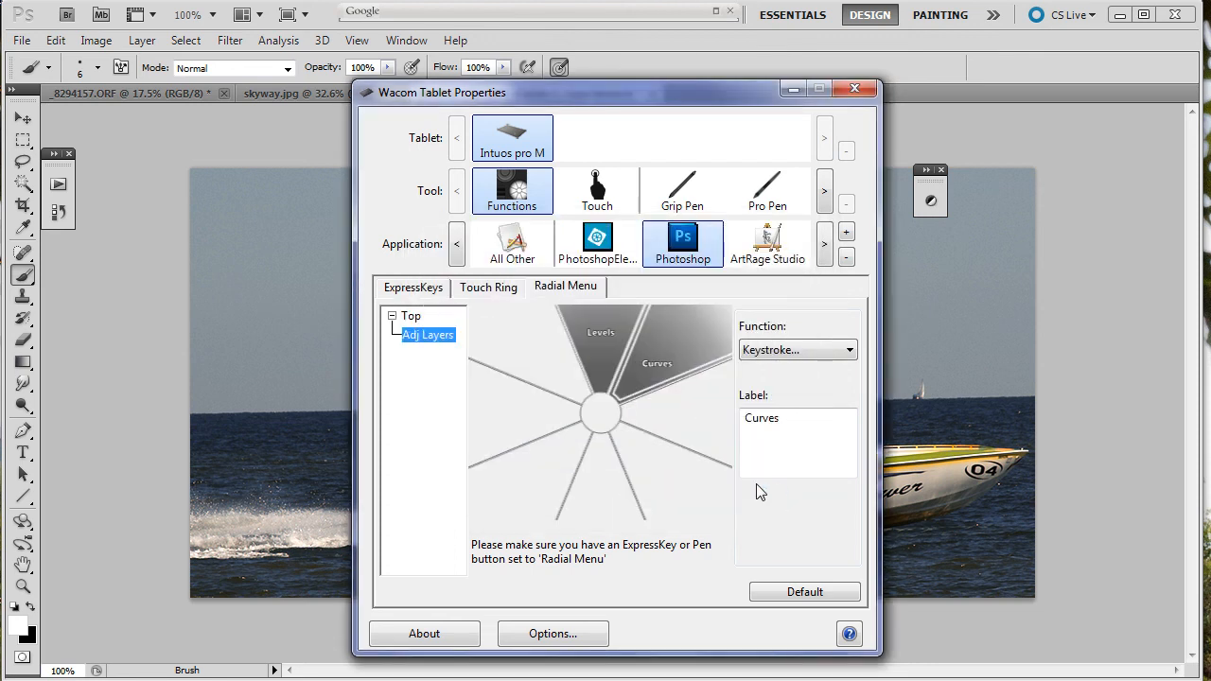
mouse_move(496, 407)
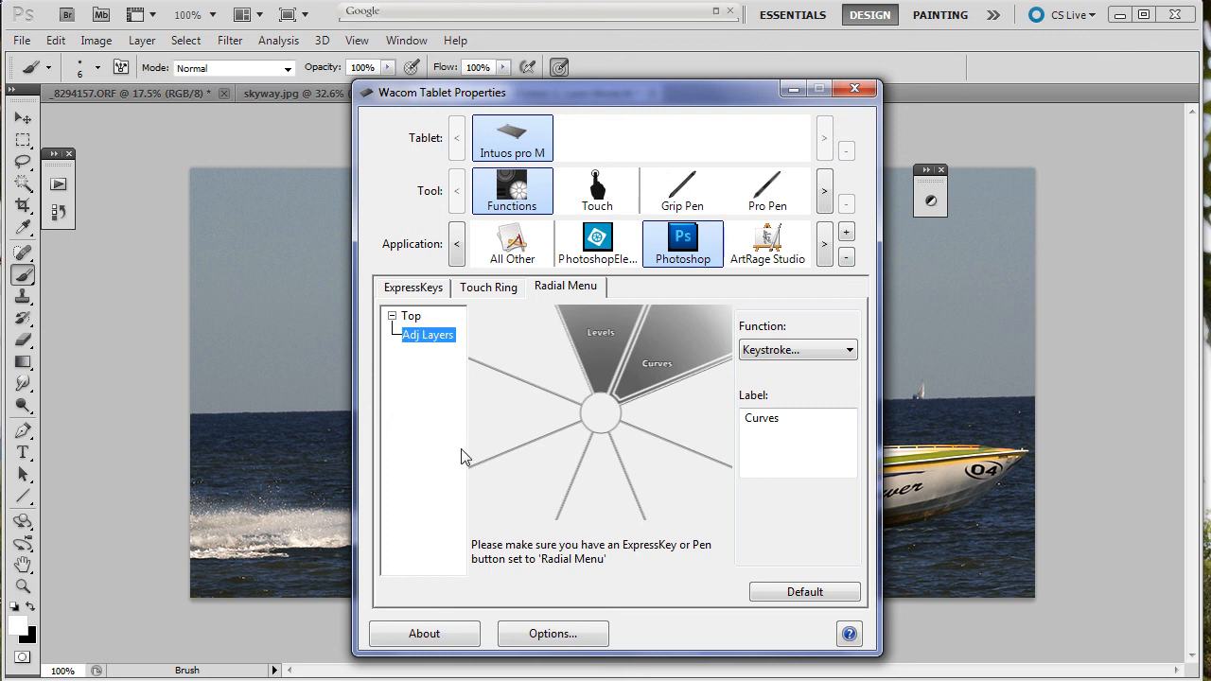
mouse_move(556, 427)
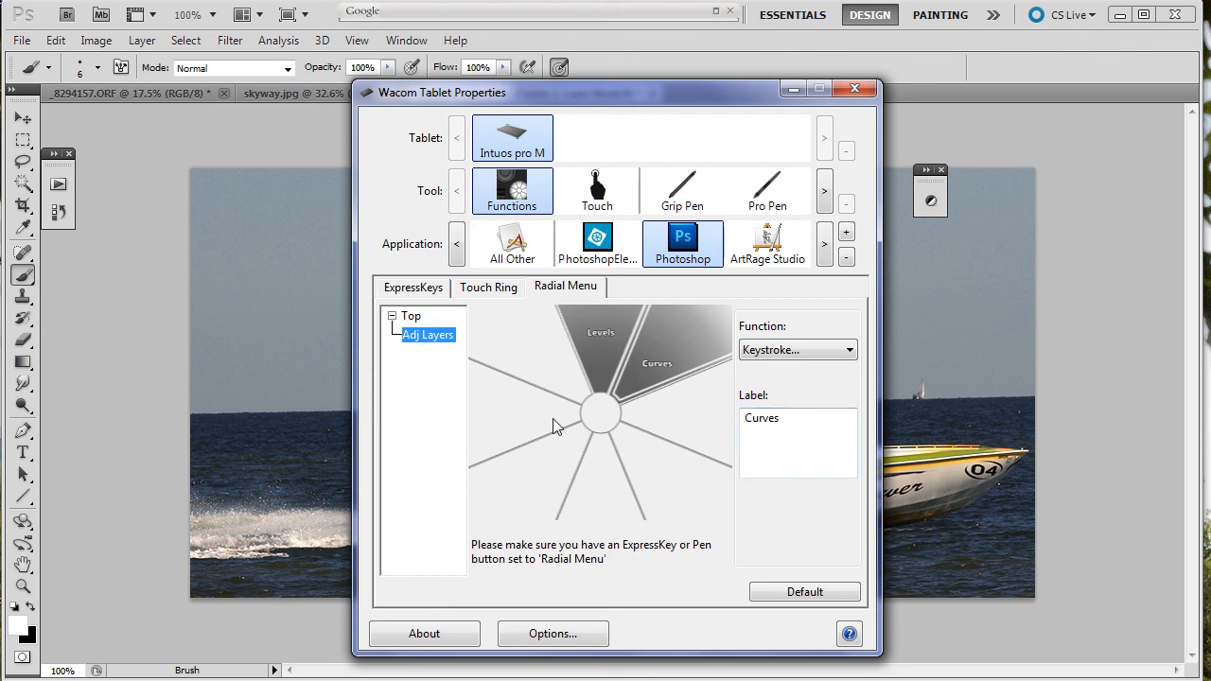
mouse_move(682, 443)
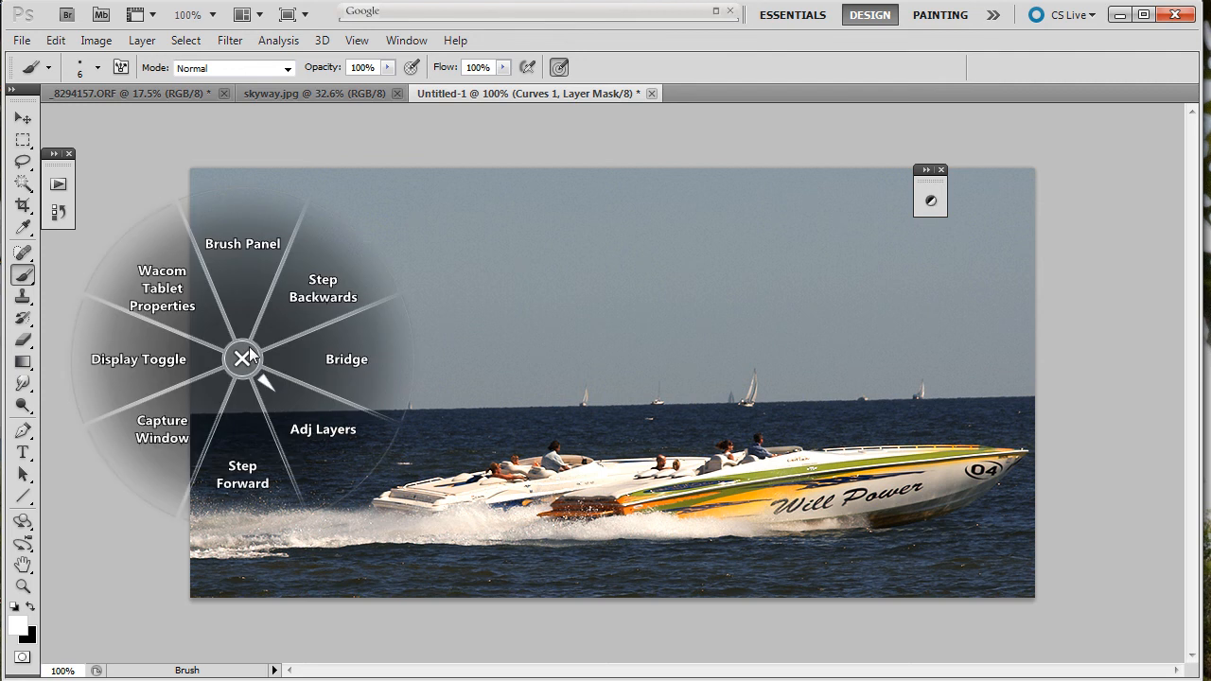
Step: Add a Levels layer via Adj Layers > Levels with black input 19 and gamma 1.78
click(321, 428)
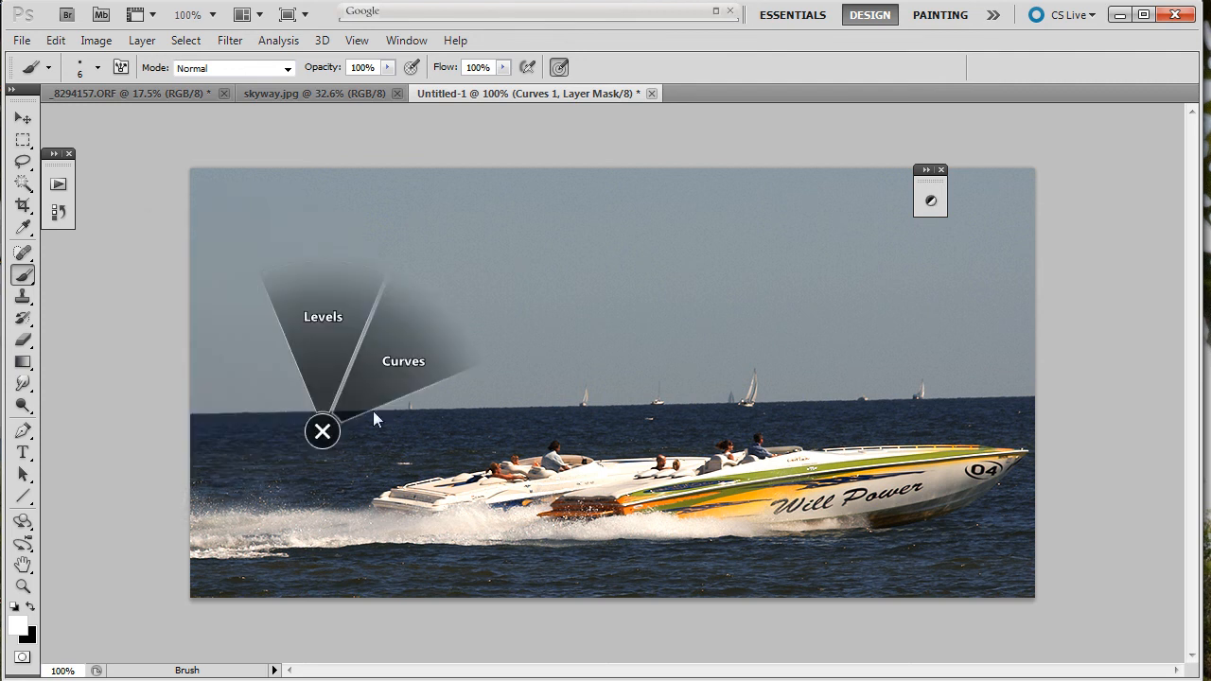
click(322, 316)
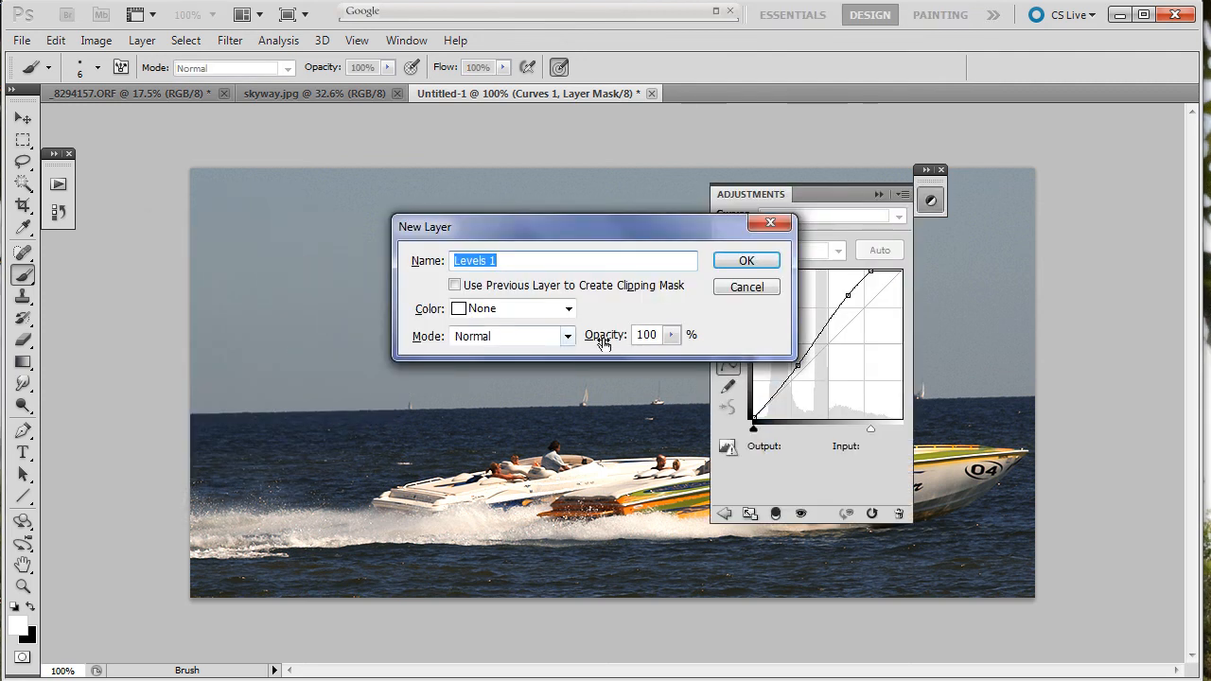
click(746, 261)
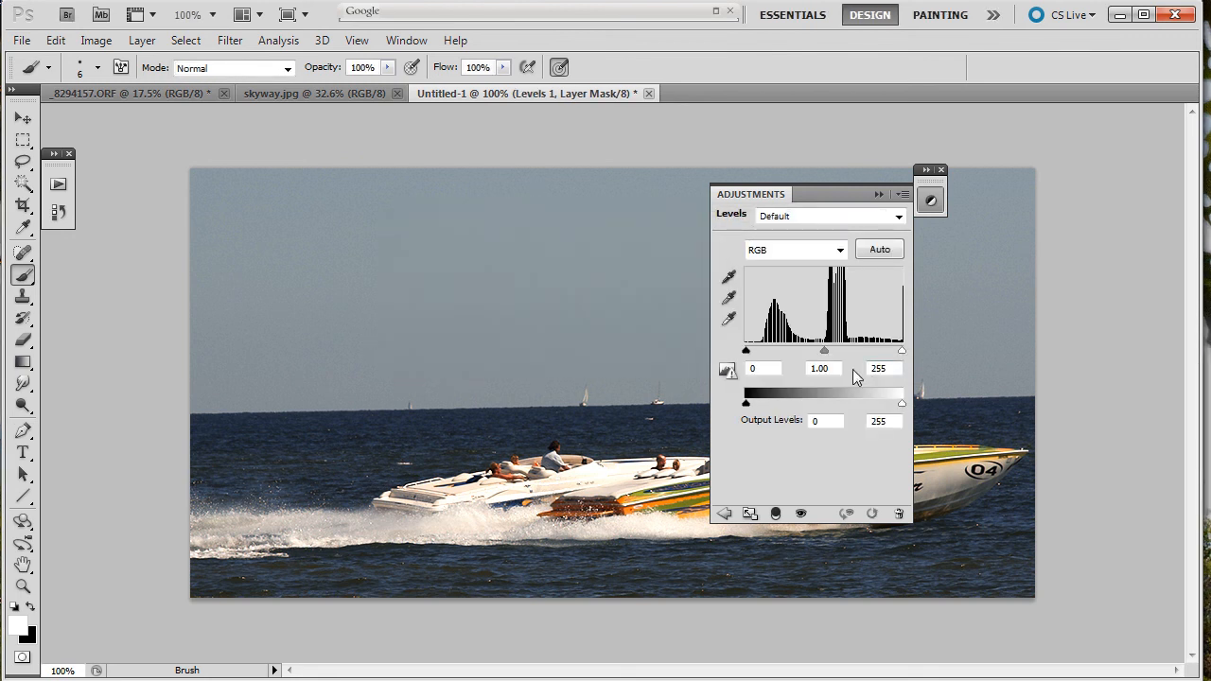
drag(746, 351, 755, 350)
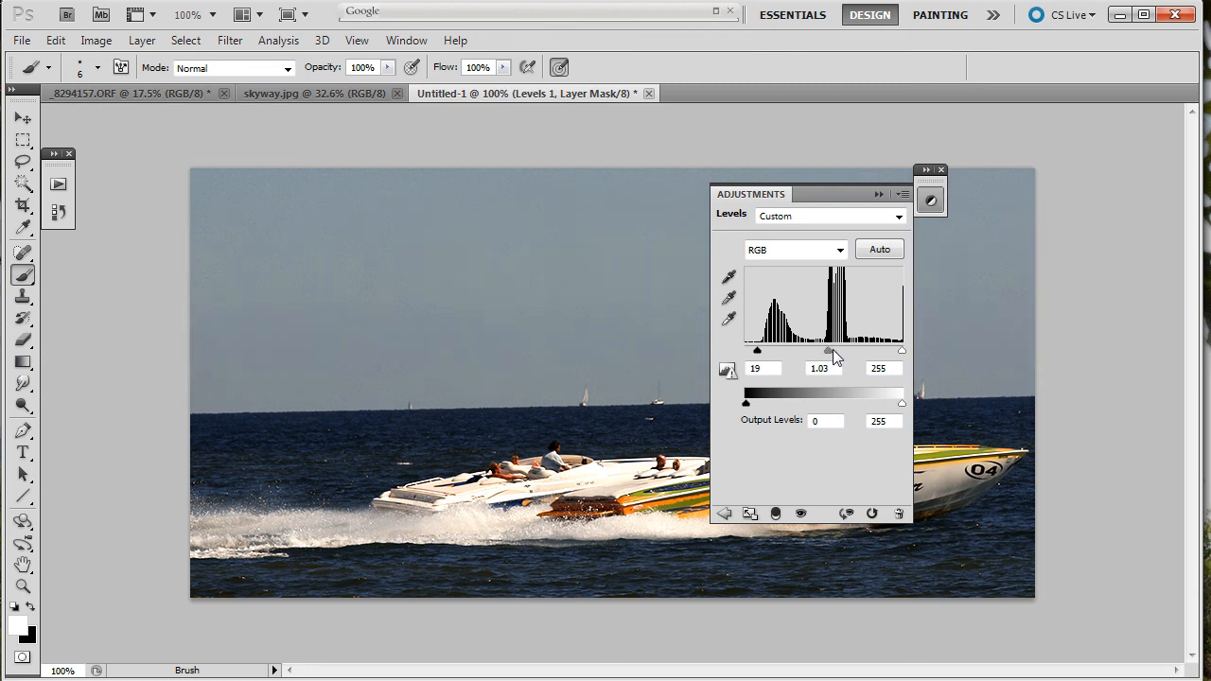
drag(832, 351, 825, 350)
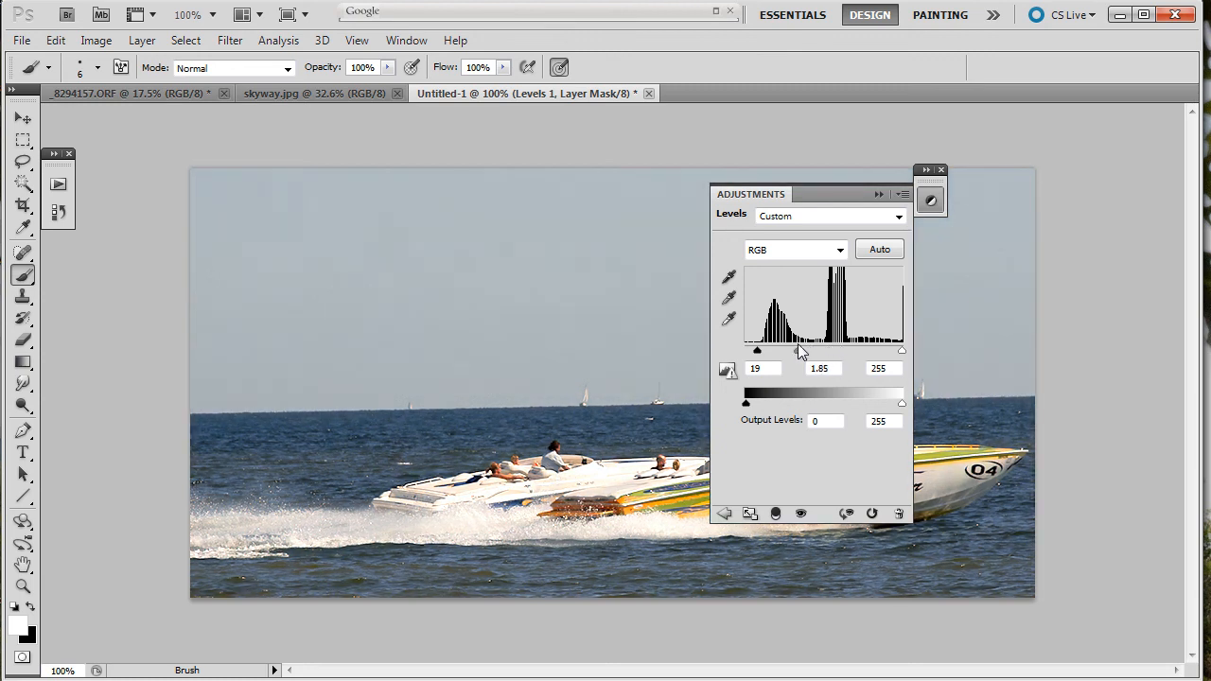
drag(799, 351, 785, 351)
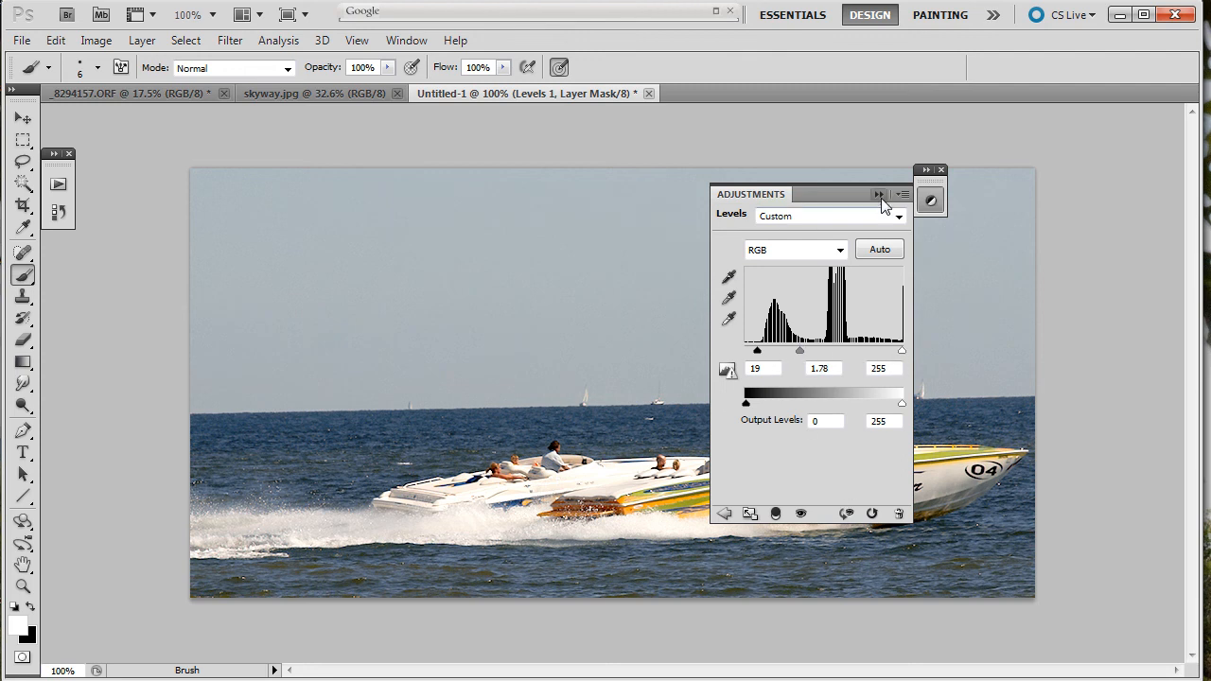
click(878, 193)
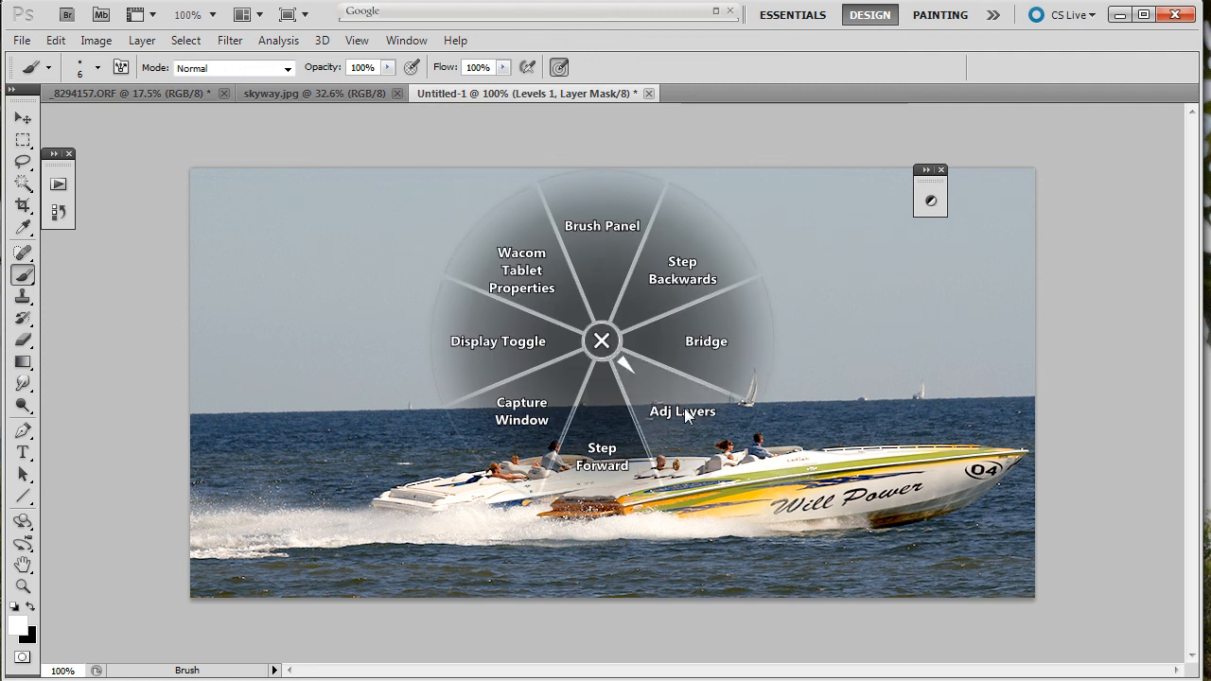
Step: Add a Curves layer and bend the curve down so input 120 maps to output 85
click(681, 413)
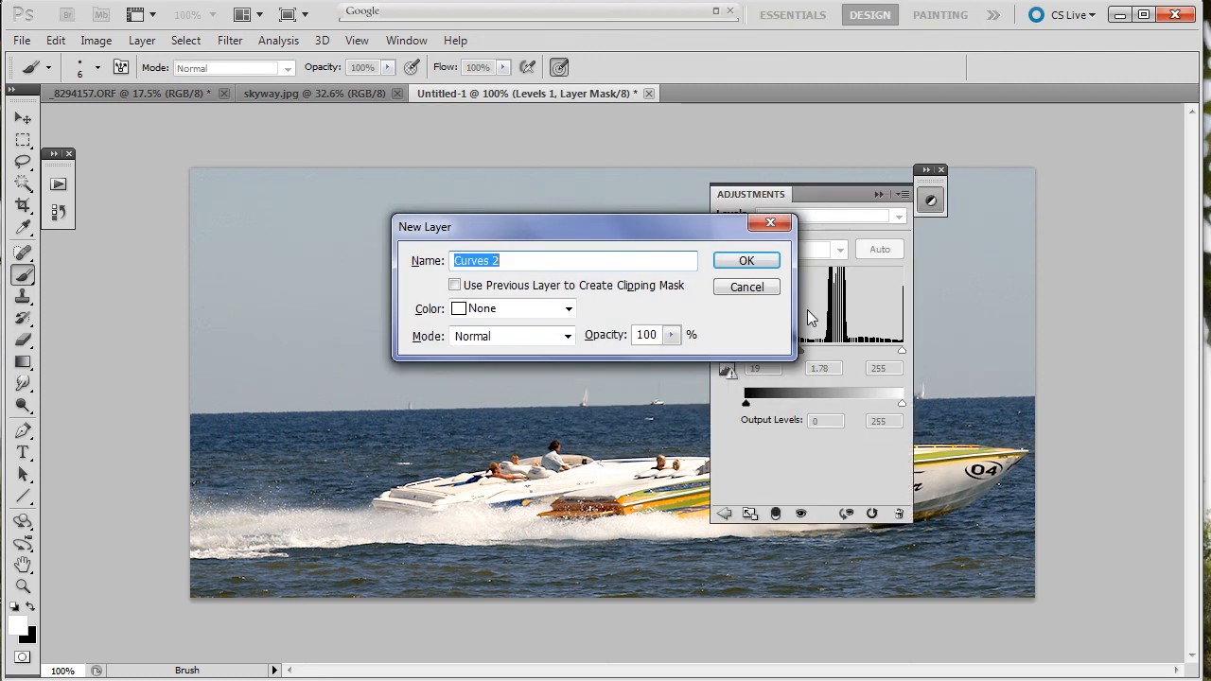
click(746, 262)
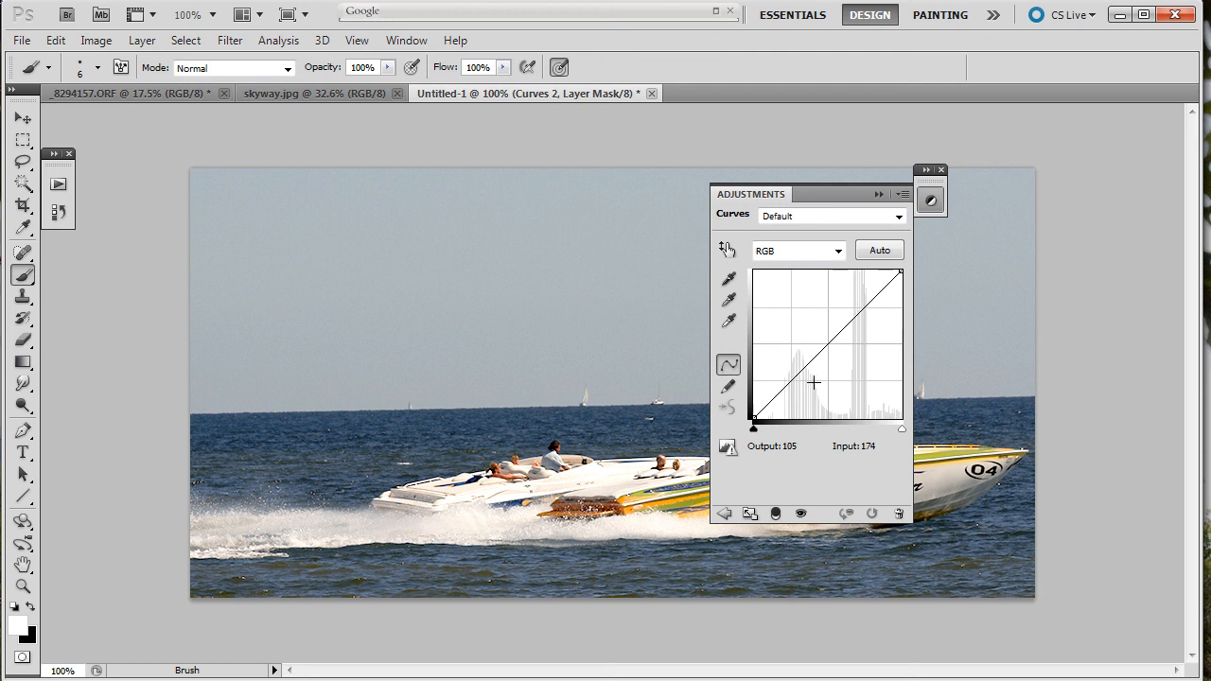
drag(814, 383, 772, 420)
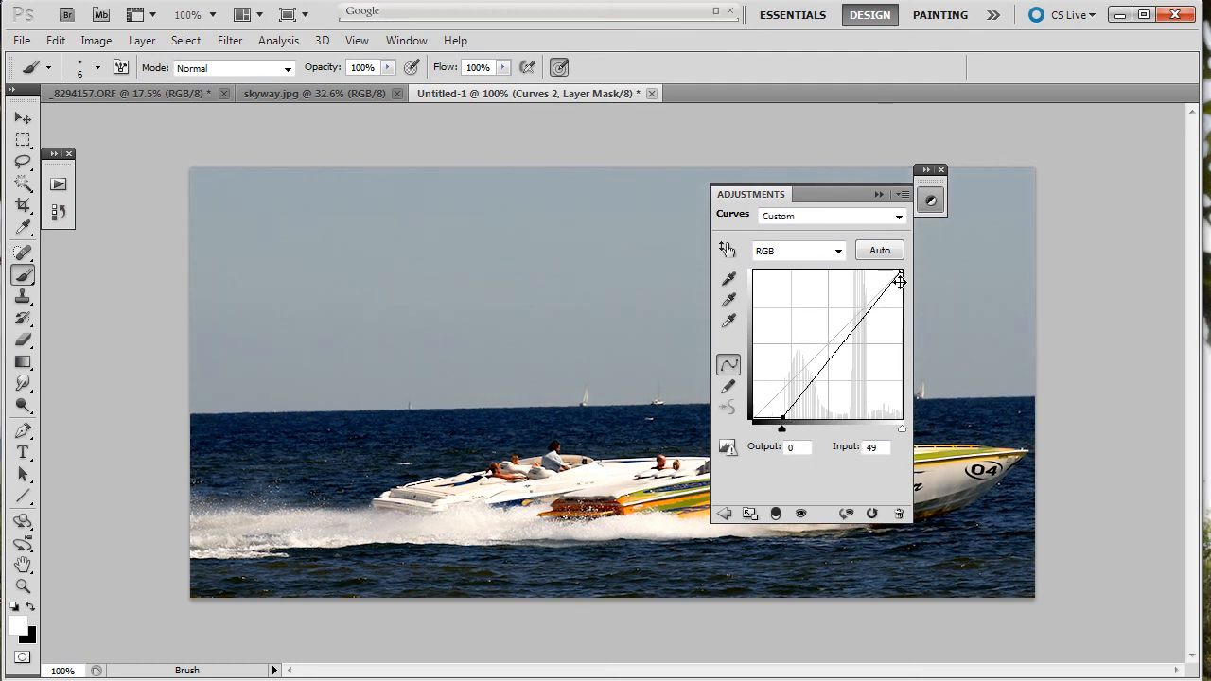
drag(901, 280, 870, 276)
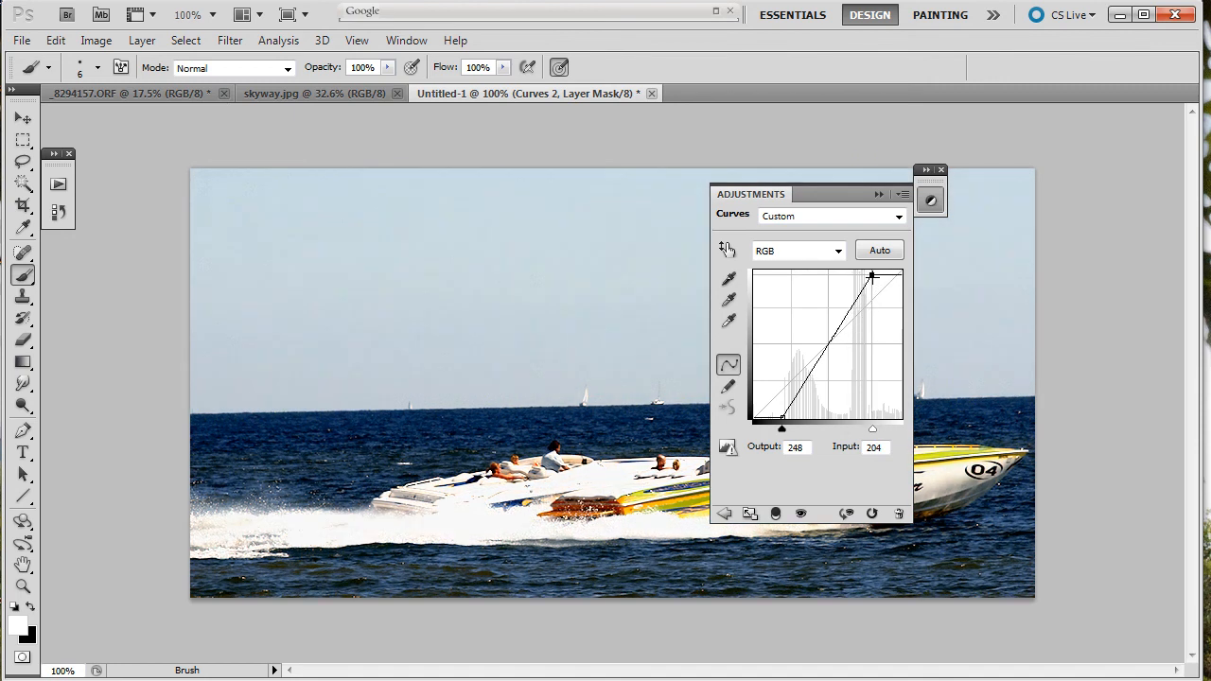
drag(871, 277, 840, 364)
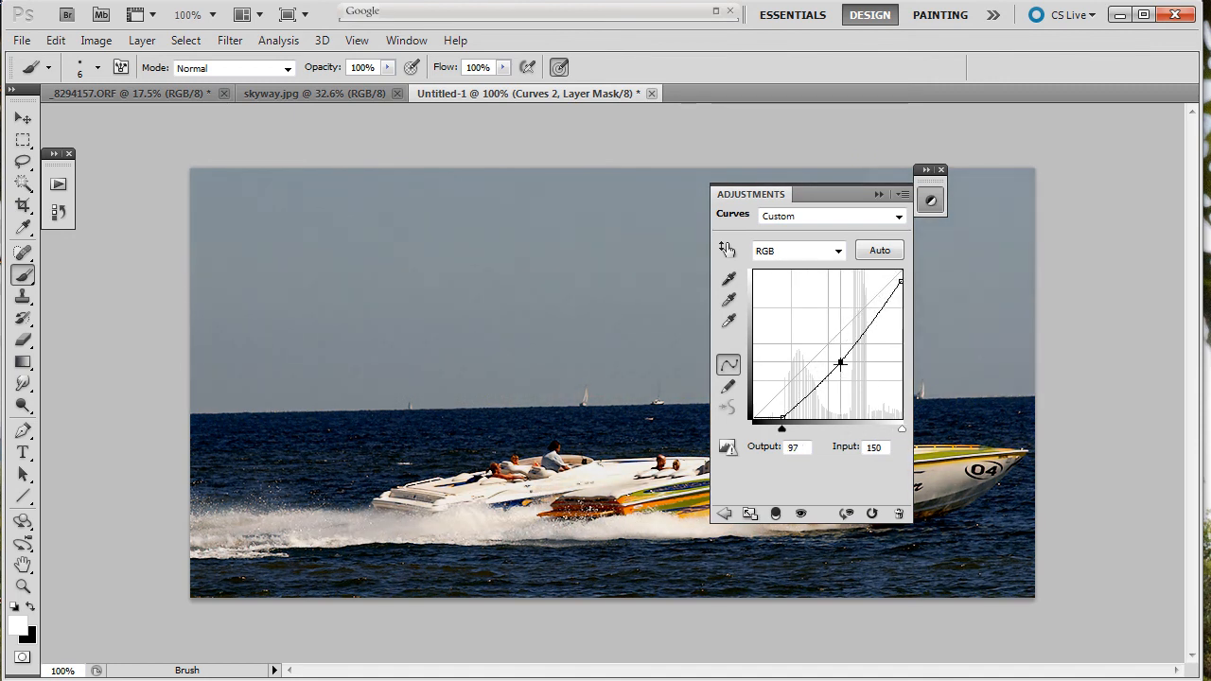
drag(841, 363, 849, 333)
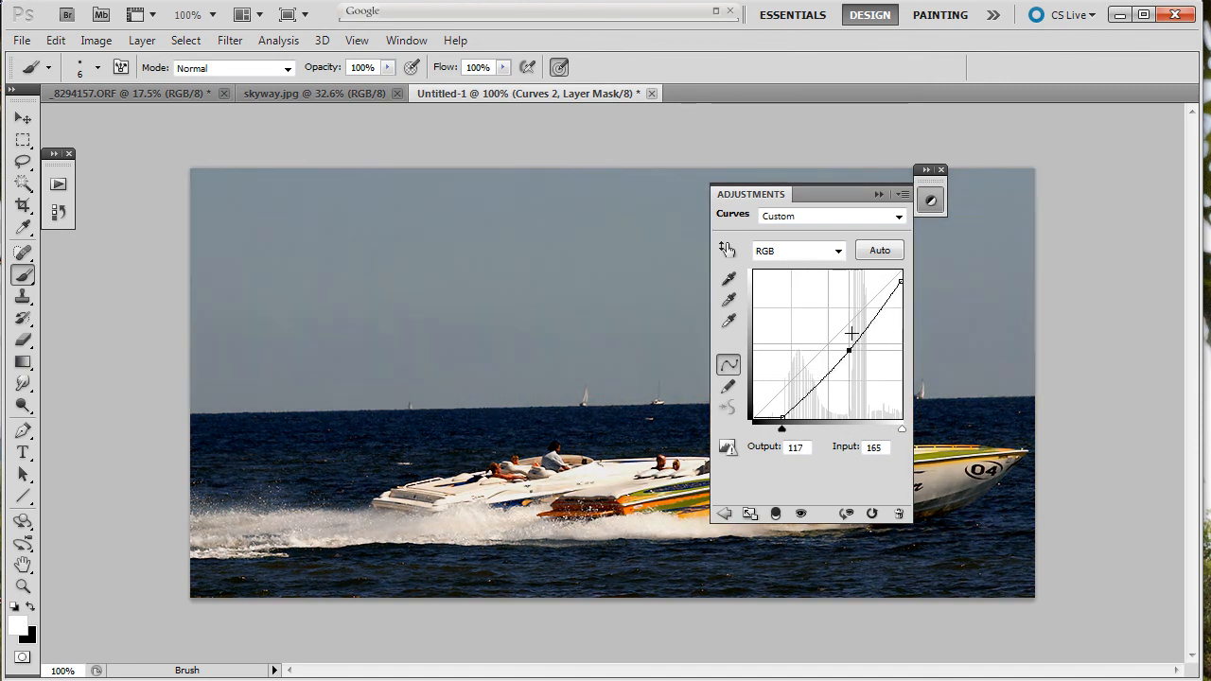
drag(848, 350, 848, 341)
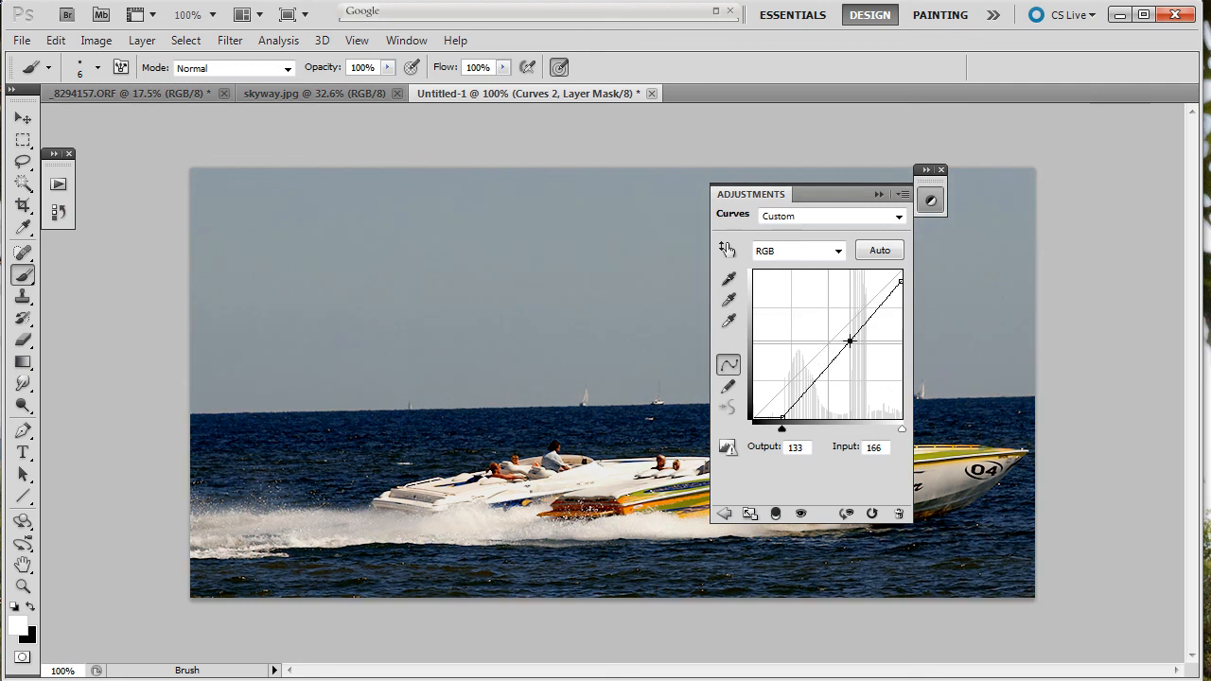
drag(848, 341, 823, 367)
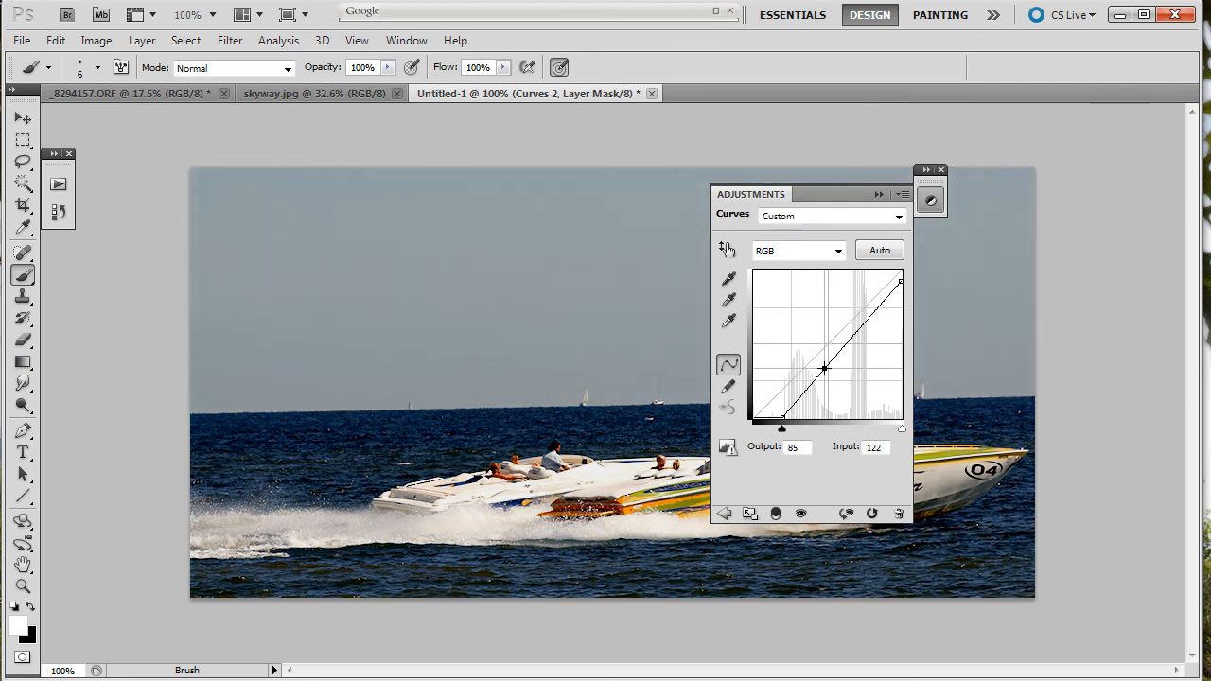
drag(825, 368, 829, 356)
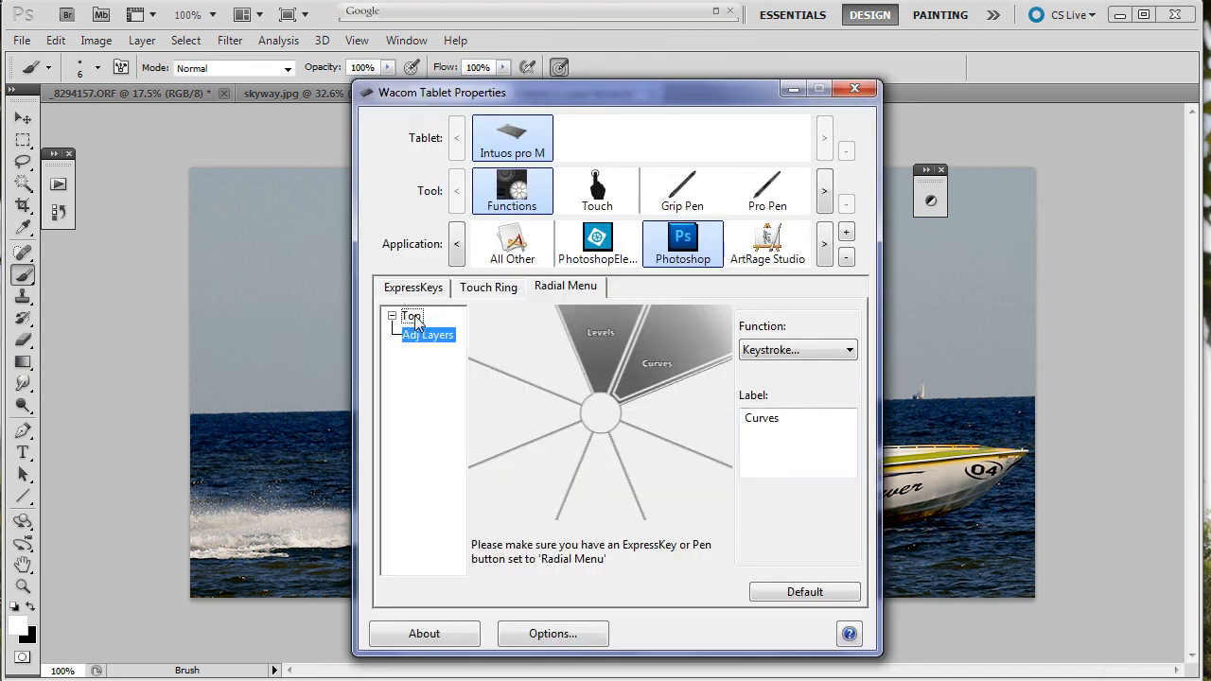
Step: Return to the top-level radial menu and reveal the Bridge slice's Open/Run function
click(413, 316)
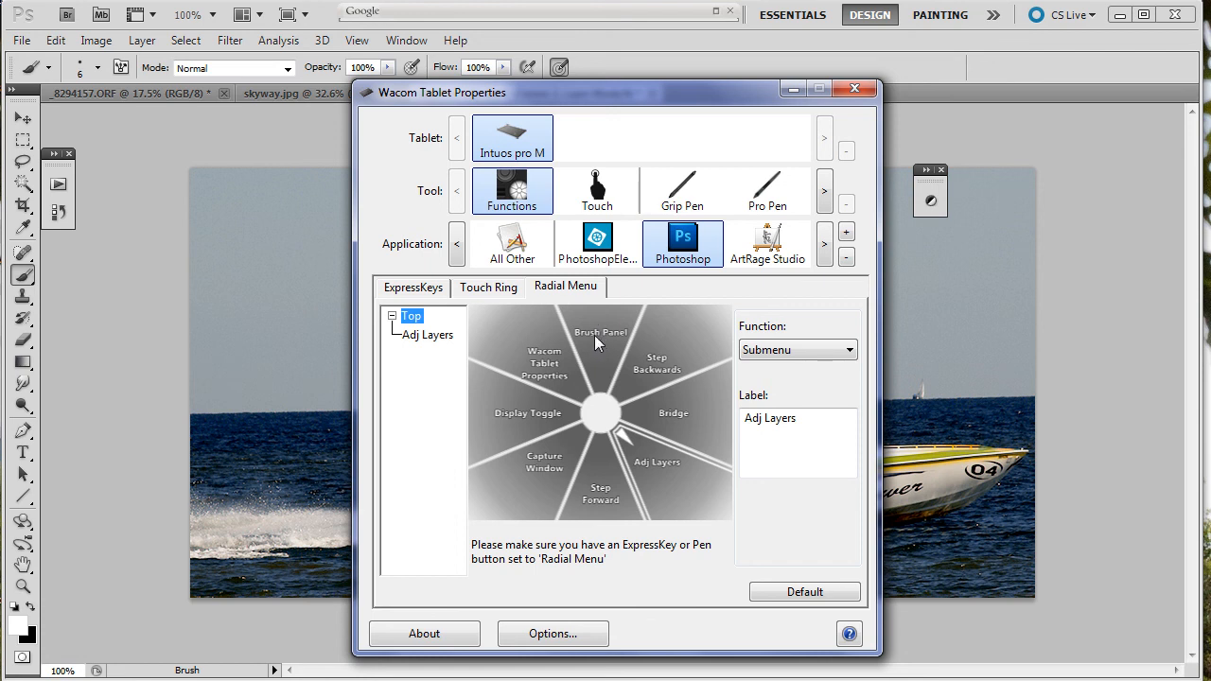
mouse_move(670, 367)
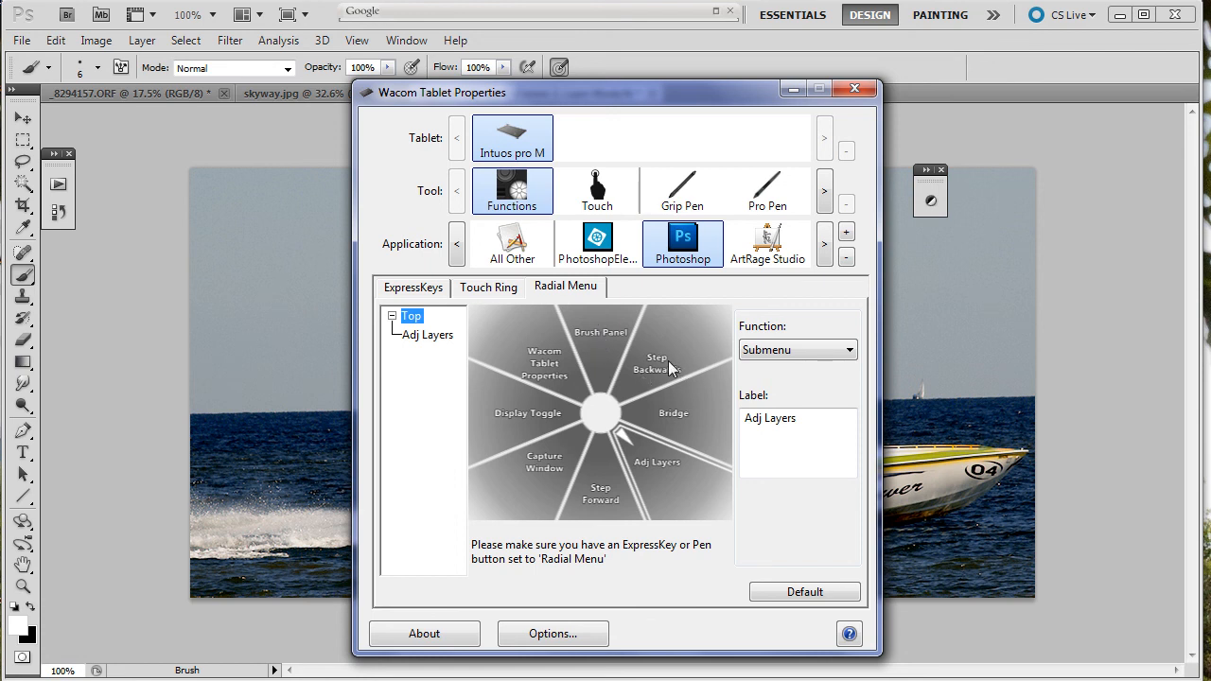
mouse_move(659, 379)
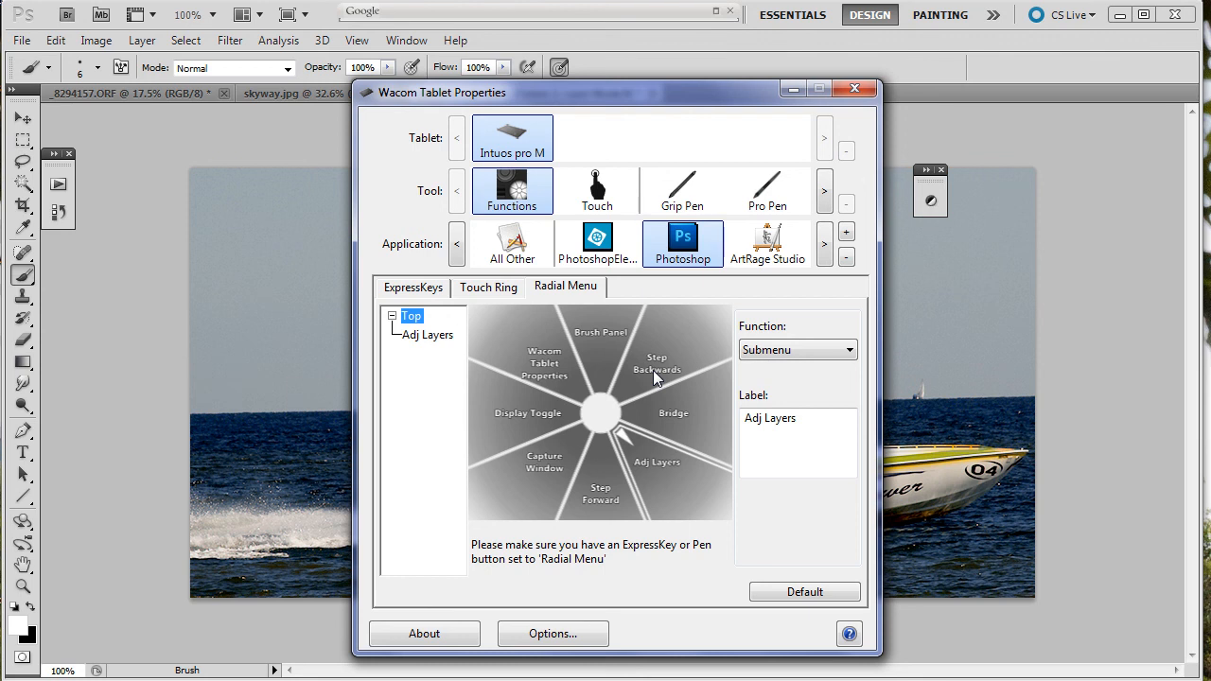
click(673, 412)
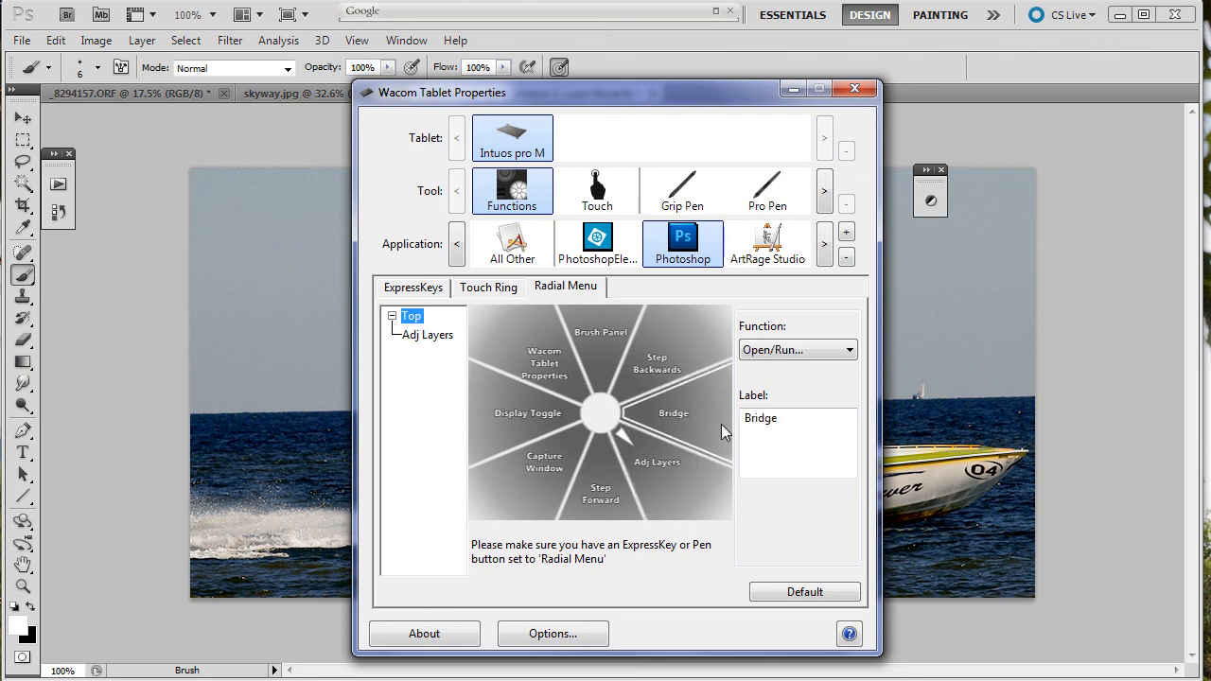
mouse_move(659, 477)
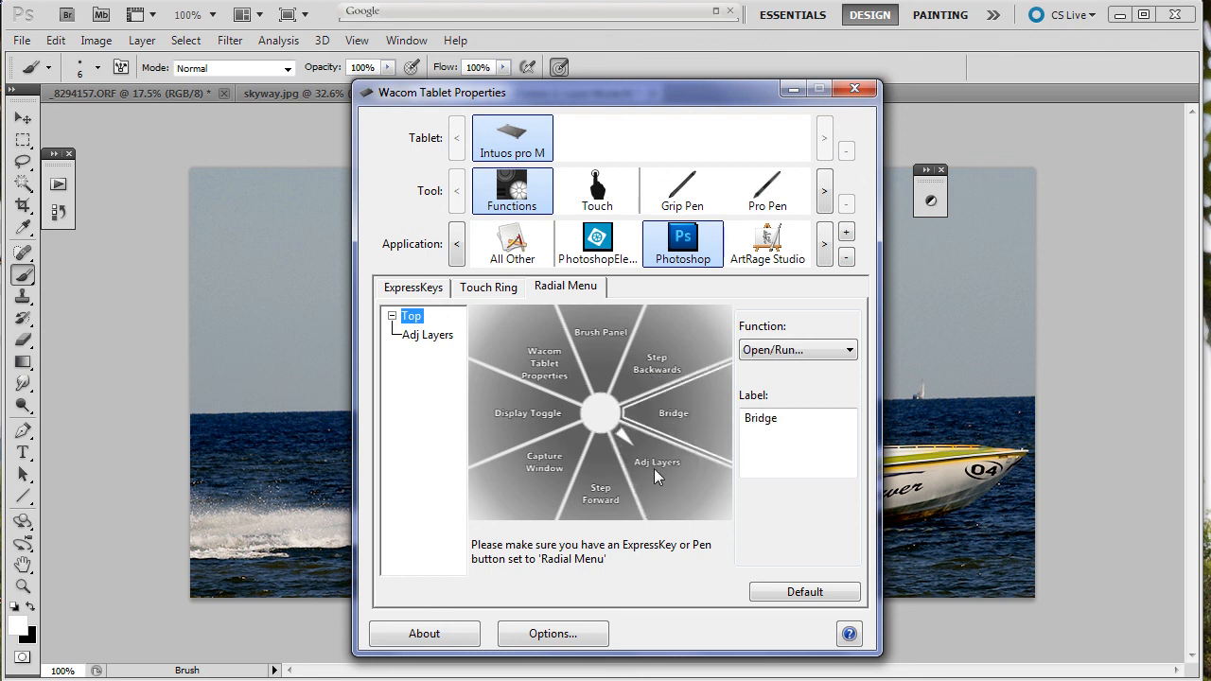
mouse_move(513, 382)
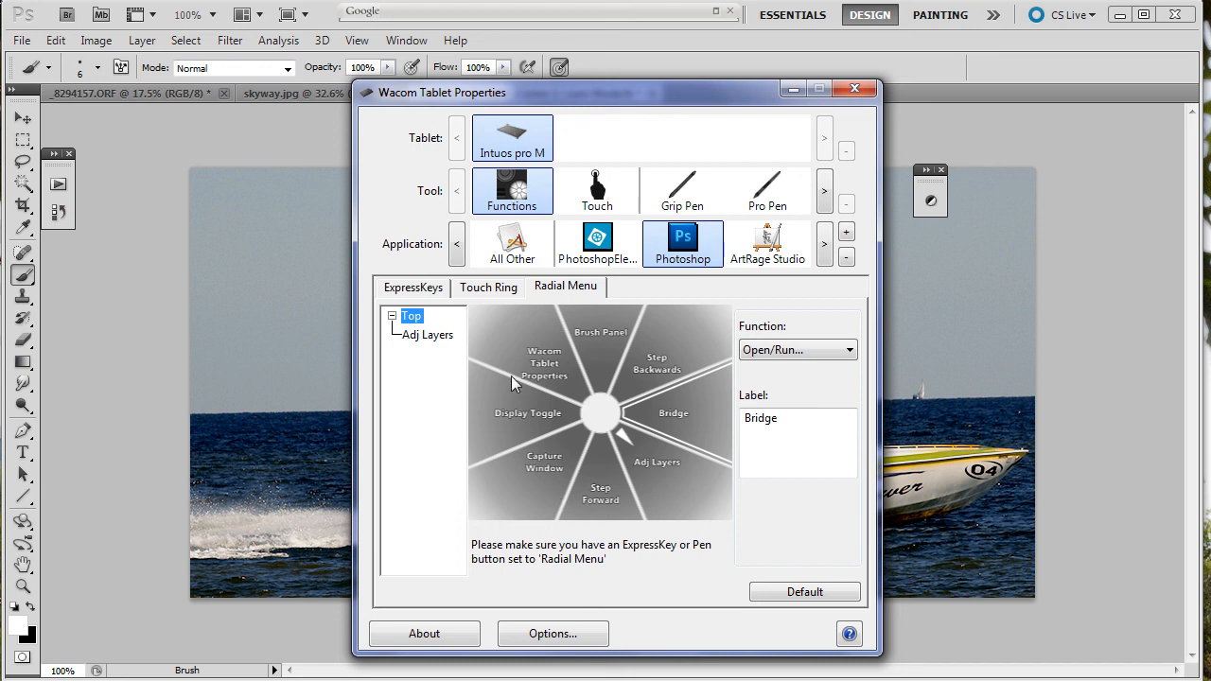
mouse_move(534, 369)
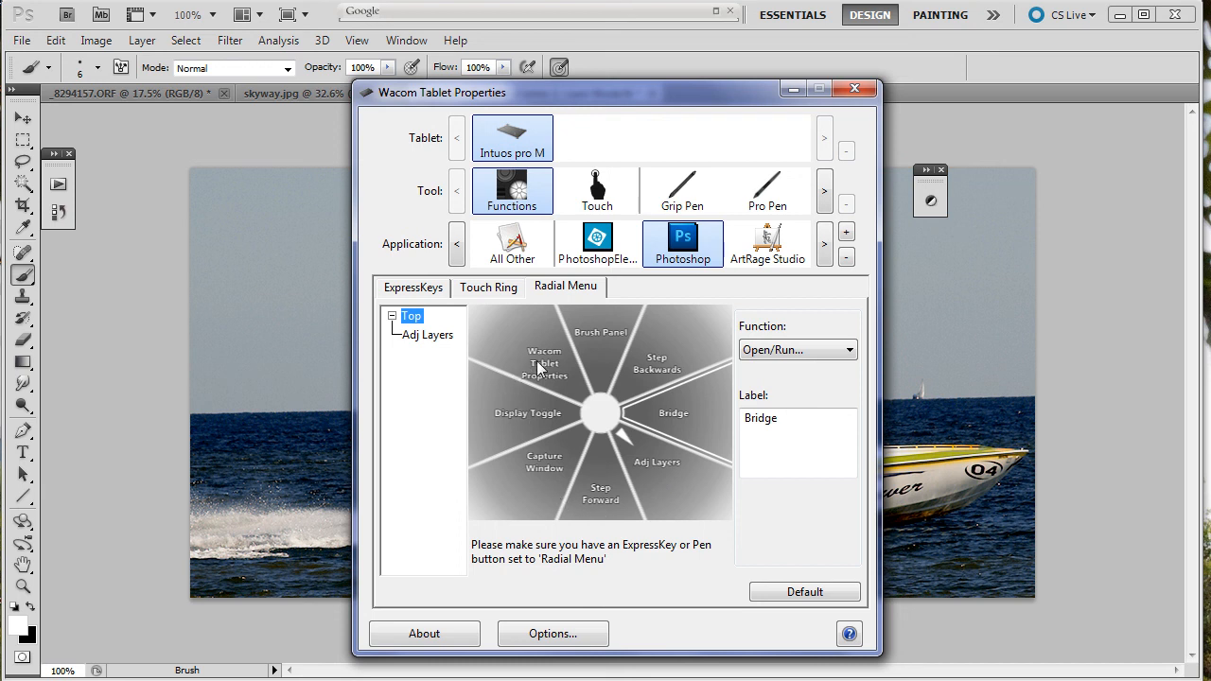
mouse_move(564, 417)
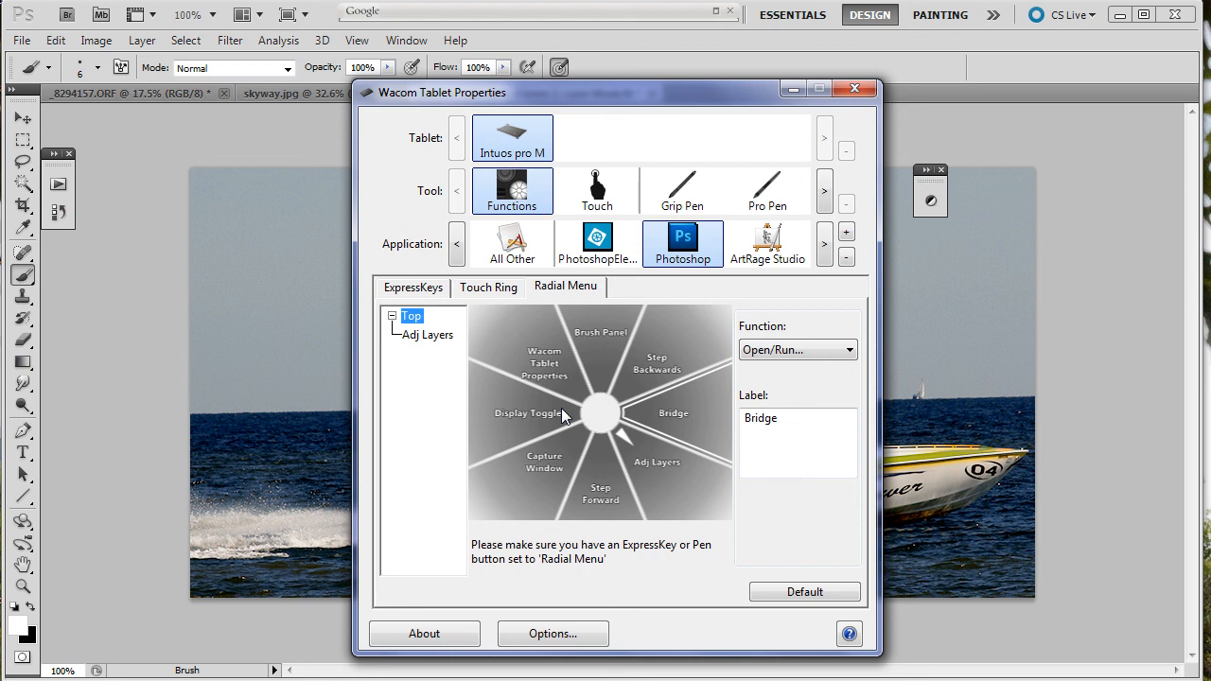
mouse_move(451, 301)
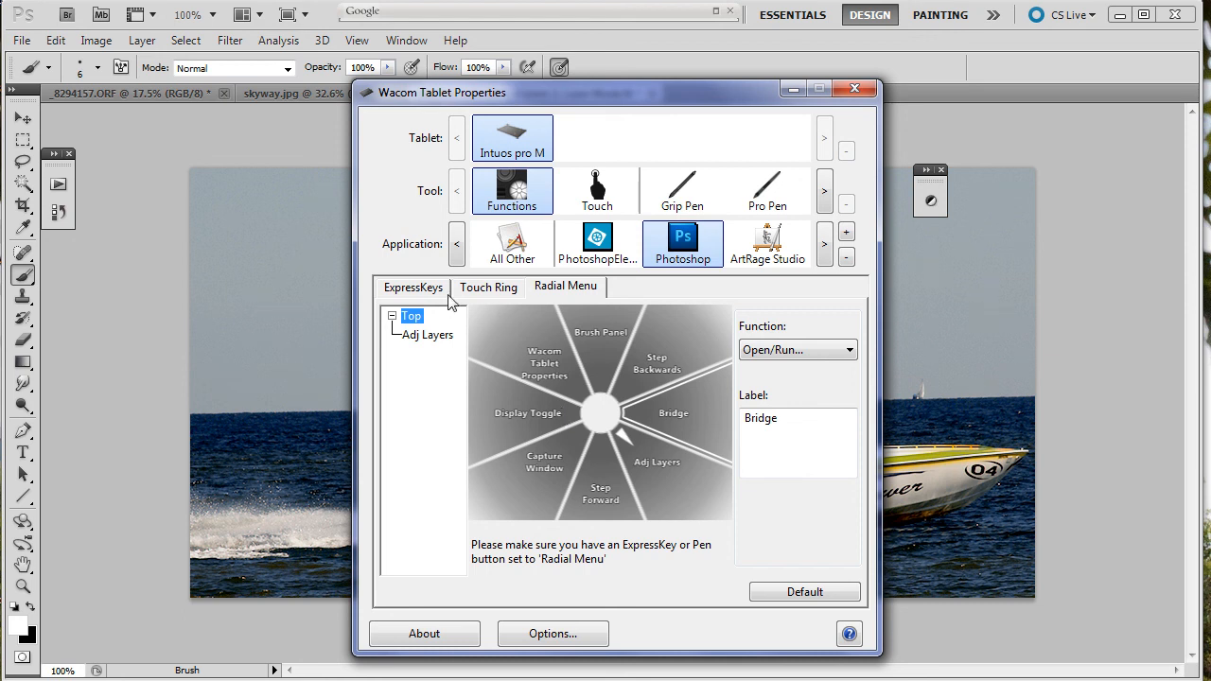
mouse_move(702, 303)
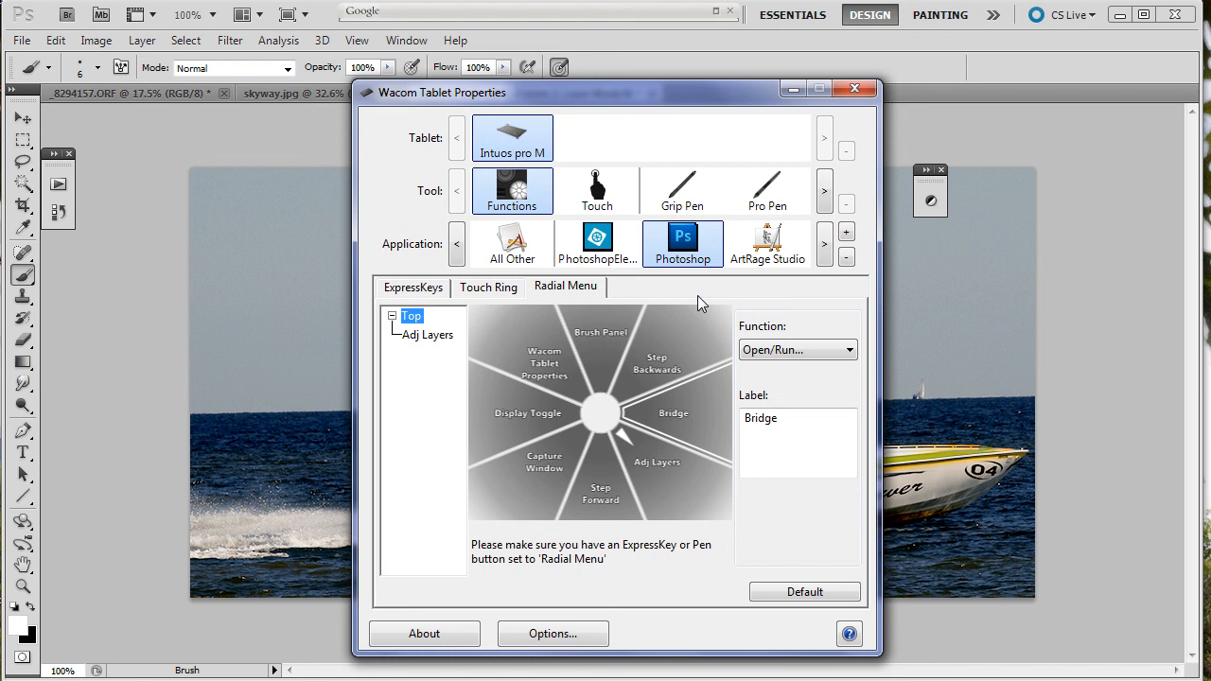
mouse_move(431, 234)
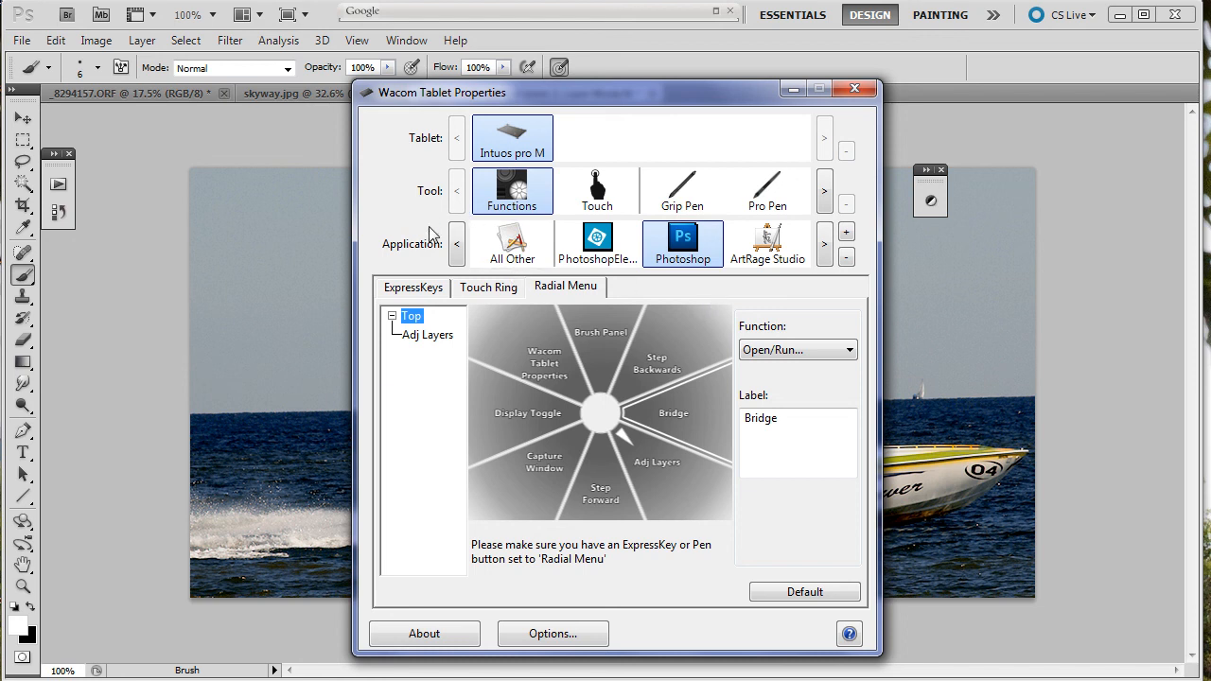
mouse_move(519, 206)
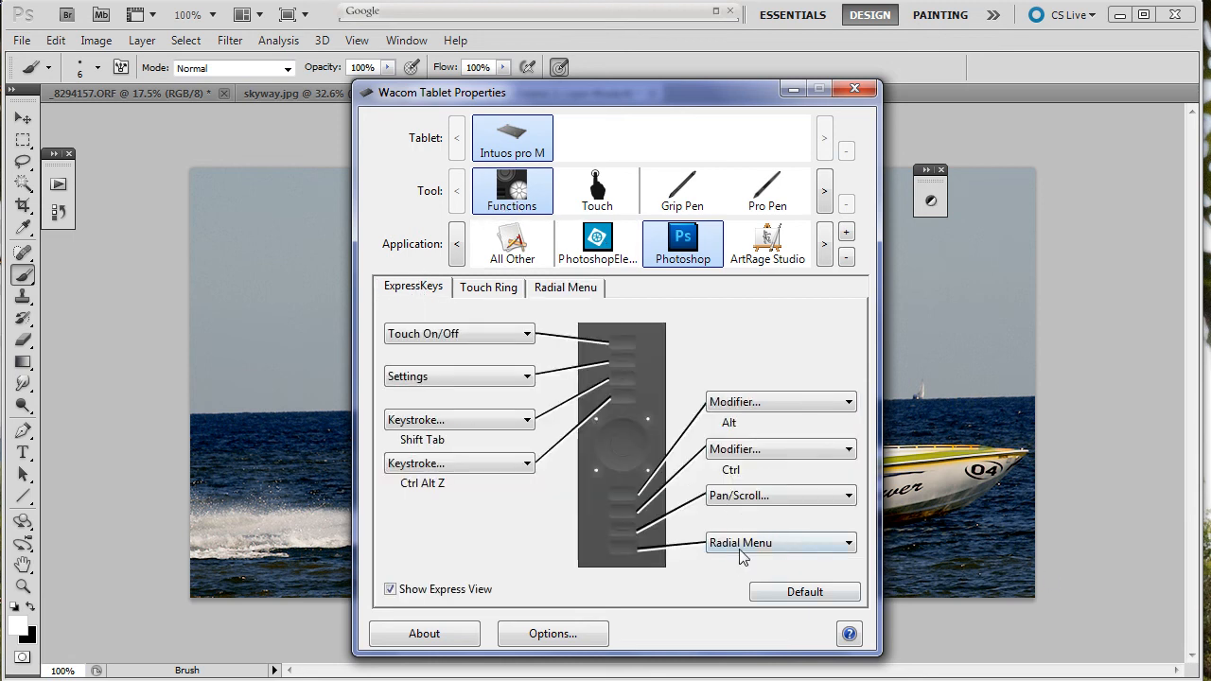
mouse_move(761, 549)
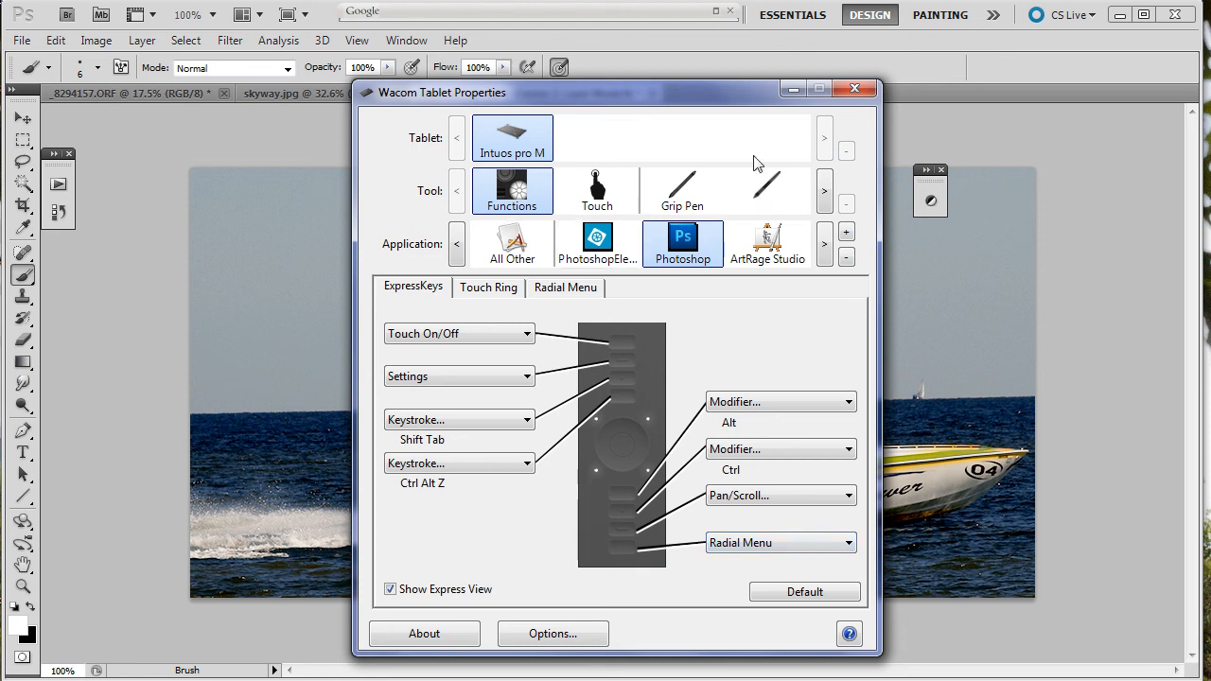
Step: Switch from the ExpressKeys view to the Grip Pen's settings
click(681, 189)
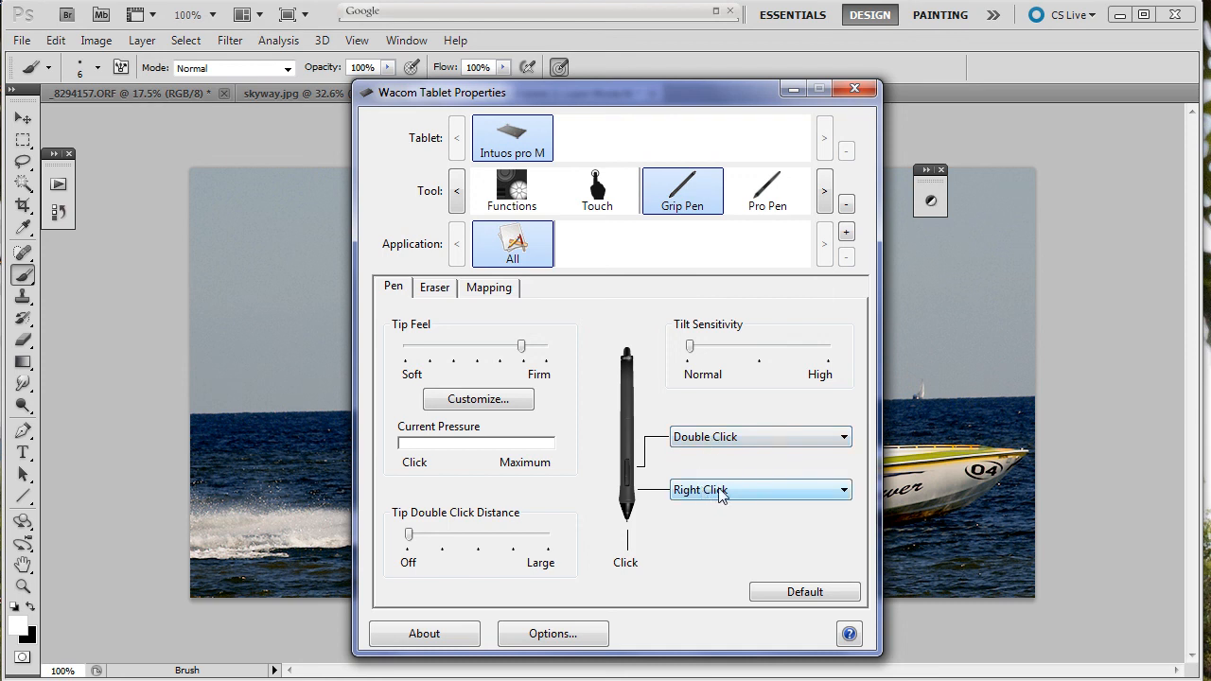
Step: Assign Double Click to the lower side switch and Radial Menu to the upper one
click(757, 490)
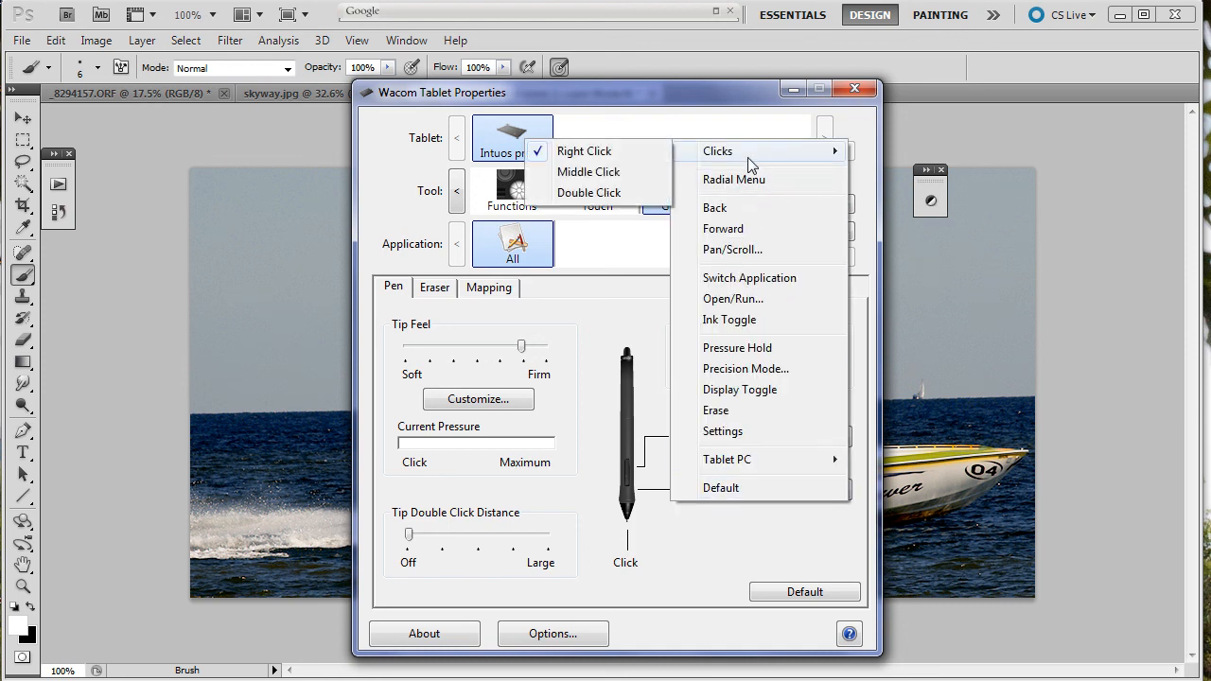
click(588, 193)
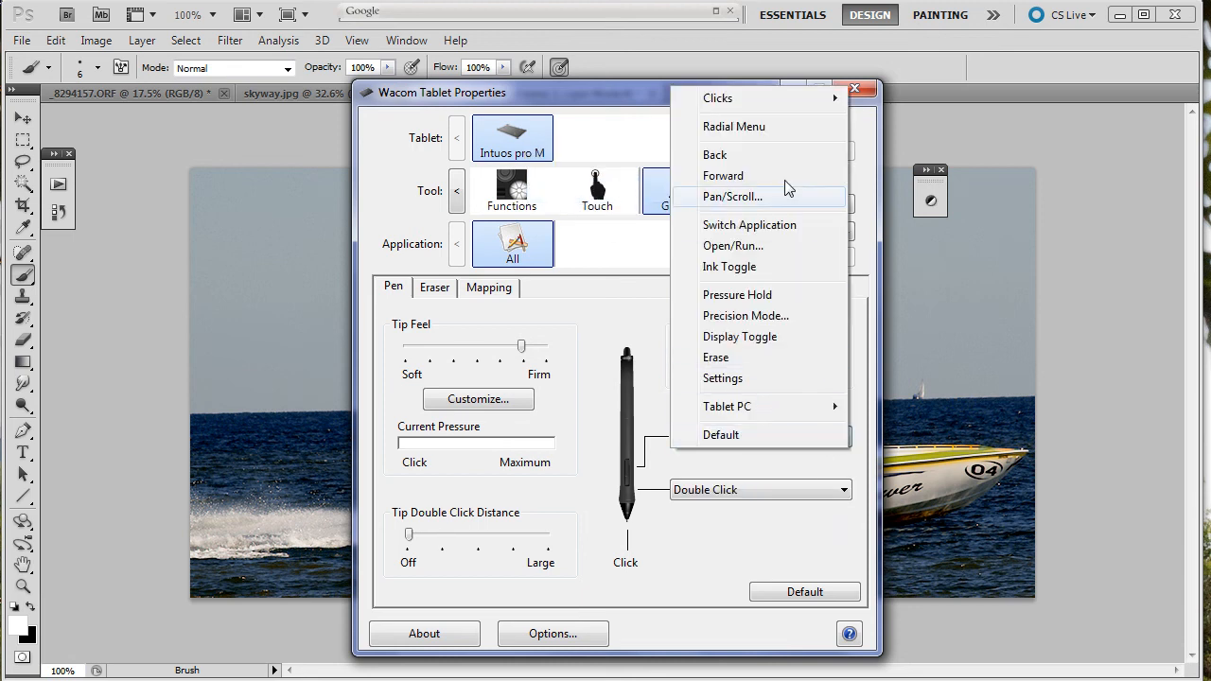
click(734, 125)
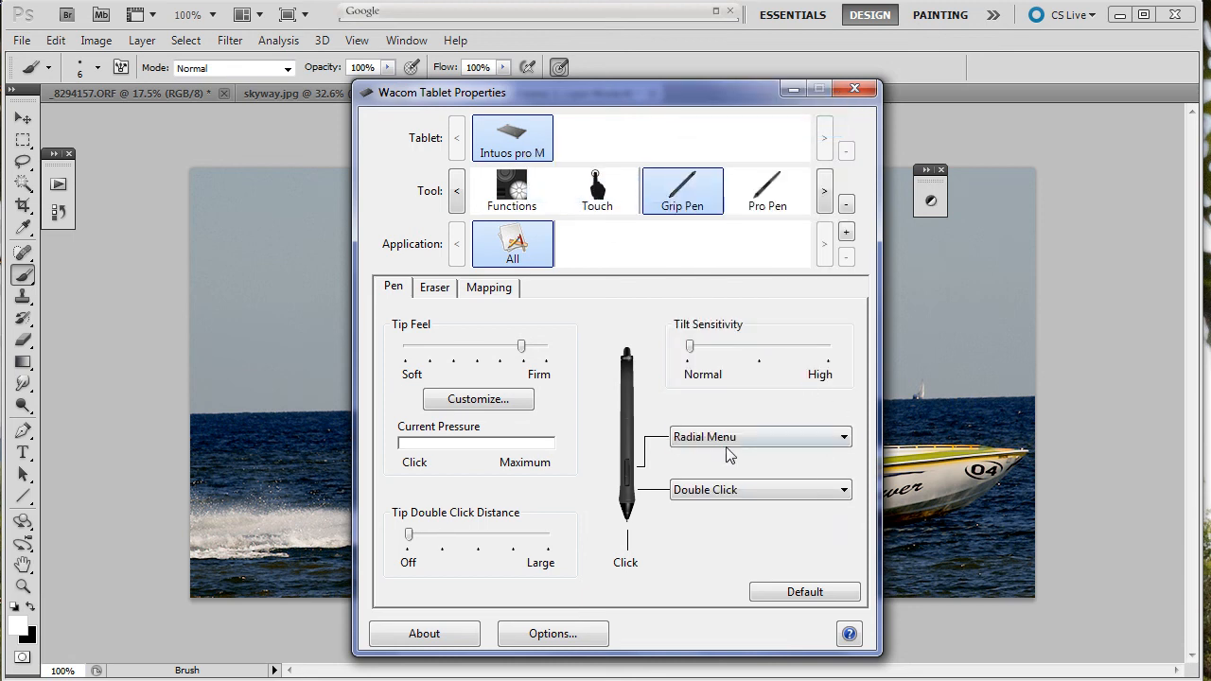
mouse_move(547, 318)
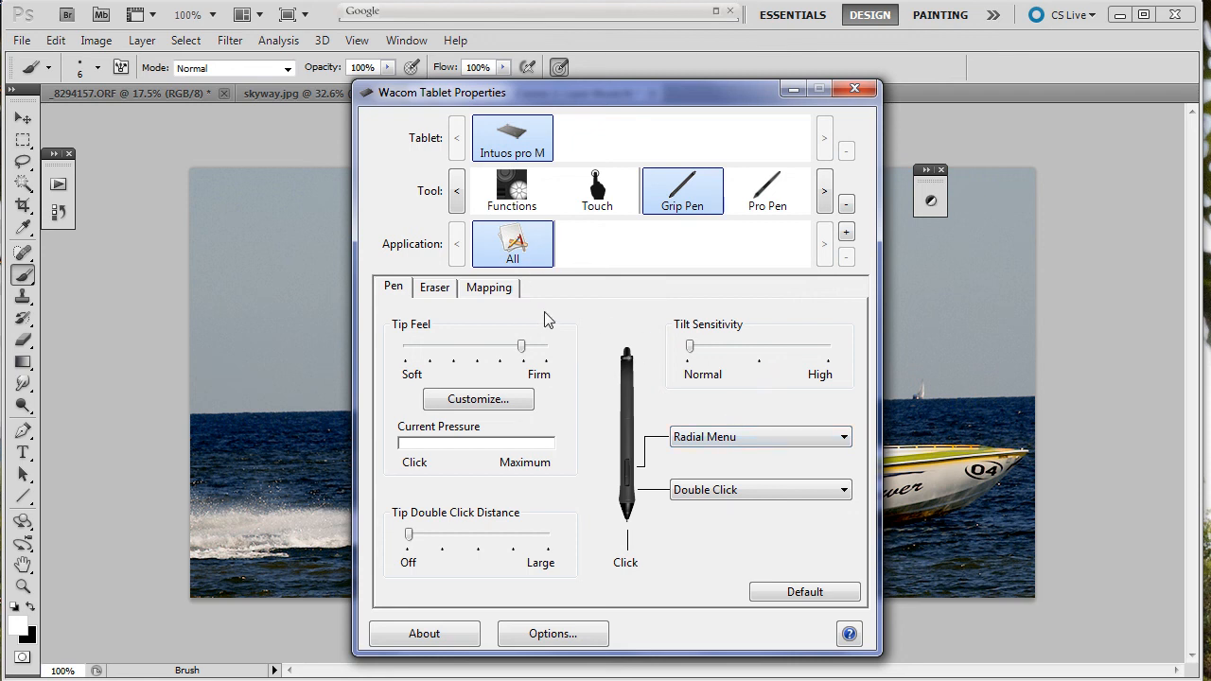
Step: Show My Gestures with Three Fingers Tap set to Radial Menu, test it, then dismiss the menu
click(598, 190)
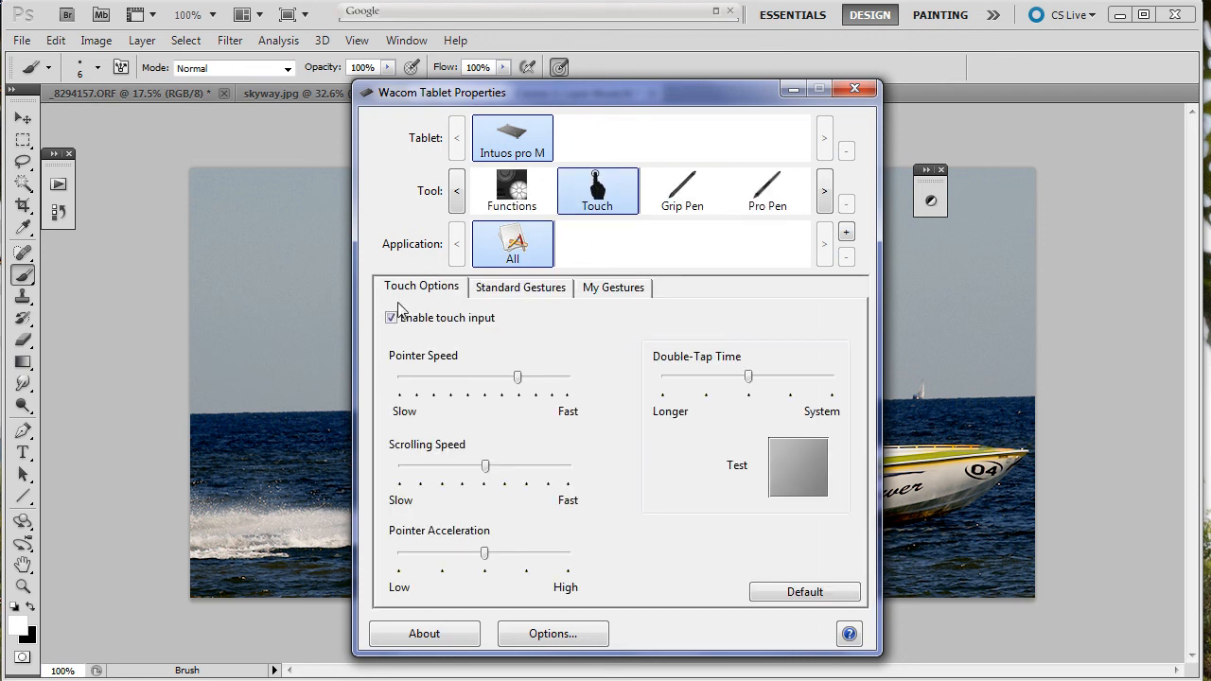
click(613, 287)
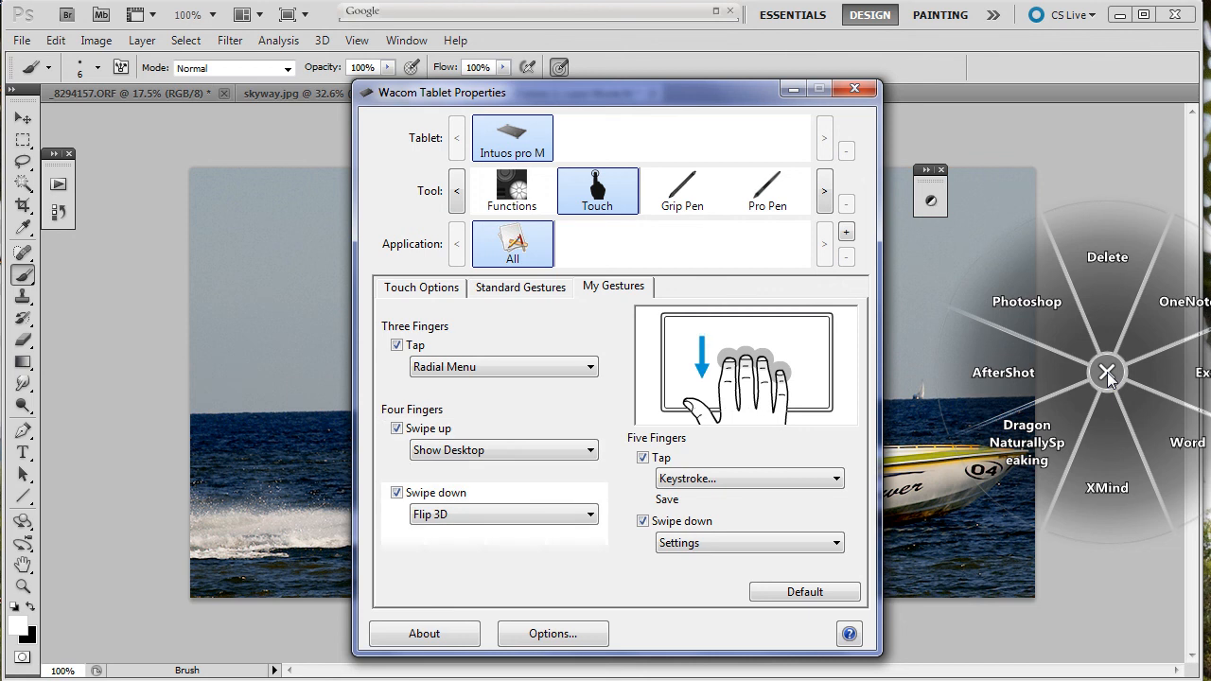
mouse_move(765, 310)
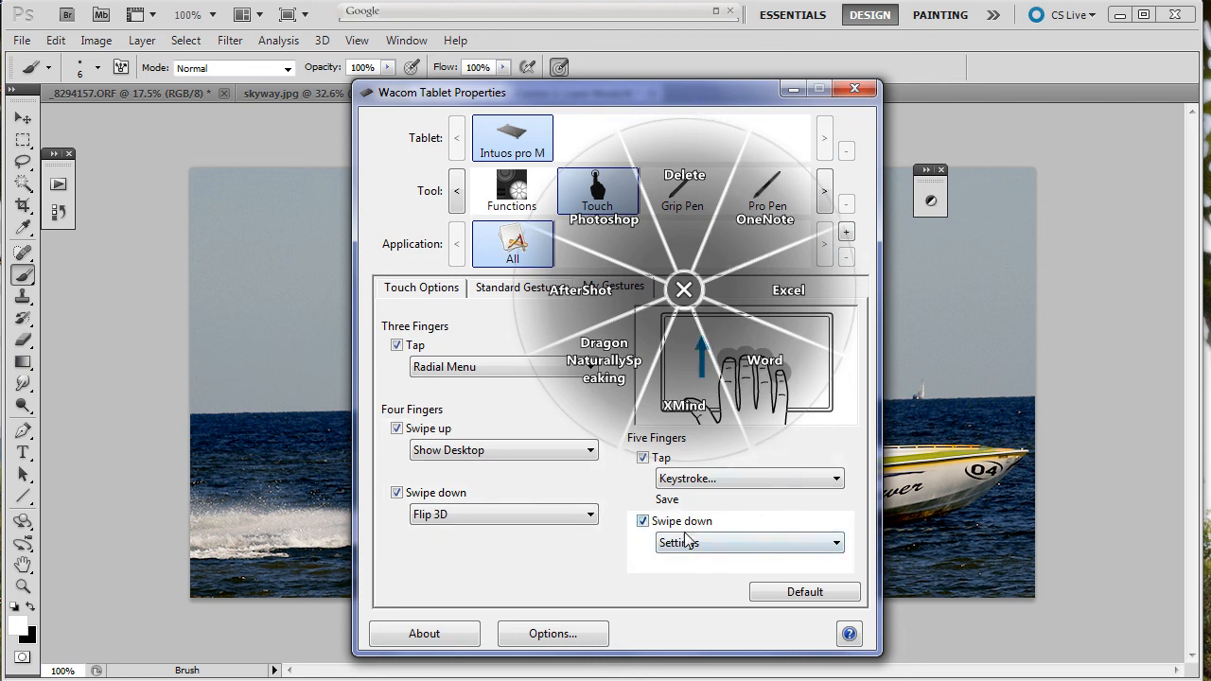
click(683, 289)
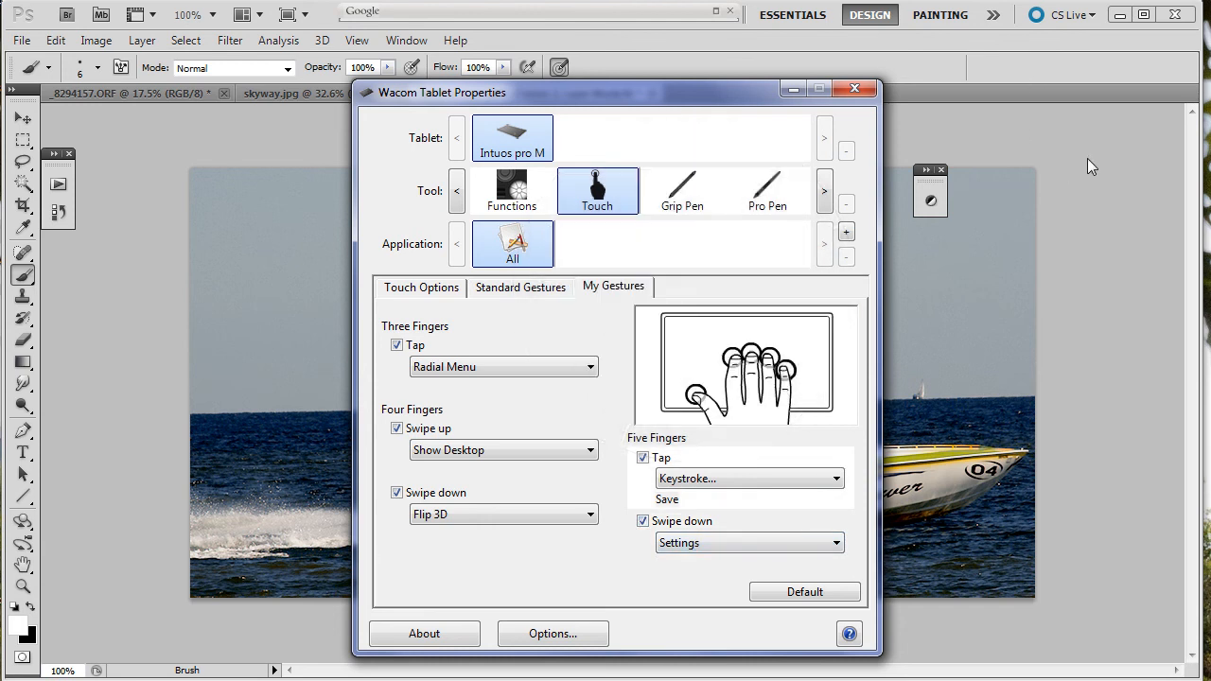
mouse_move(938, 178)
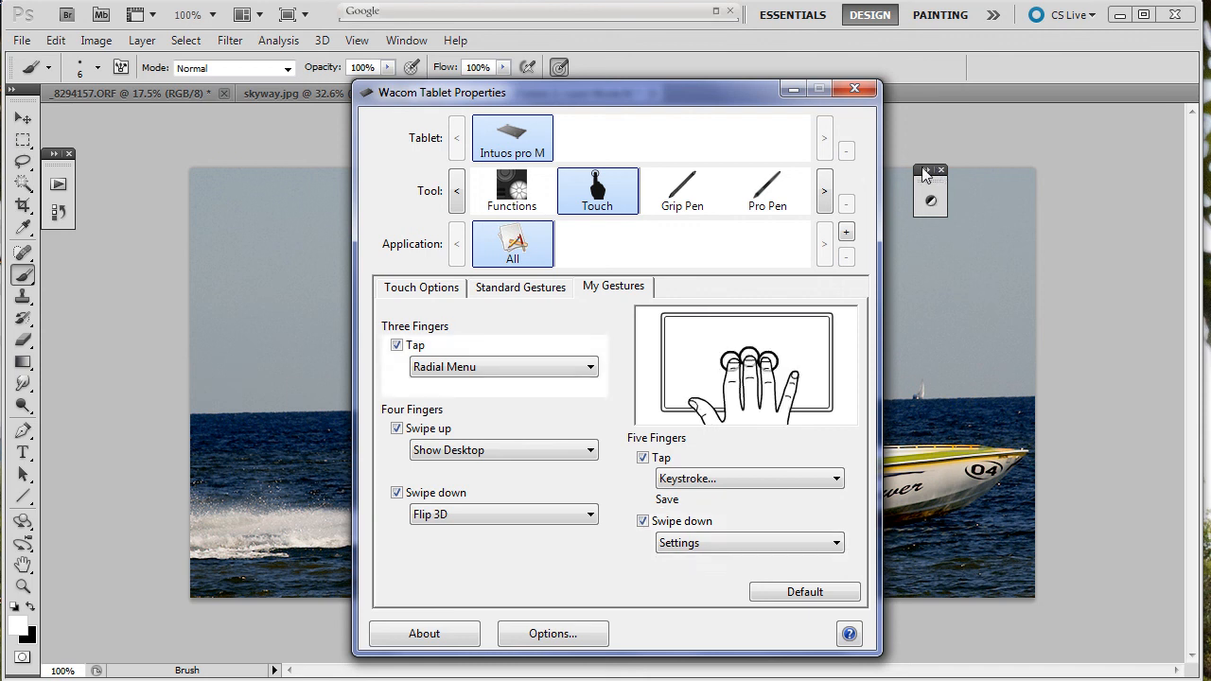
mouse_move(670, 104)
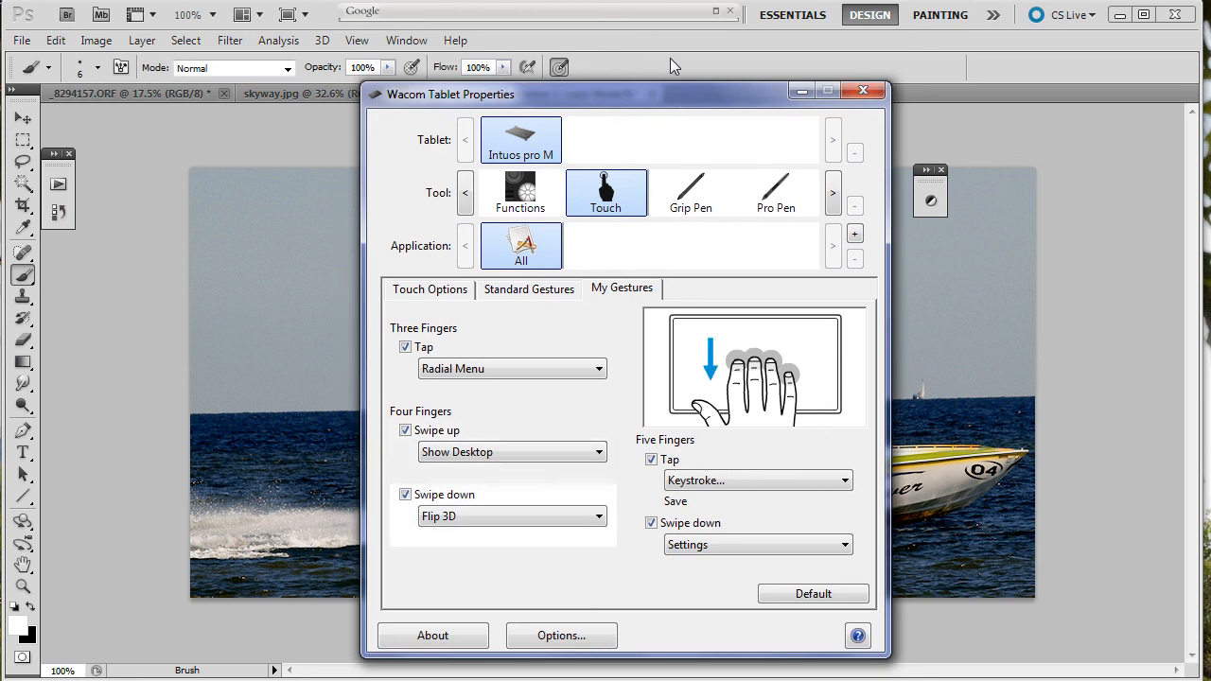
mouse_move(729, 102)
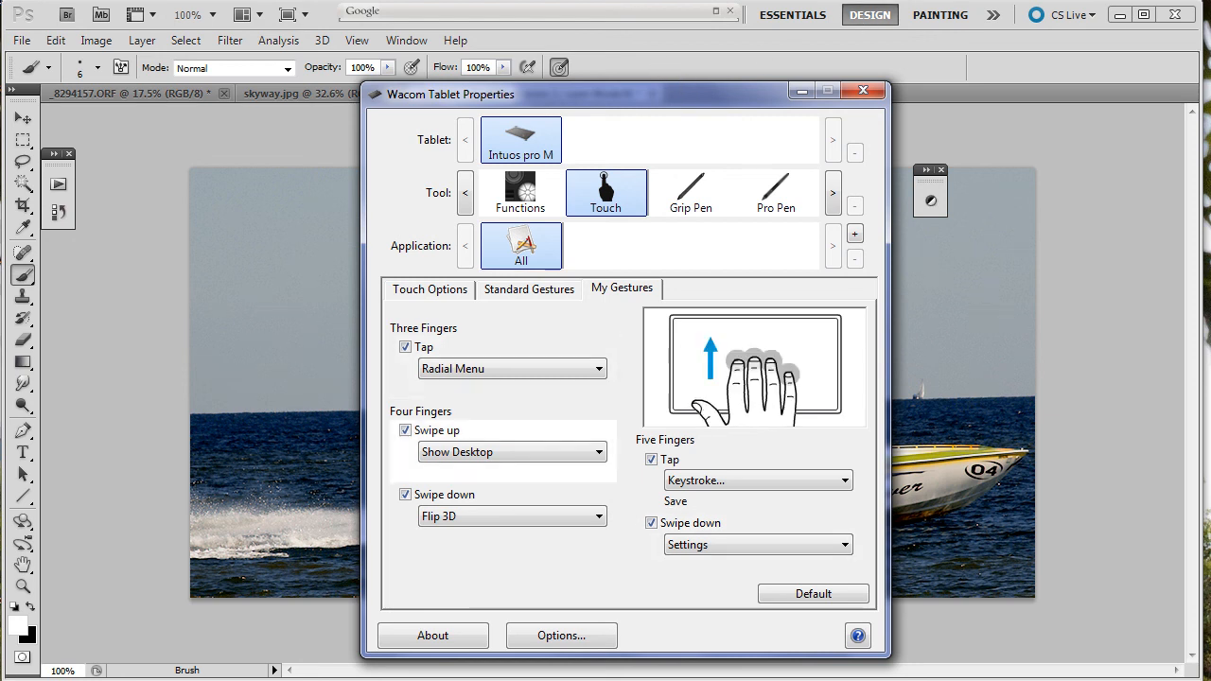
mouse_move(874, 167)
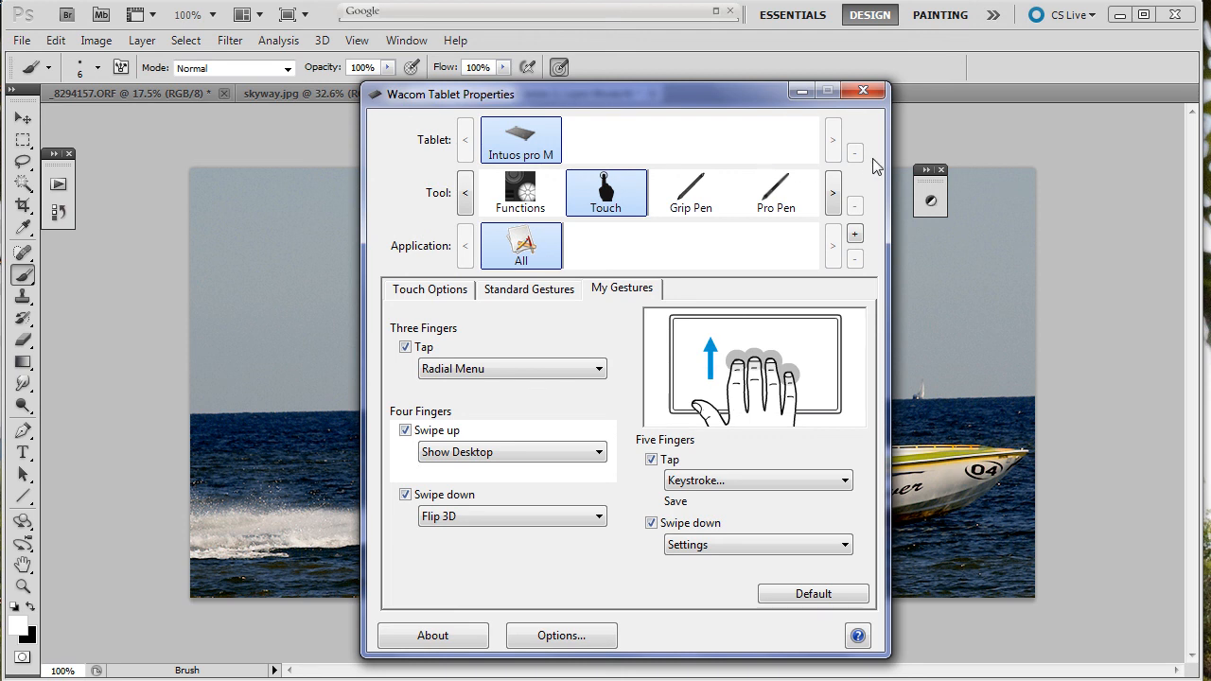